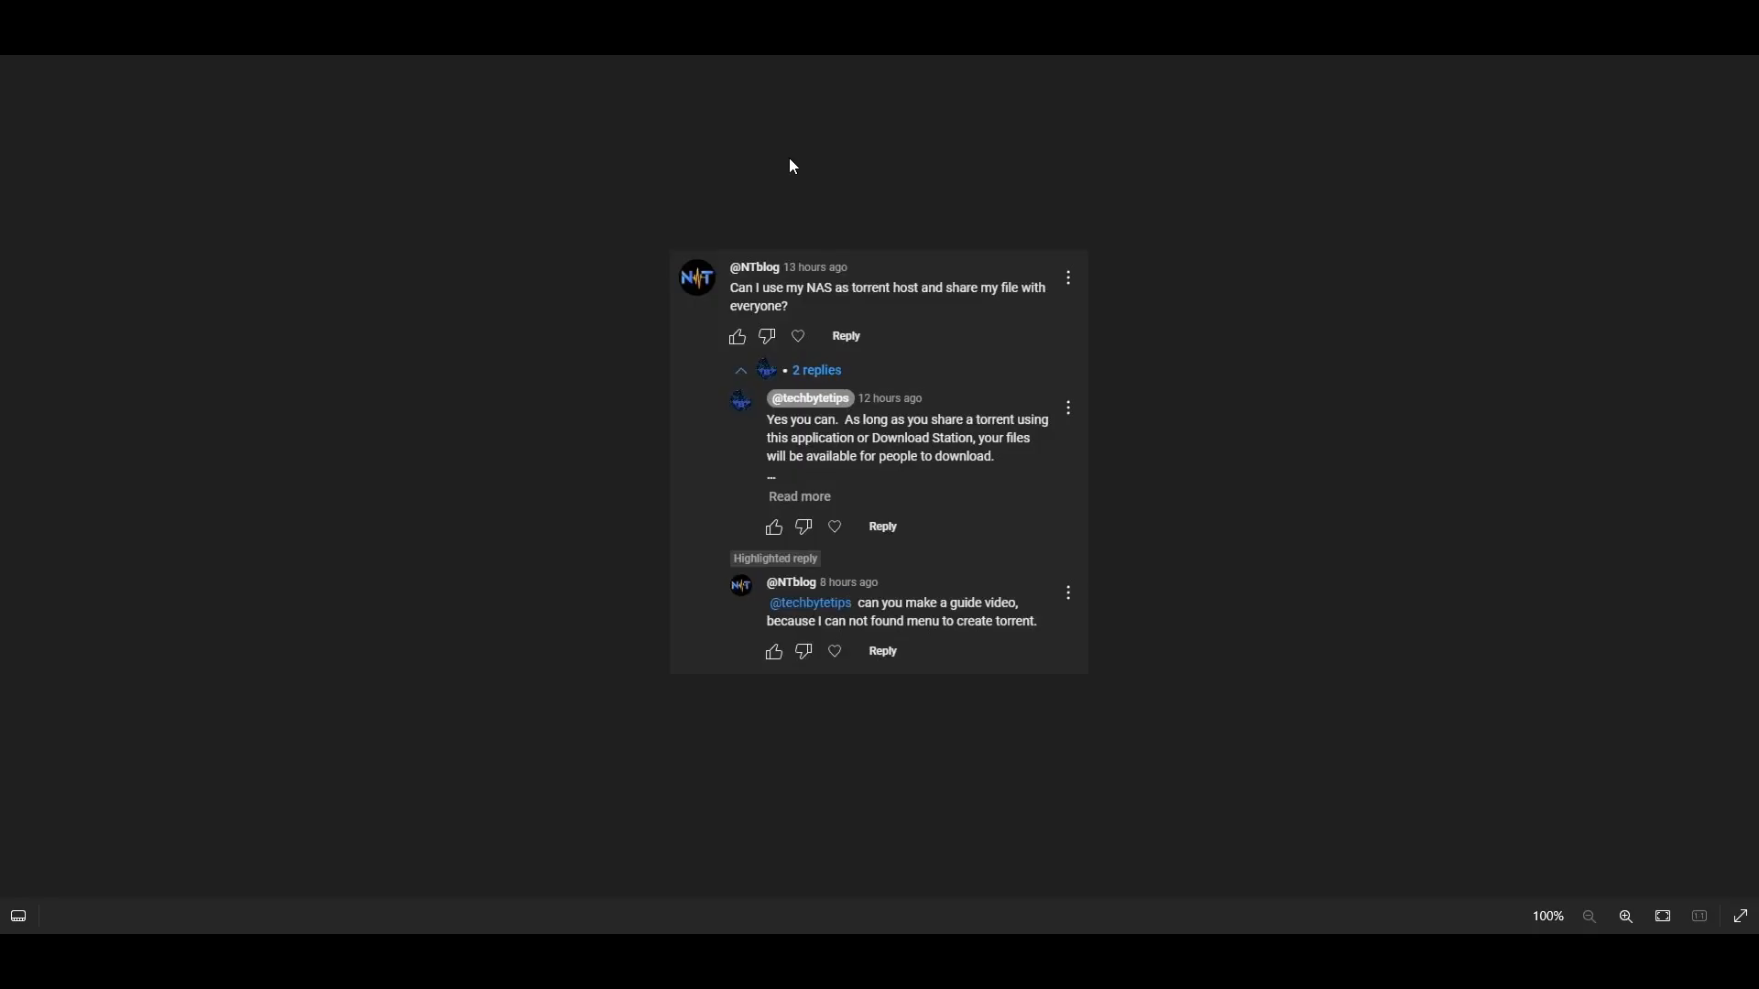
mouse_move(661, 225)
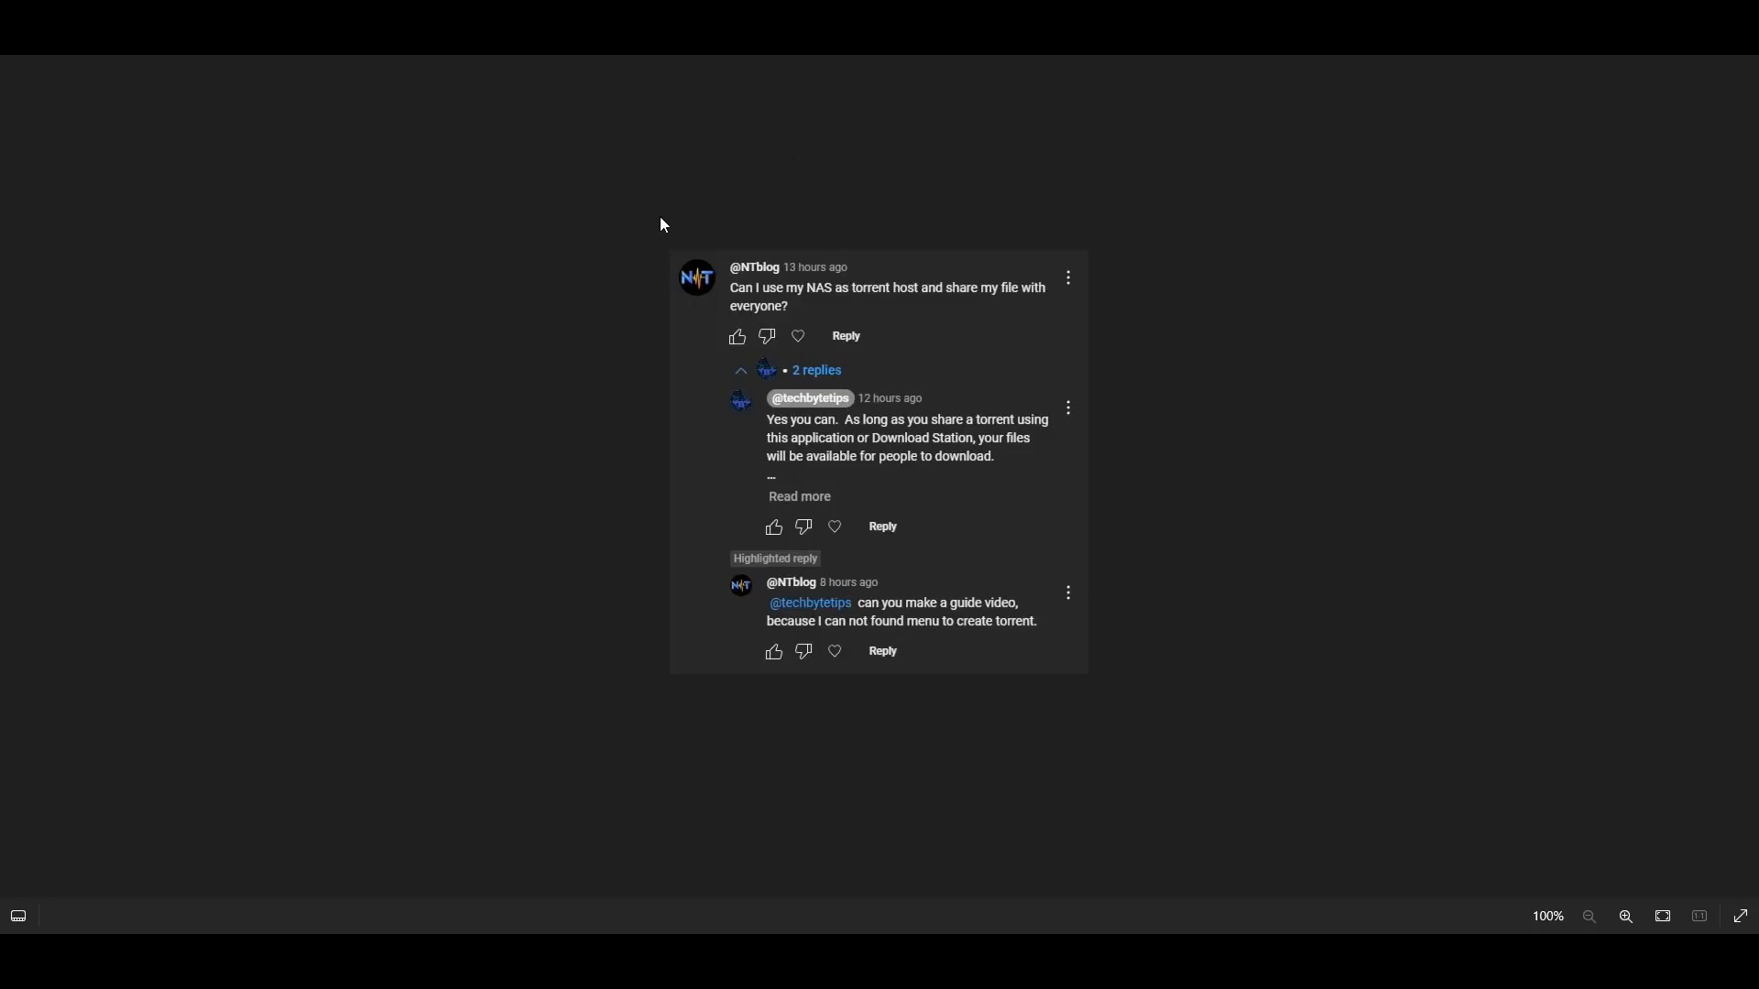
mouse_move(614, 220)
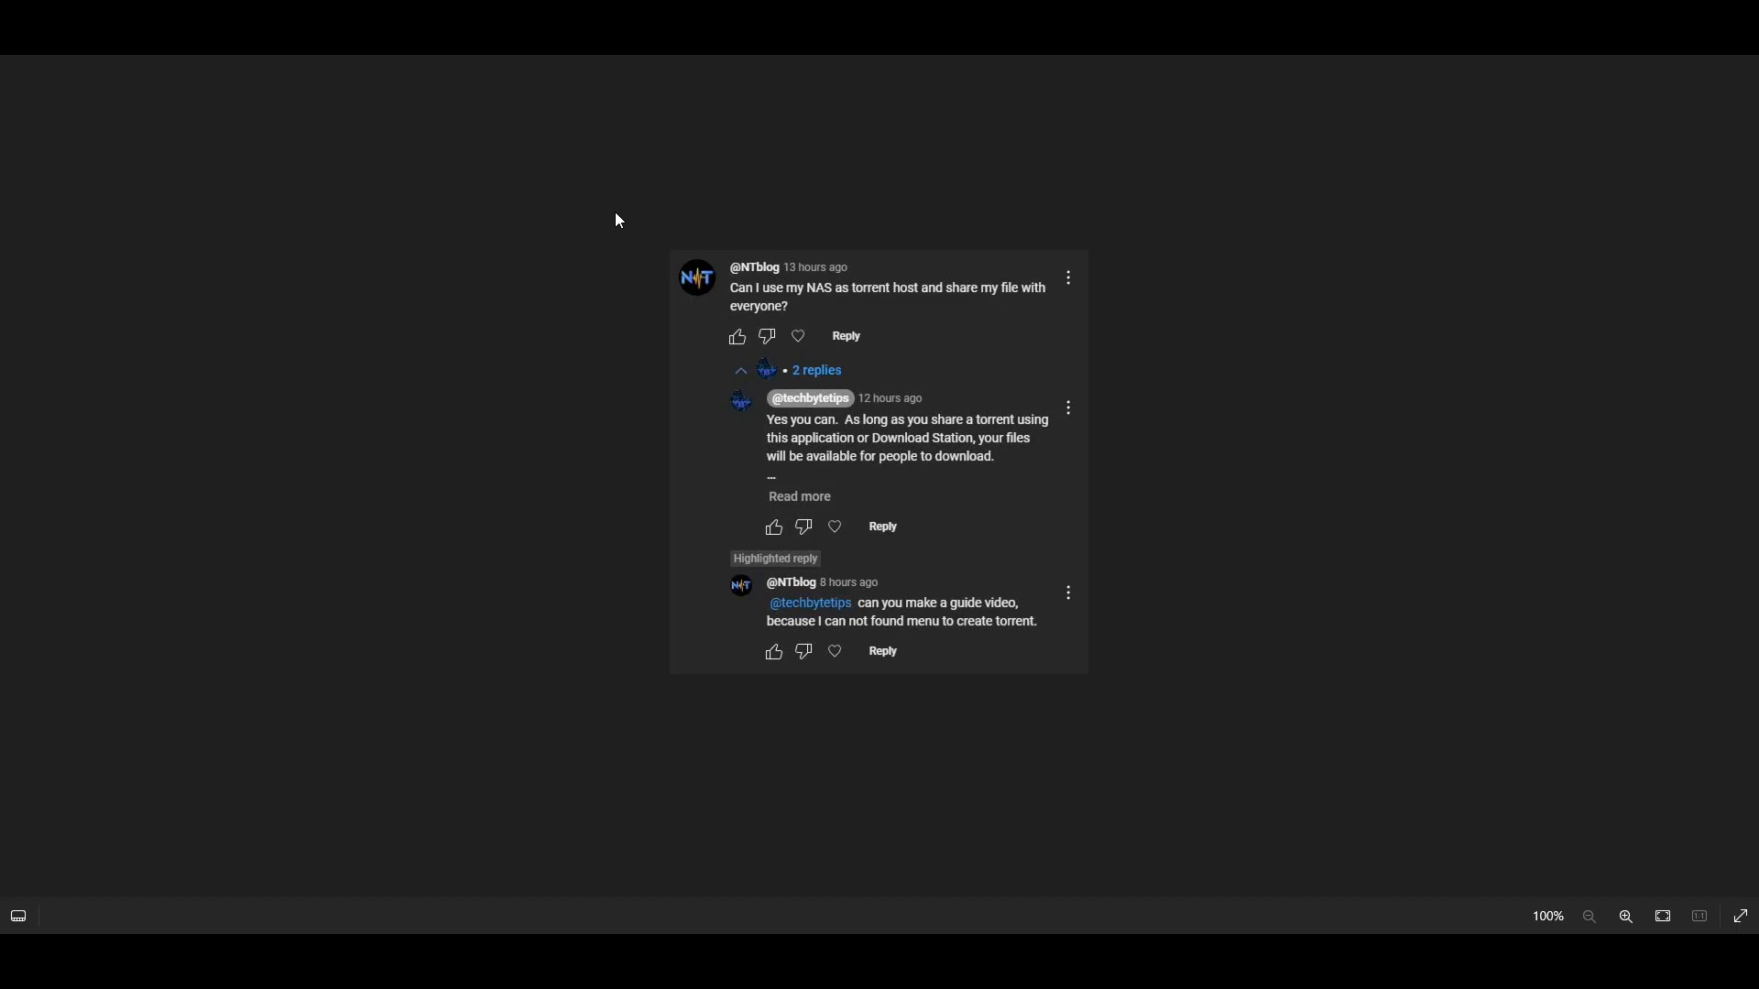
mouse_move(804, 324)
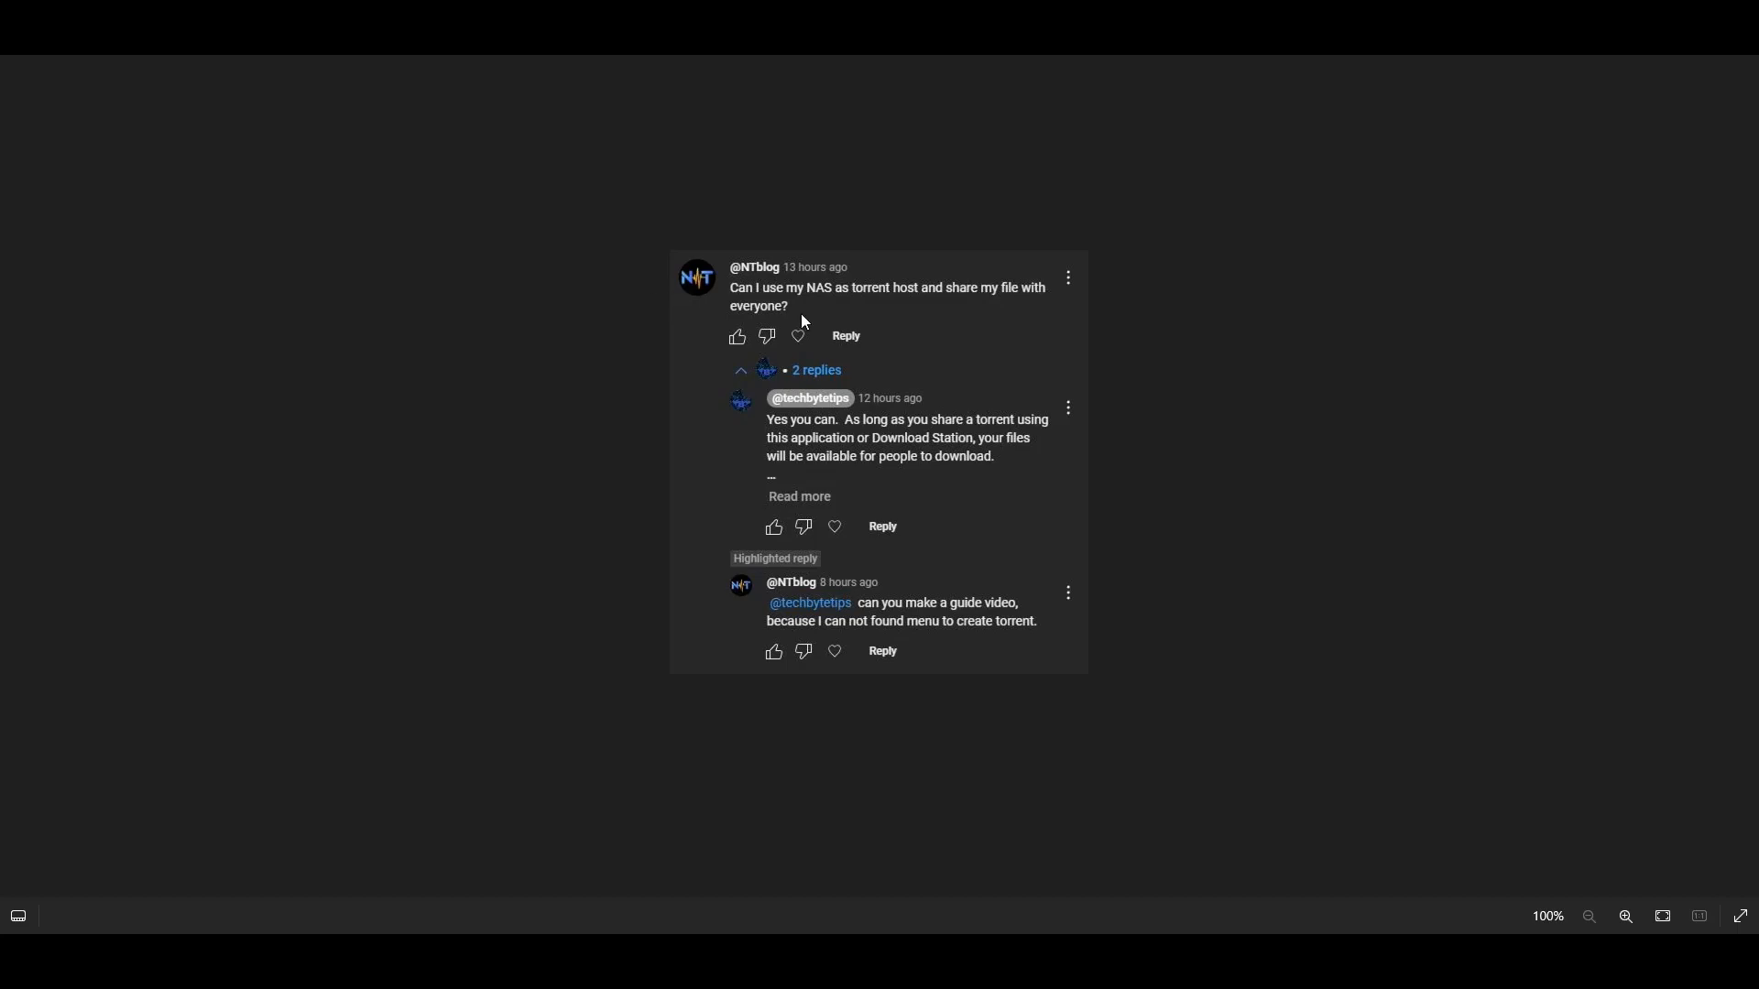
mouse_move(910, 297)
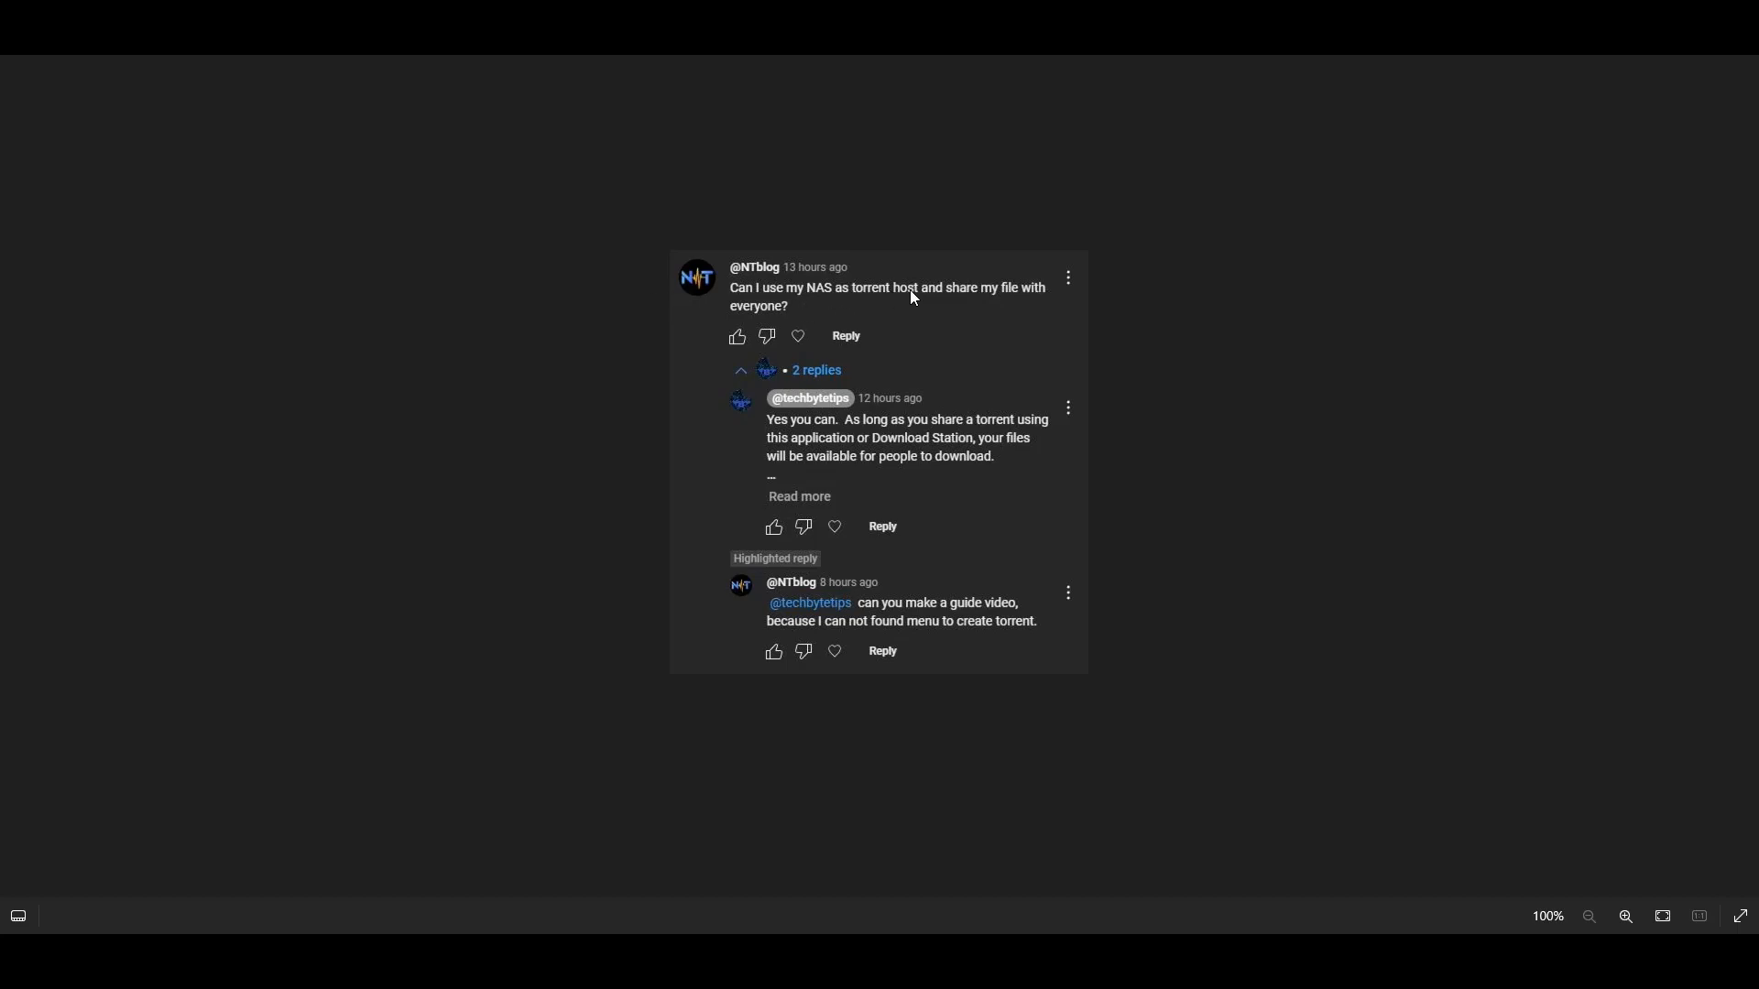
mouse_move(830, 324)
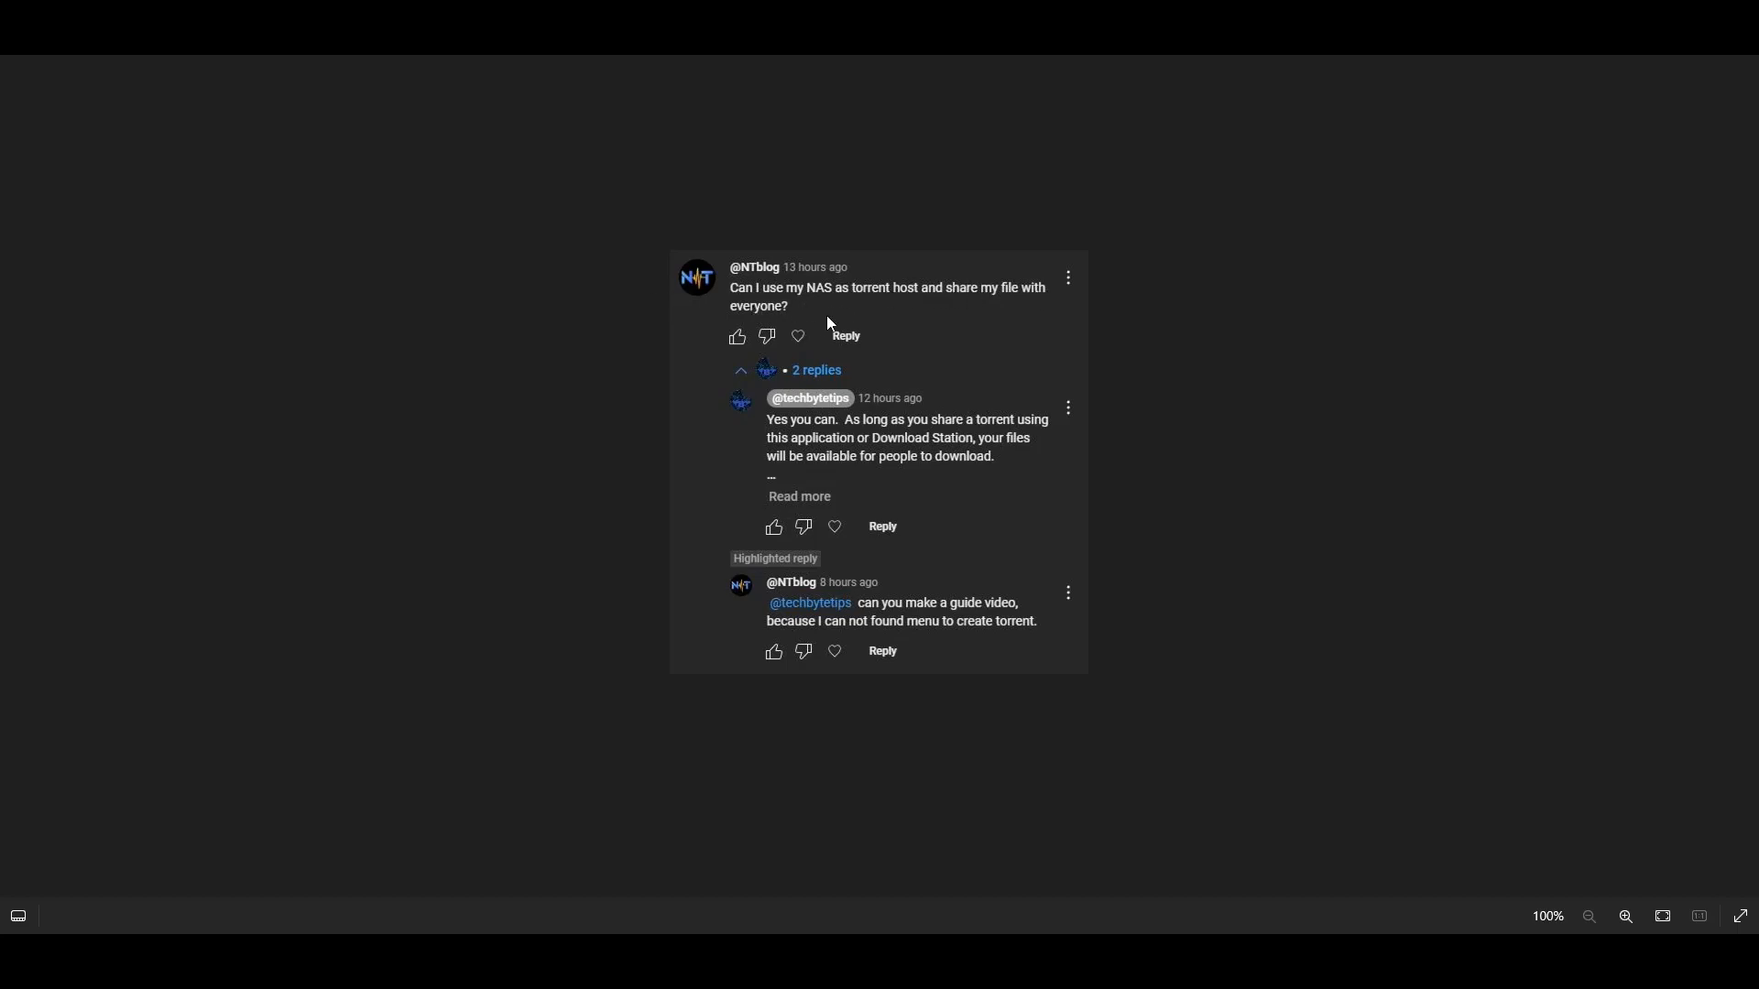
mouse_move(911, 439)
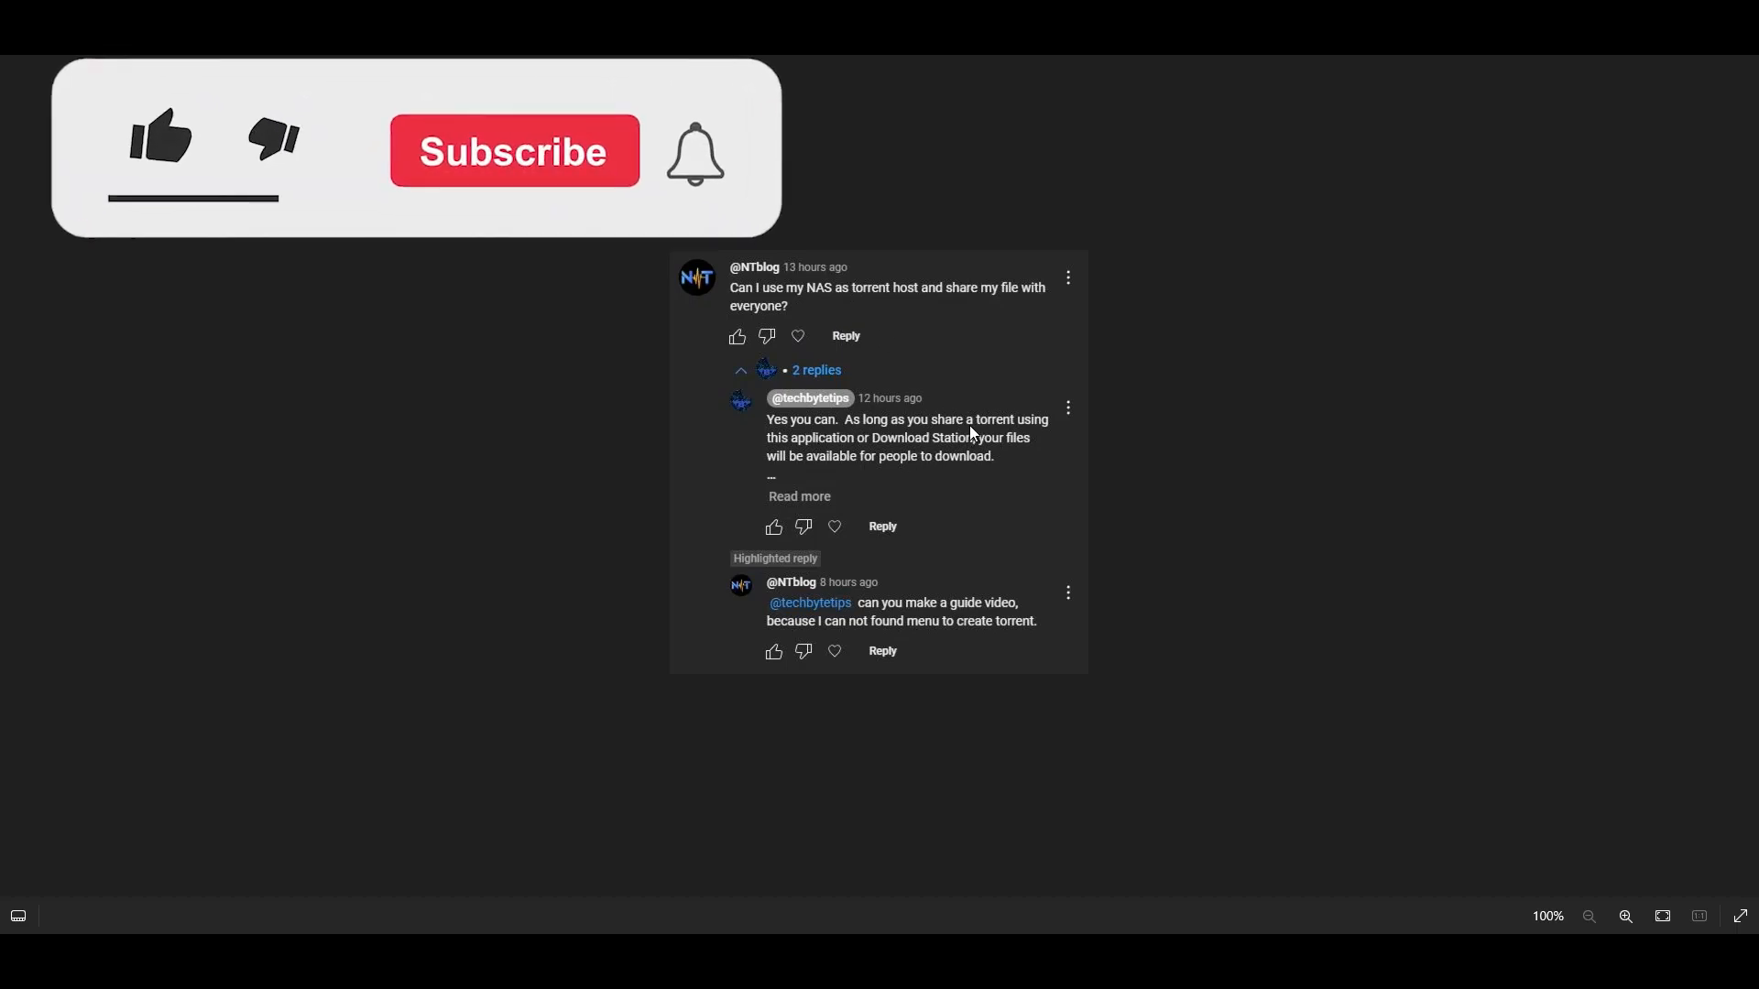
Browse into the Video folder and select the video file to share.
click(161, 138)
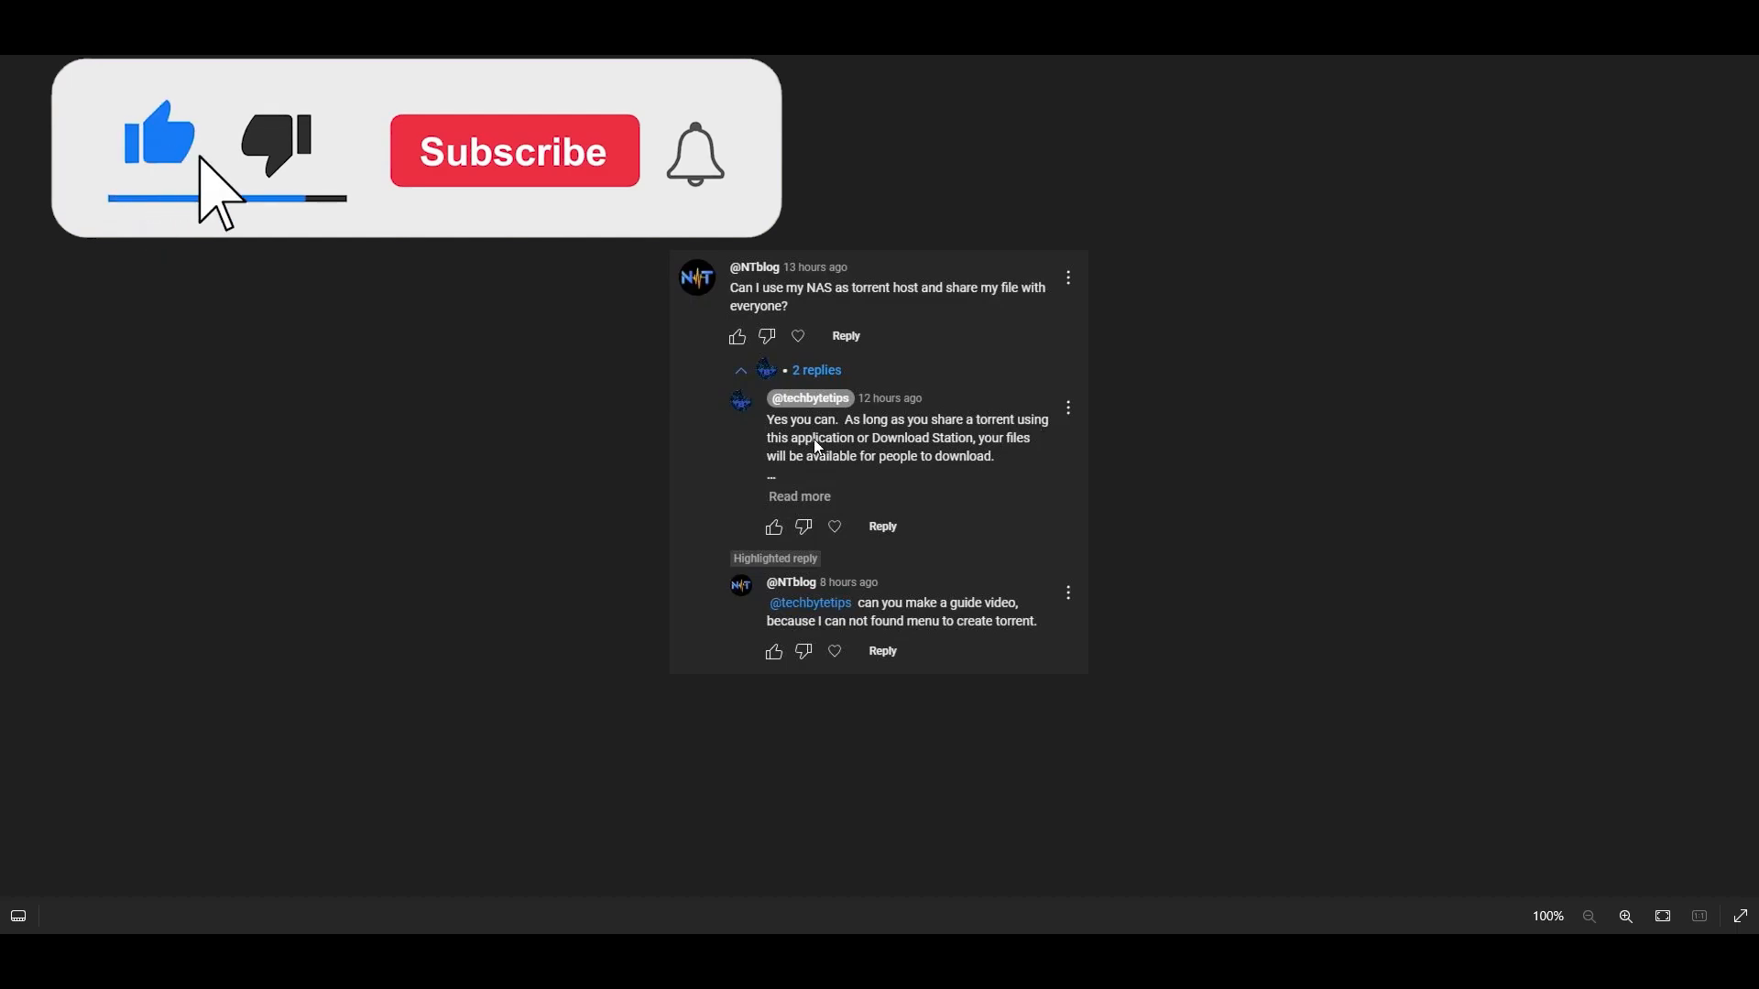
click(513, 152)
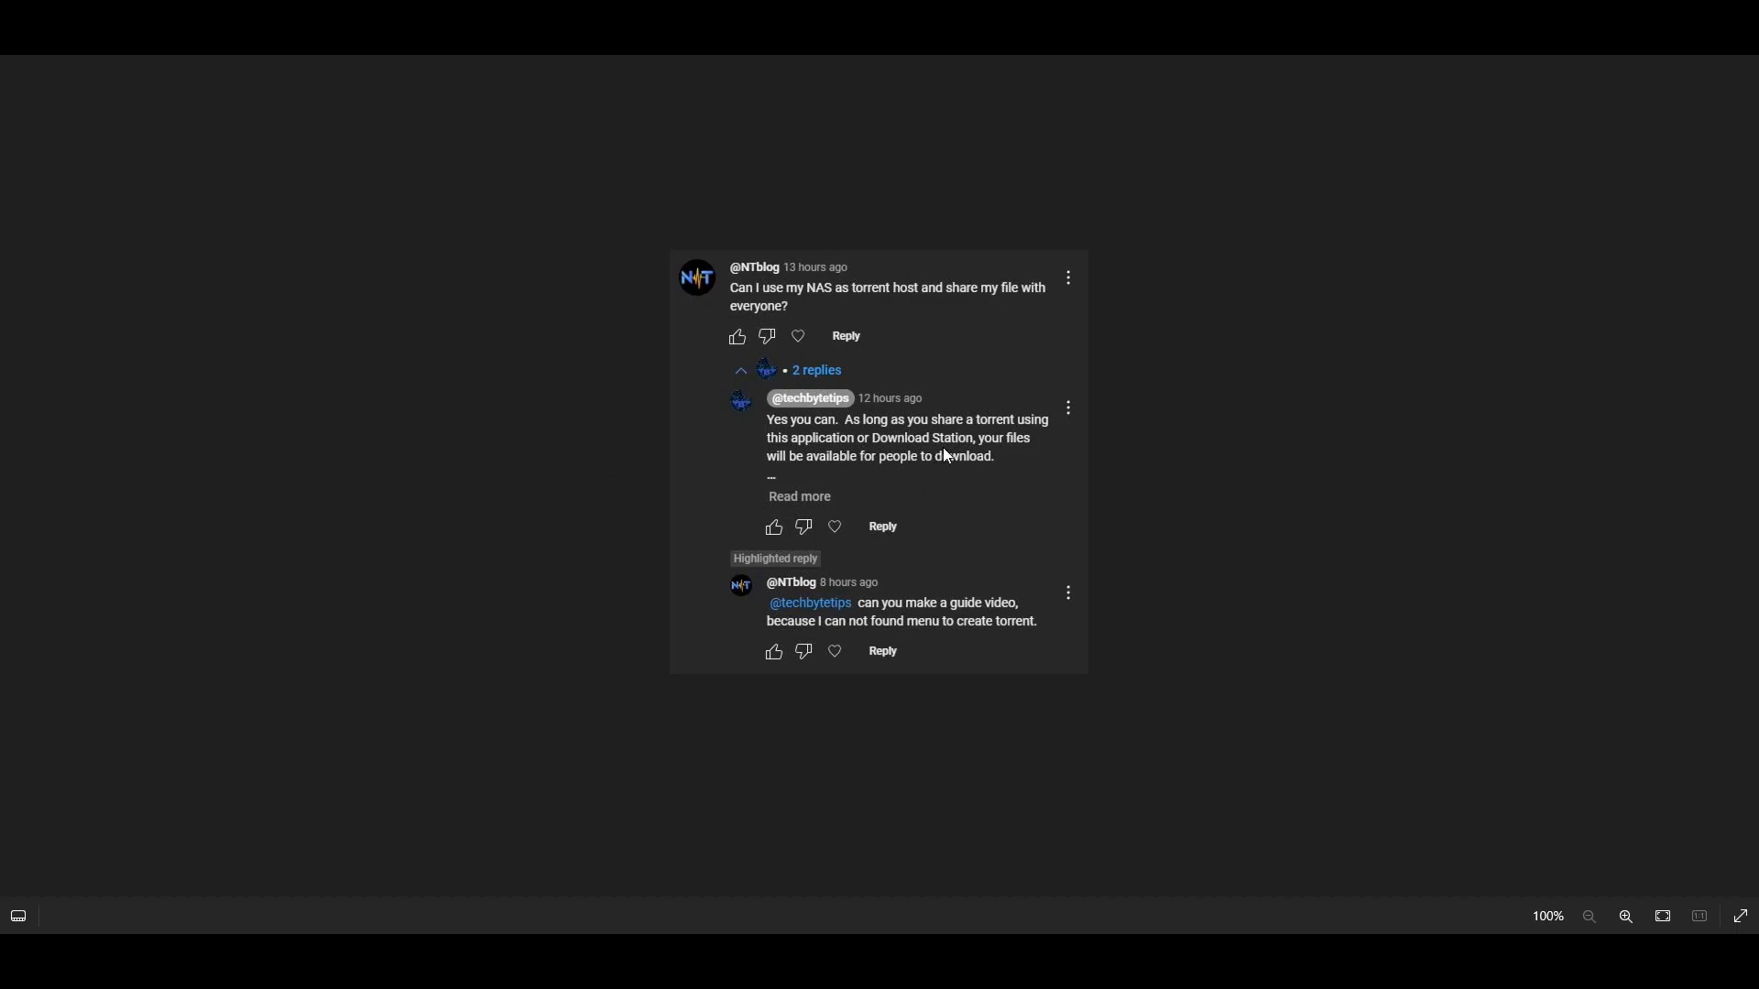
mouse_move(883, 634)
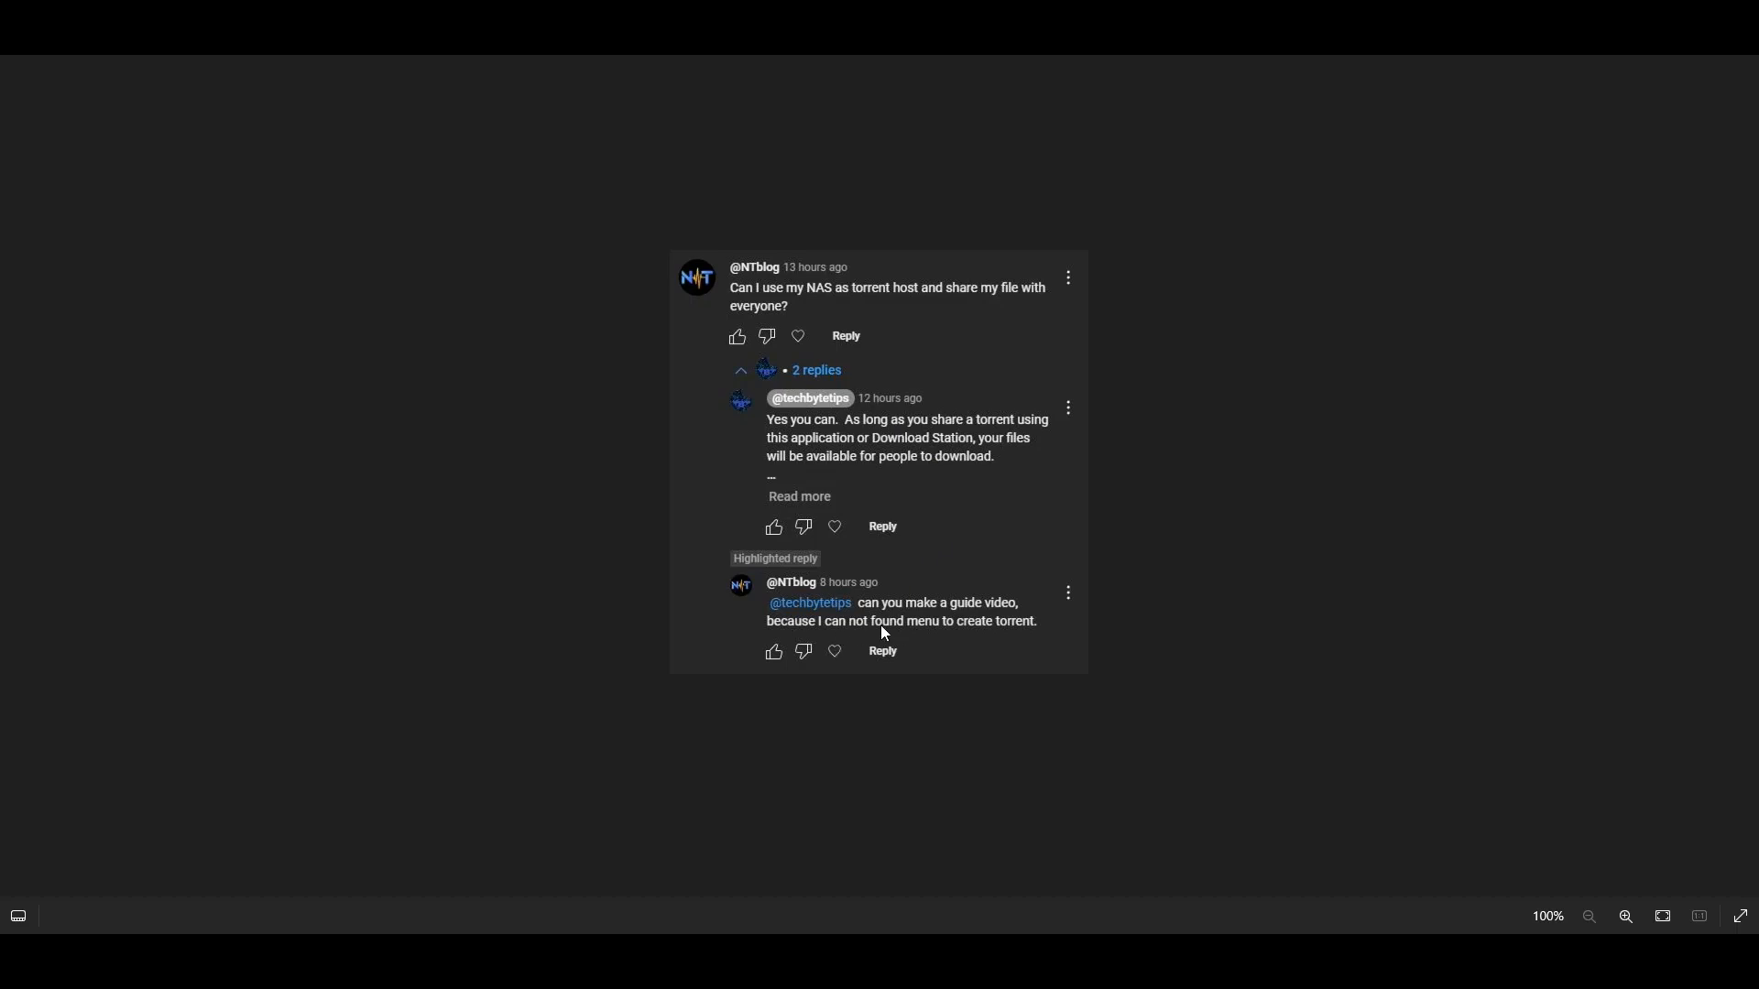
mouse_move(808, 638)
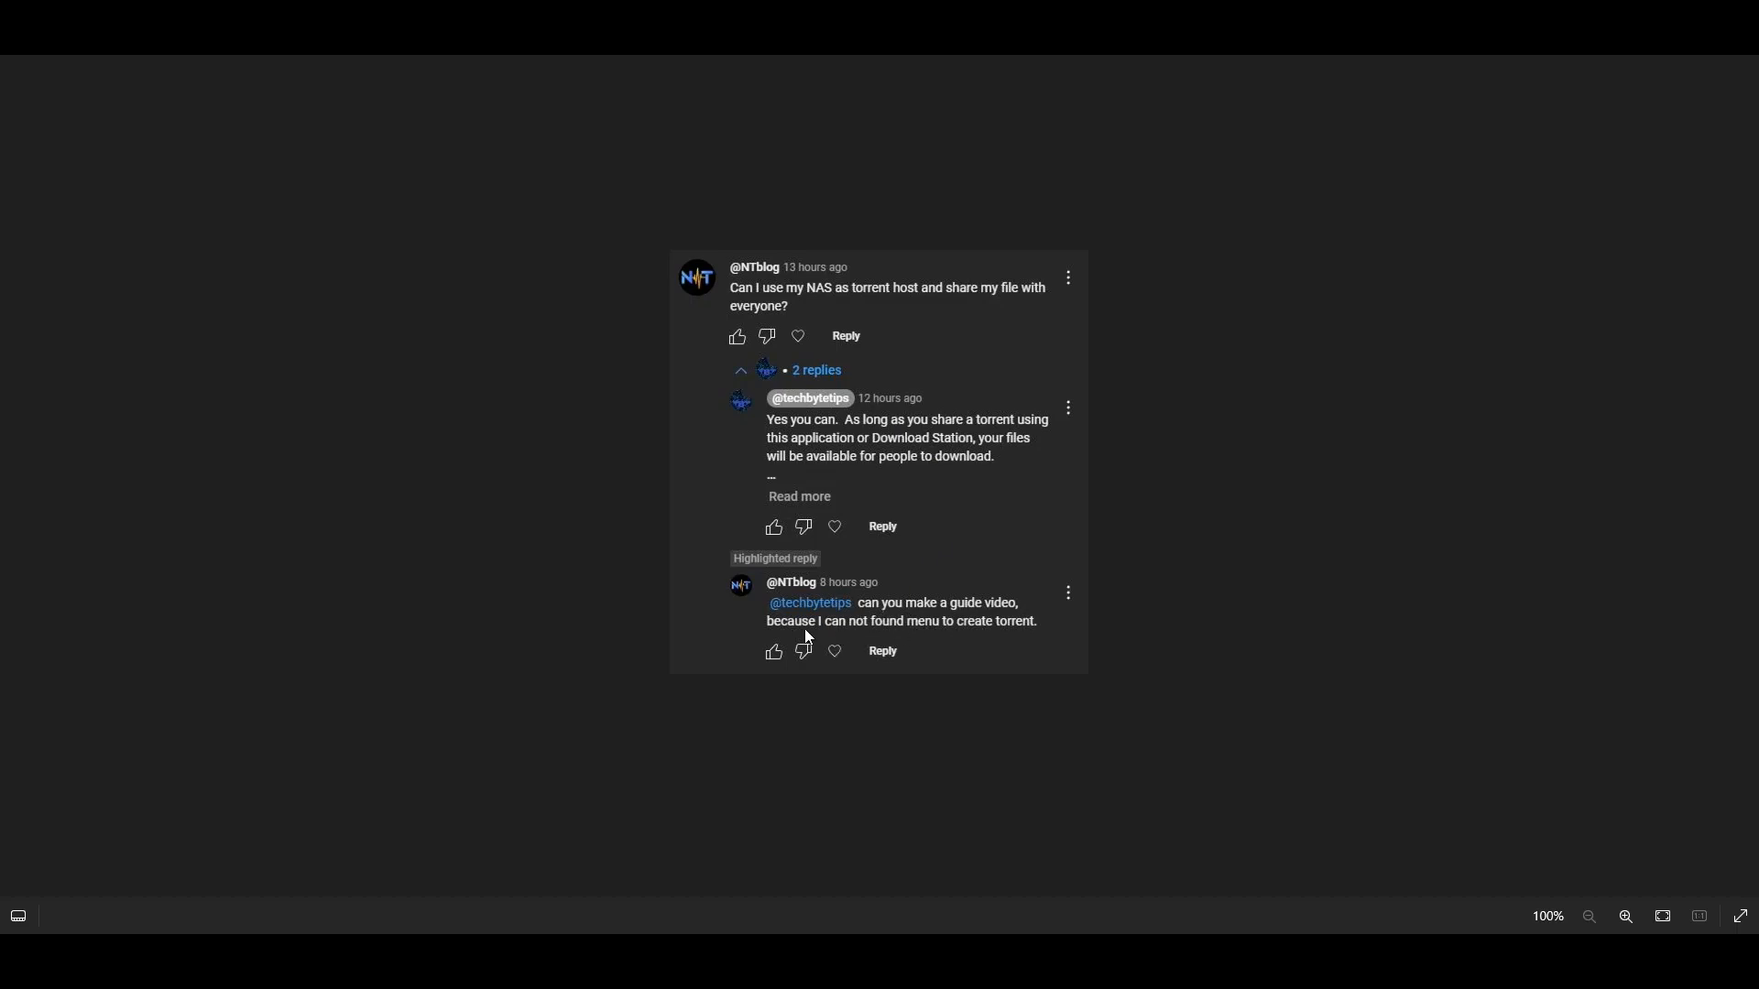
mouse_move(995, 638)
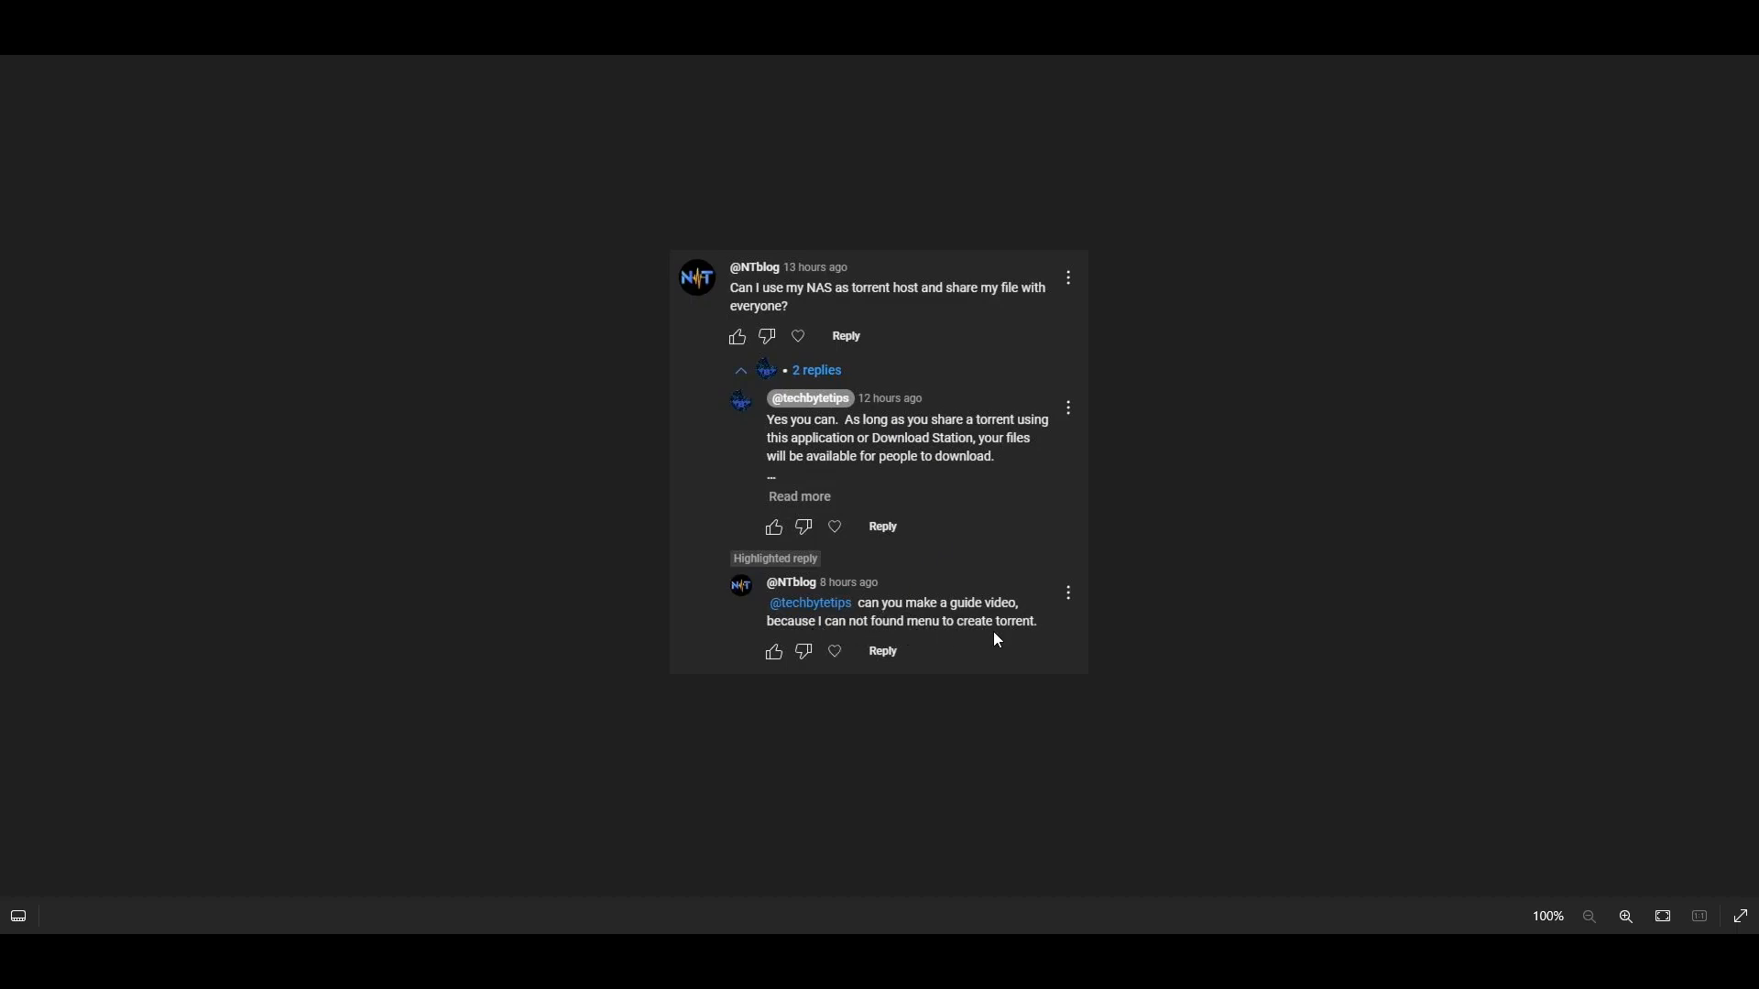
mouse_move(907, 400)
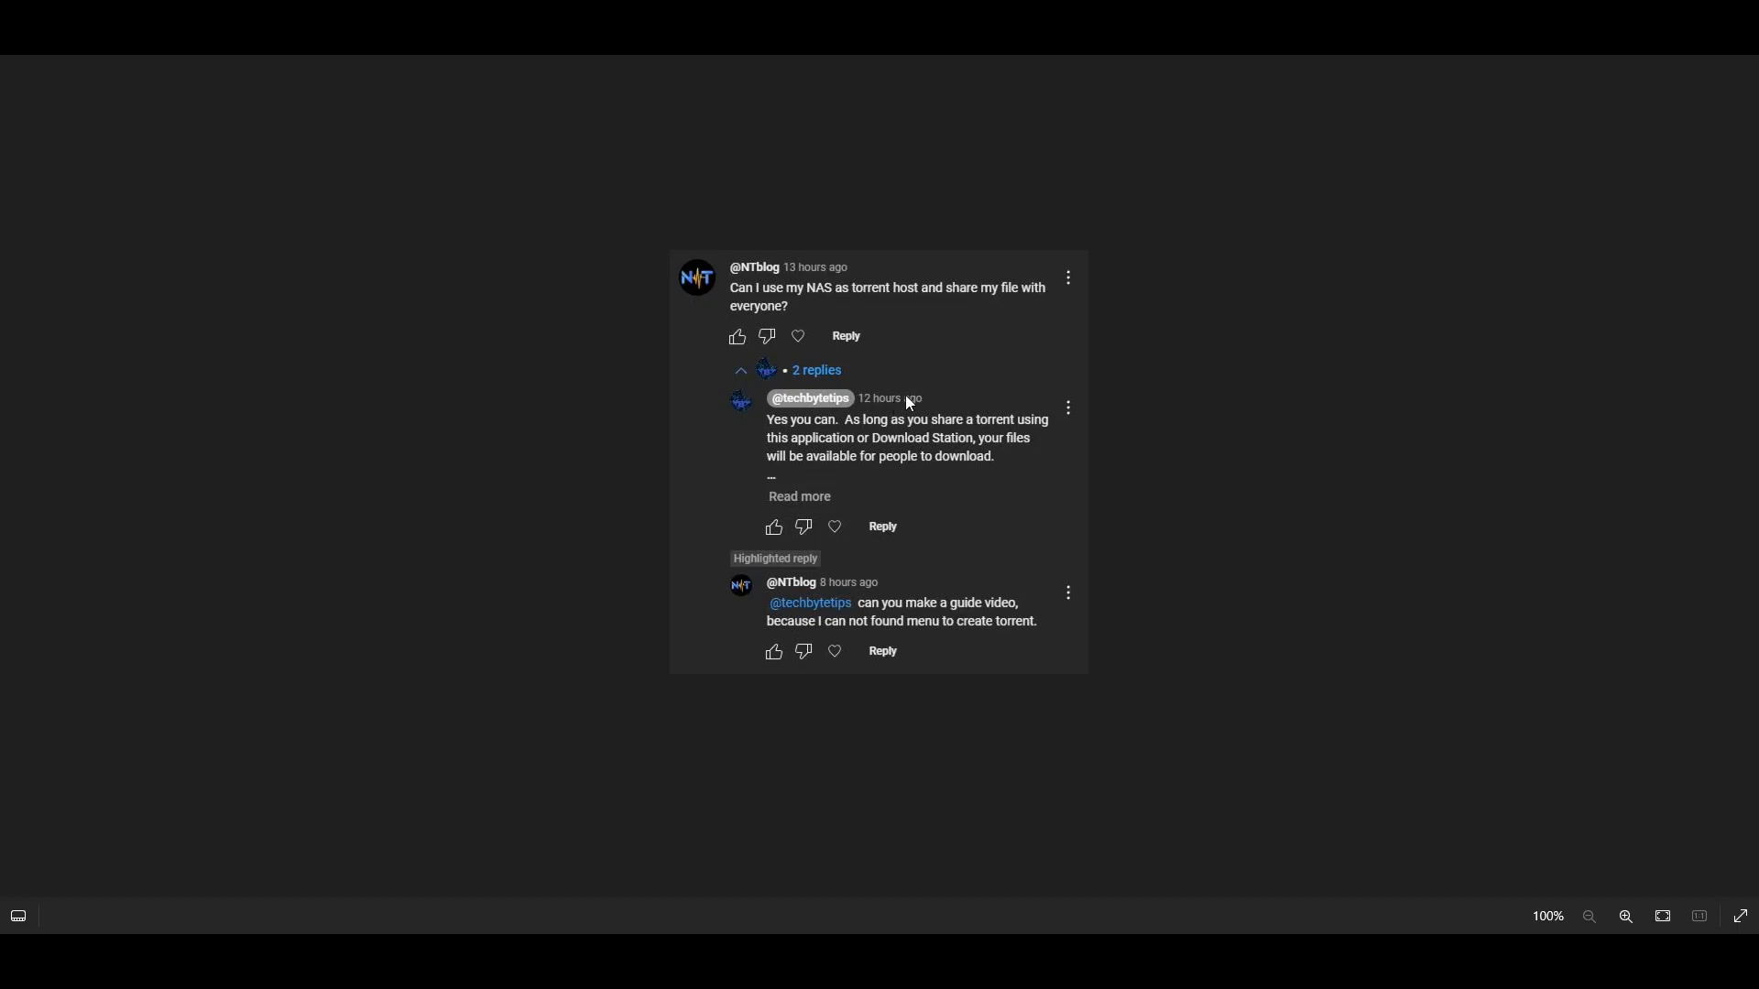
mouse_move(760, 232)
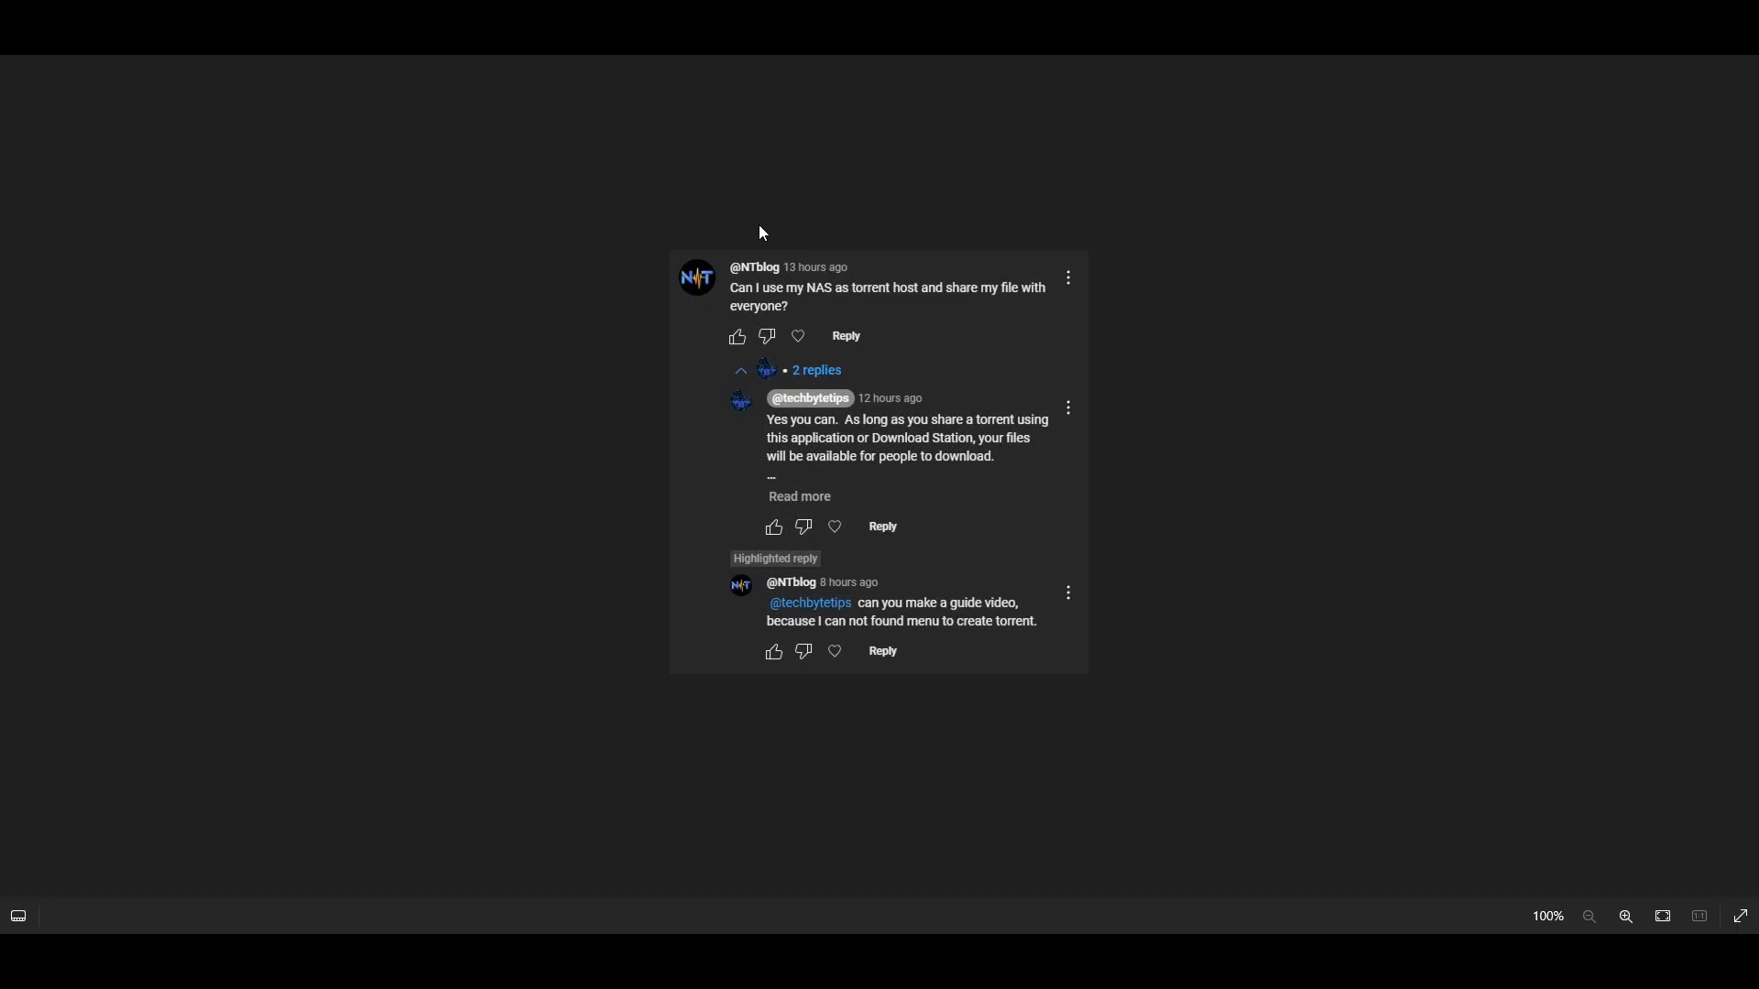
mouse_move(906, 208)
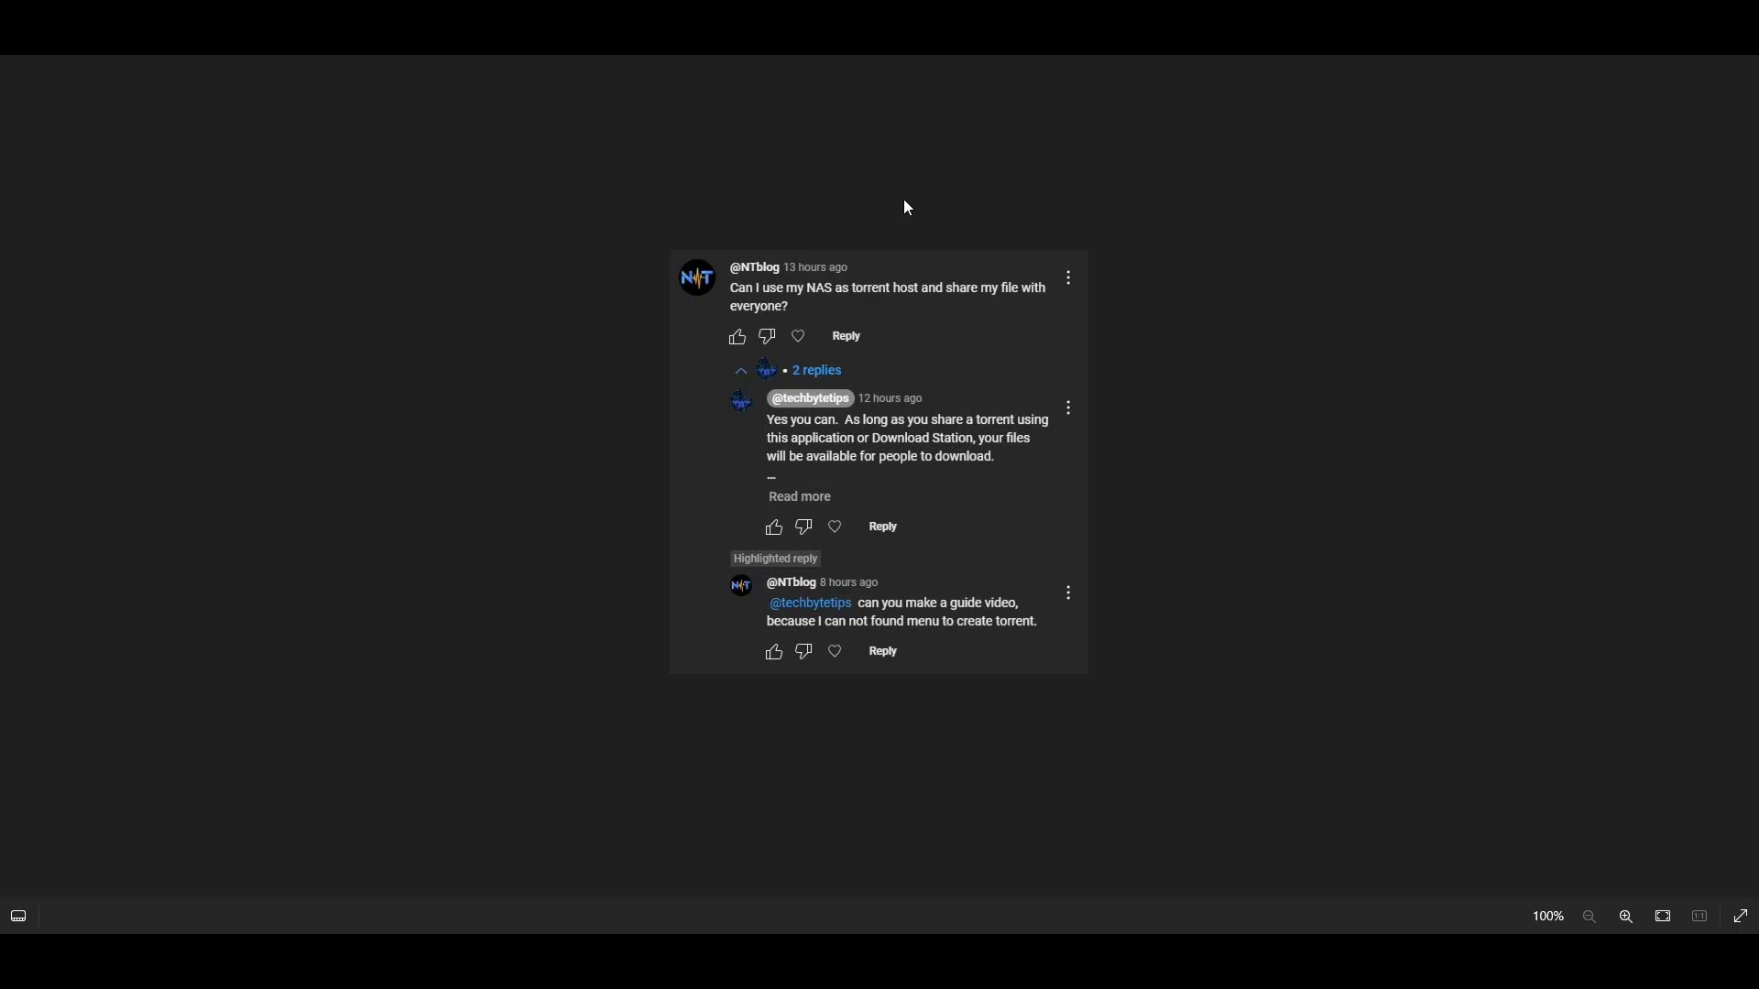
mouse_move(849, 441)
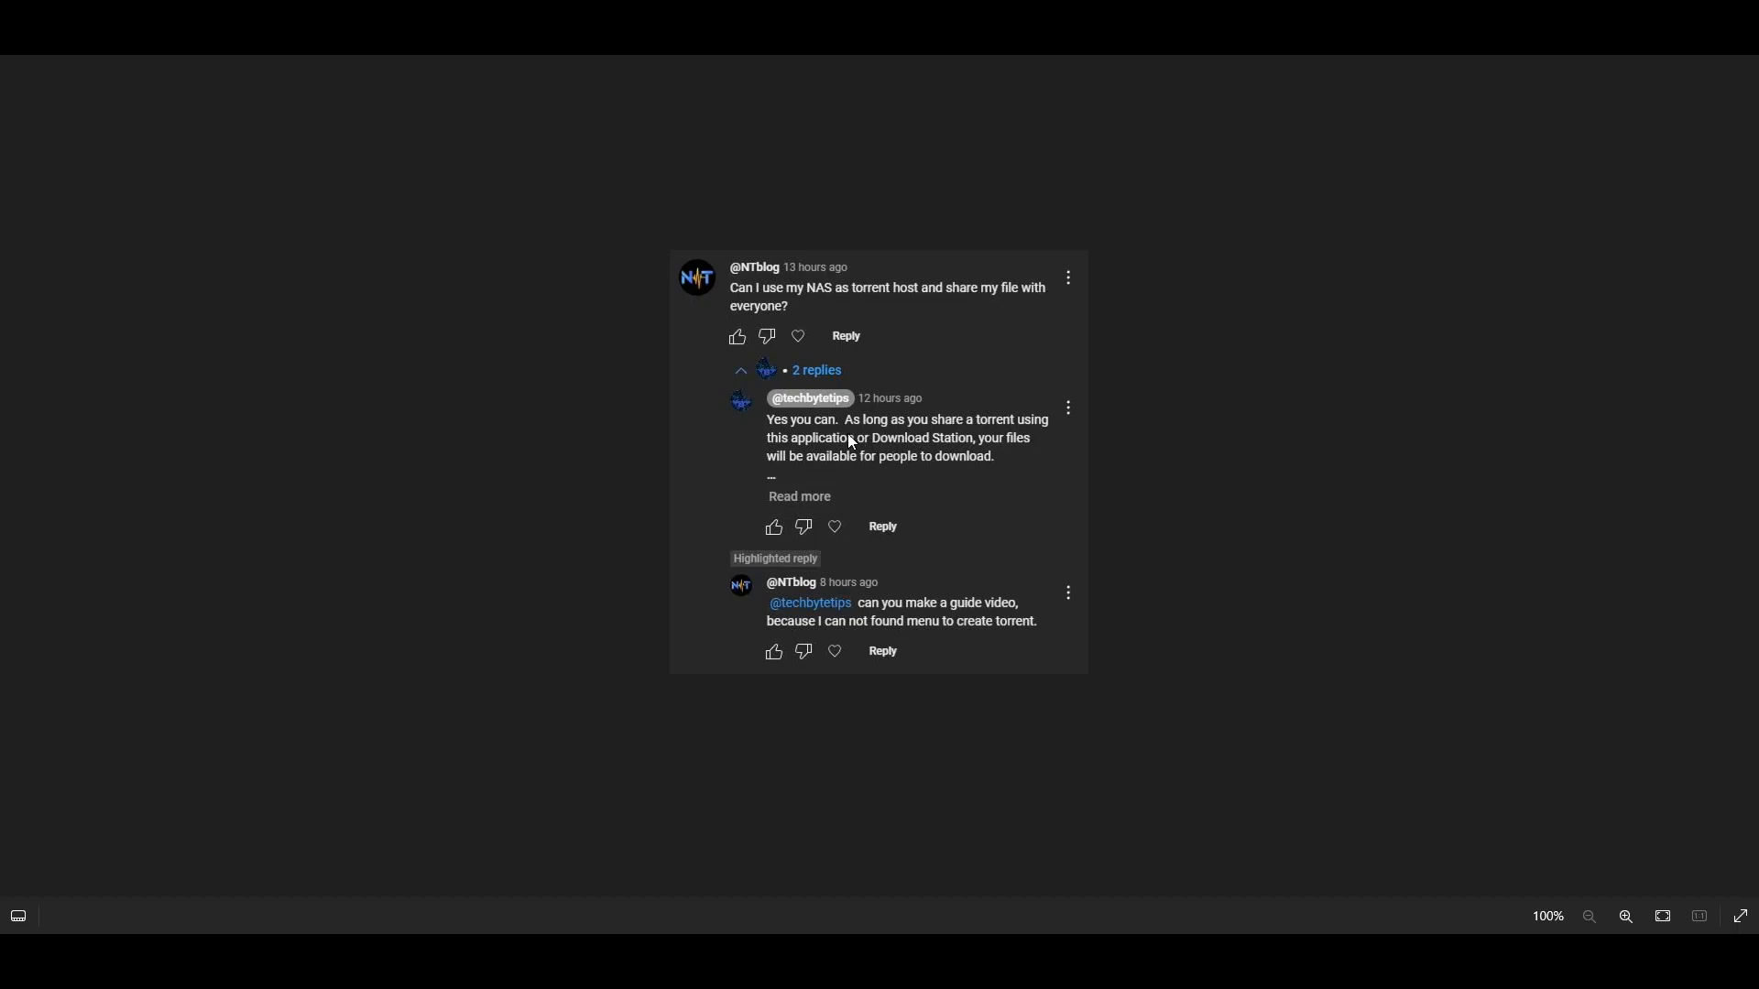
mouse_move(861, 438)
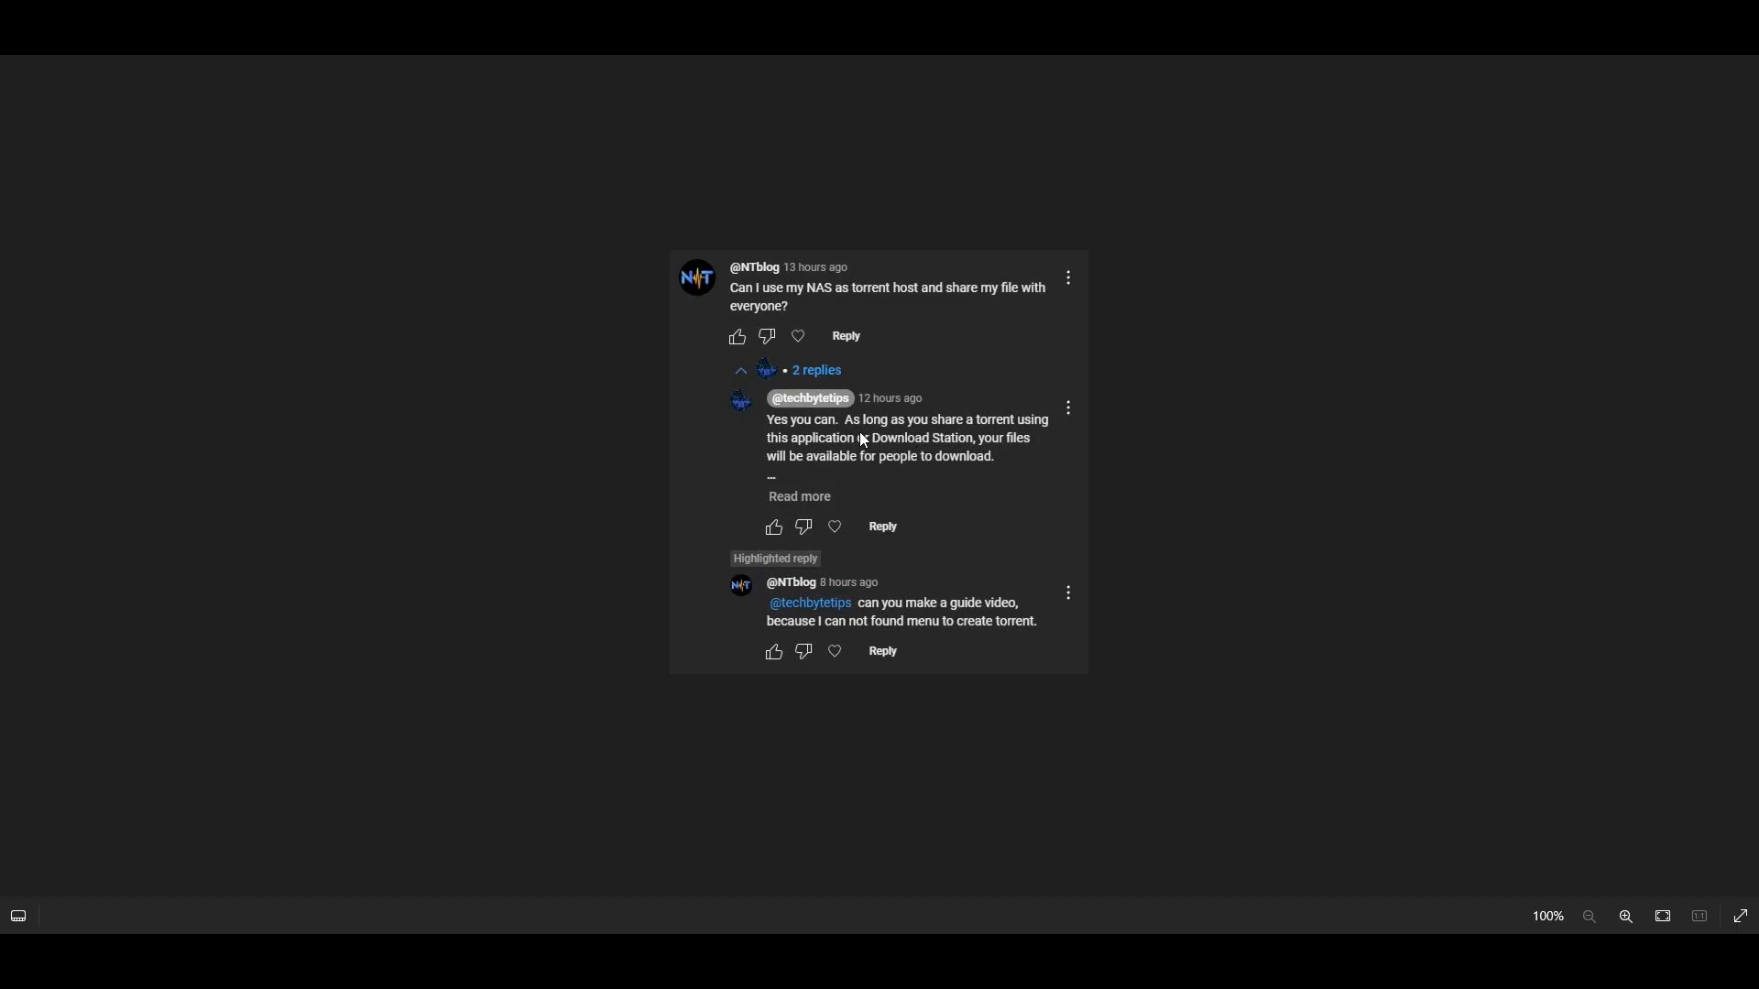
mouse_move(903, 448)
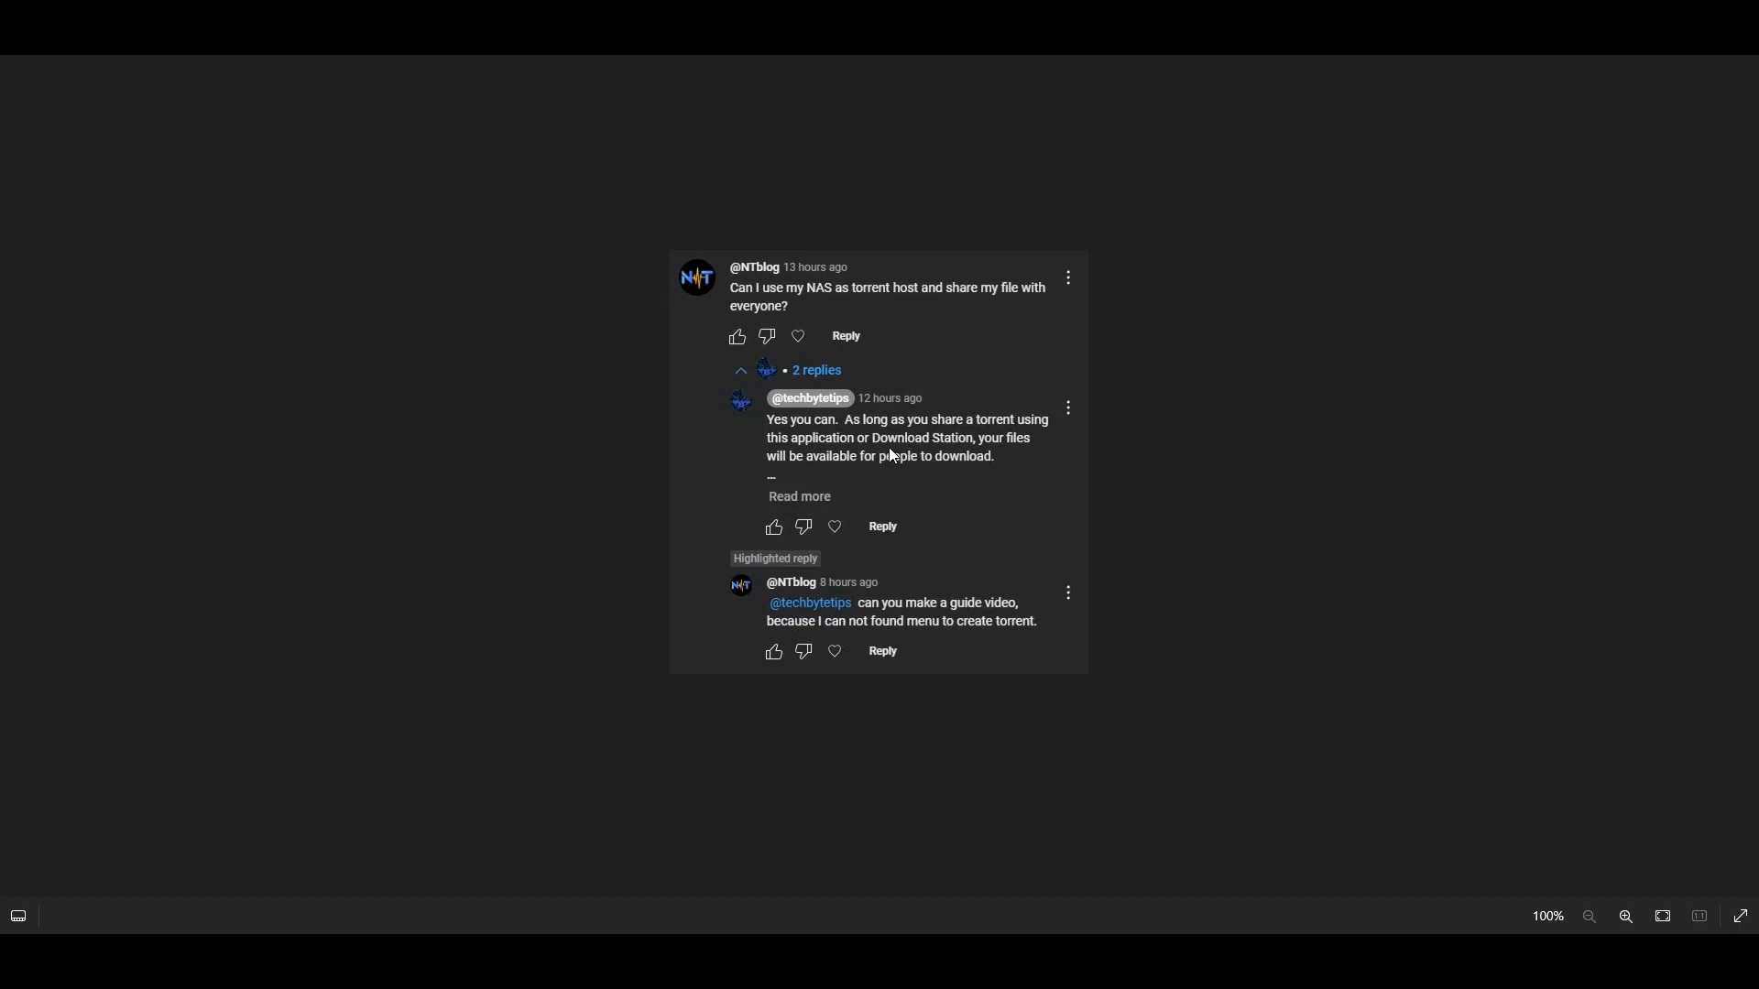
mouse_move(914, 451)
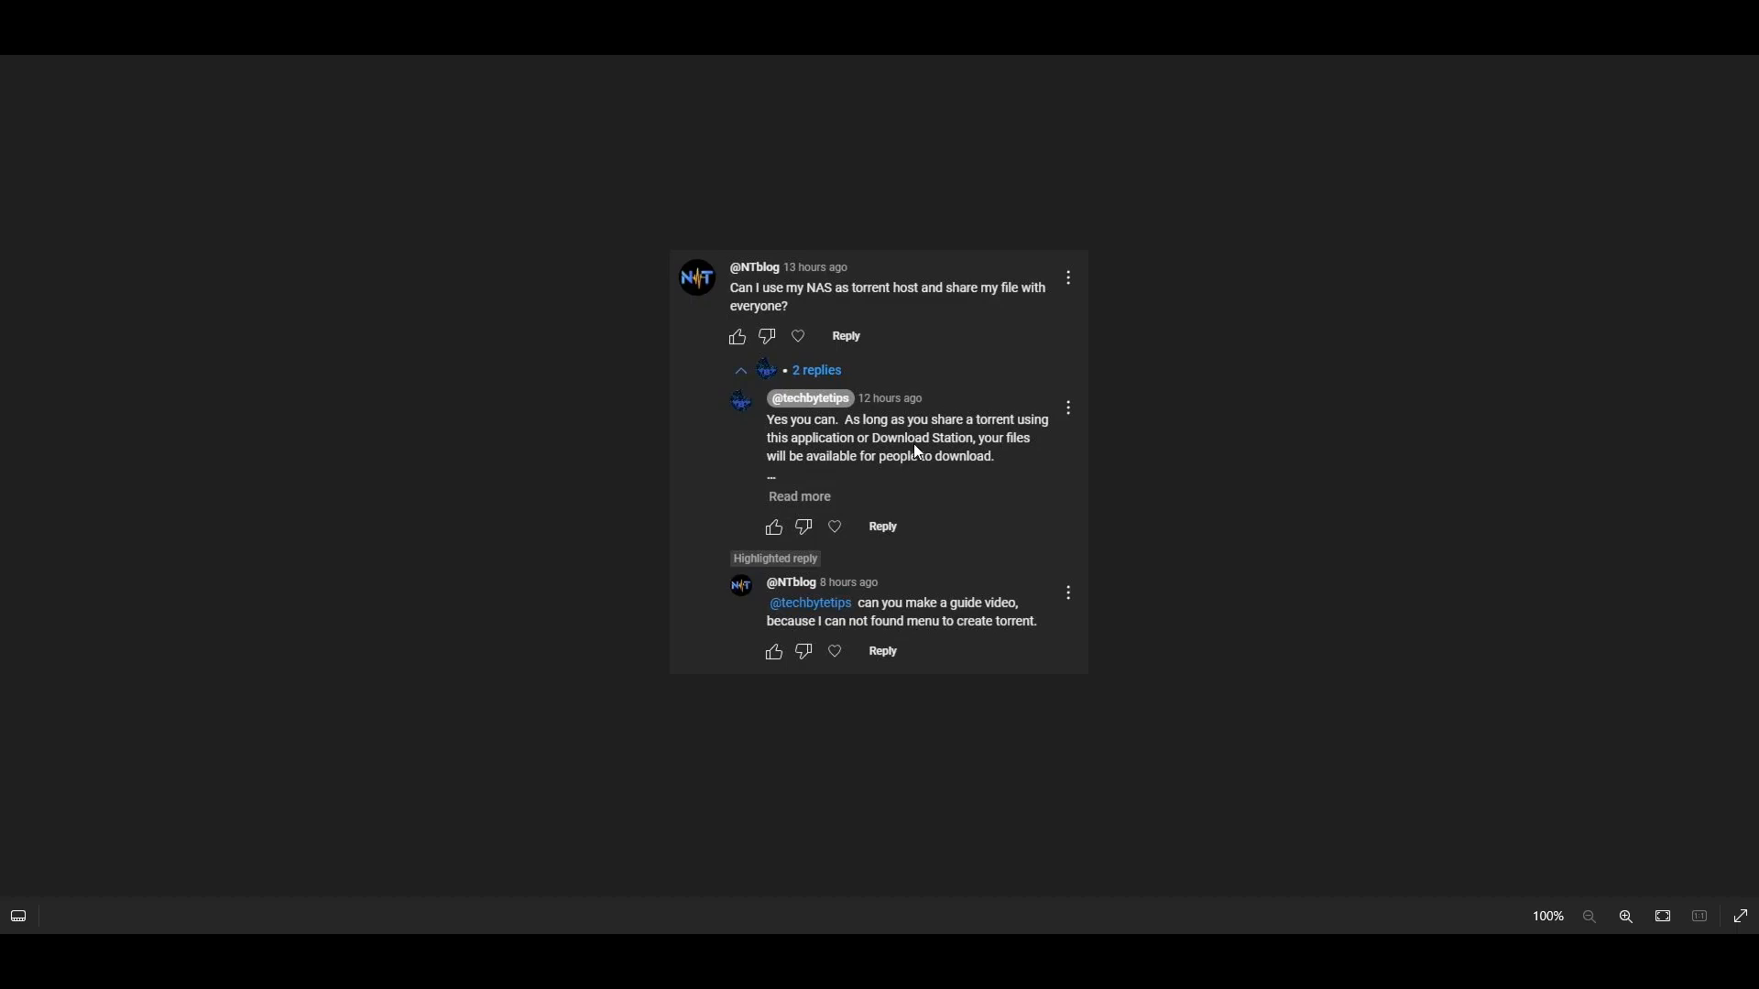
mouse_move(894, 451)
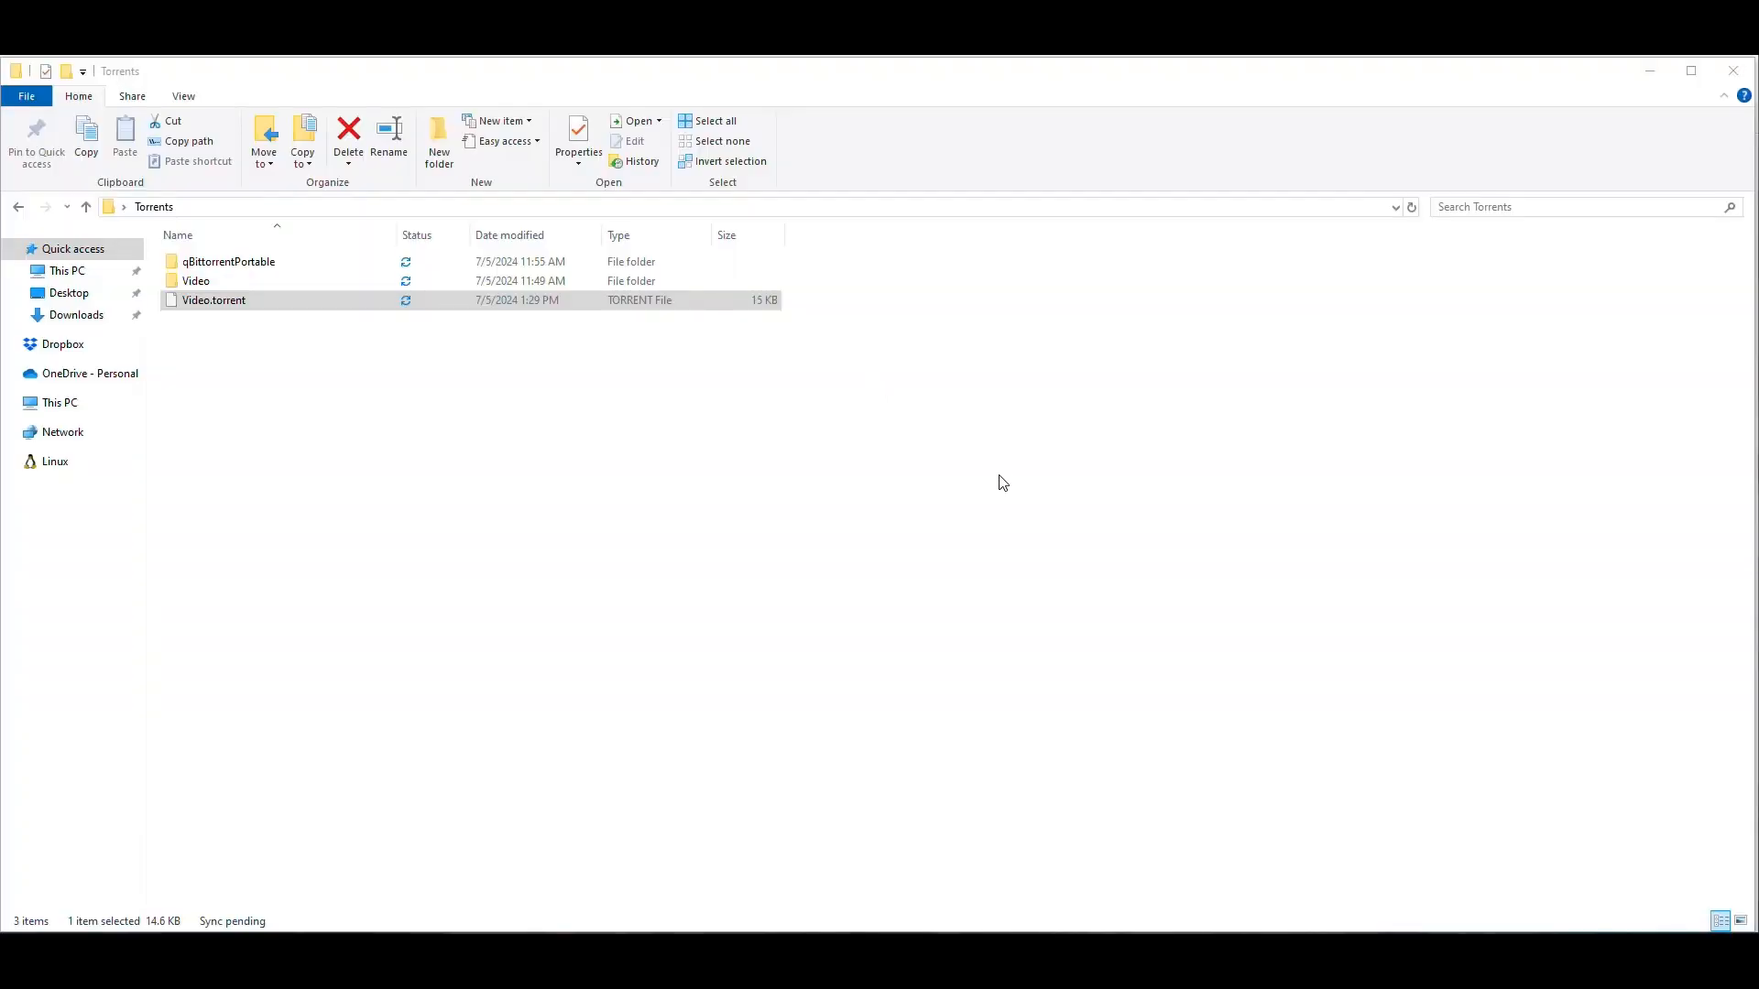
click(913, 484)
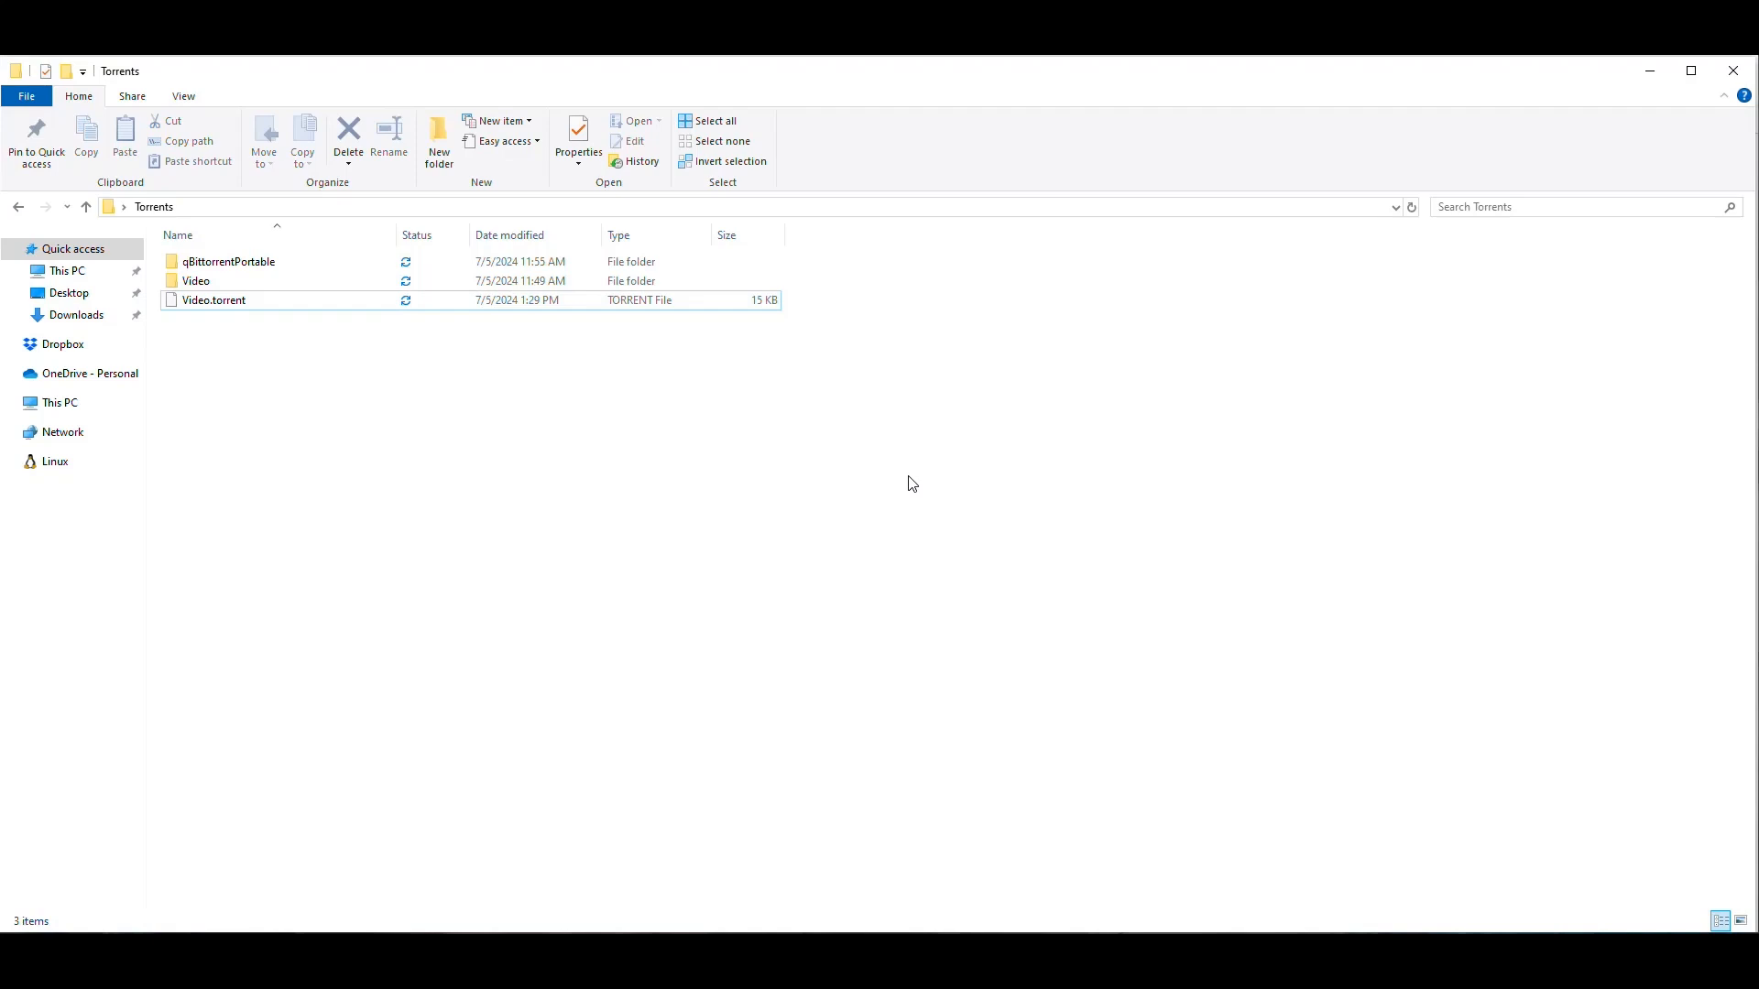
click(229, 261)
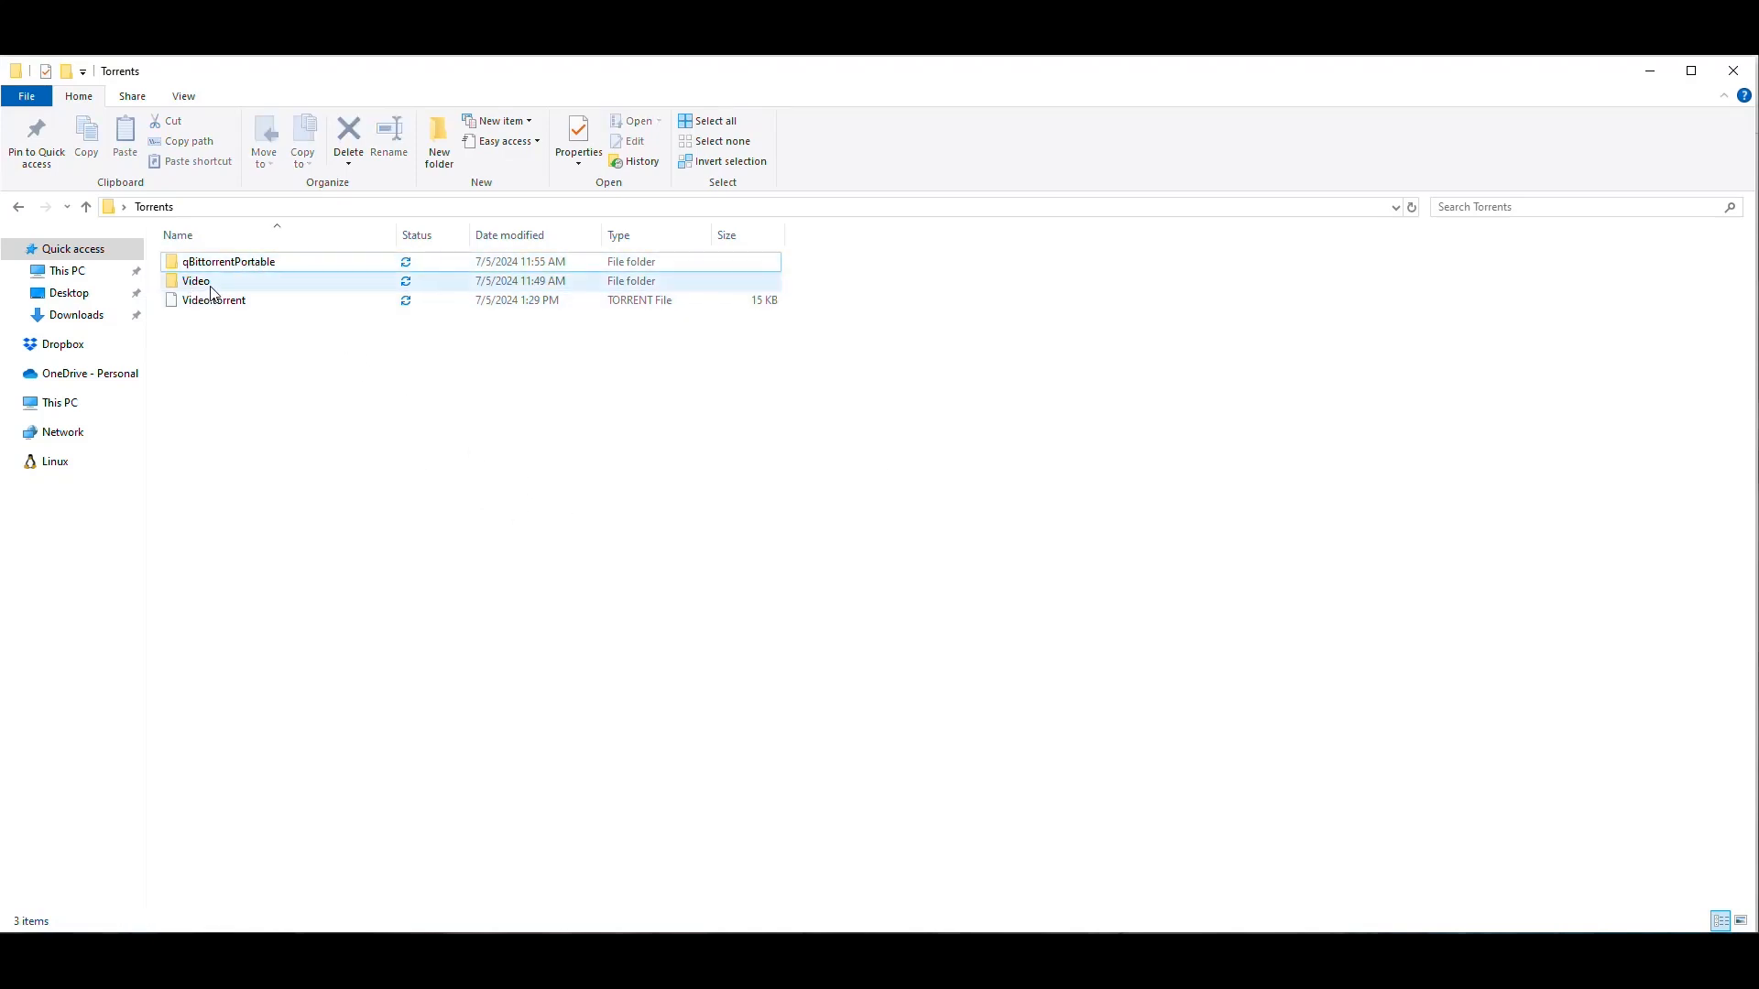
double_click(196, 280)
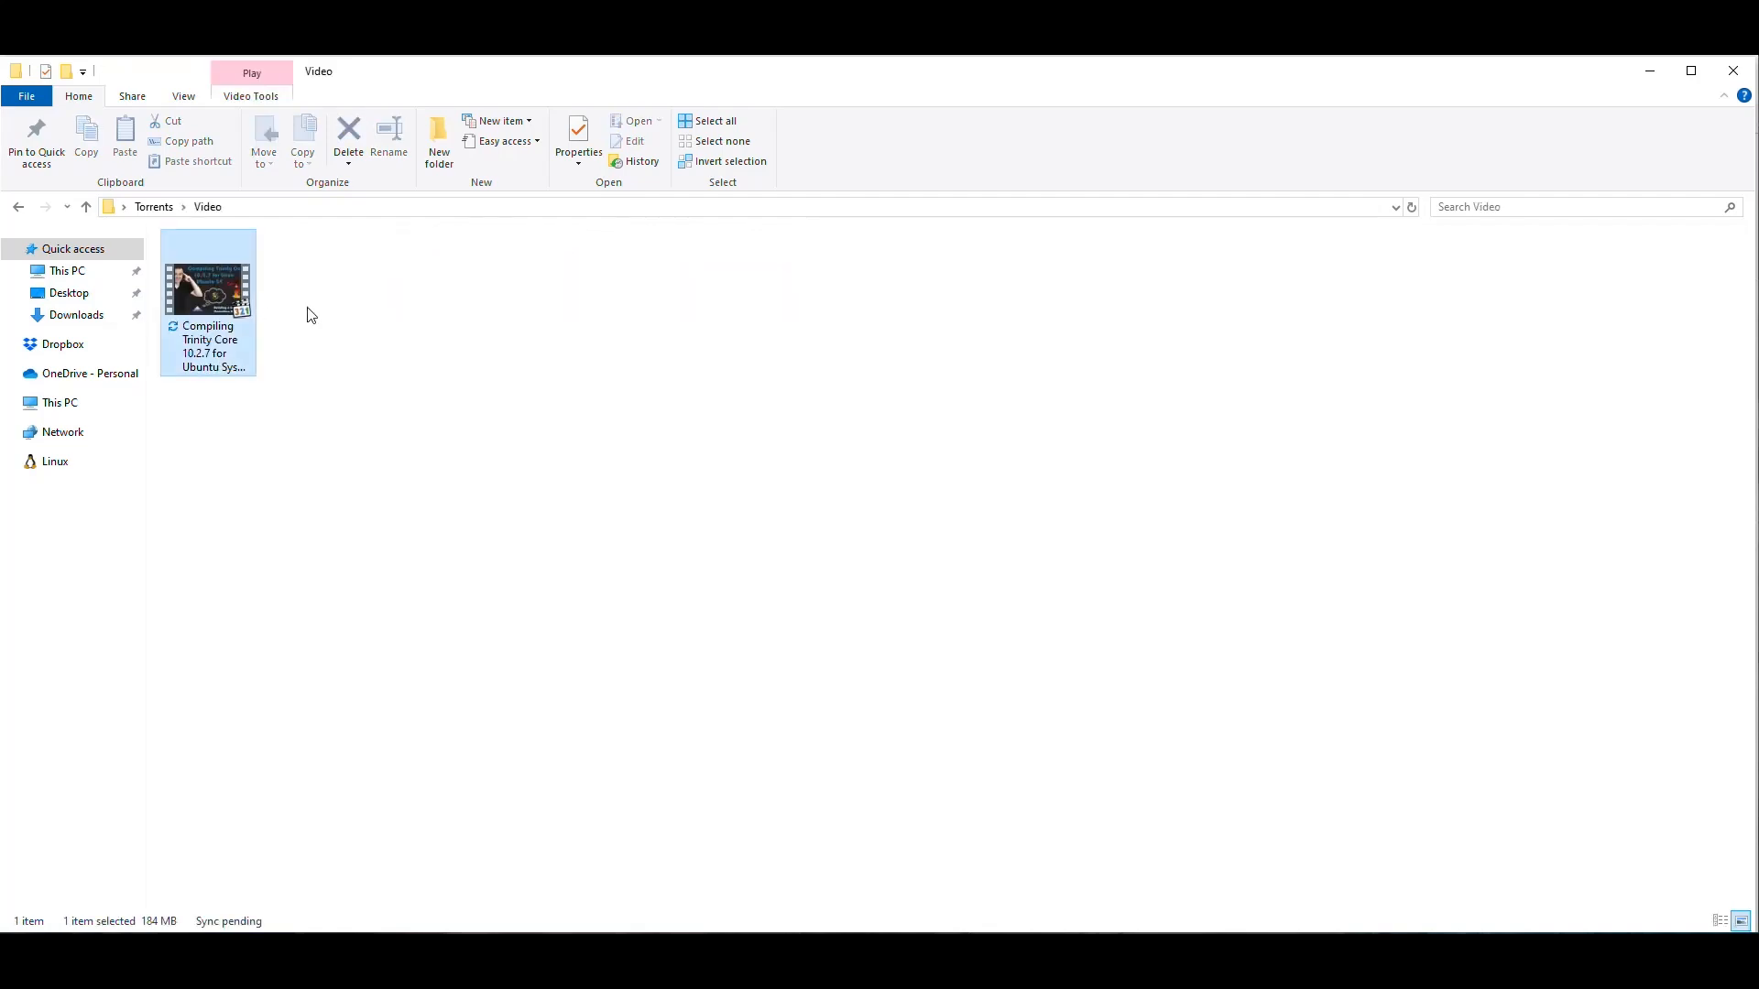
click(290, 304)
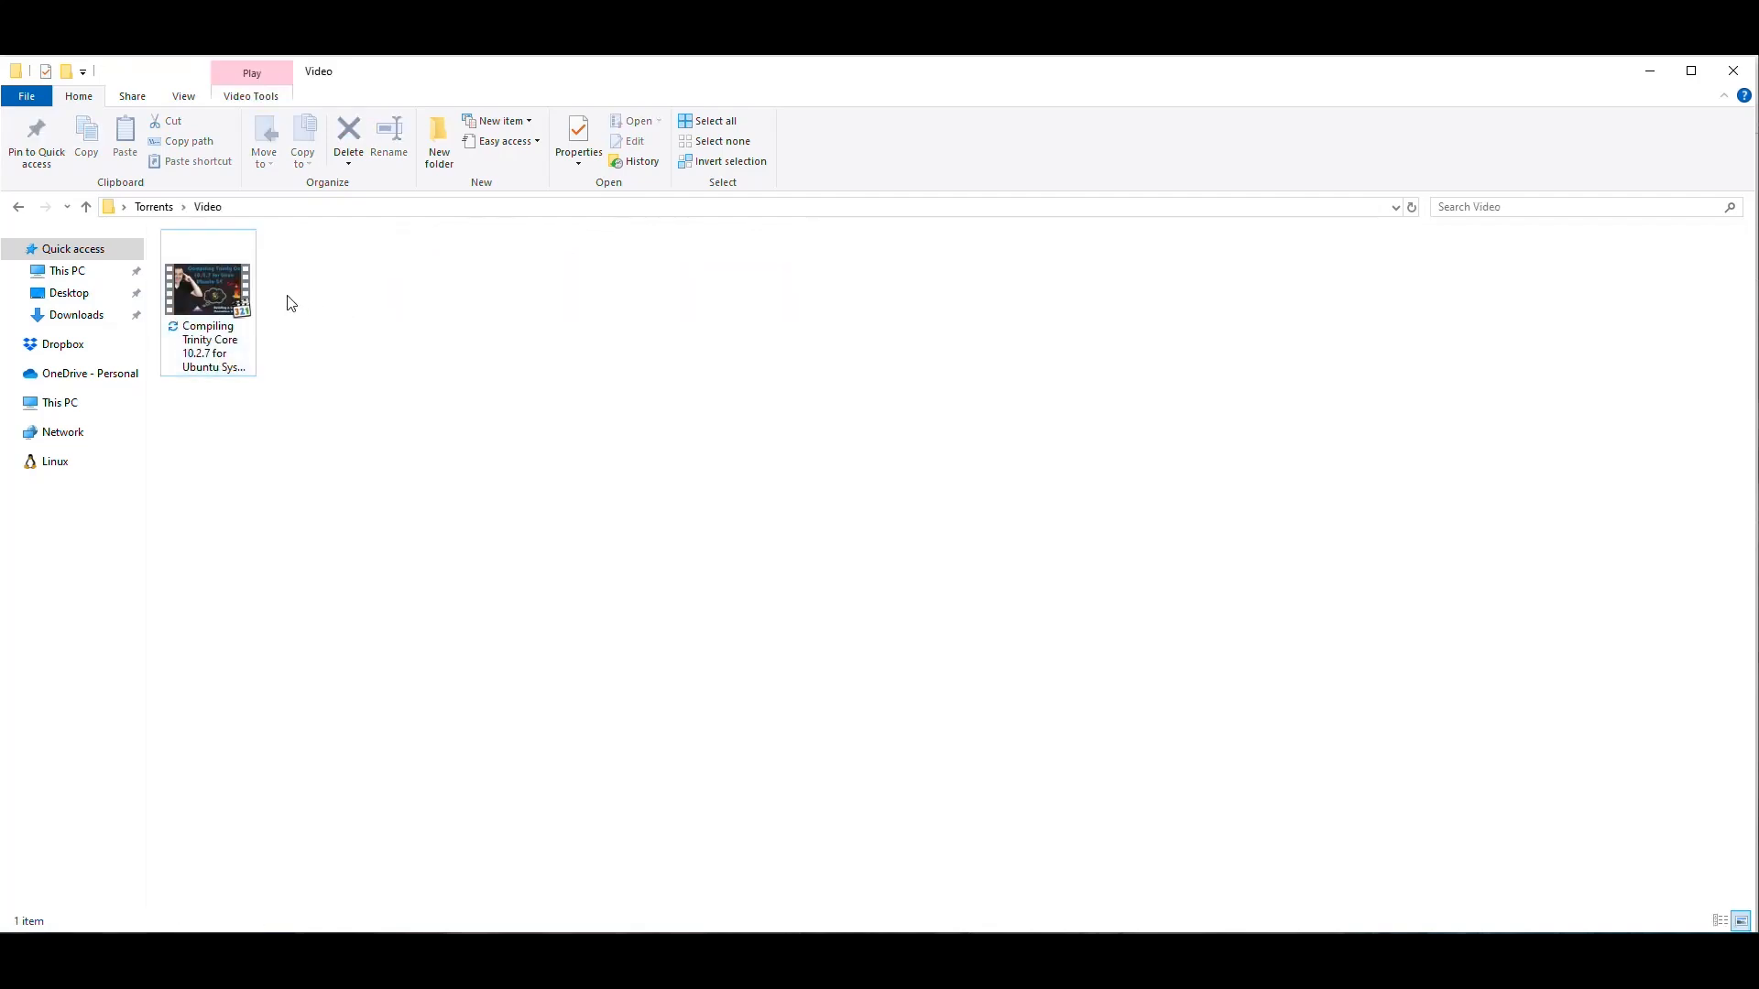
click(208, 286)
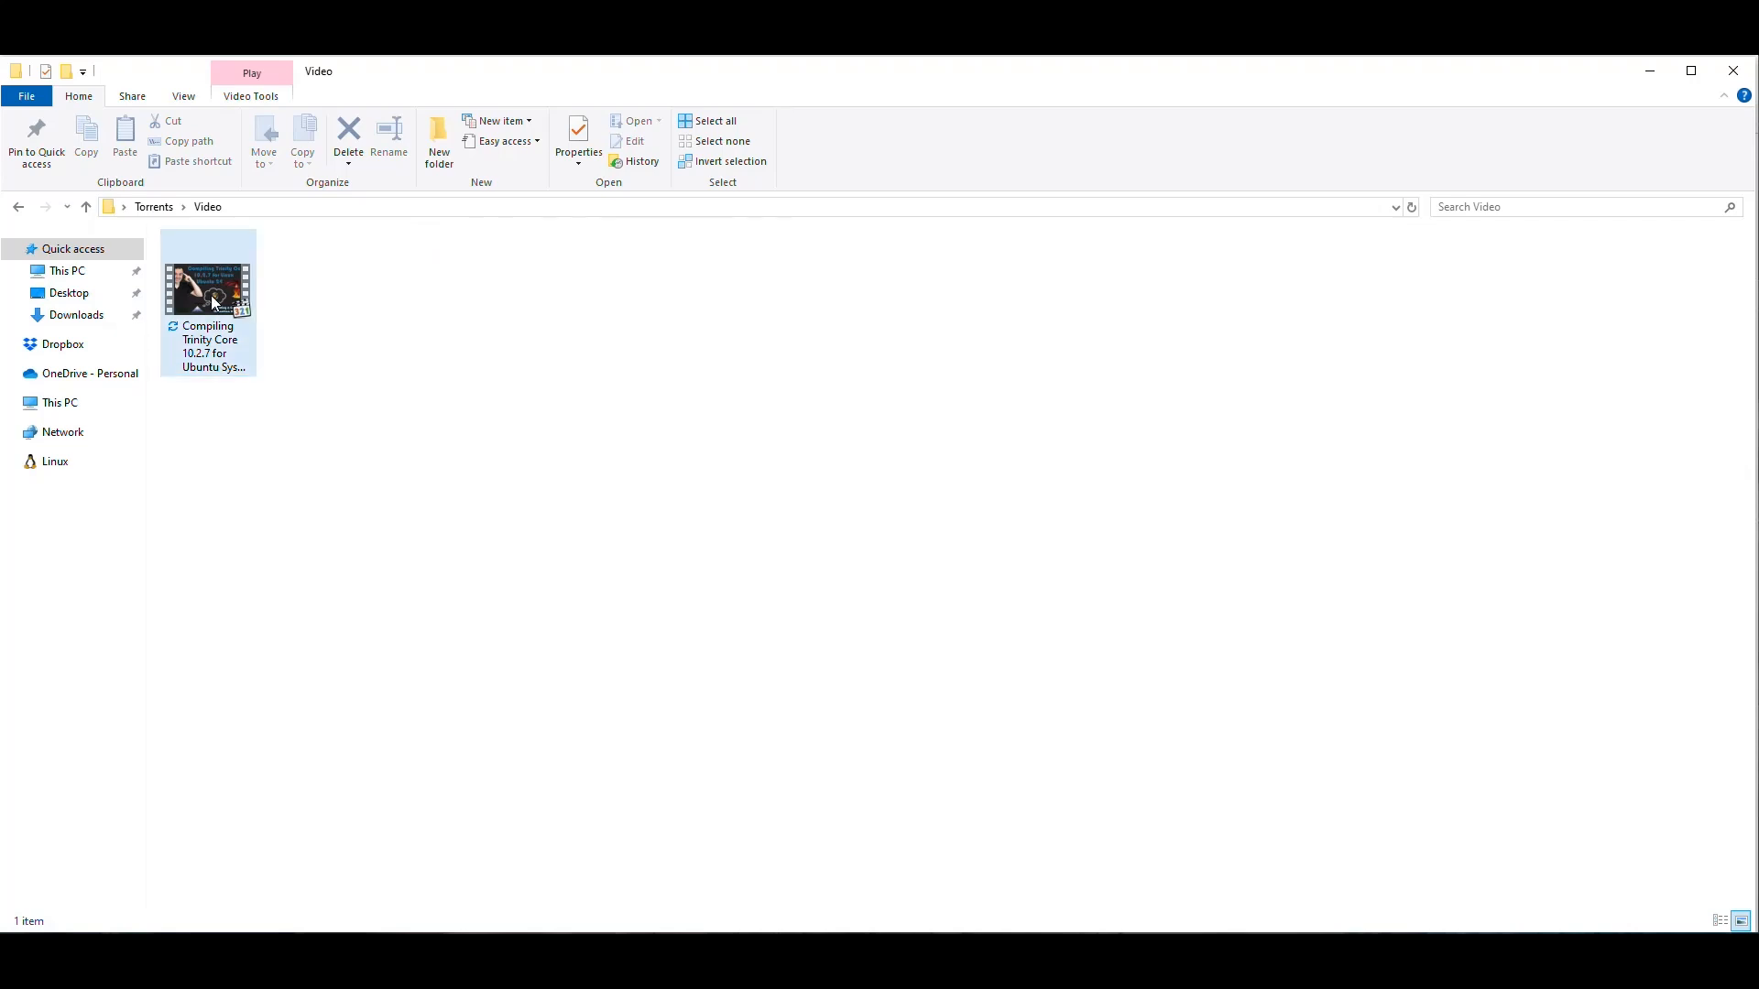
Return to the Torrents folder and select the Video.torrent file.
click(154, 206)
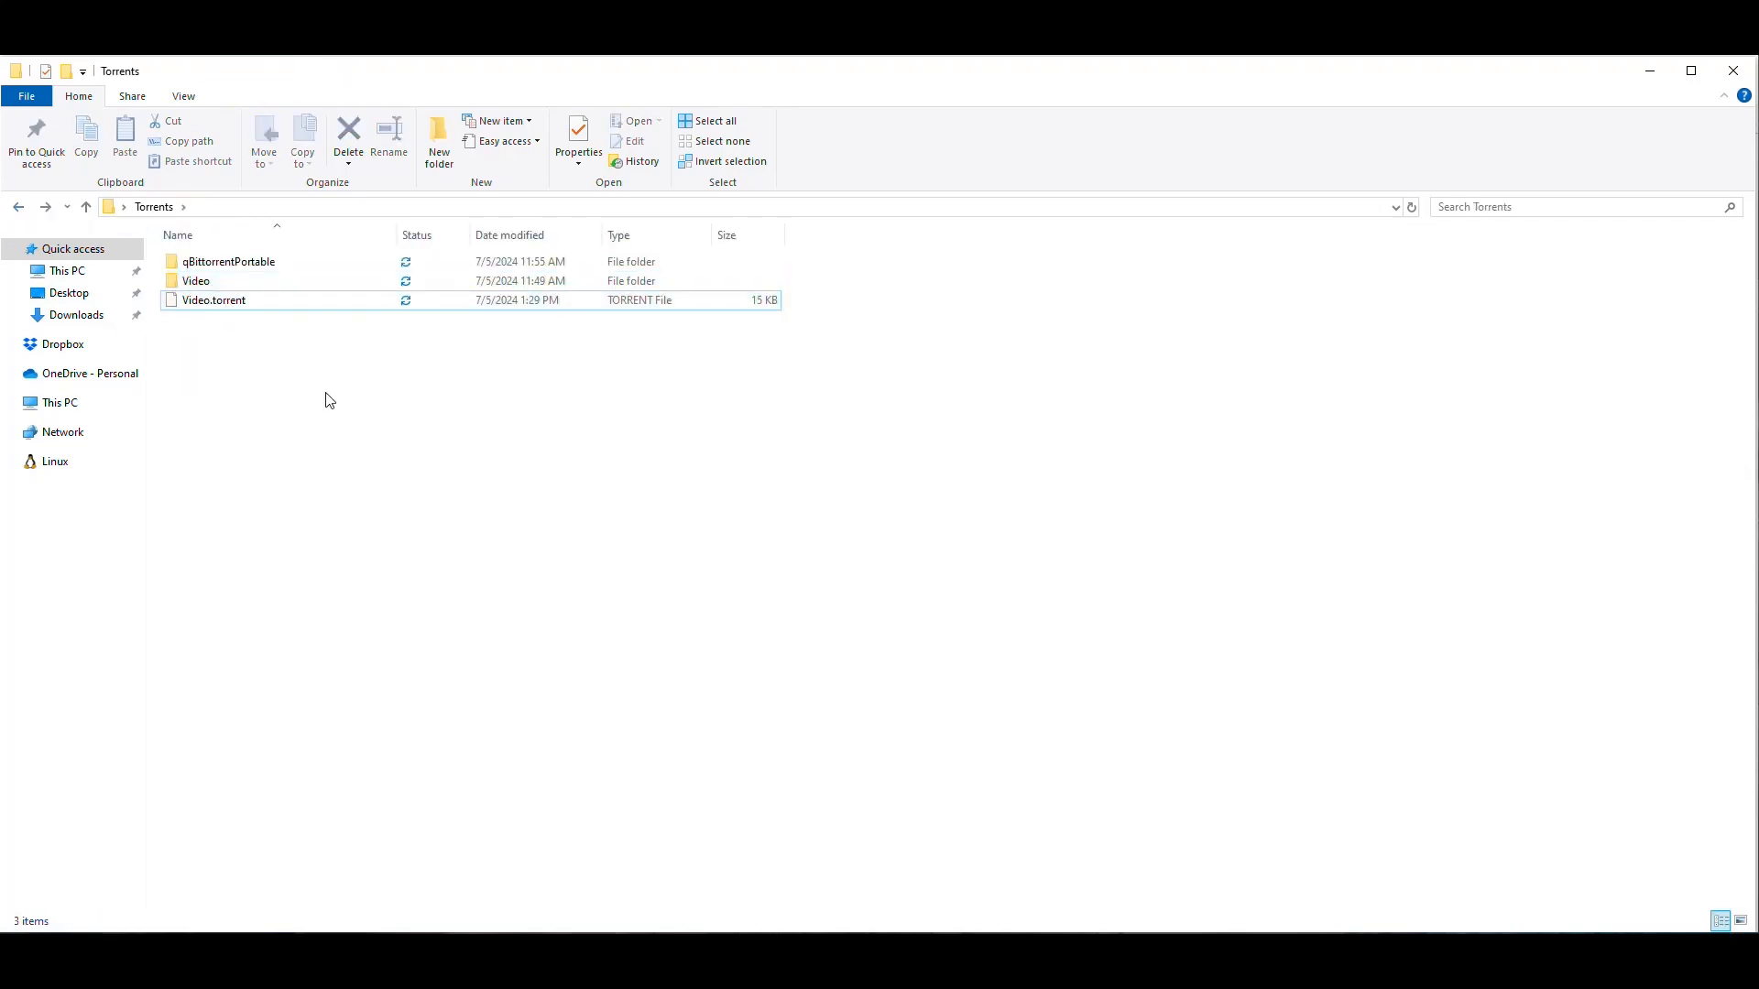
mouse_move(247, 377)
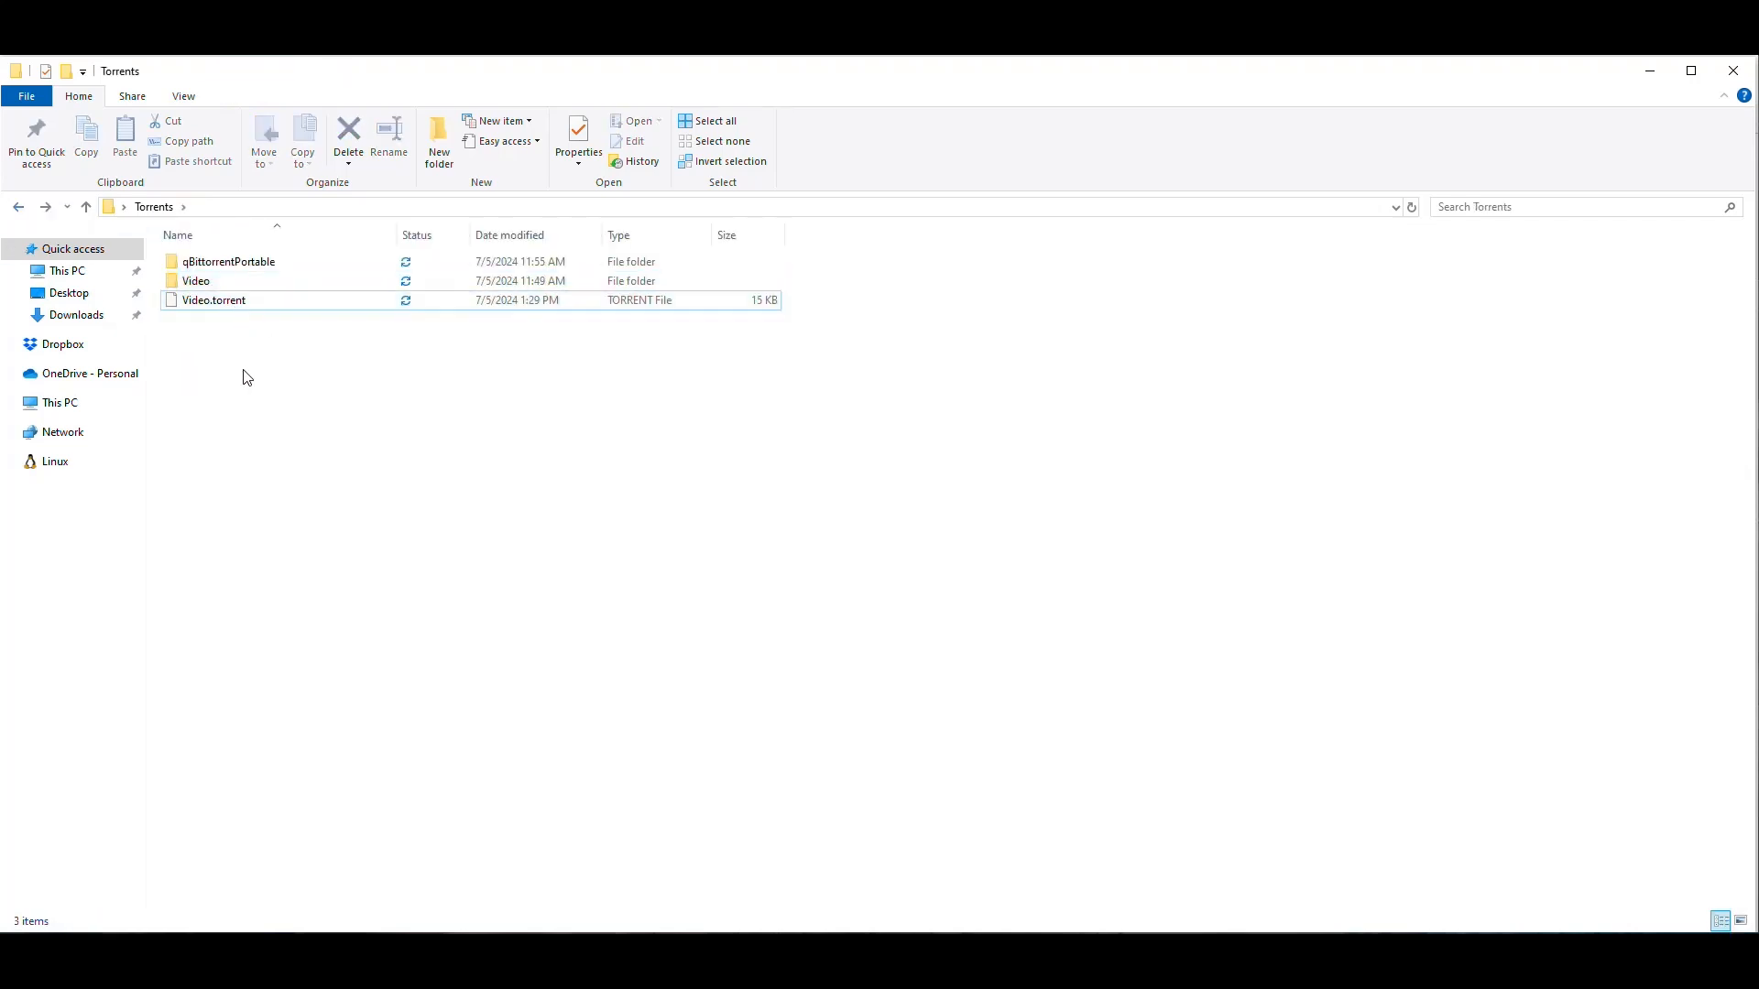
mouse_move(281, 376)
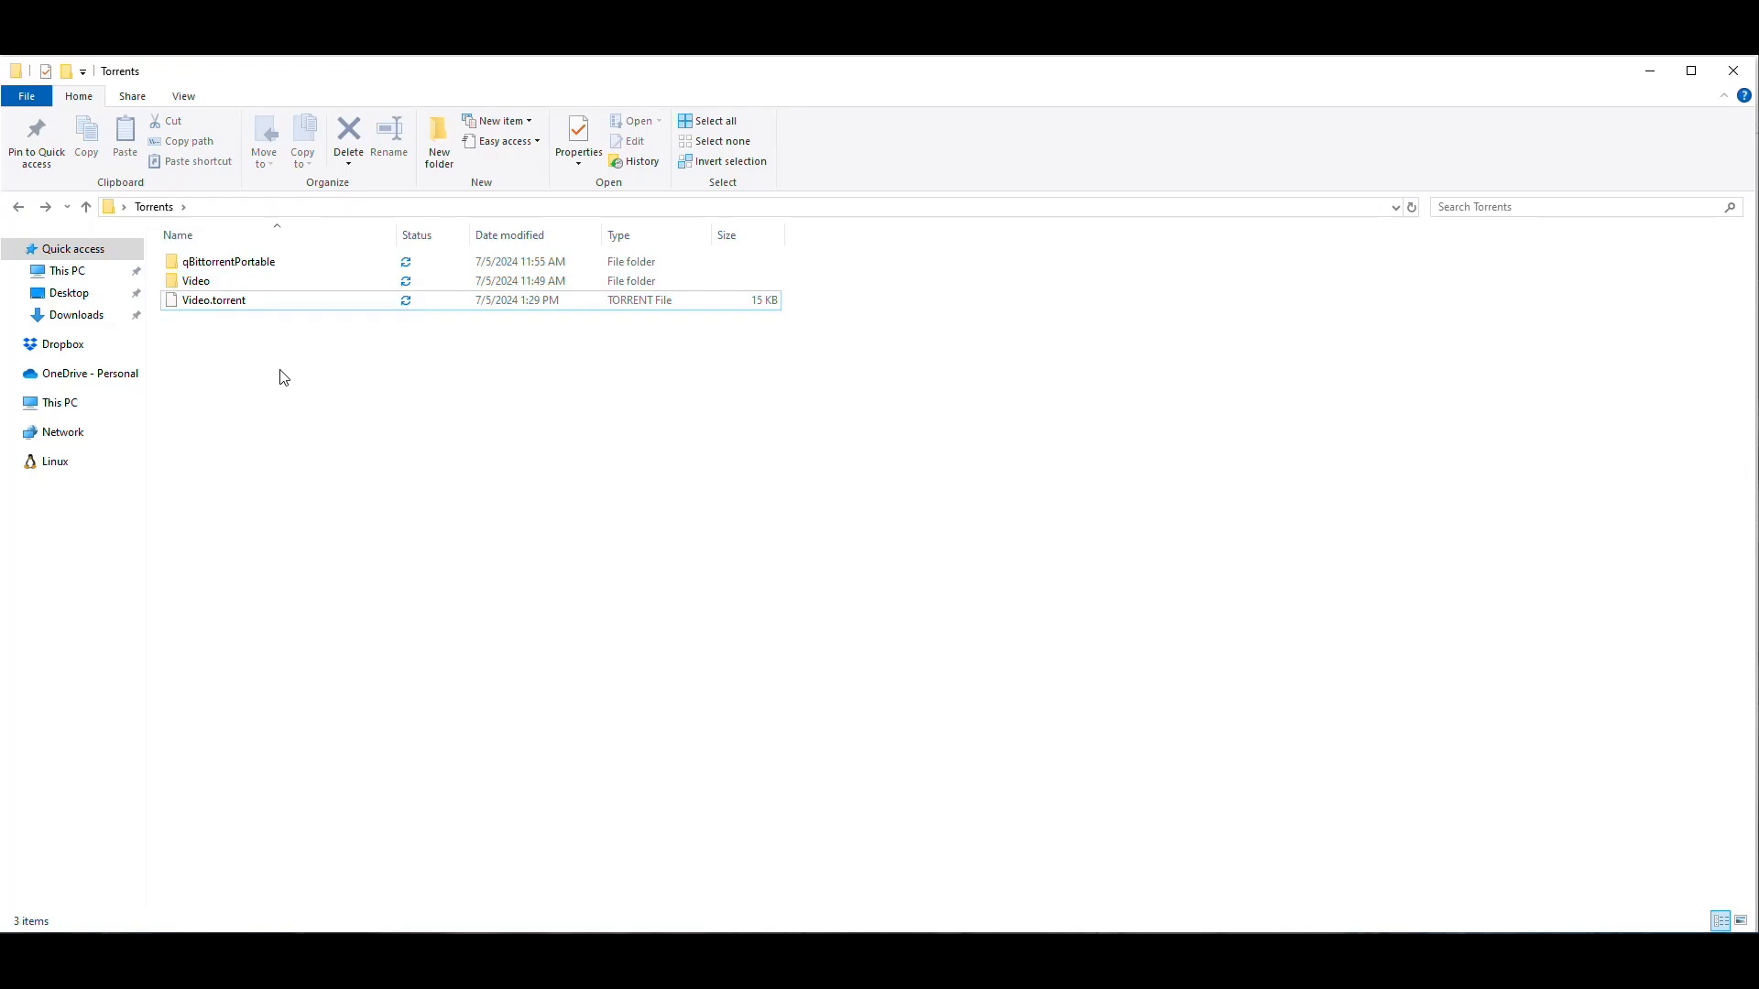
mouse_move(274, 405)
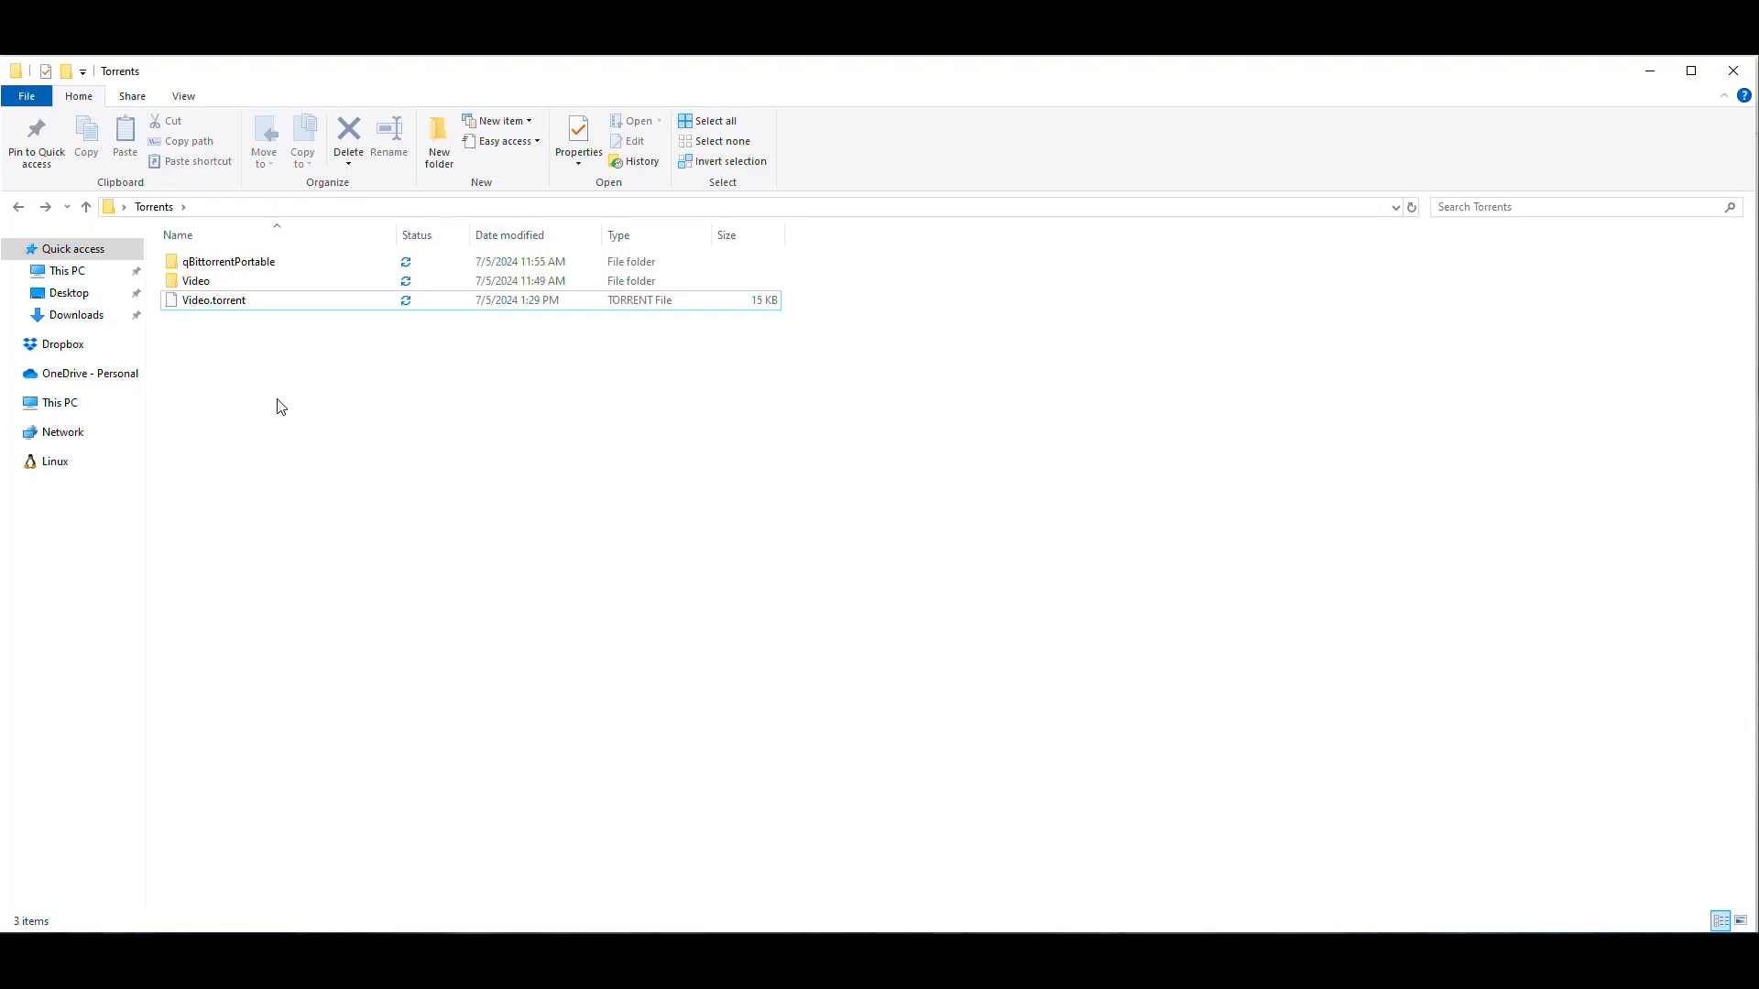
click(229, 262)
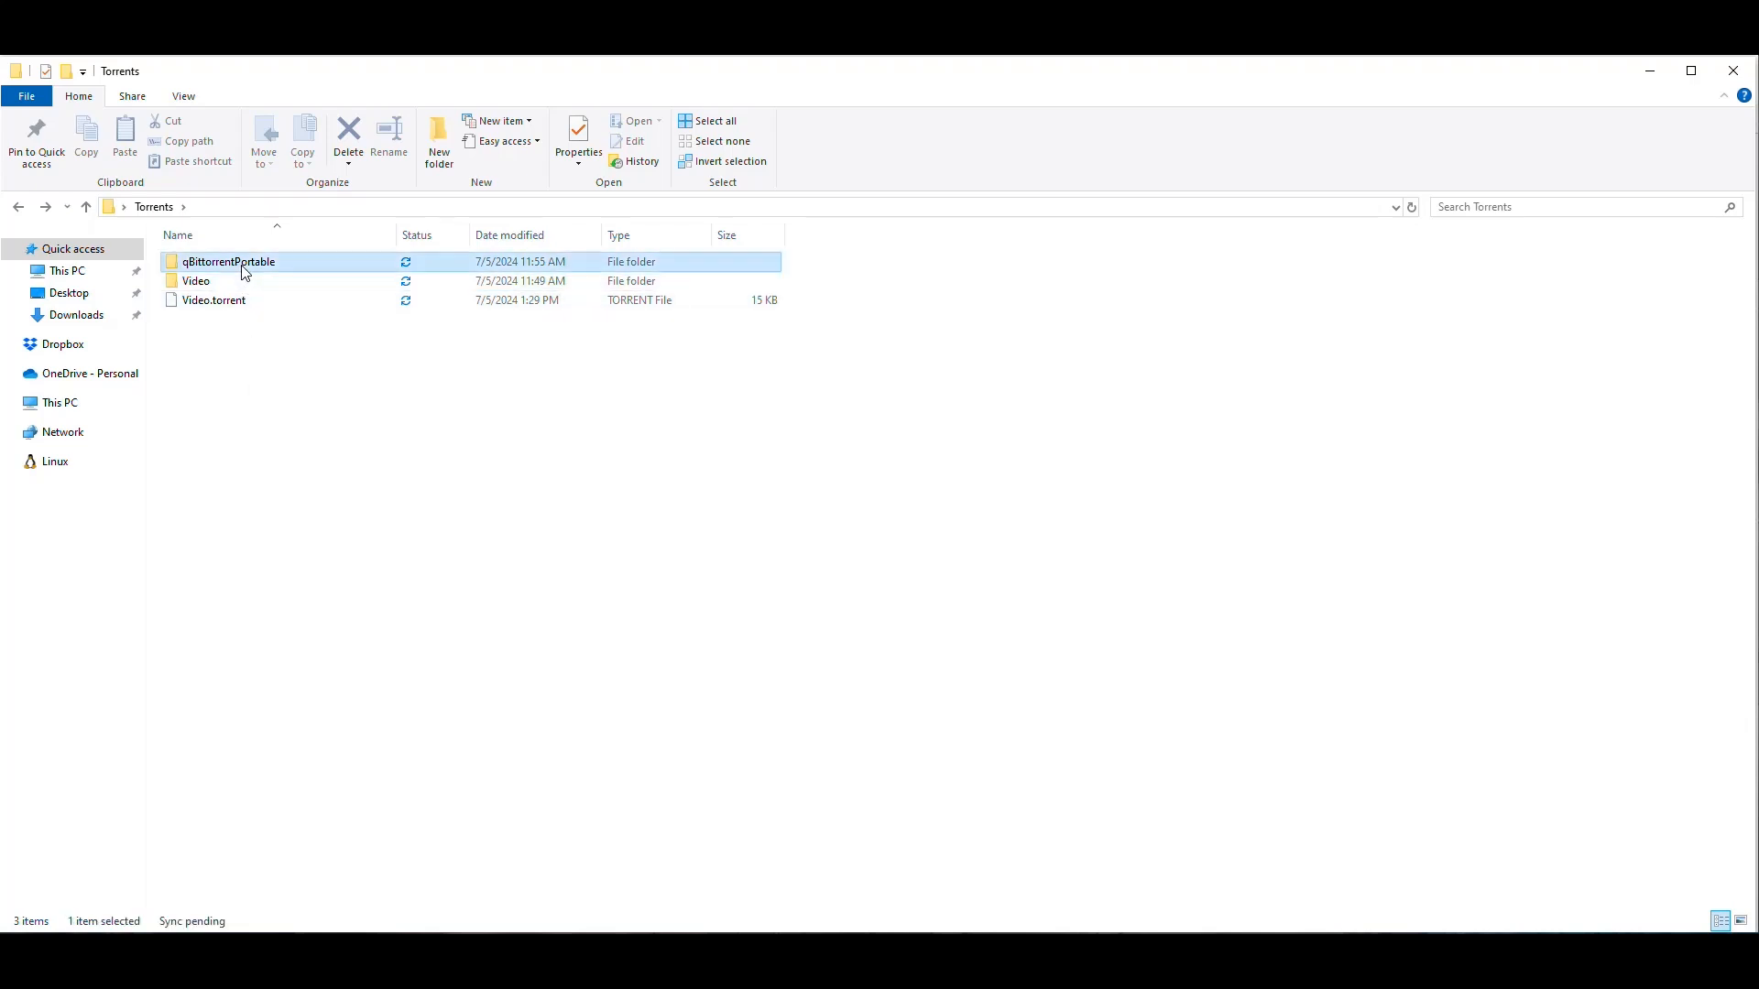
click(318, 438)
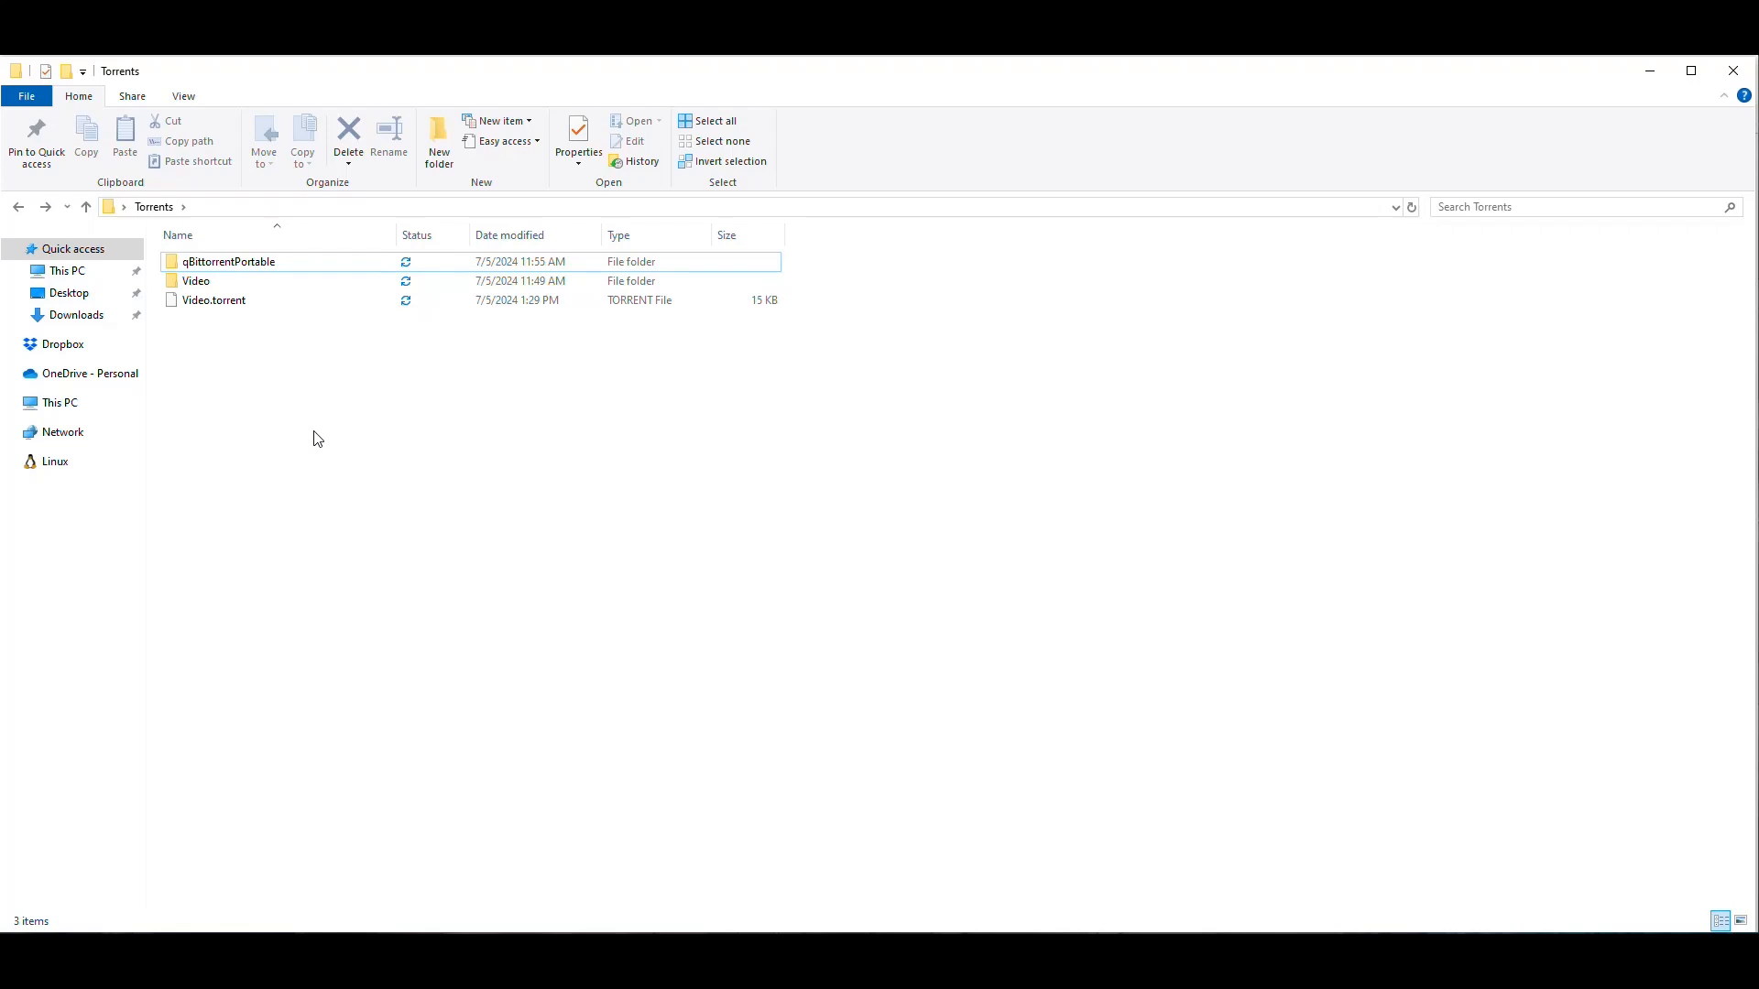
mouse_move(292, 415)
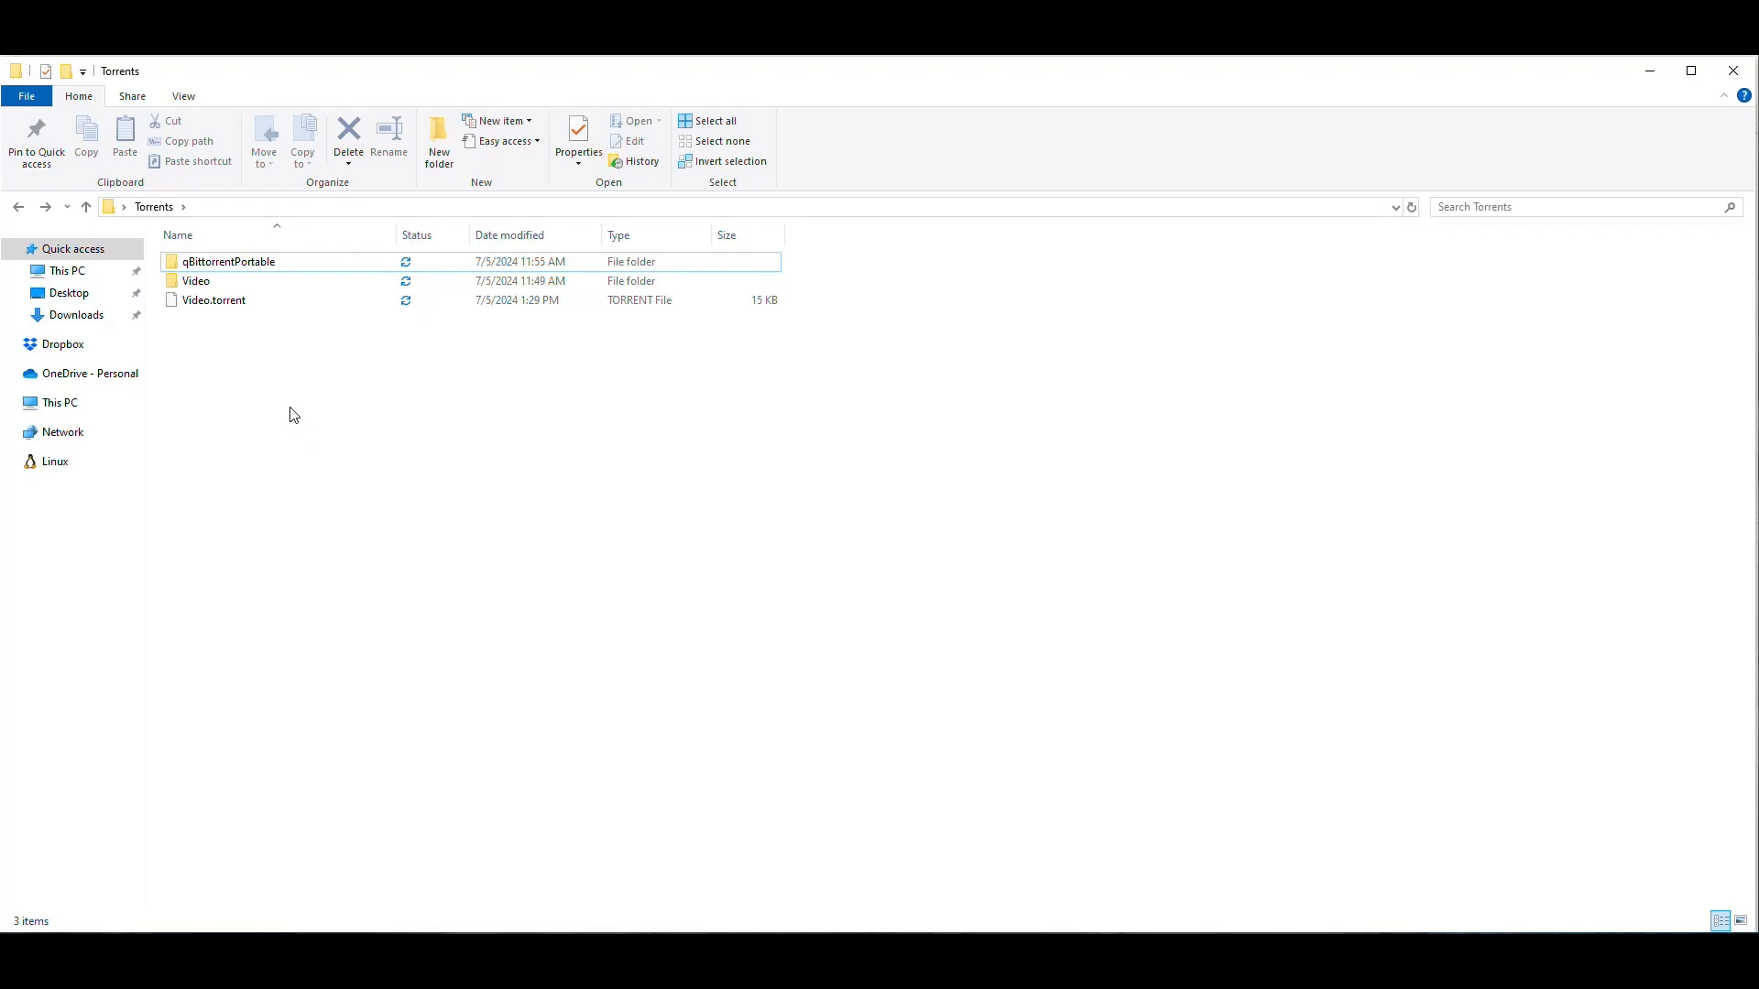
mouse_move(229, 394)
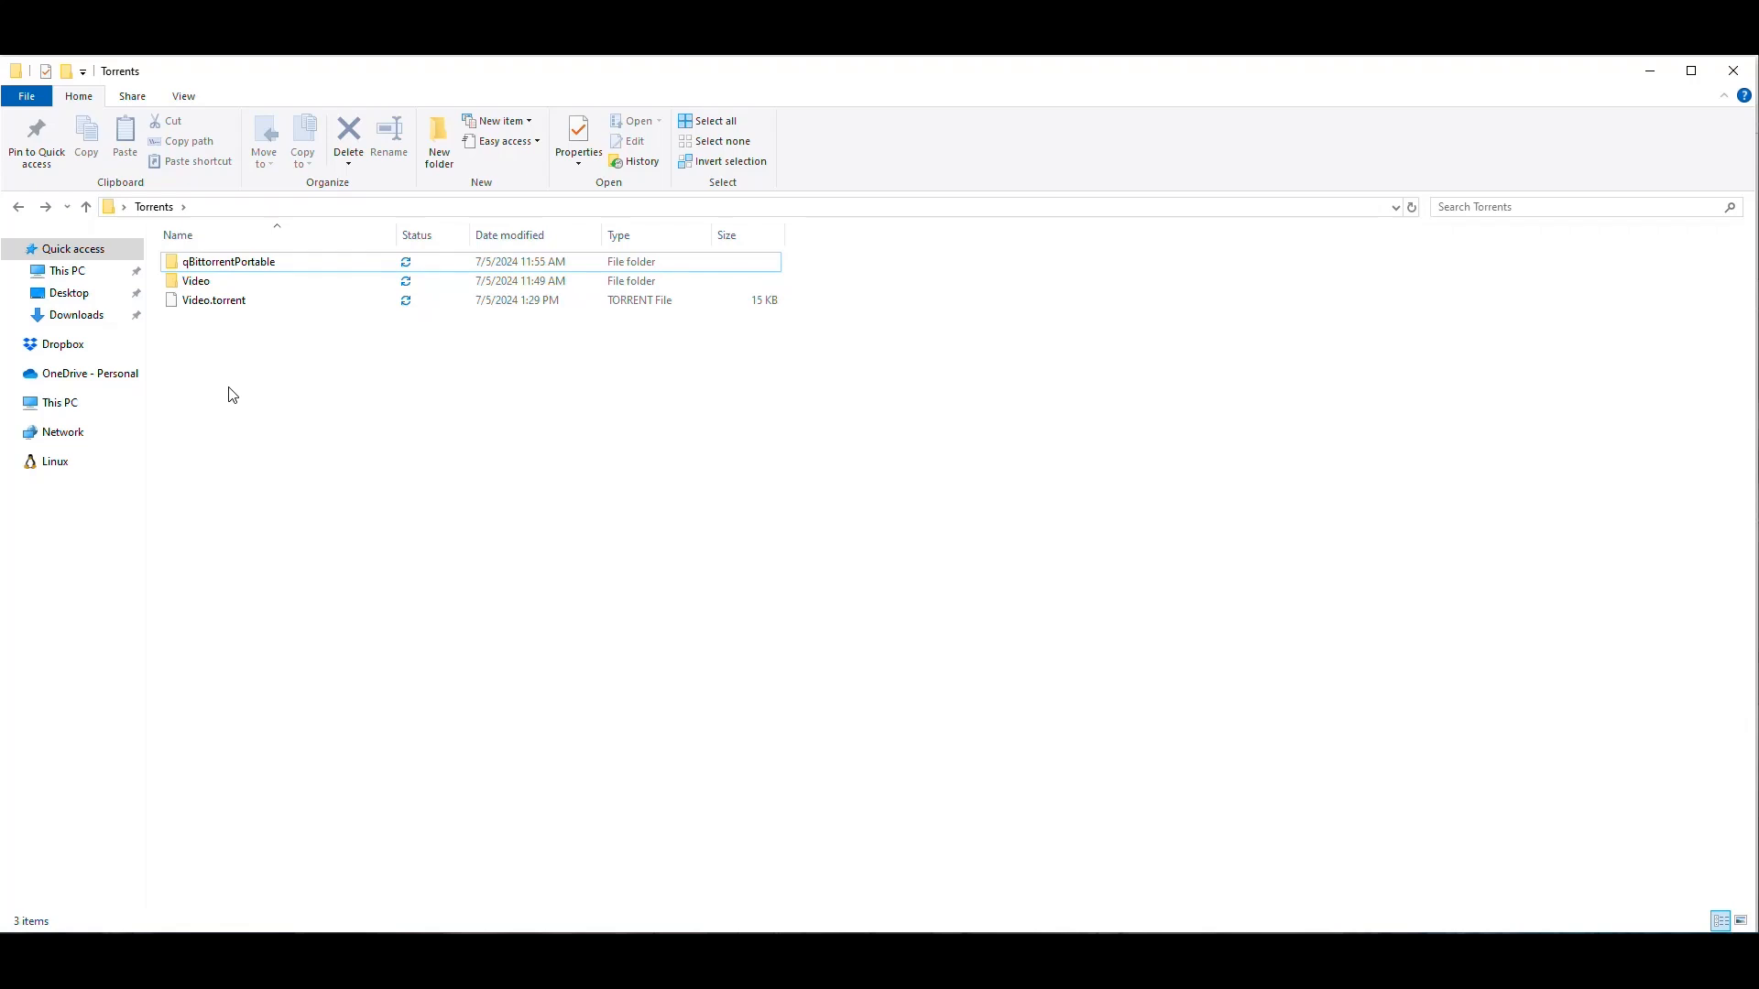
mouse_move(426, 487)
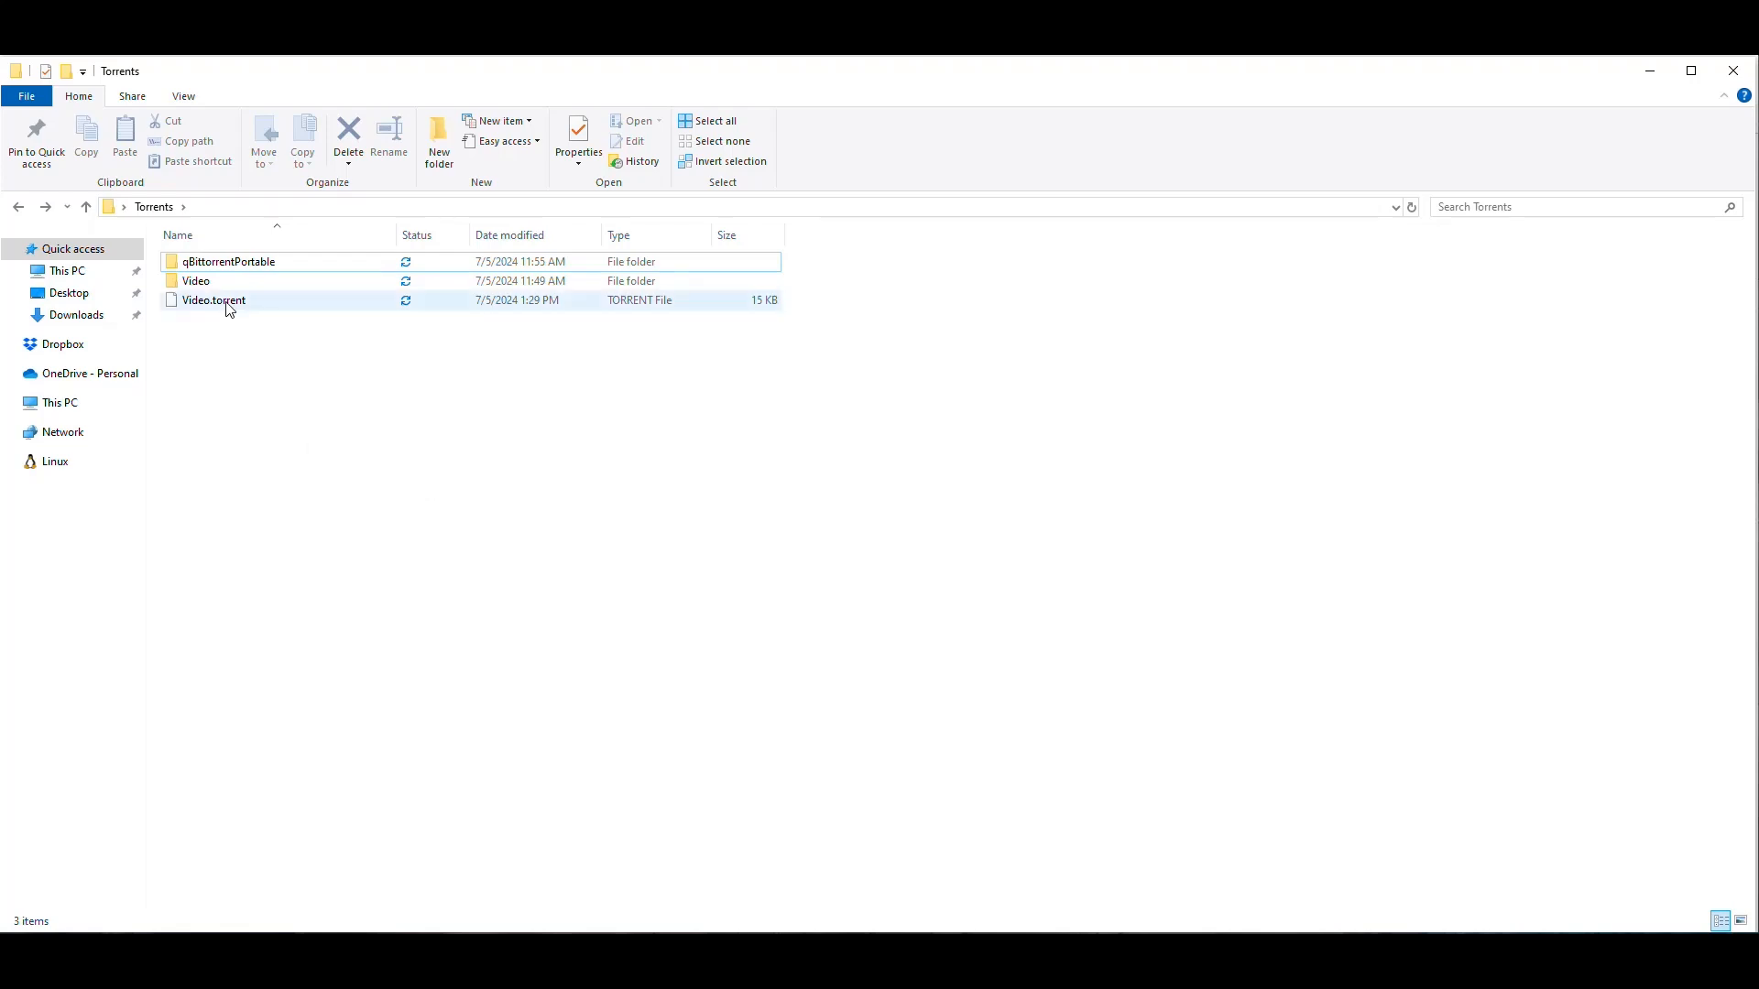
click(214, 300)
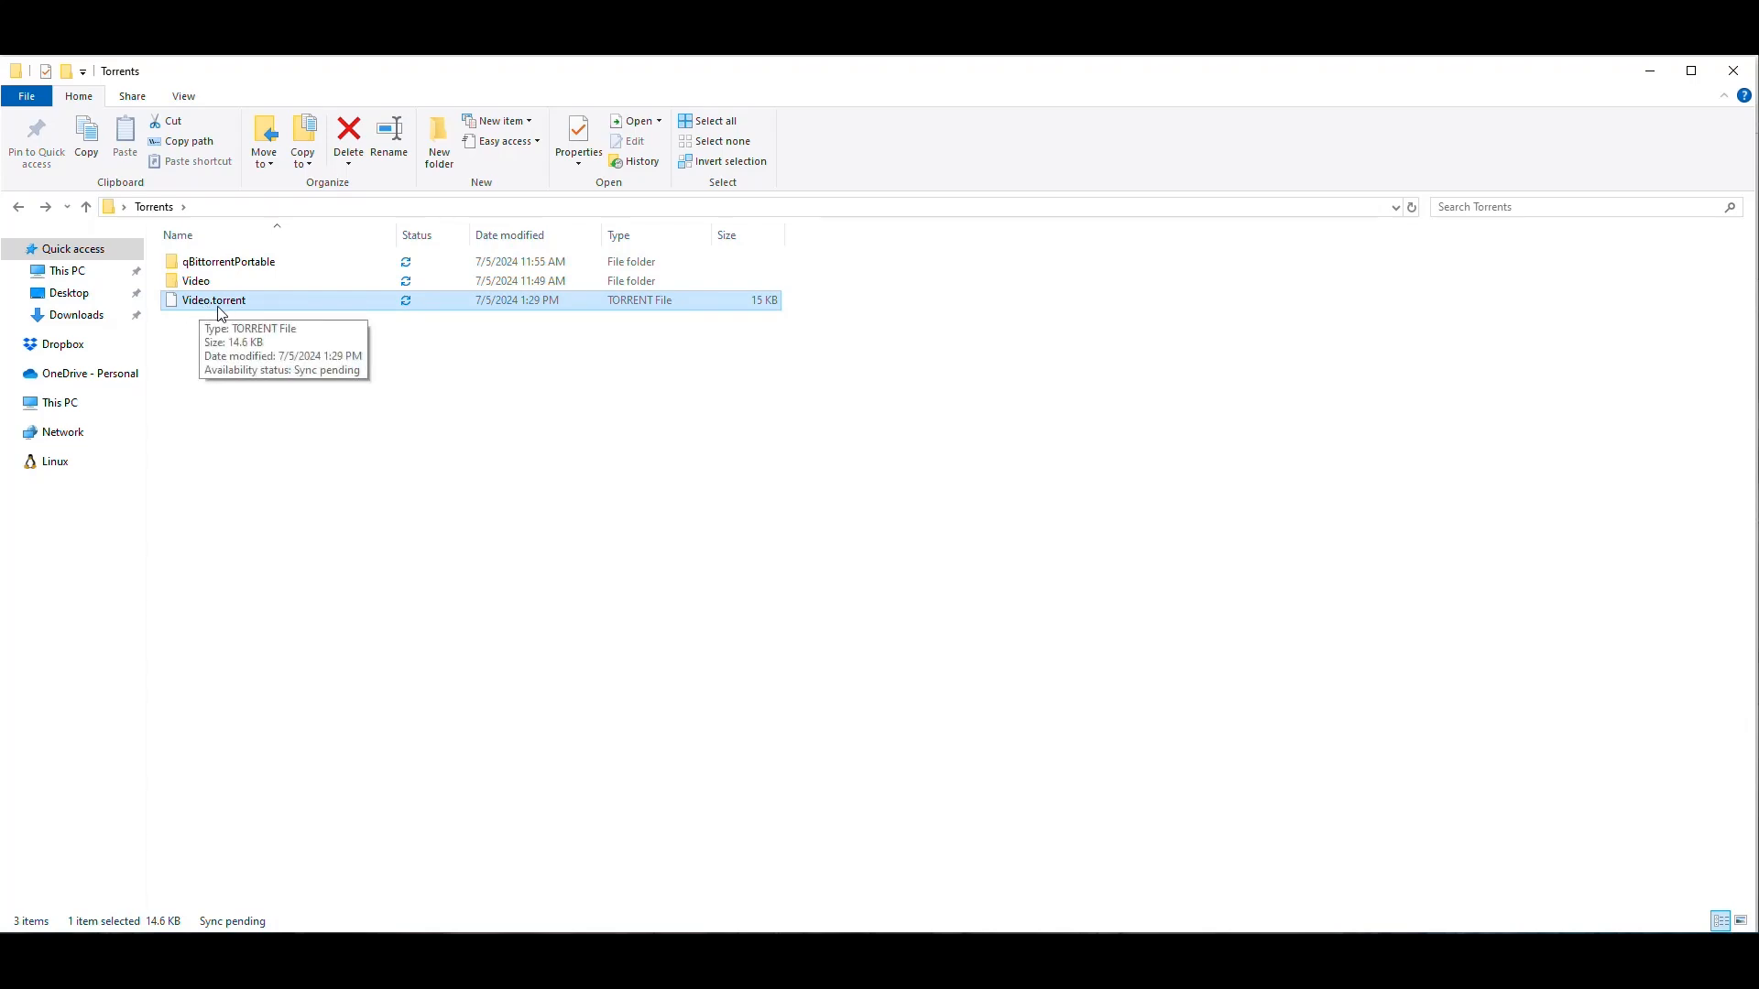
mouse_move(489, 471)
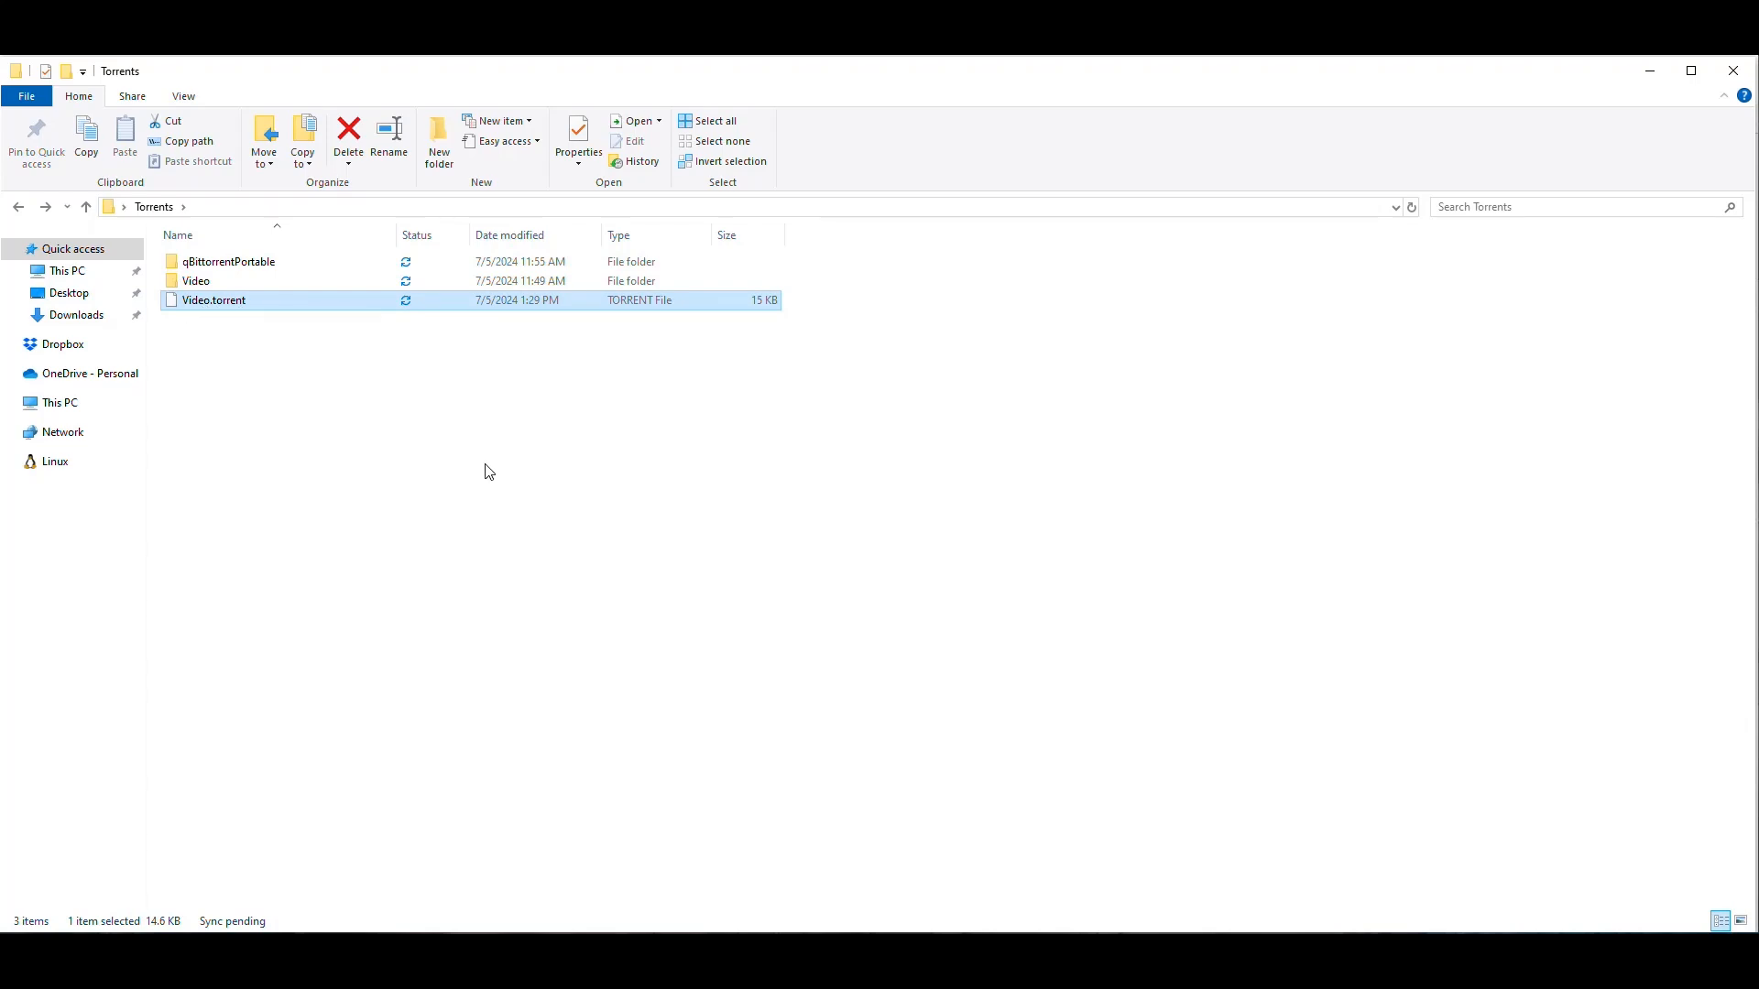
mouse_move(788, 675)
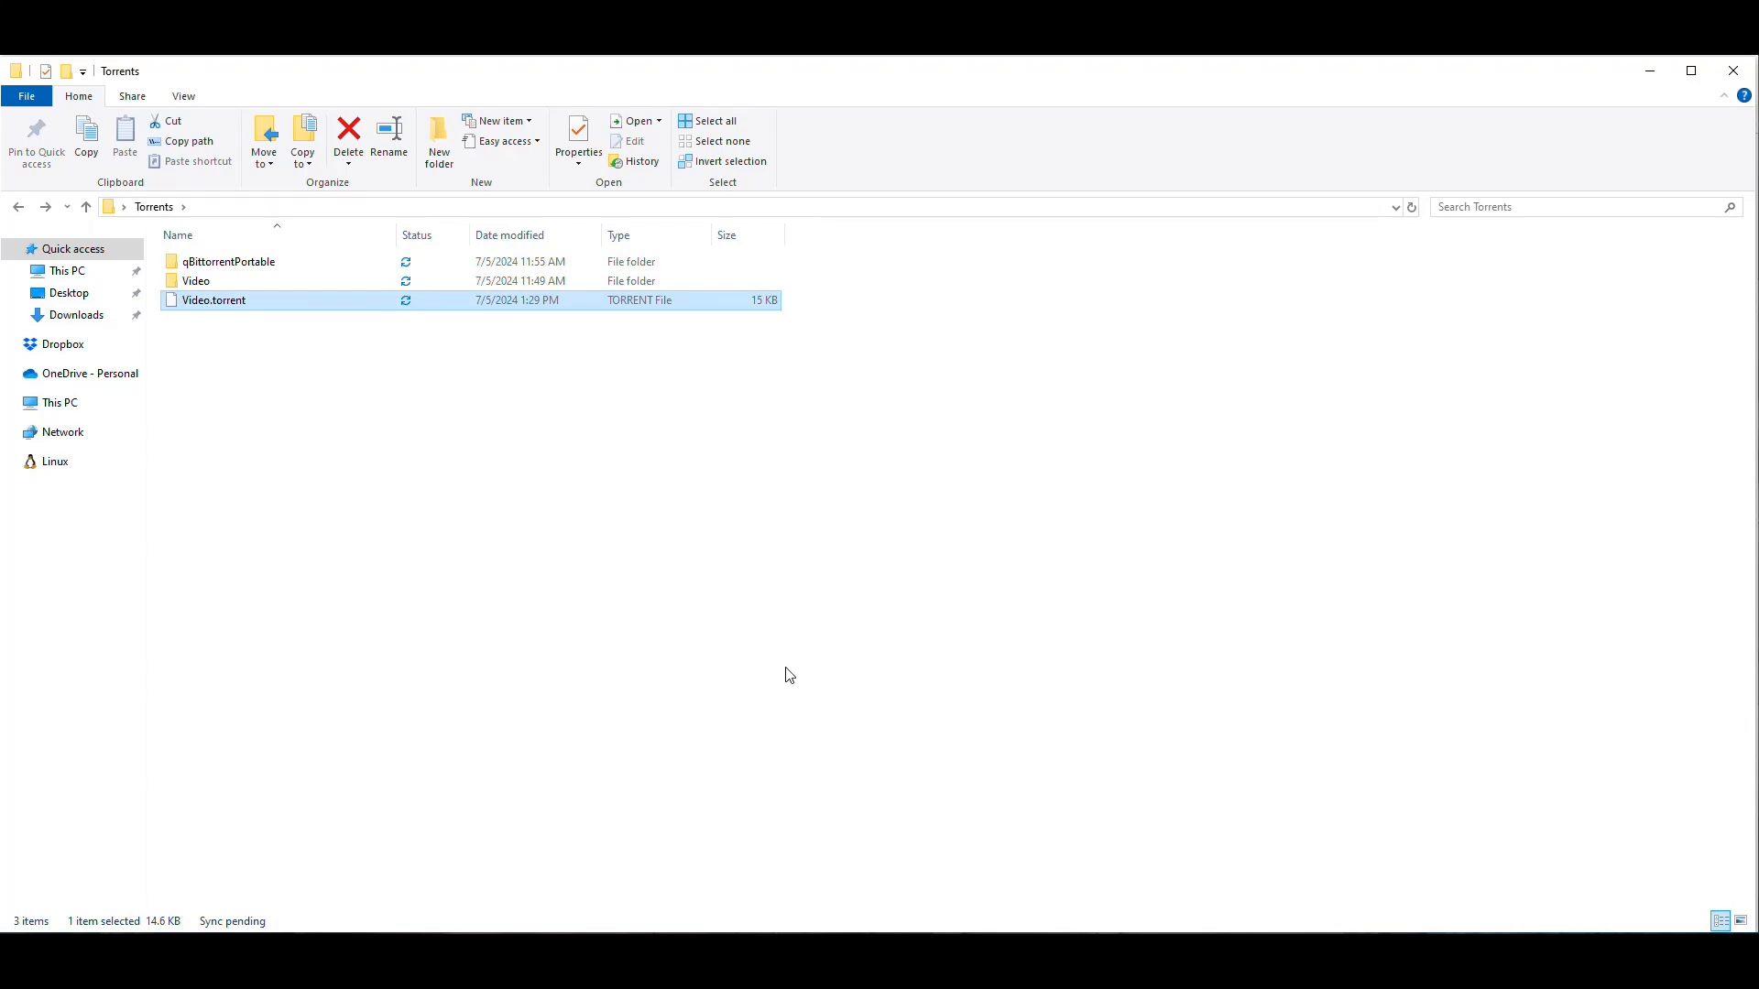
double_click(213, 300)
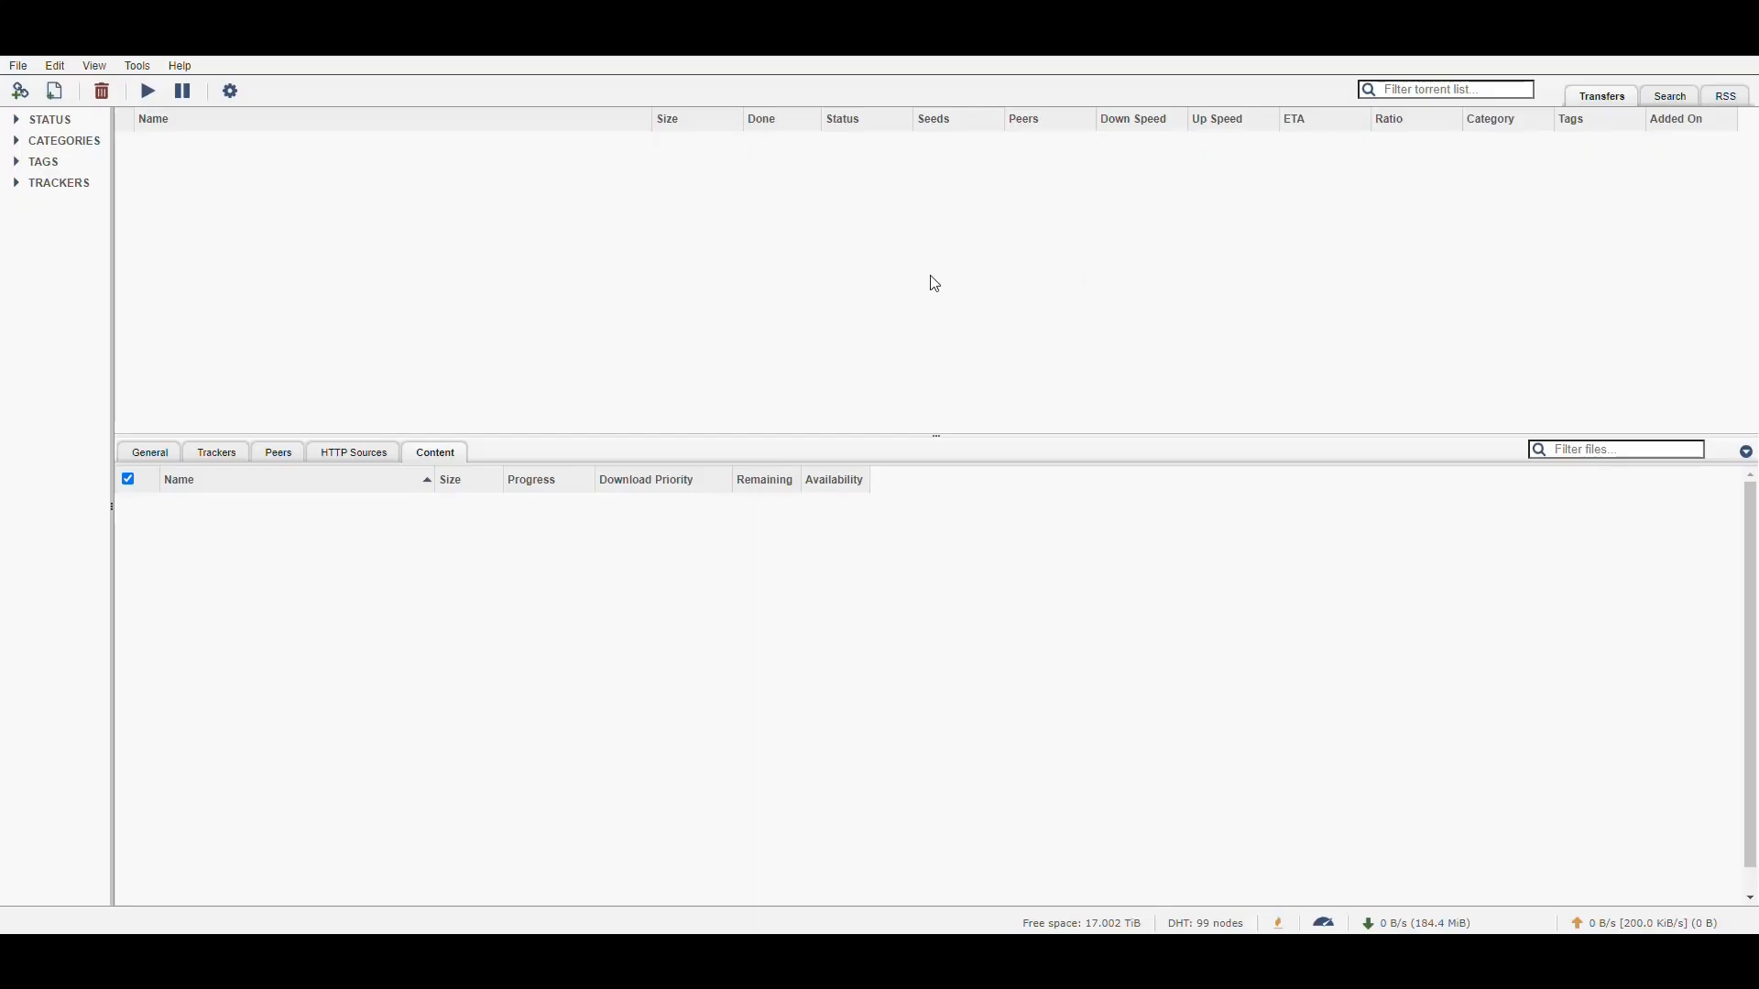
mouse_move(865, 293)
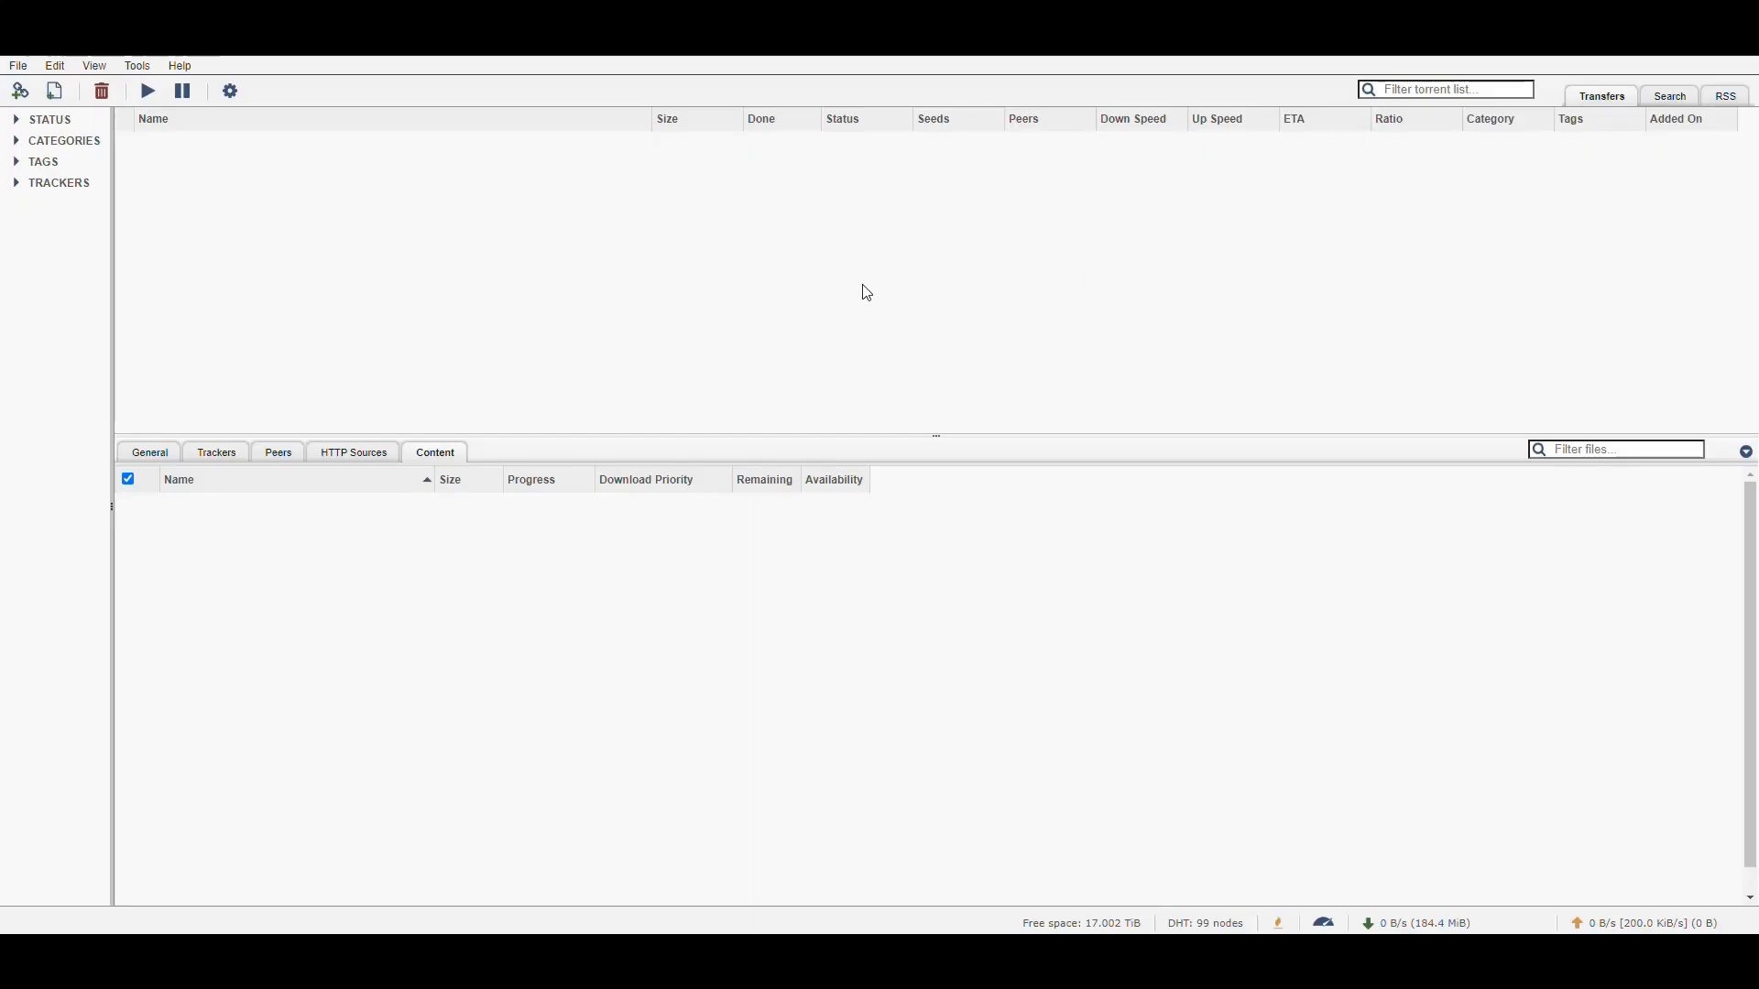
mouse_move(803, 293)
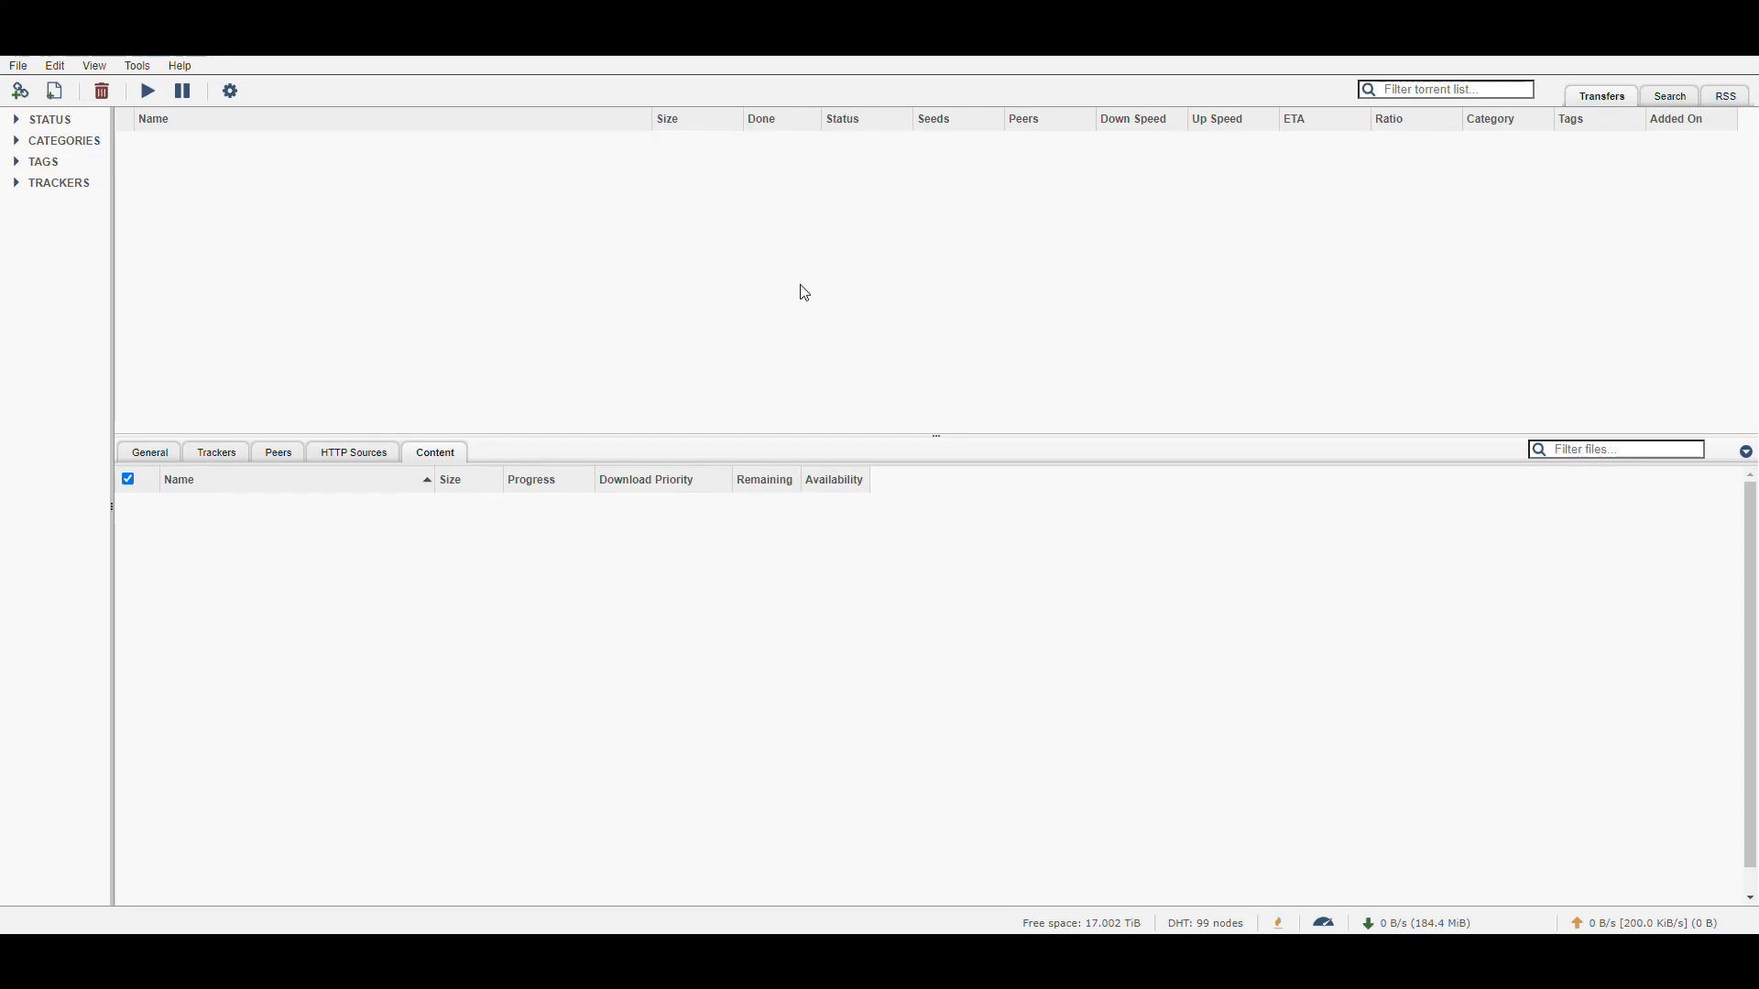
click(136, 65)
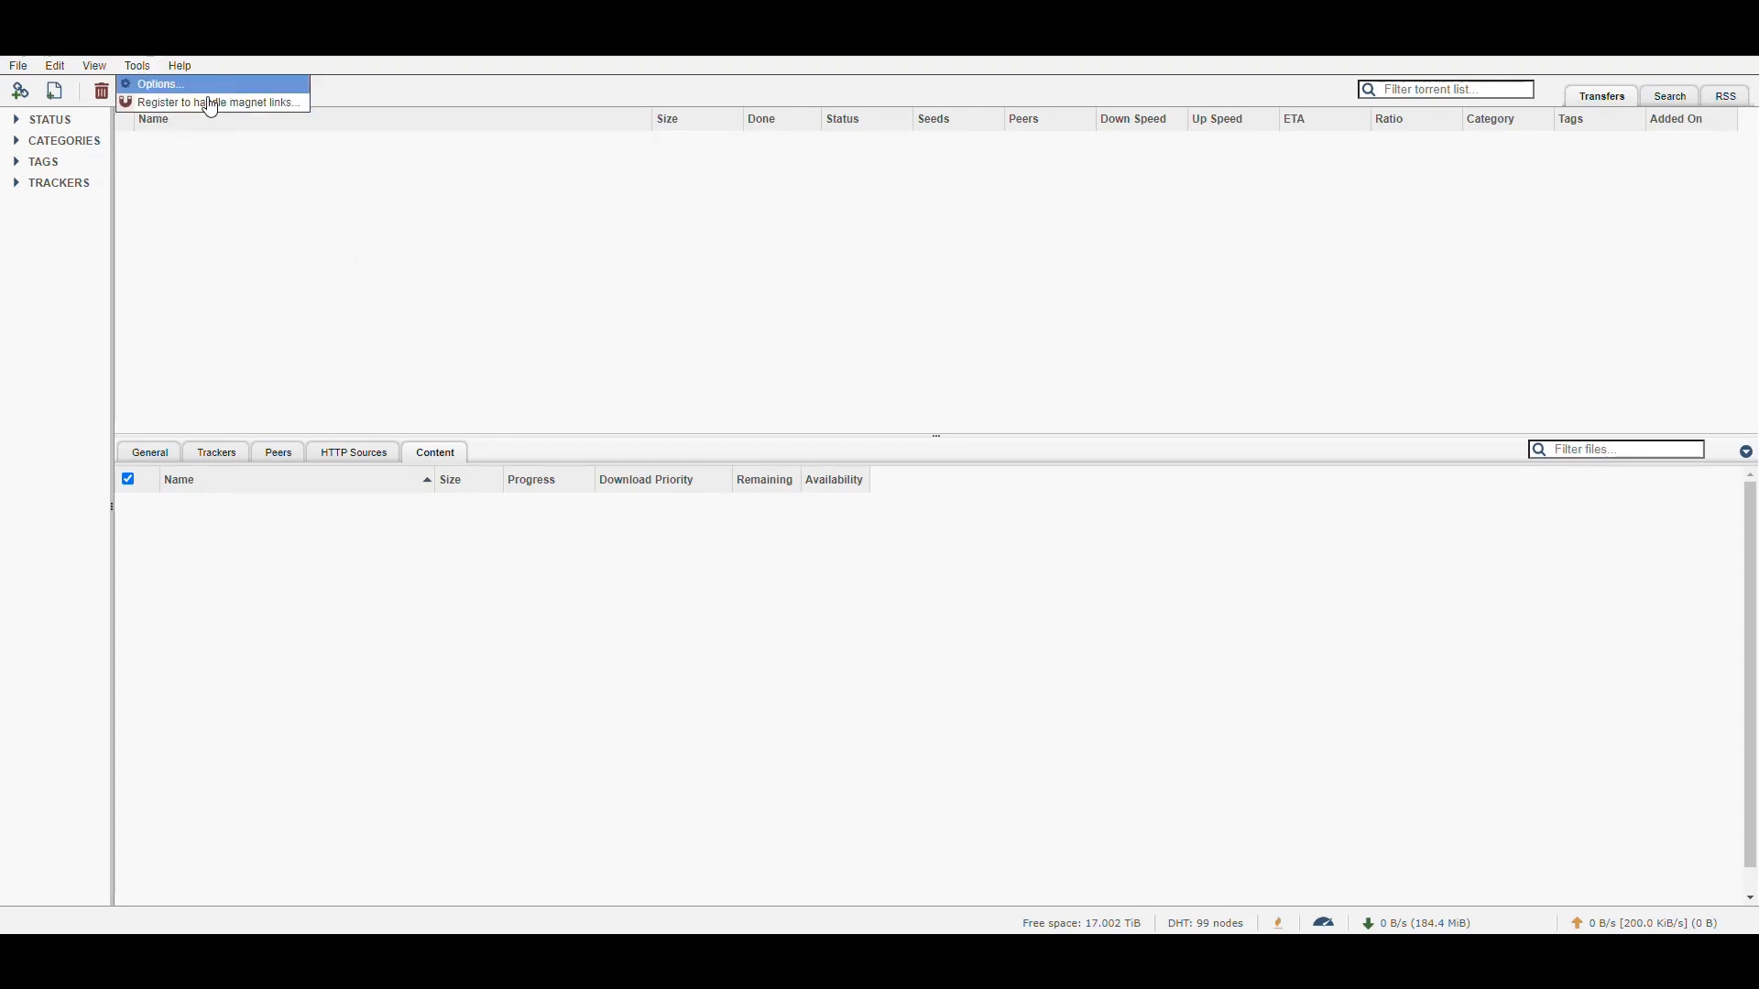
mouse_move(201, 101)
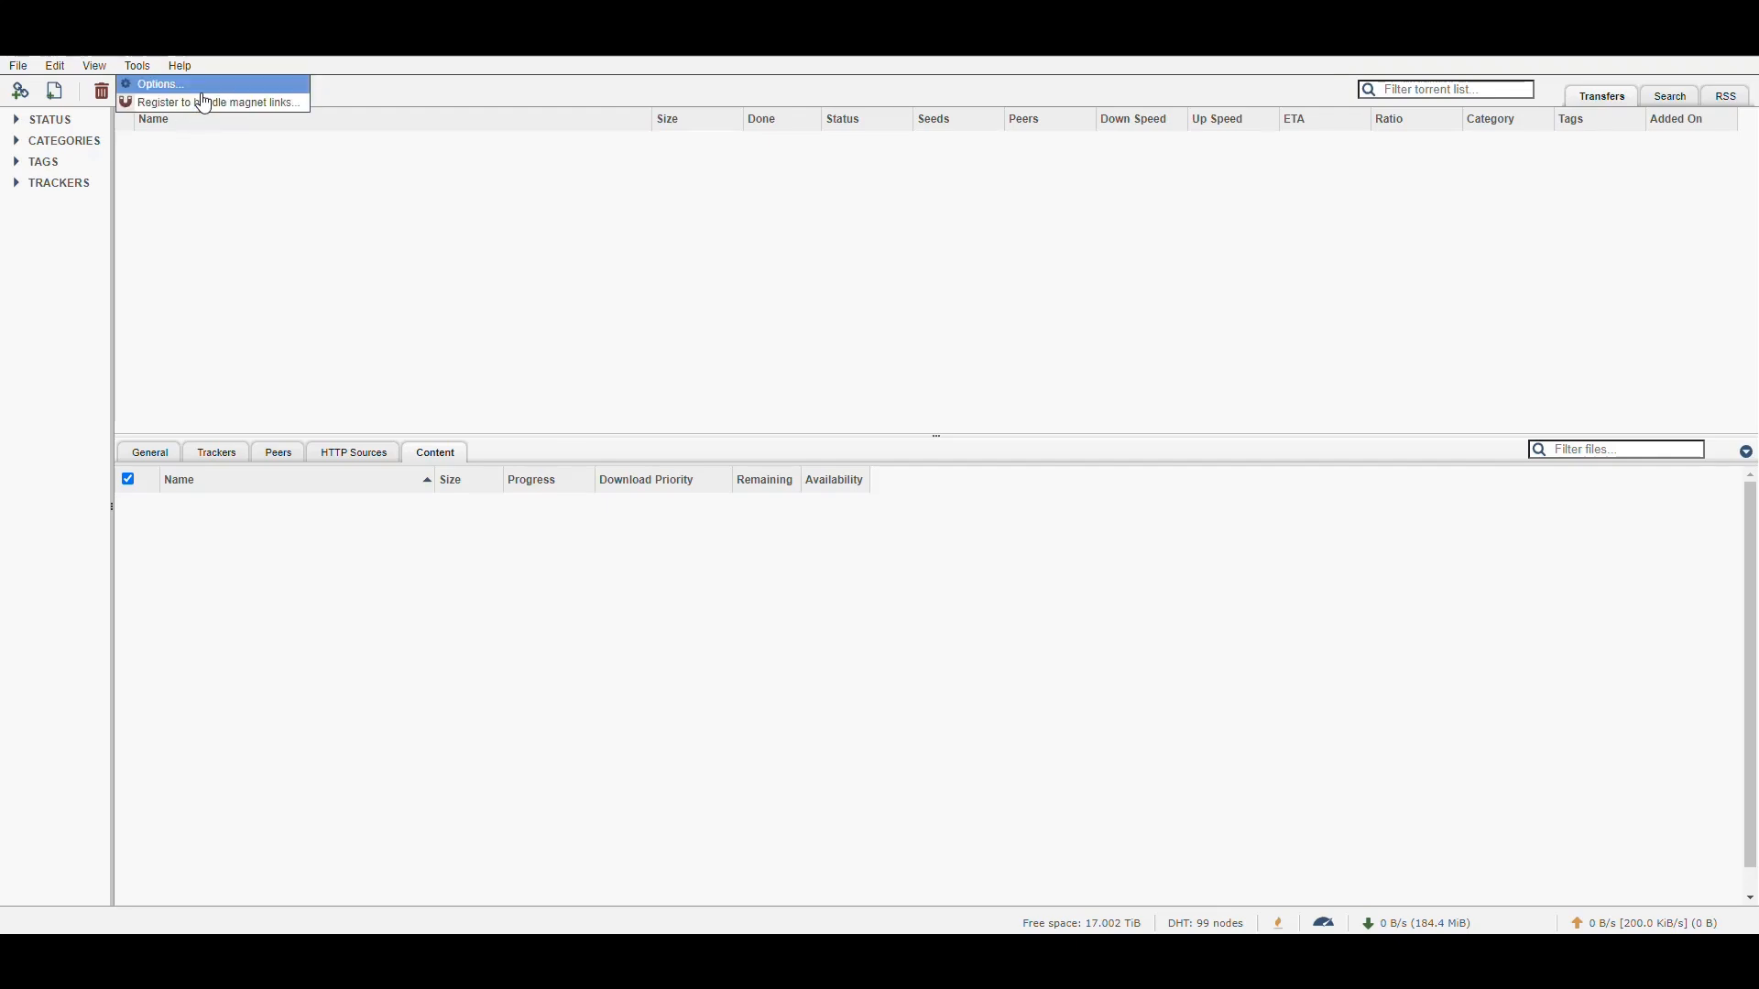
mouse_move(228, 98)
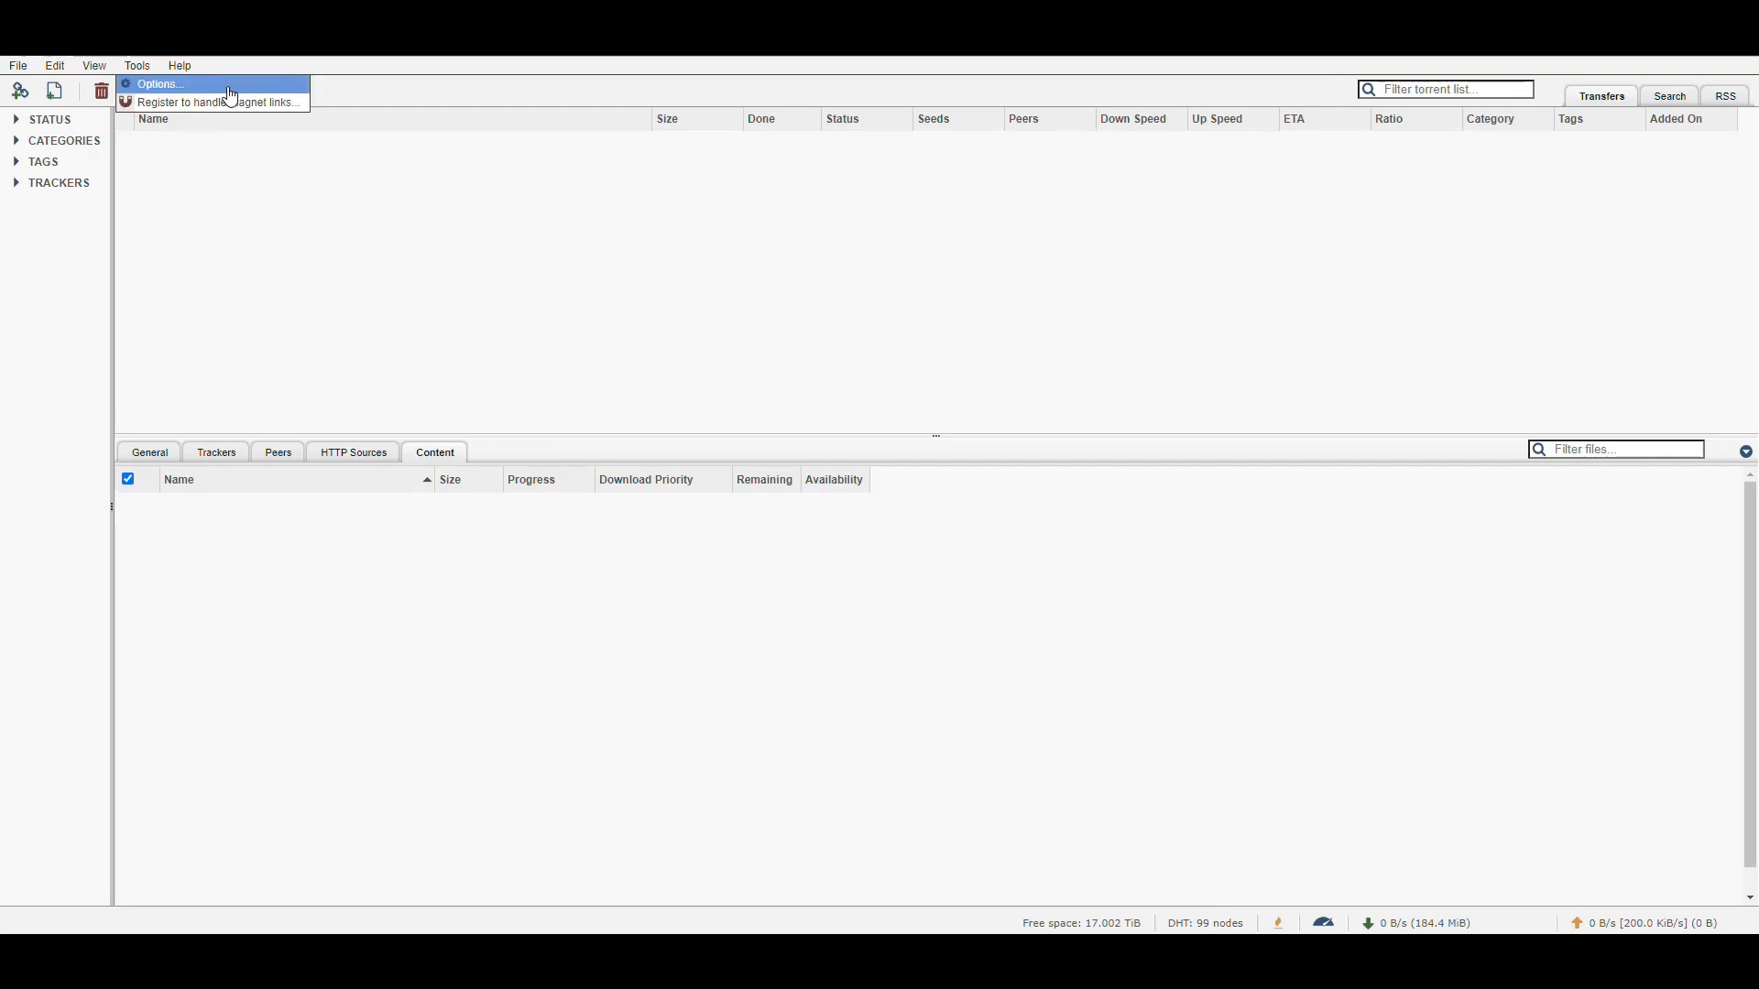
mouse_move(218, 101)
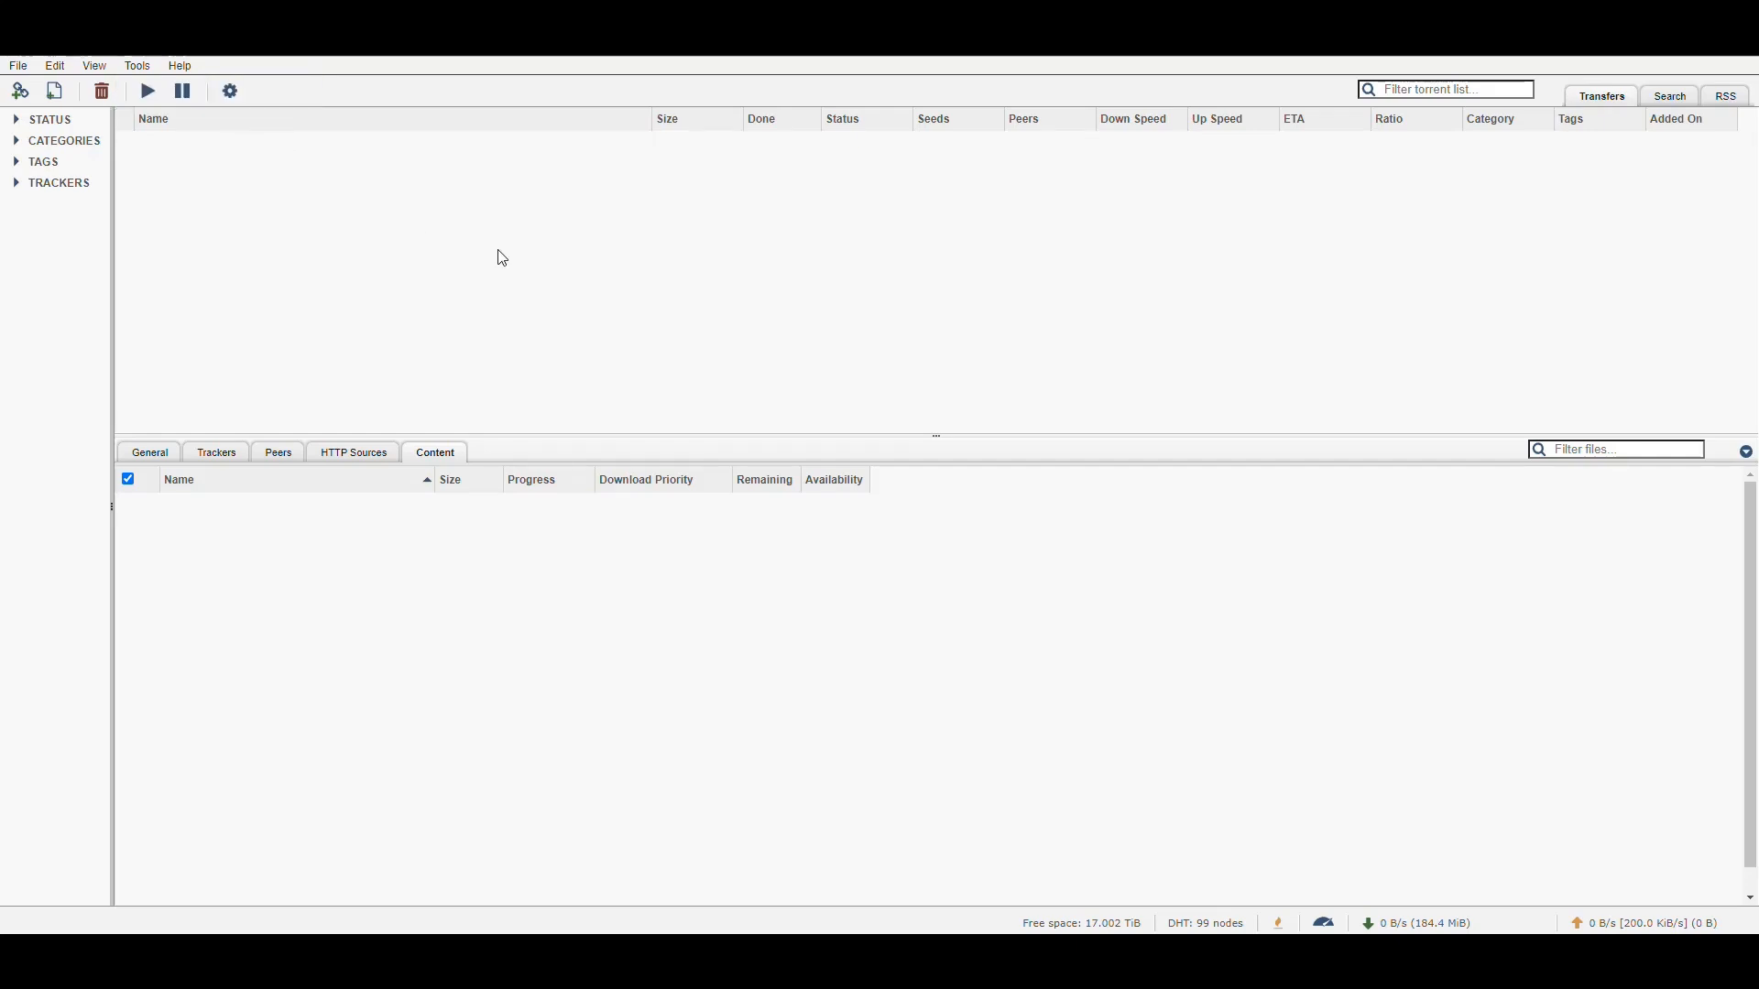
mouse_move(564, 266)
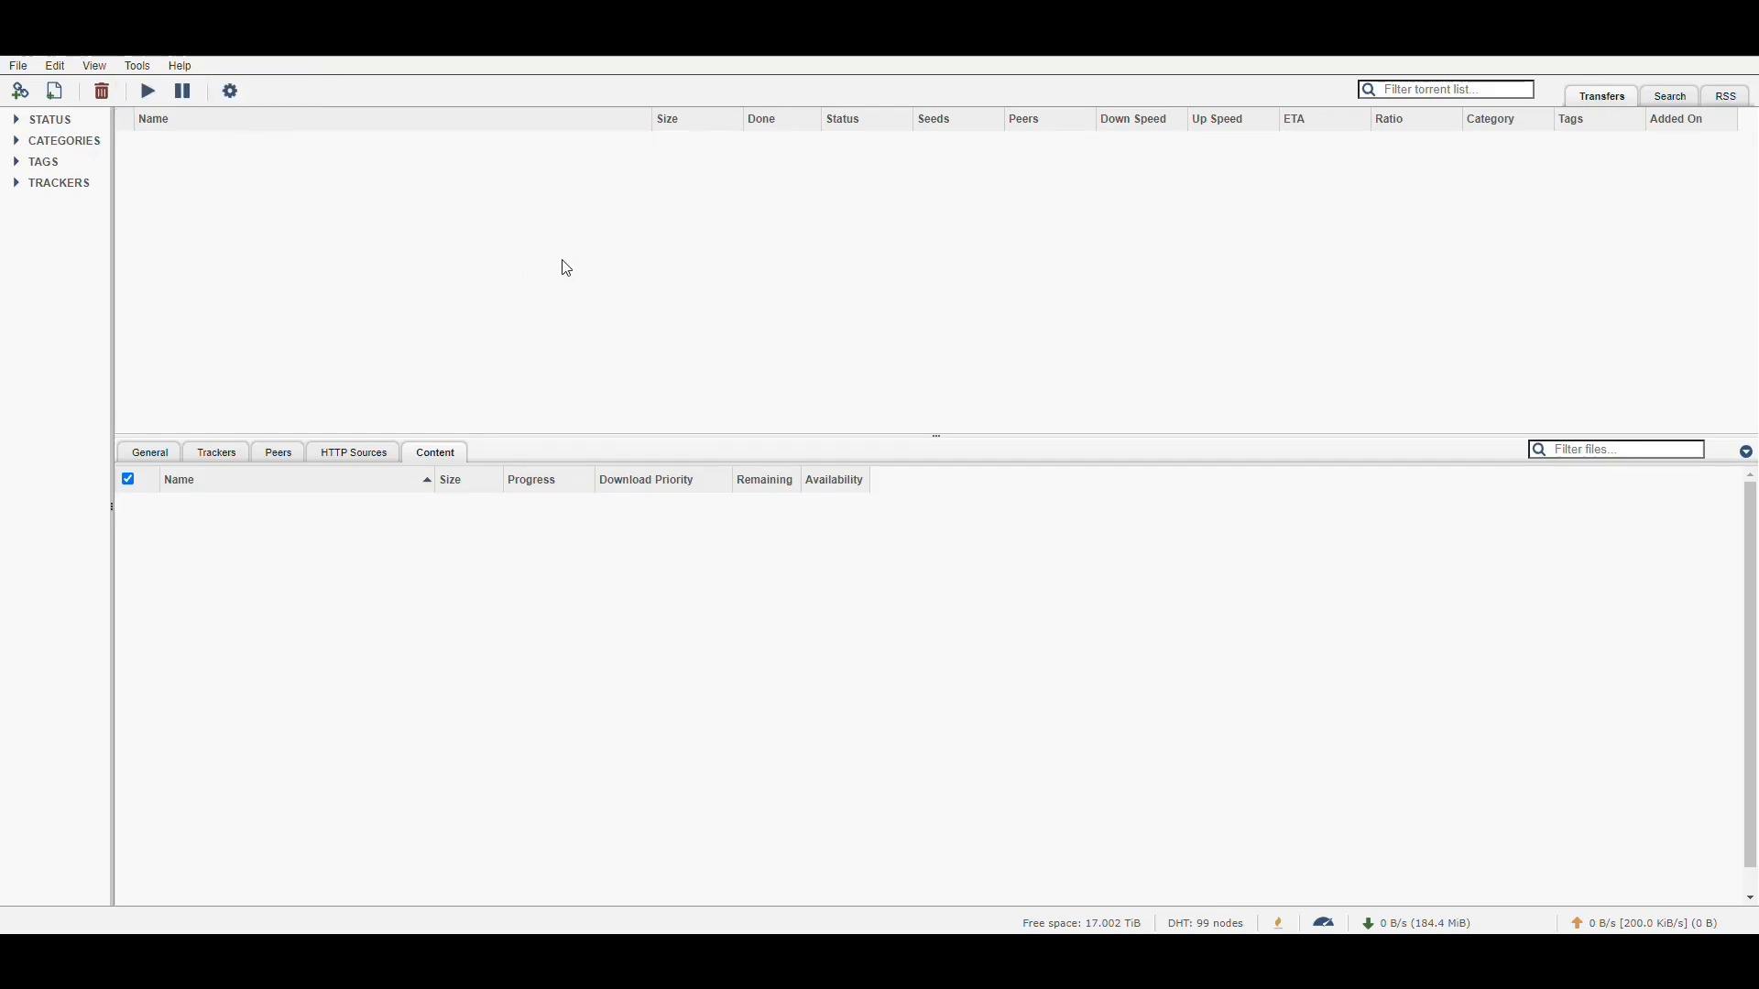
mouse_move(245, 253)
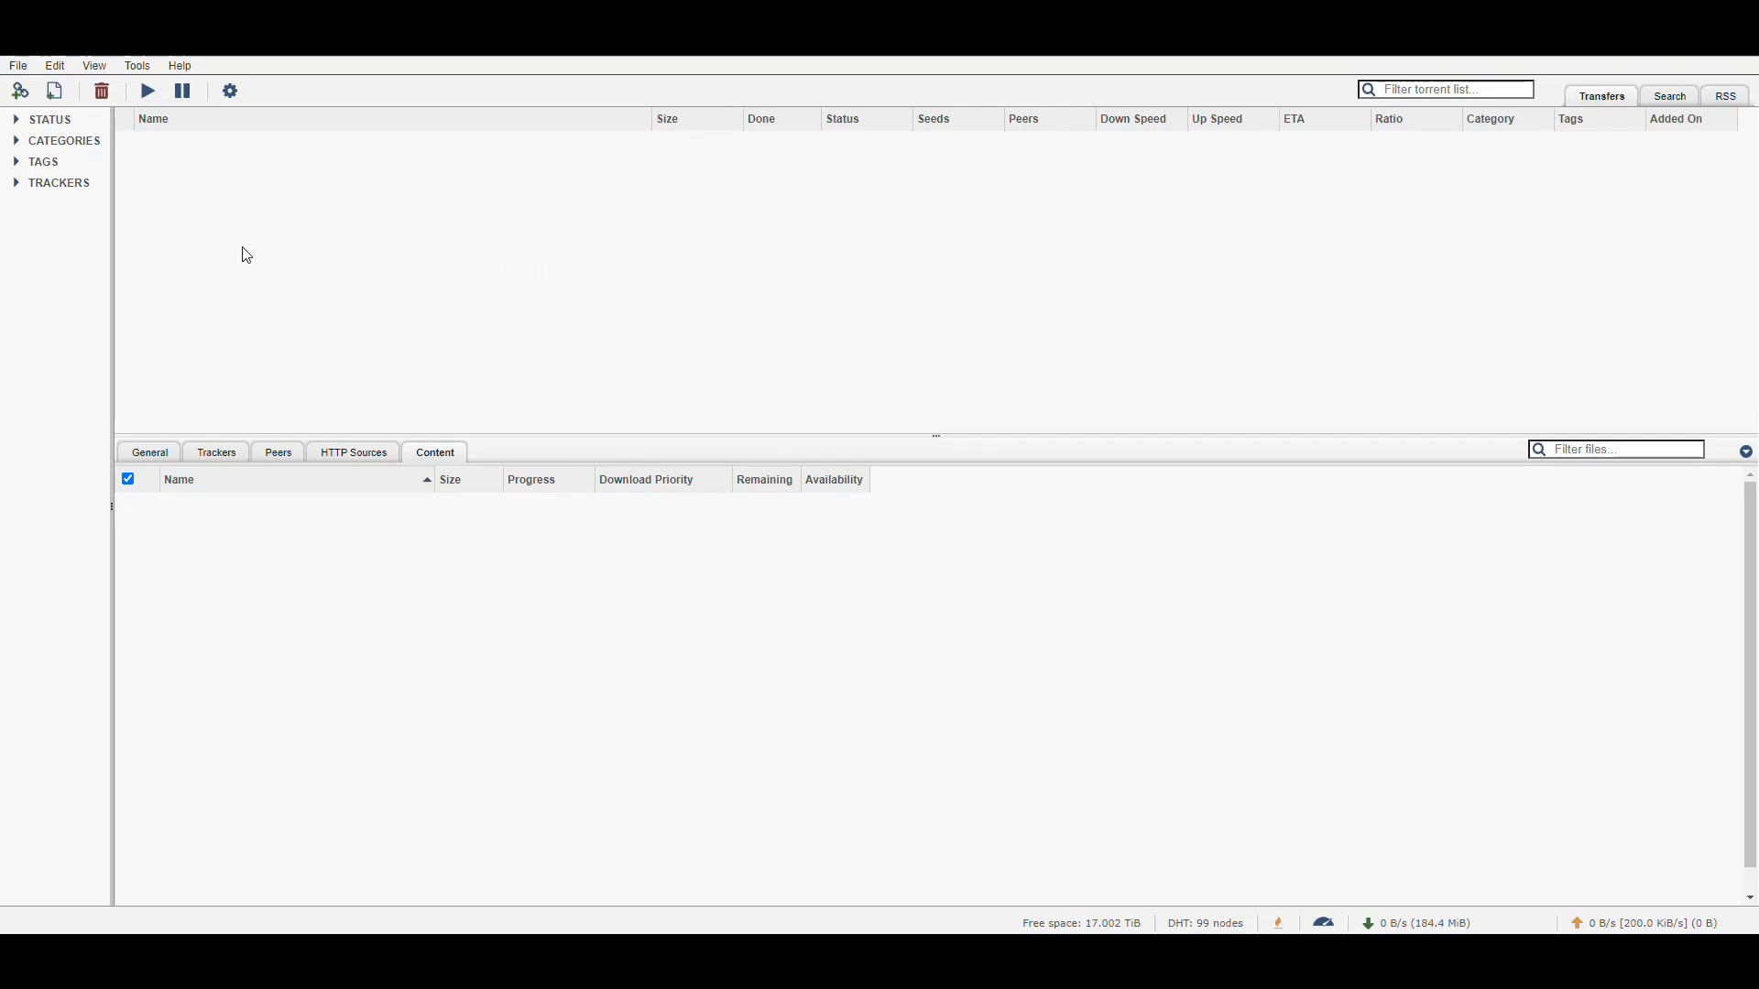
click(136, 65)
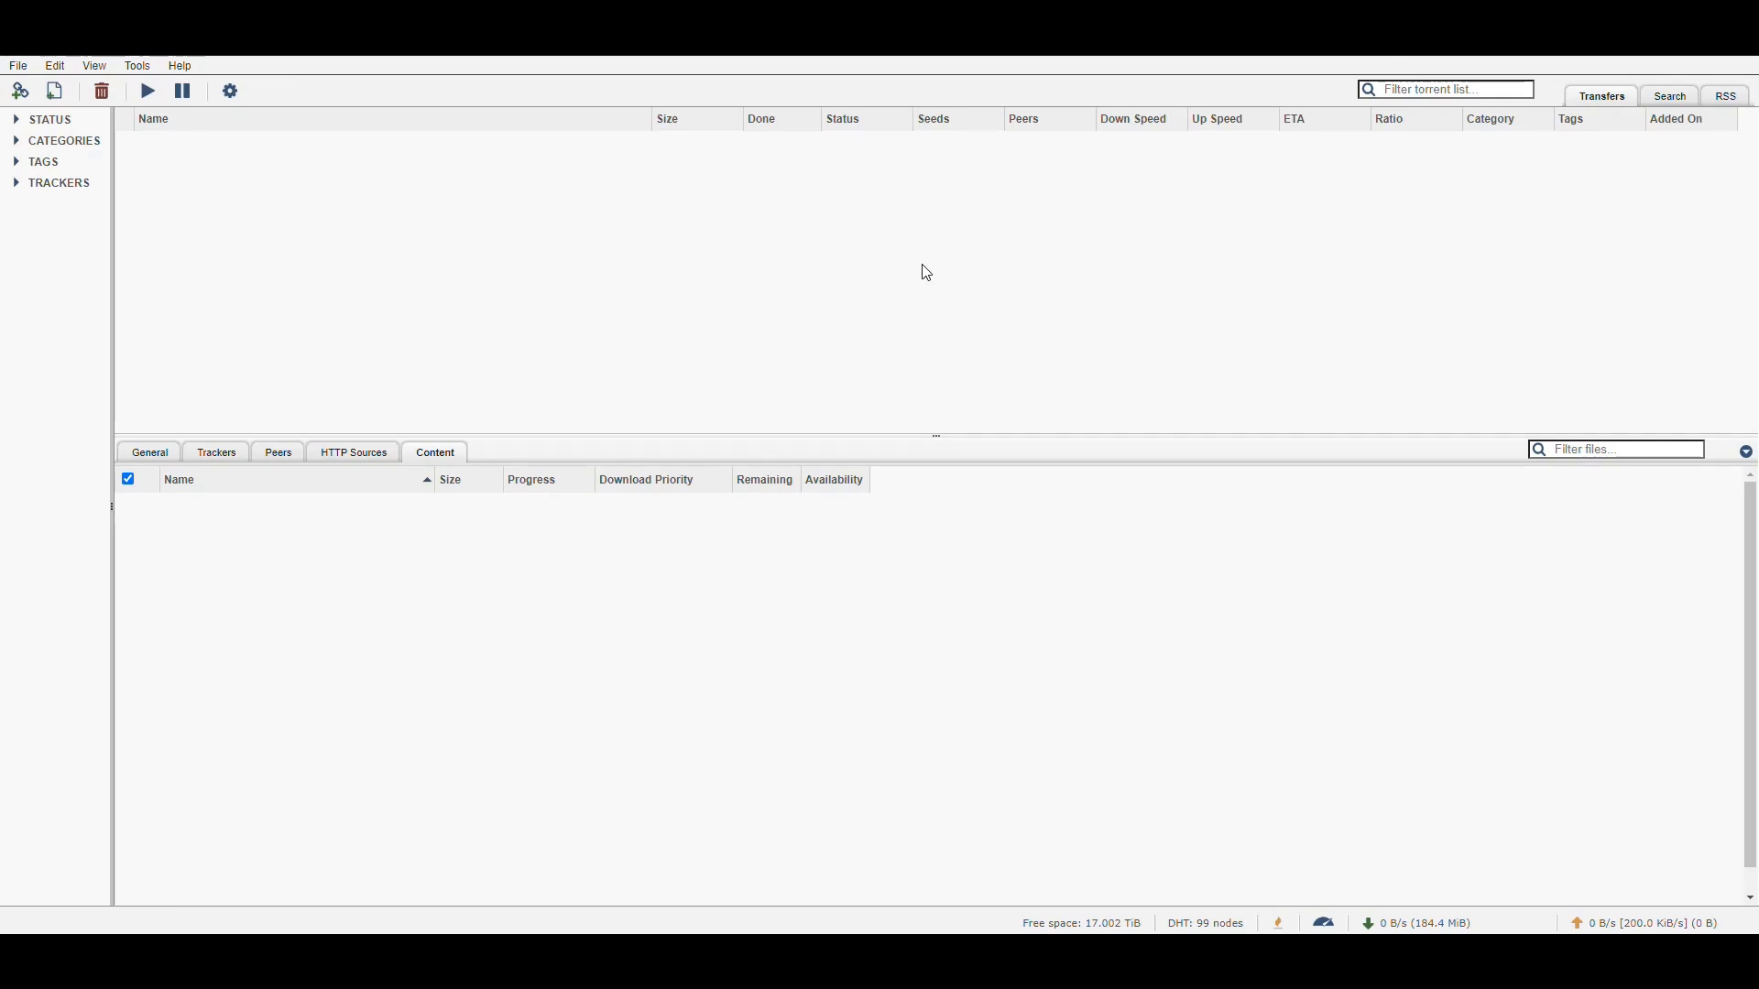
mouse_move(713, 137)
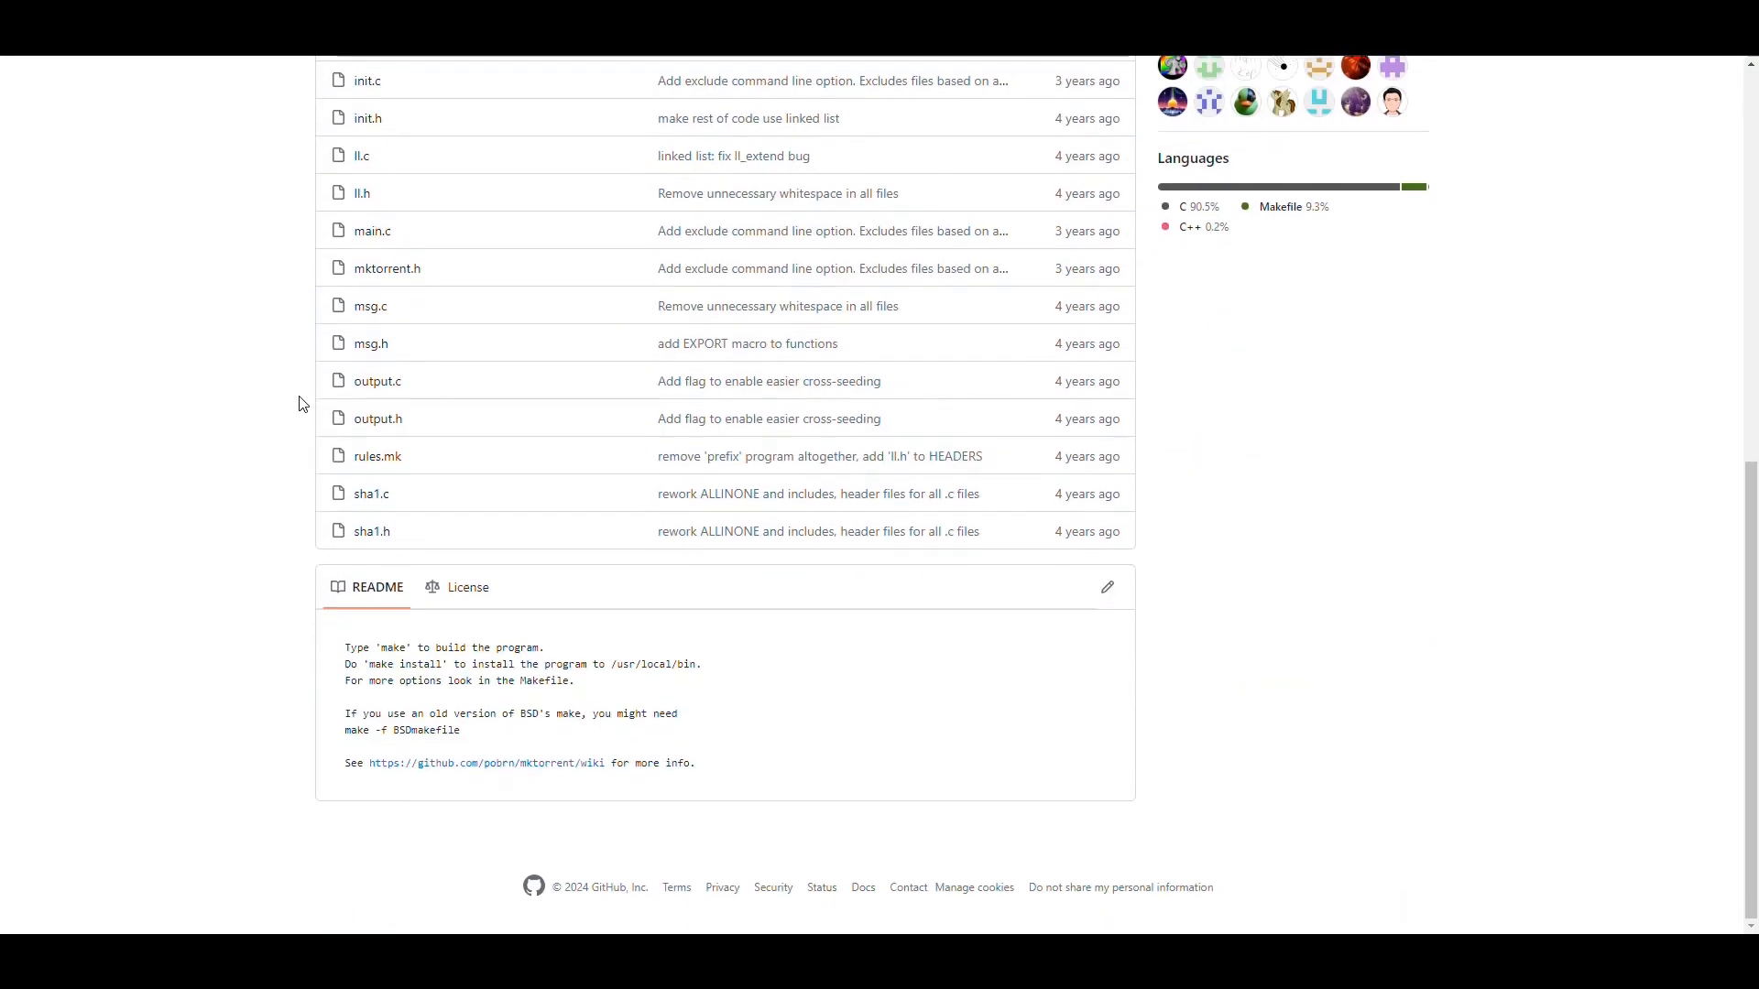
scroll(up, 3)
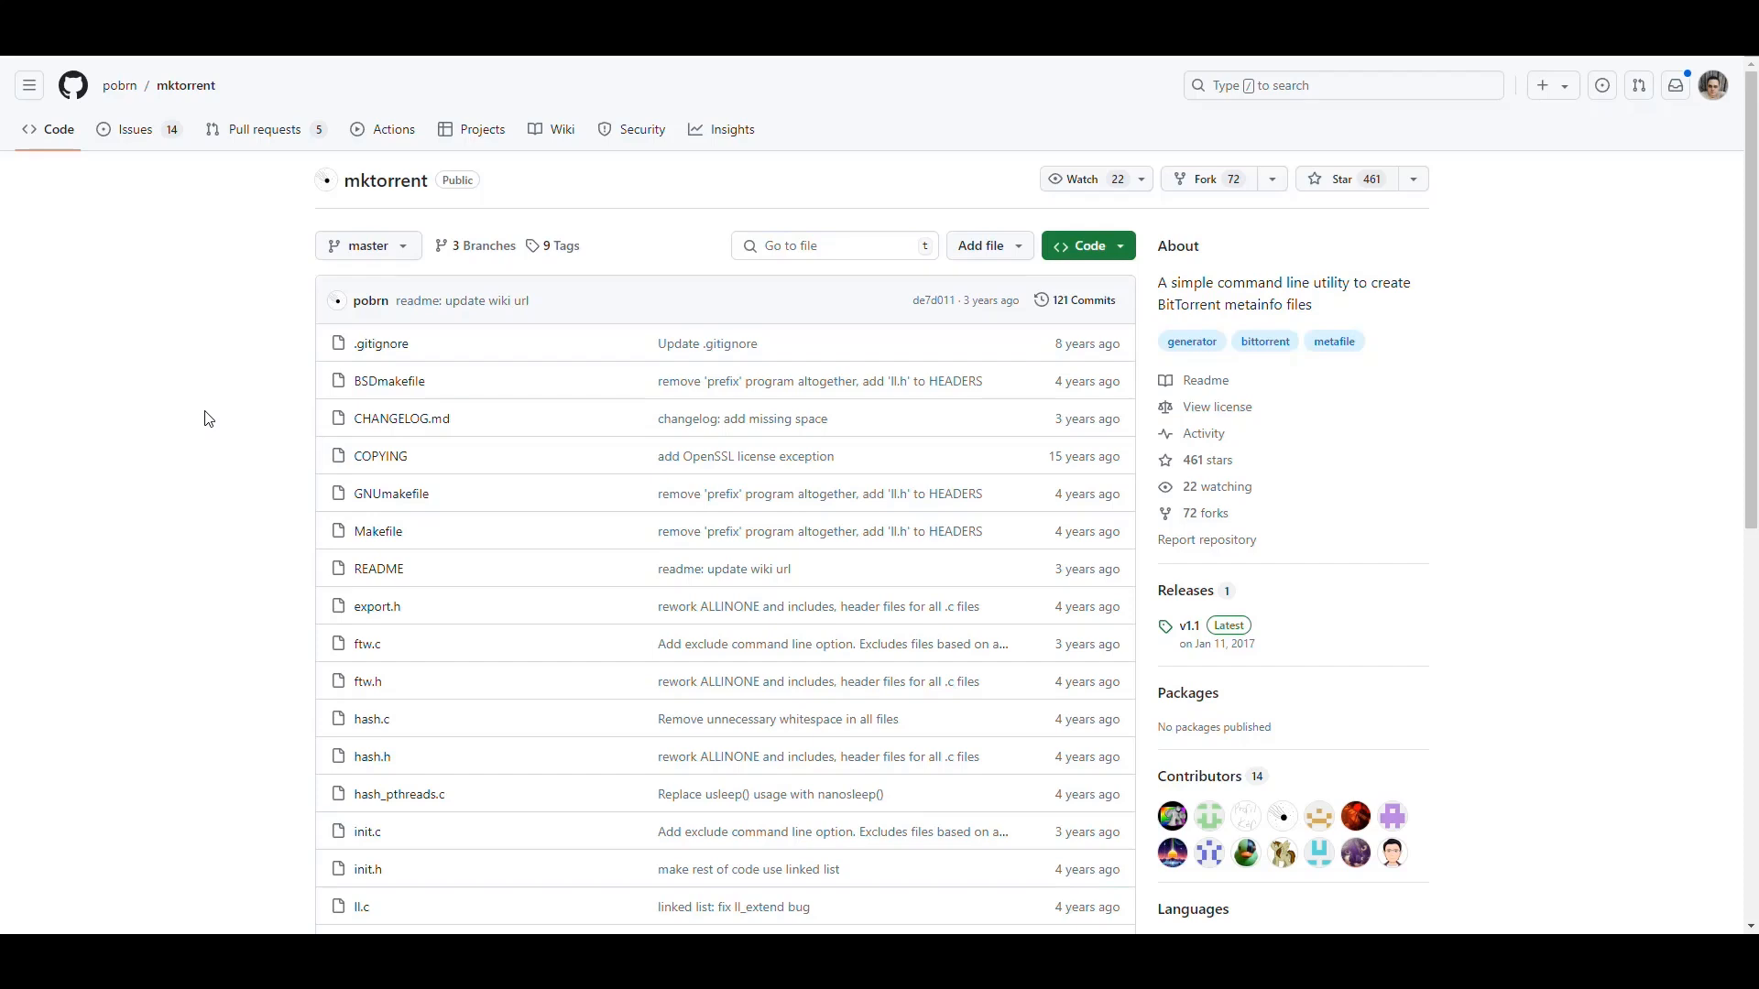
mouse_move(1244, 265)
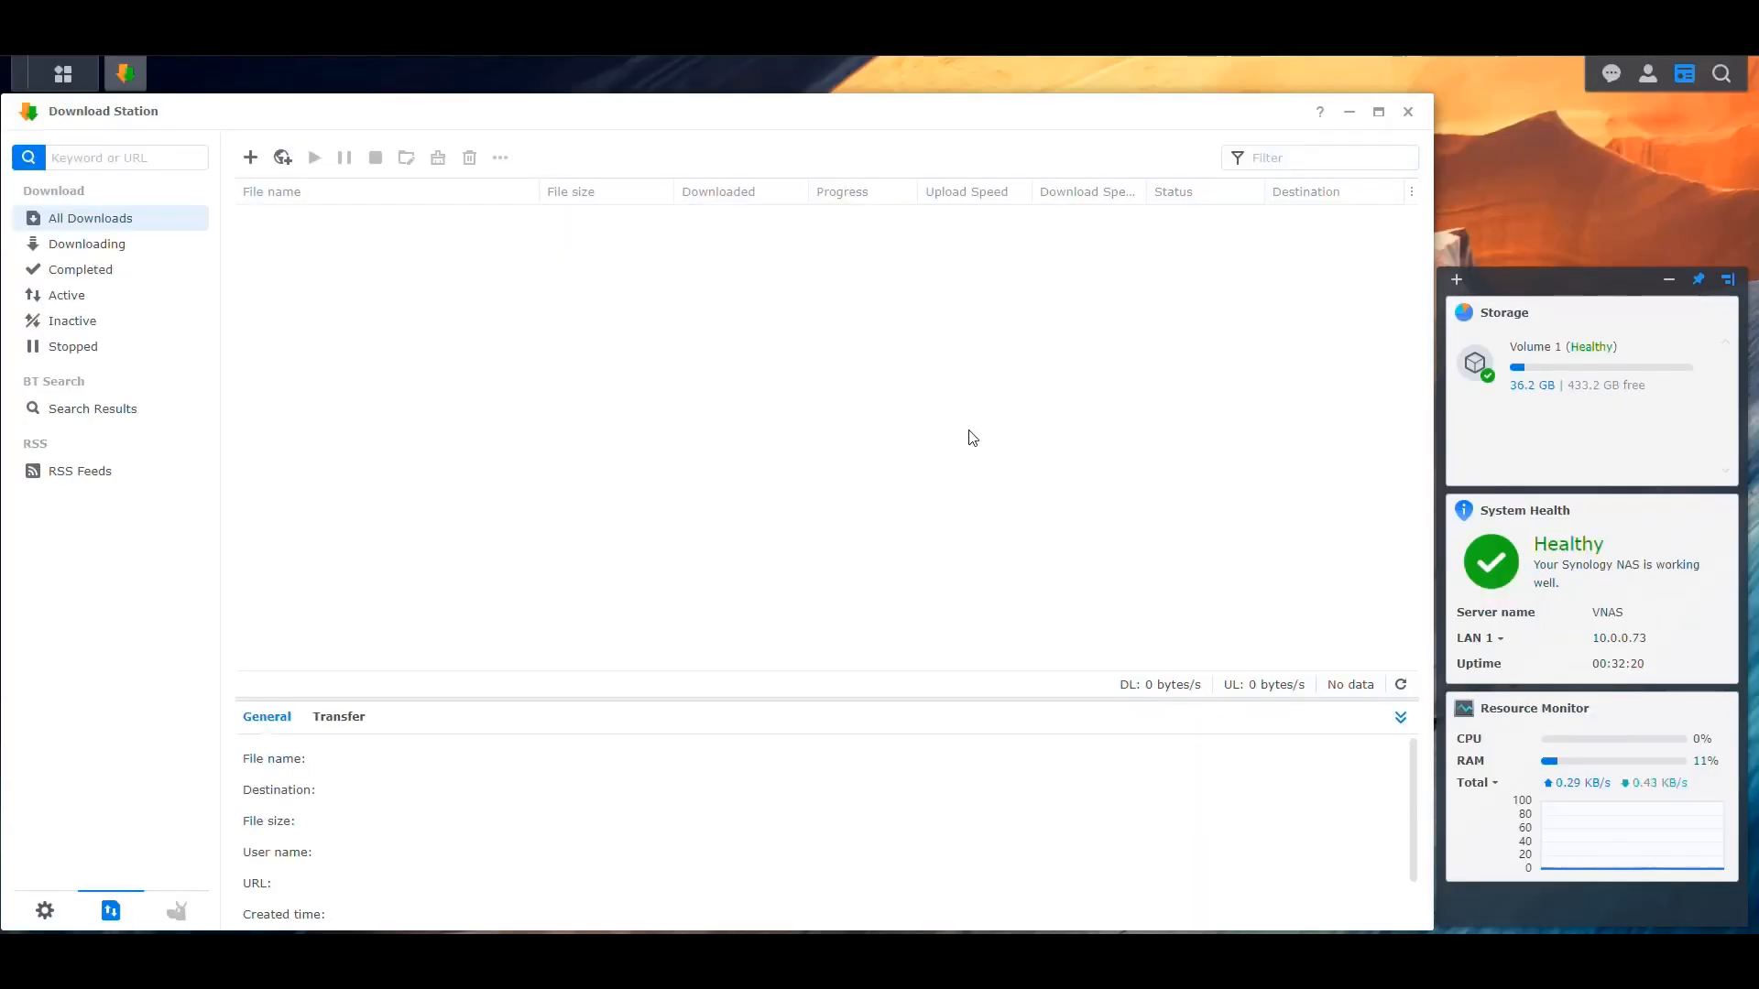
mouse_move(980, 434)
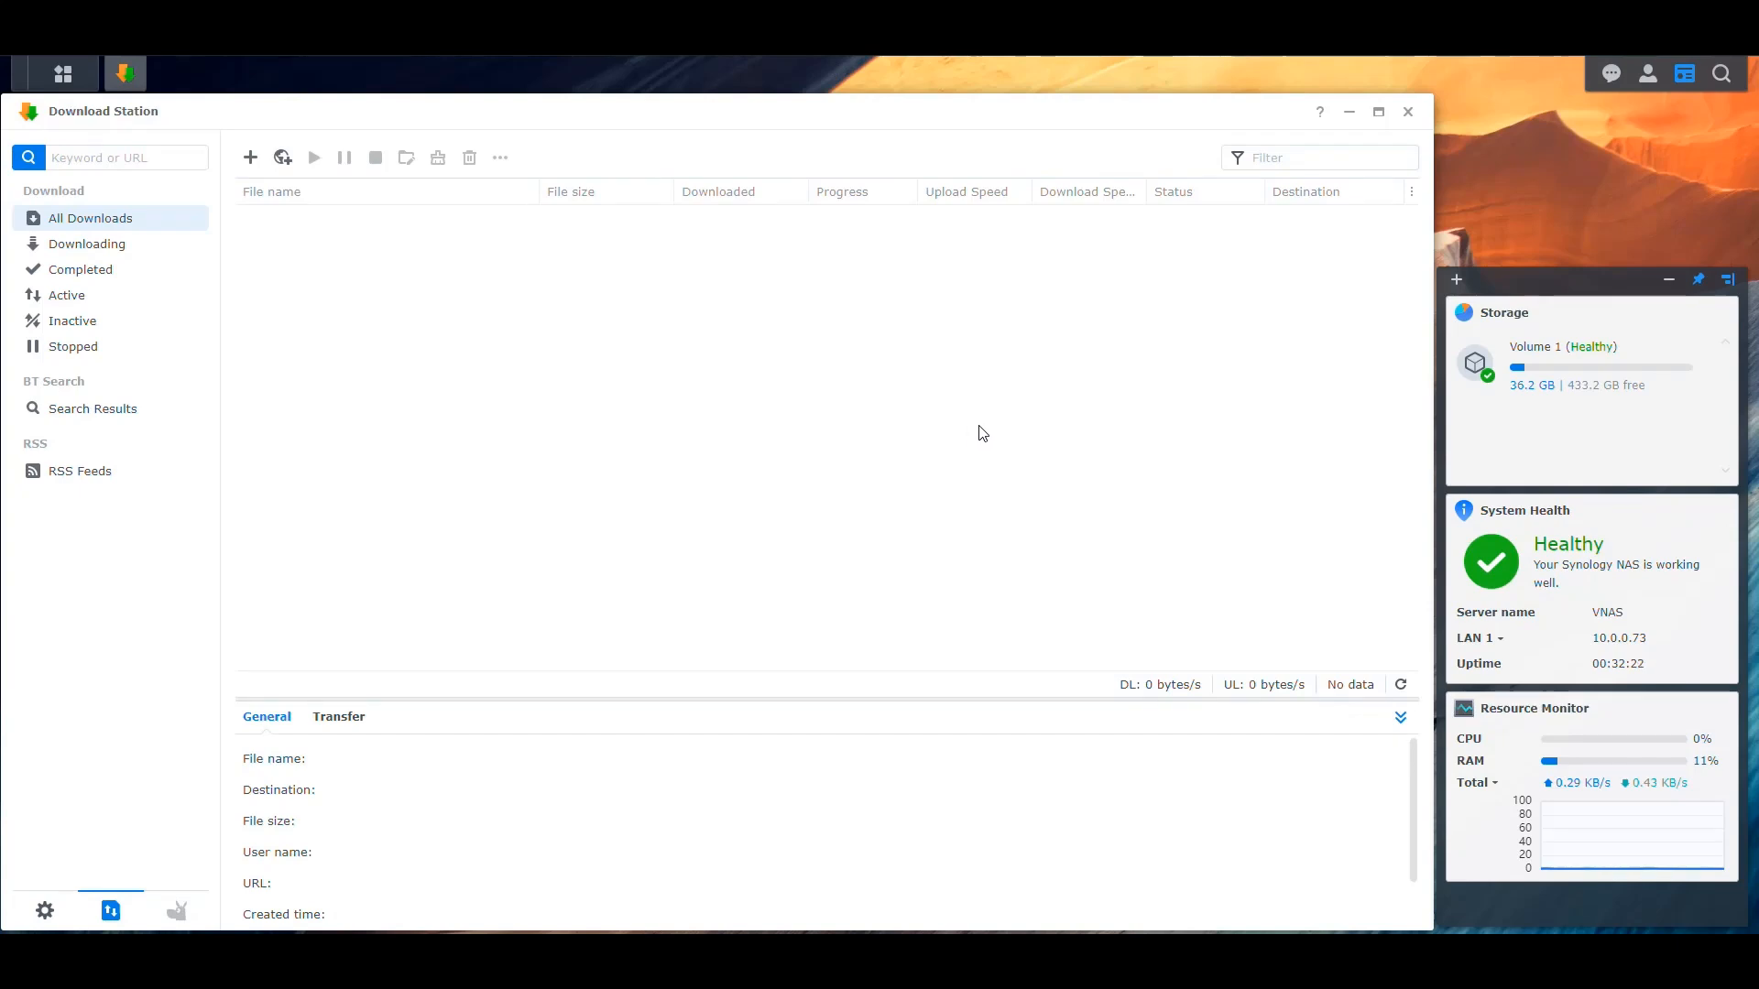
mouse_move(729, 455)
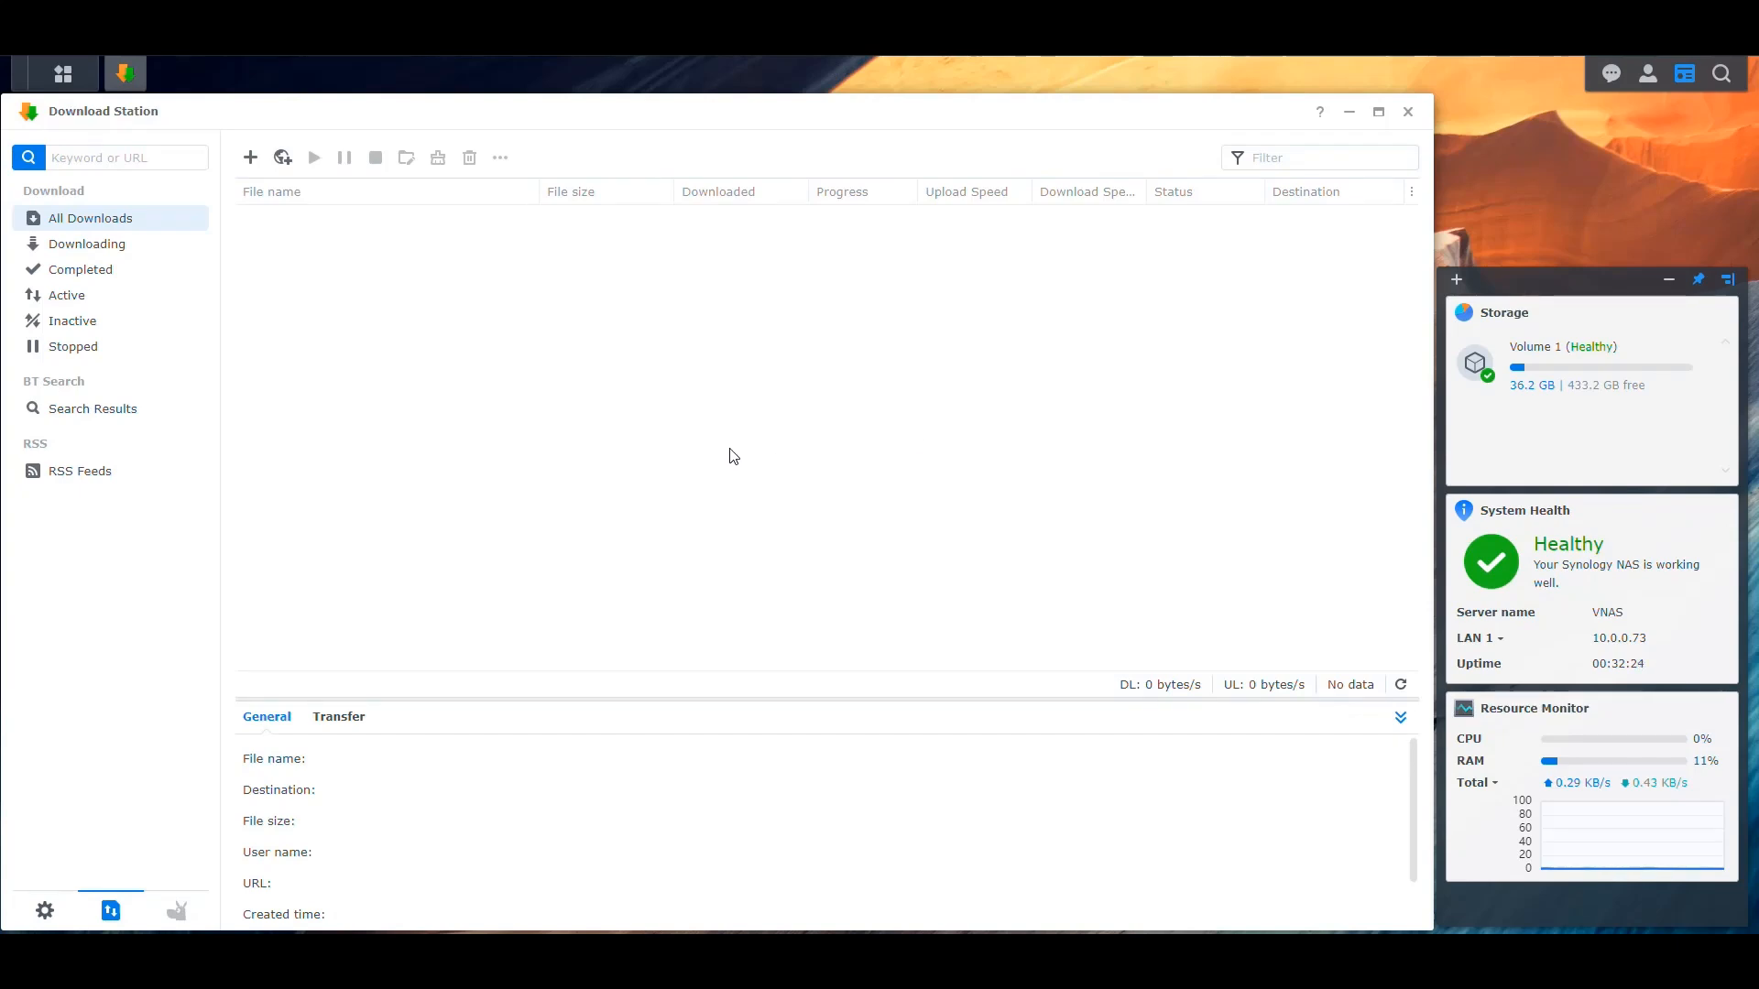
mouse_move(719, 450)
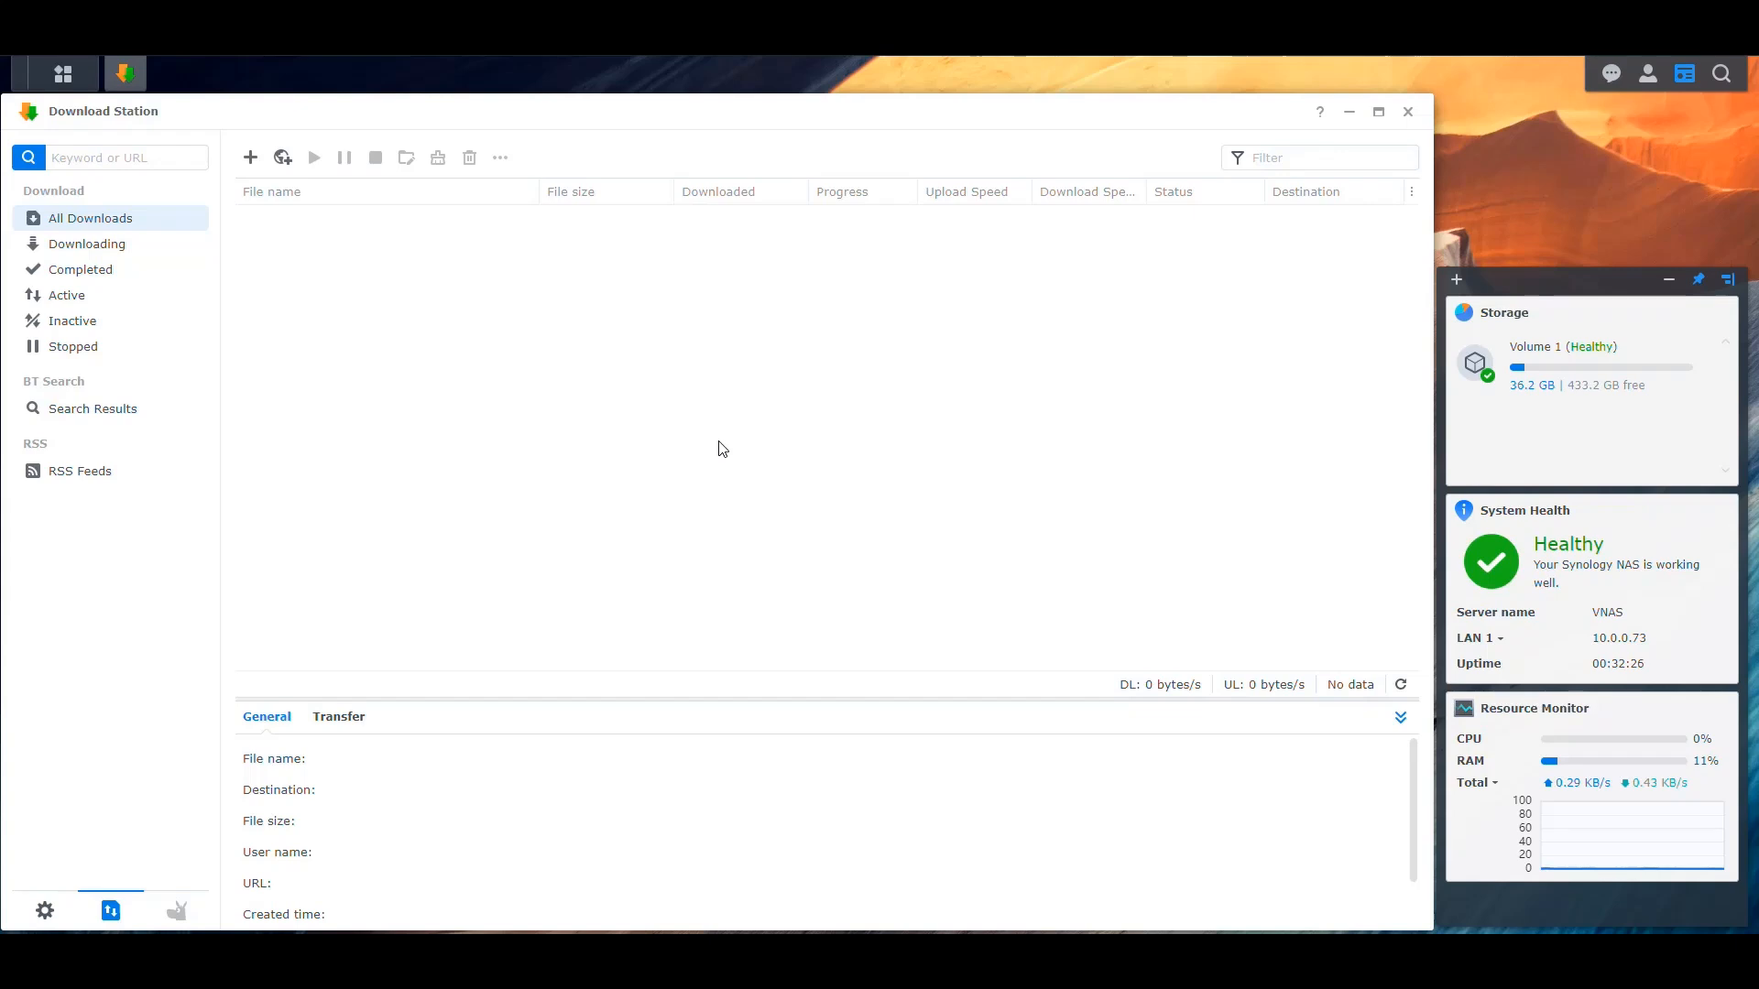
mouse_move(689, 418)
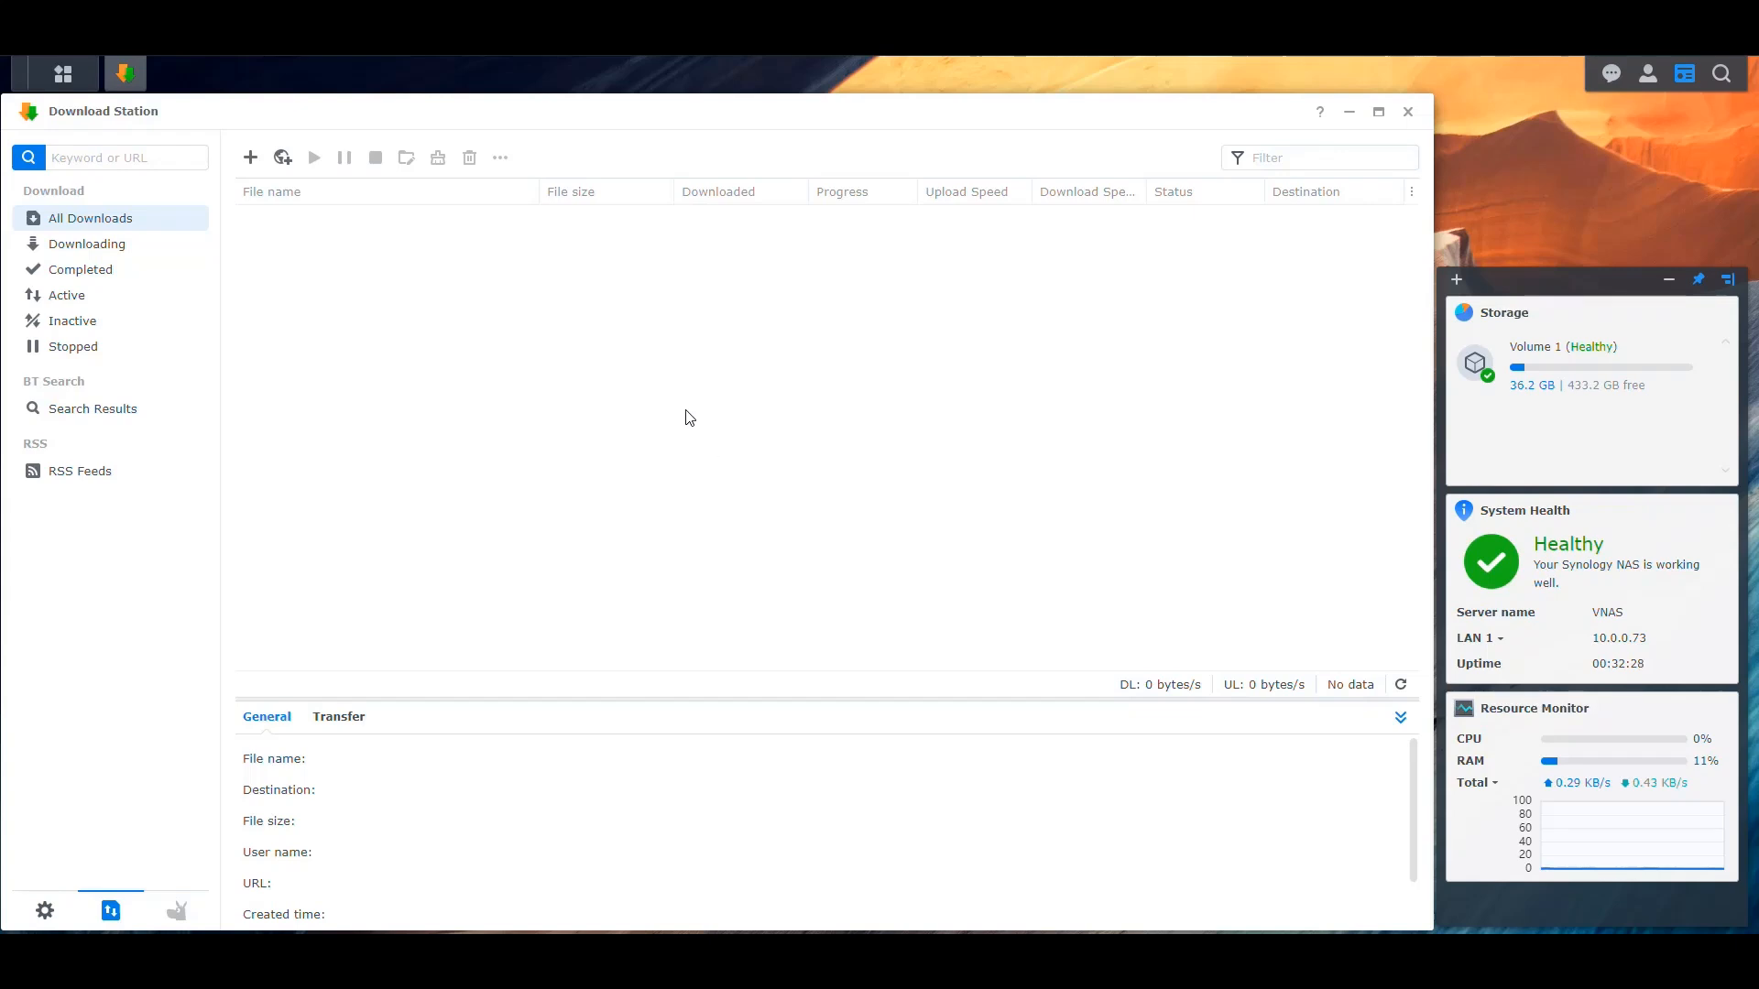
mouse_move(630, 441)
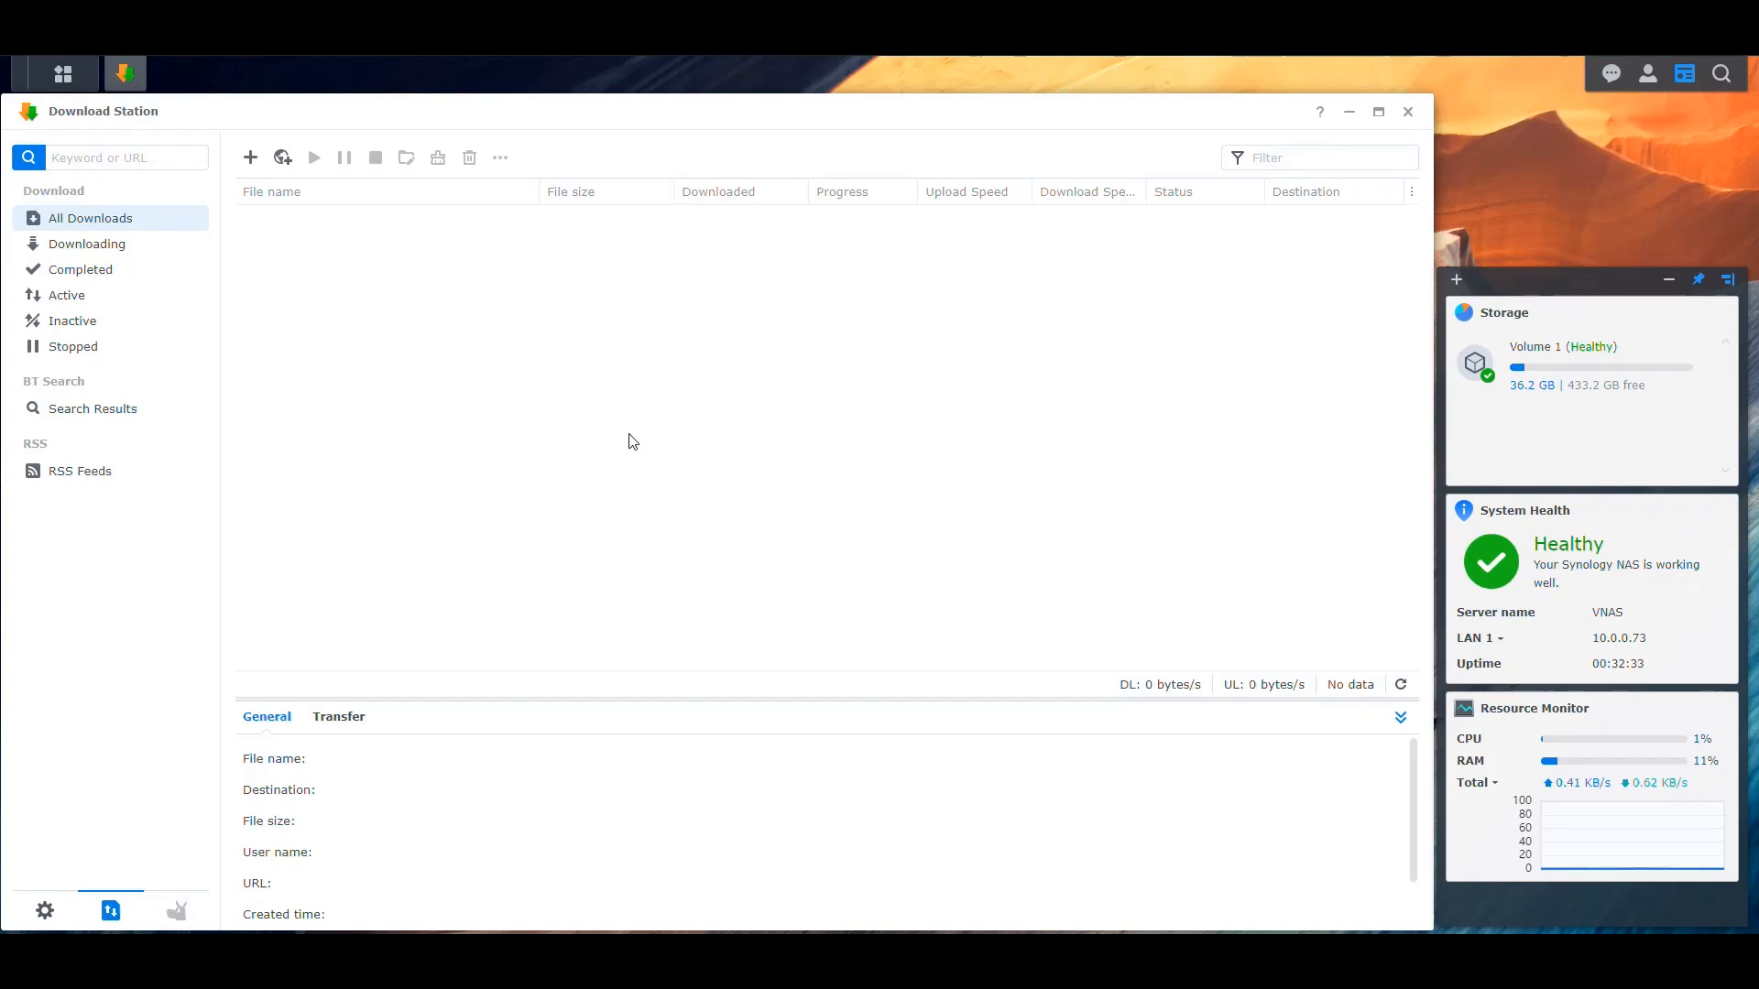
mouse_move(199, 329)
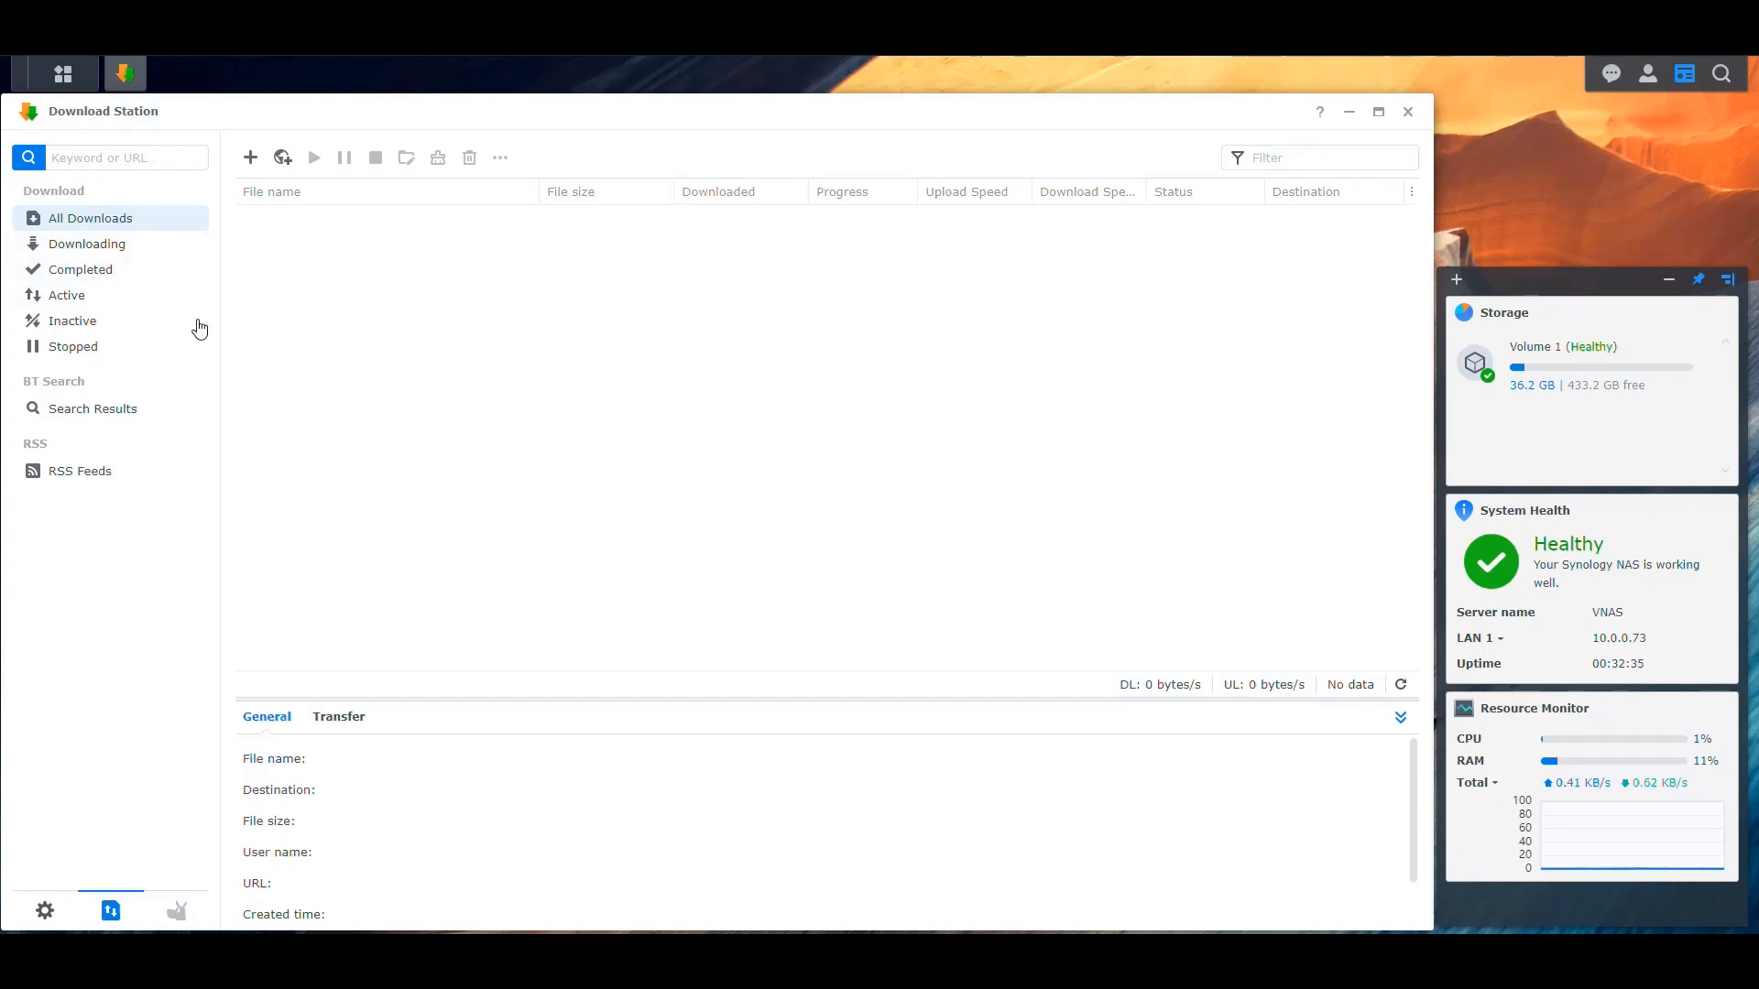
mouse_move(639, 466)
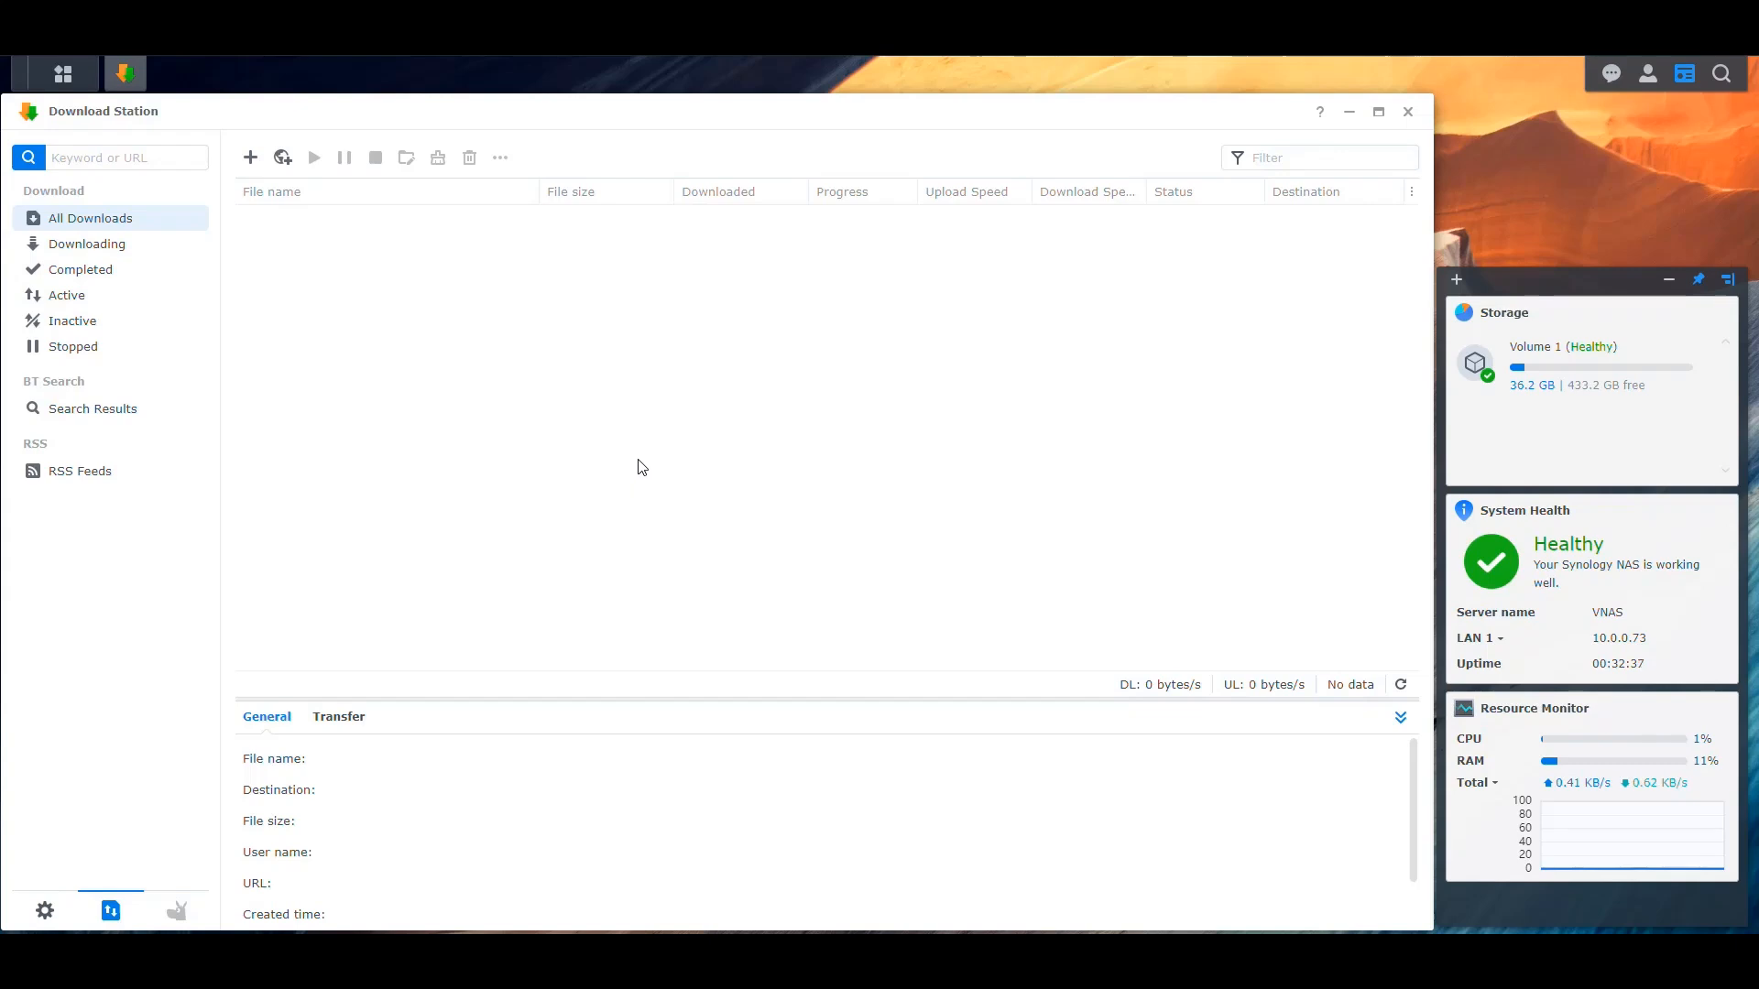
mouse_move(785, 318)
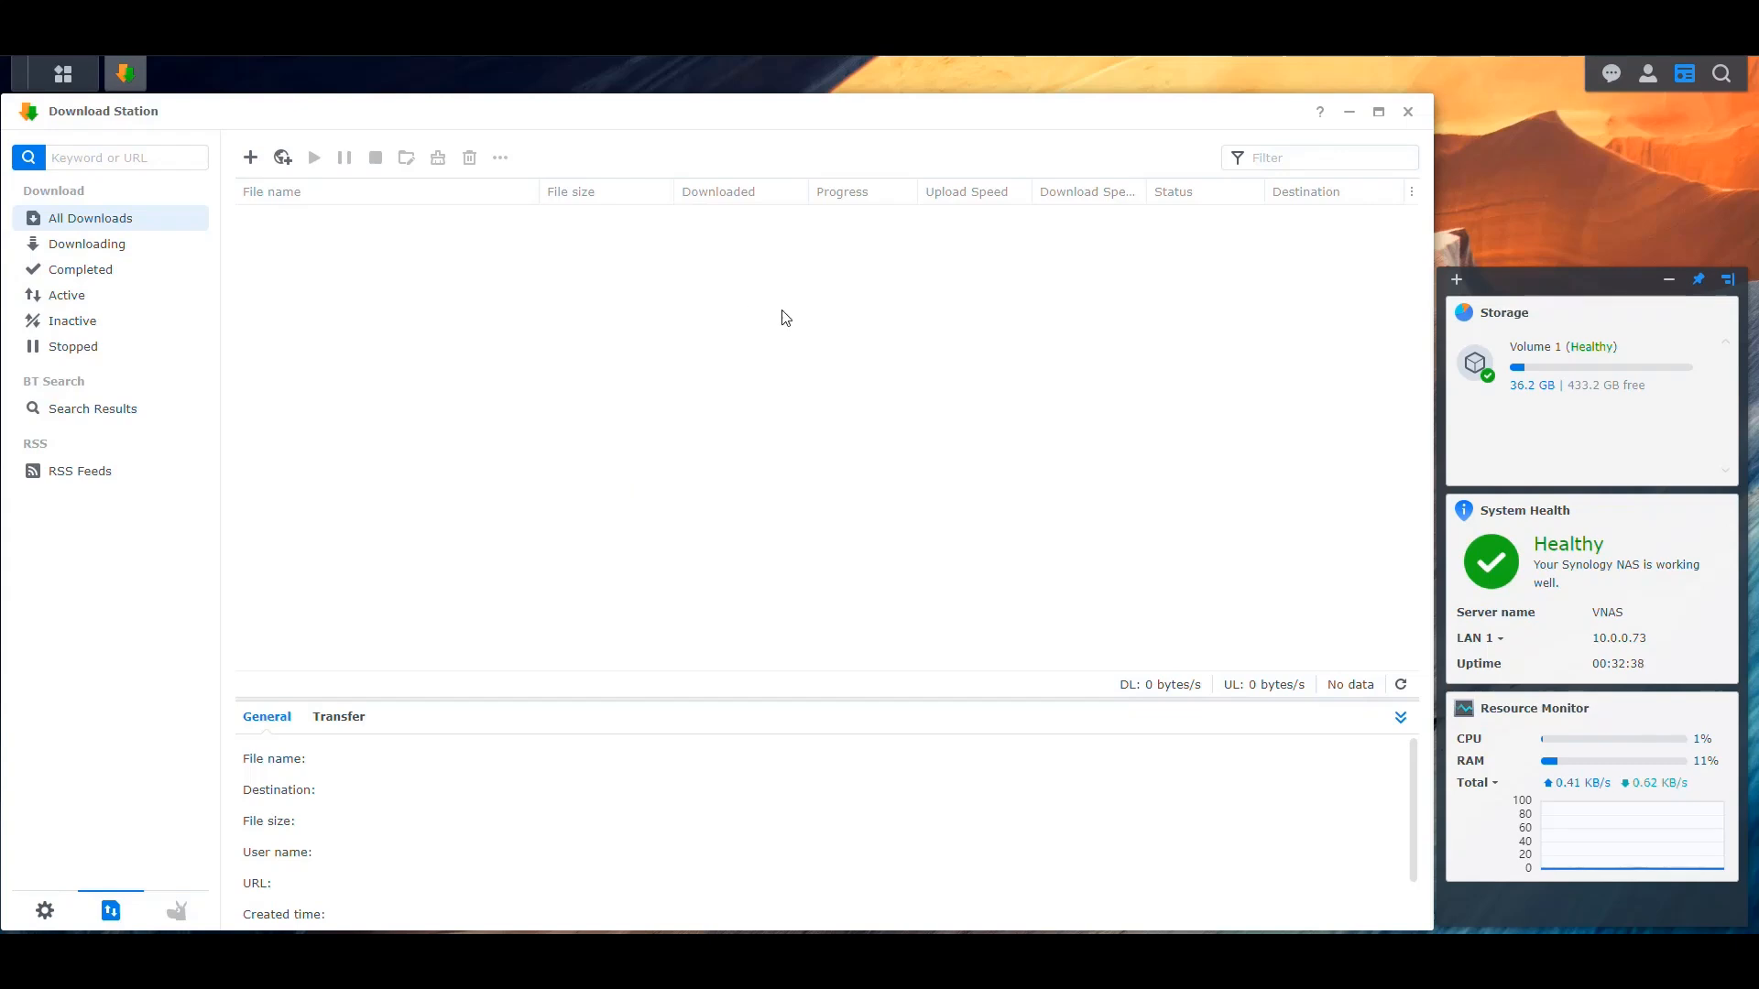
mouse_move(793, 416)
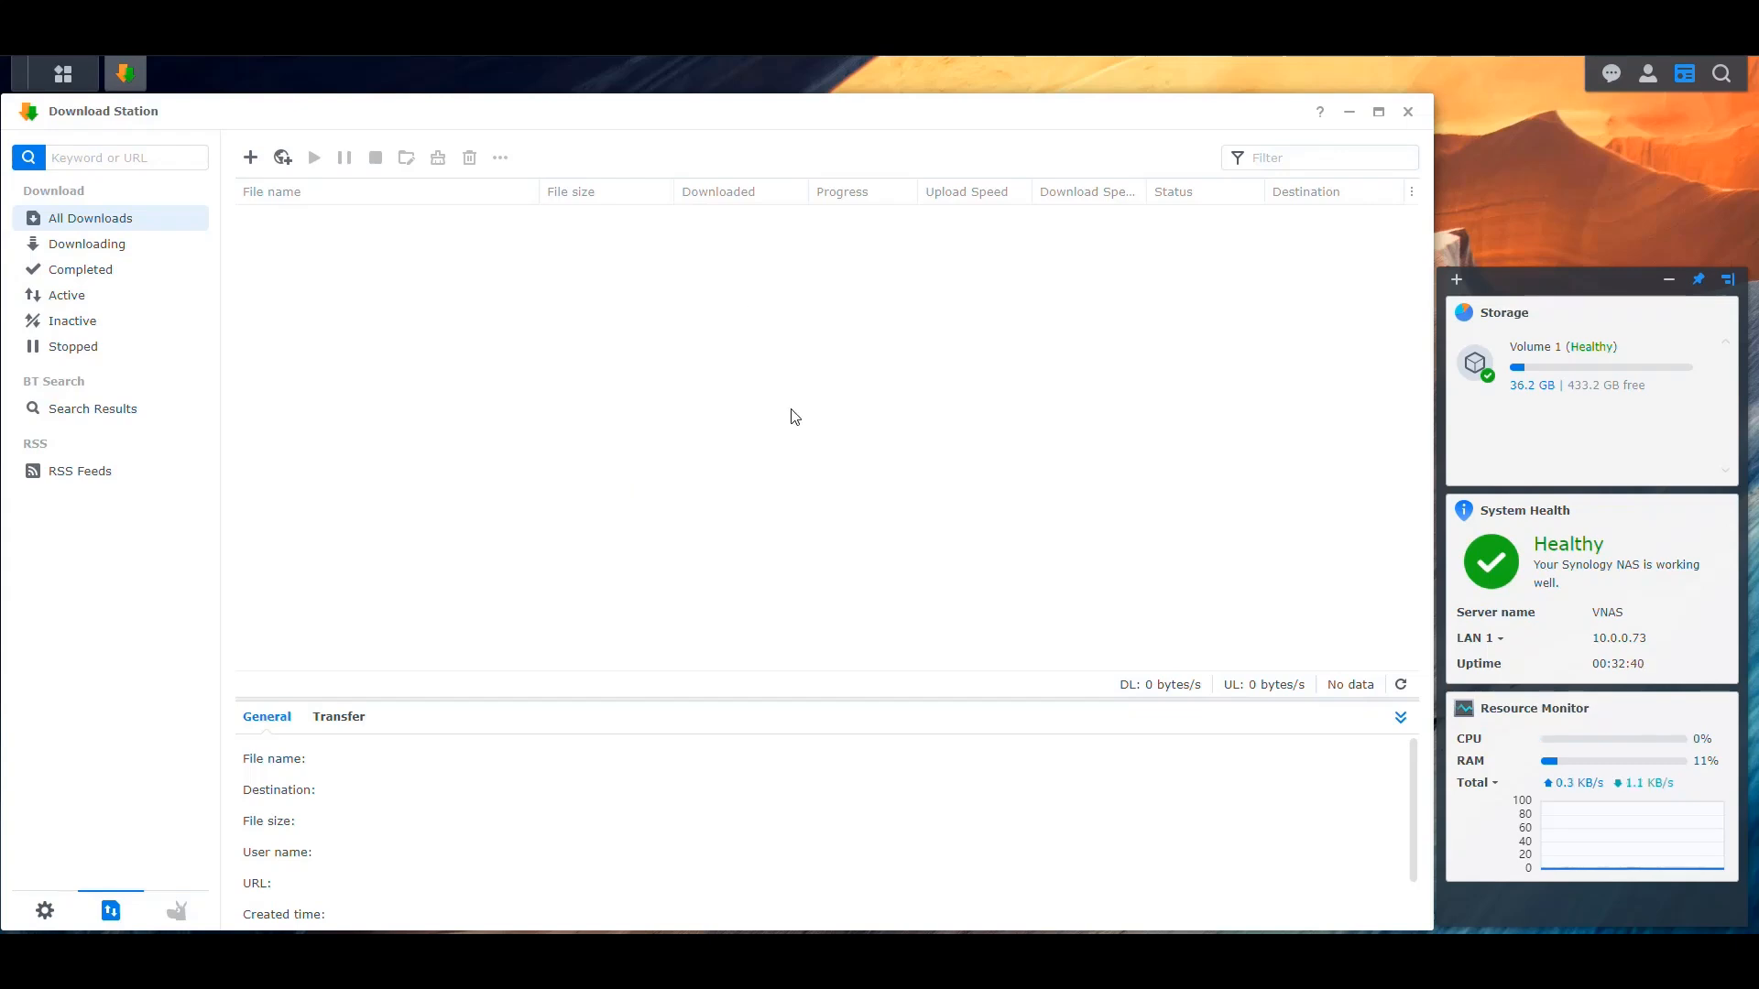
mouse_move(758, 433)
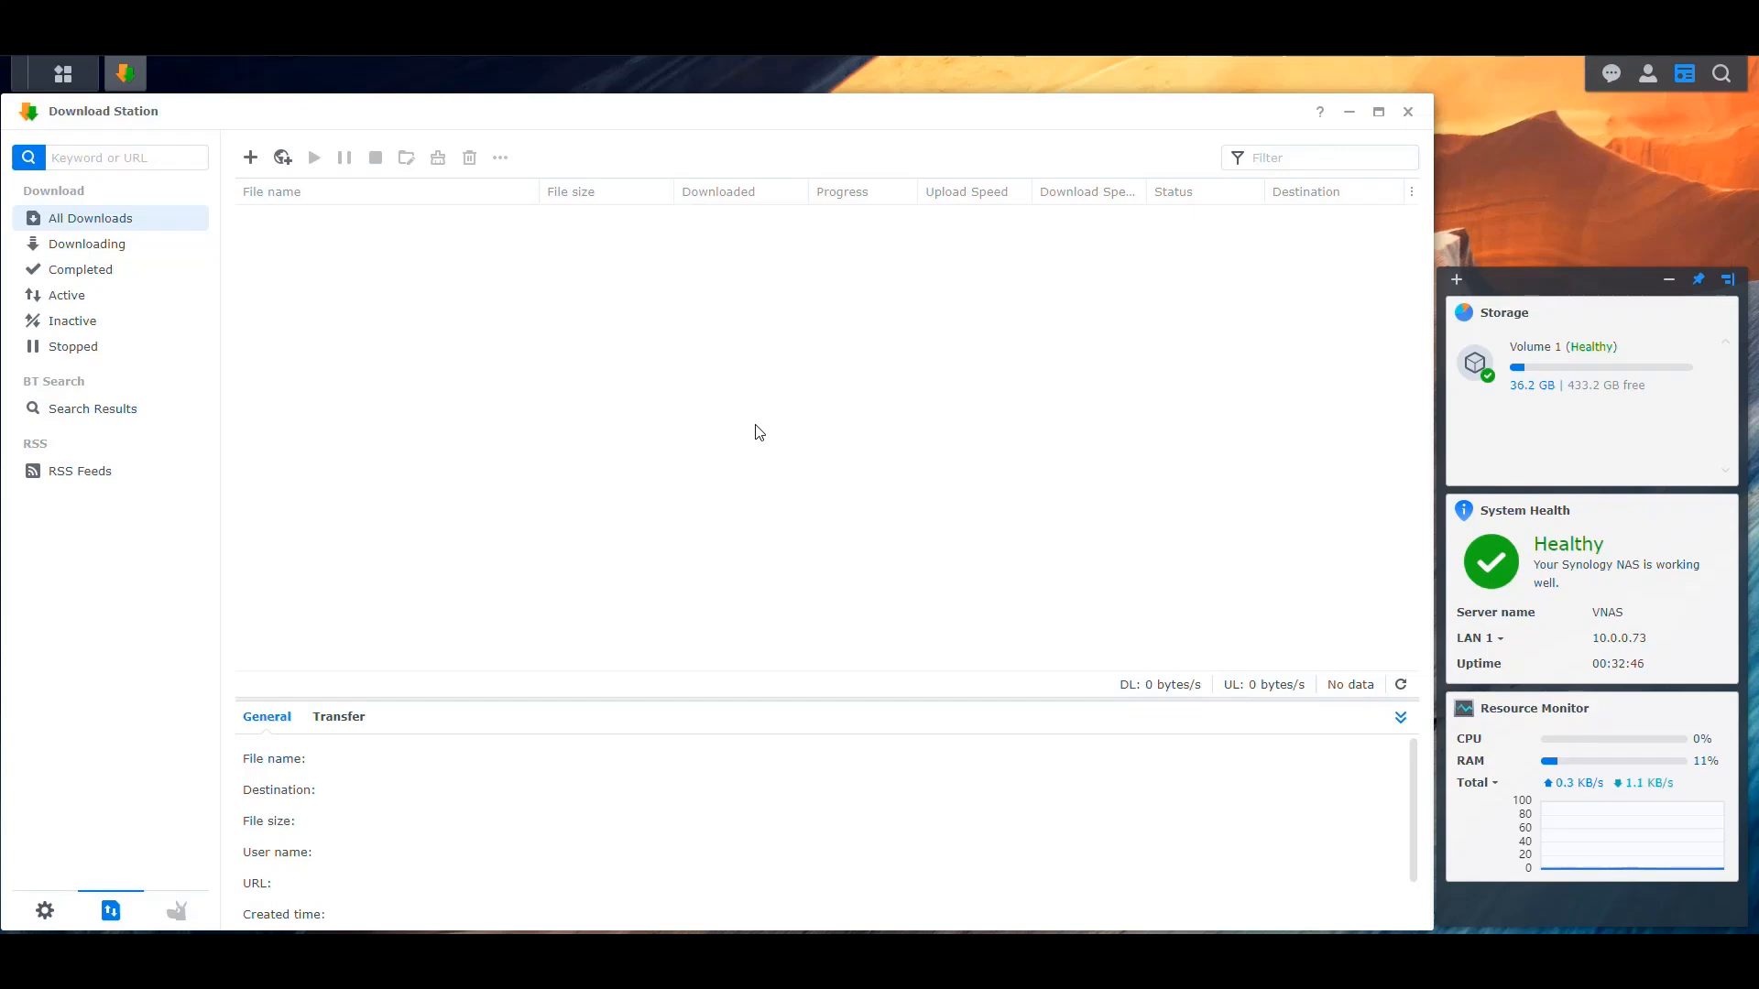
mouse_move(749, 439)
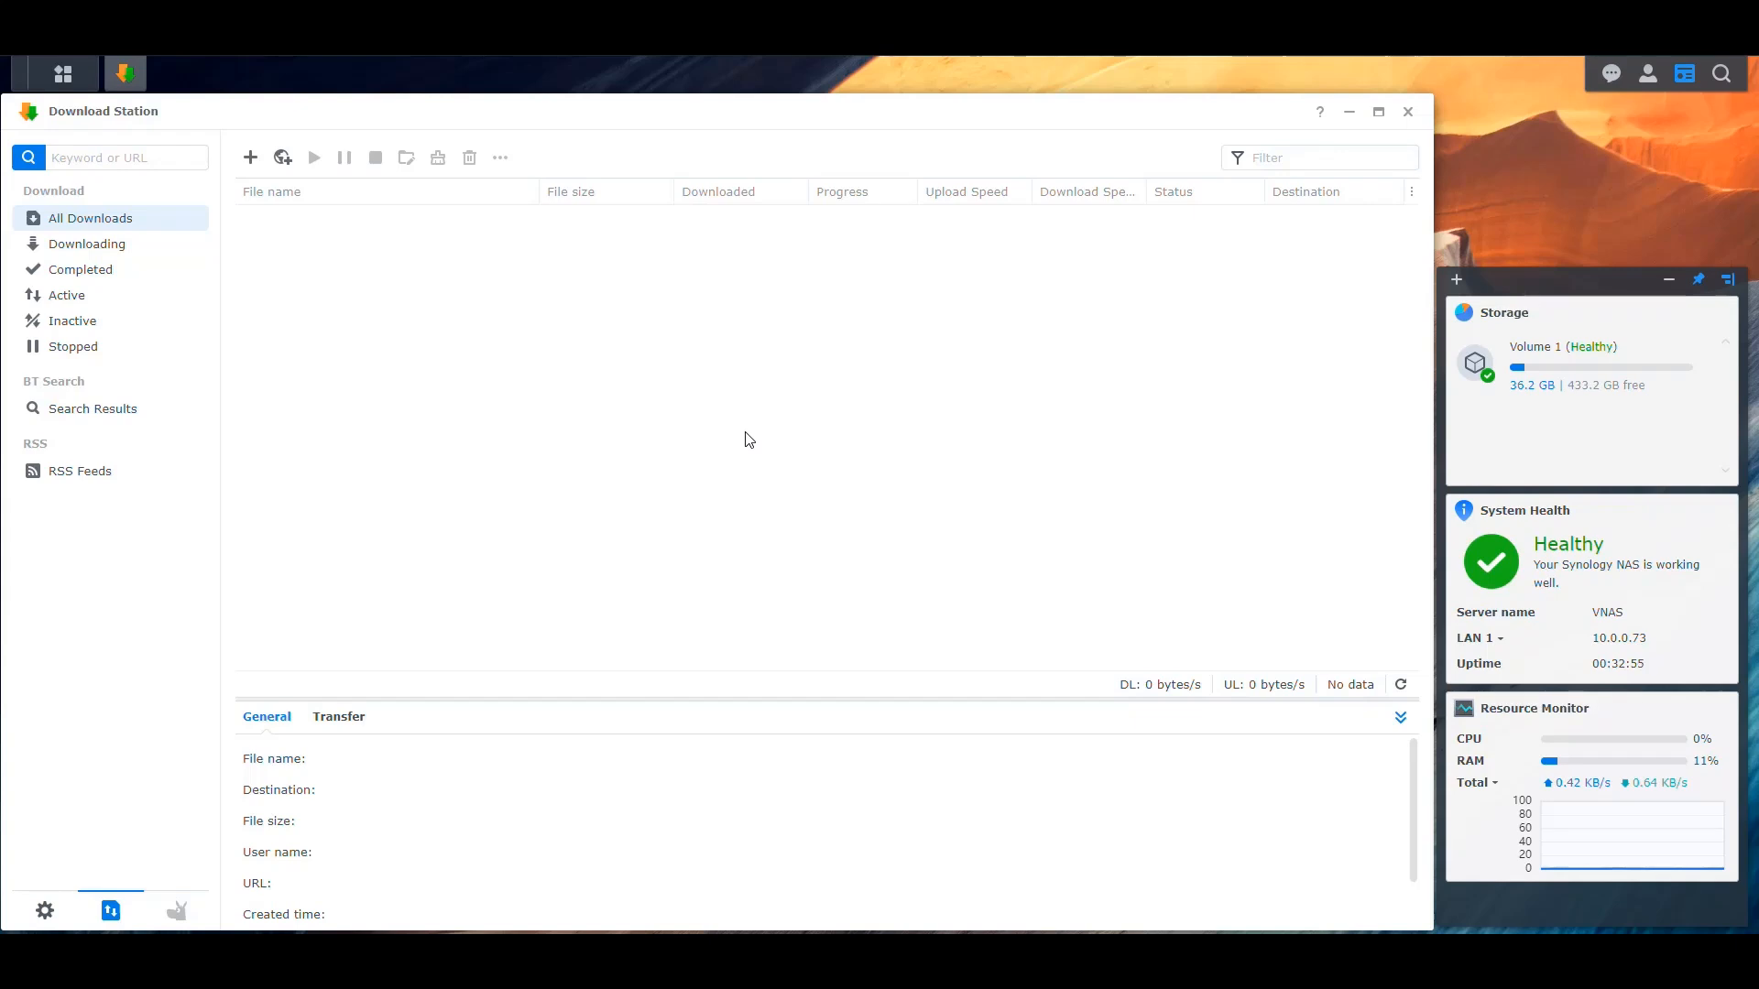
mouse_move(659, 389)
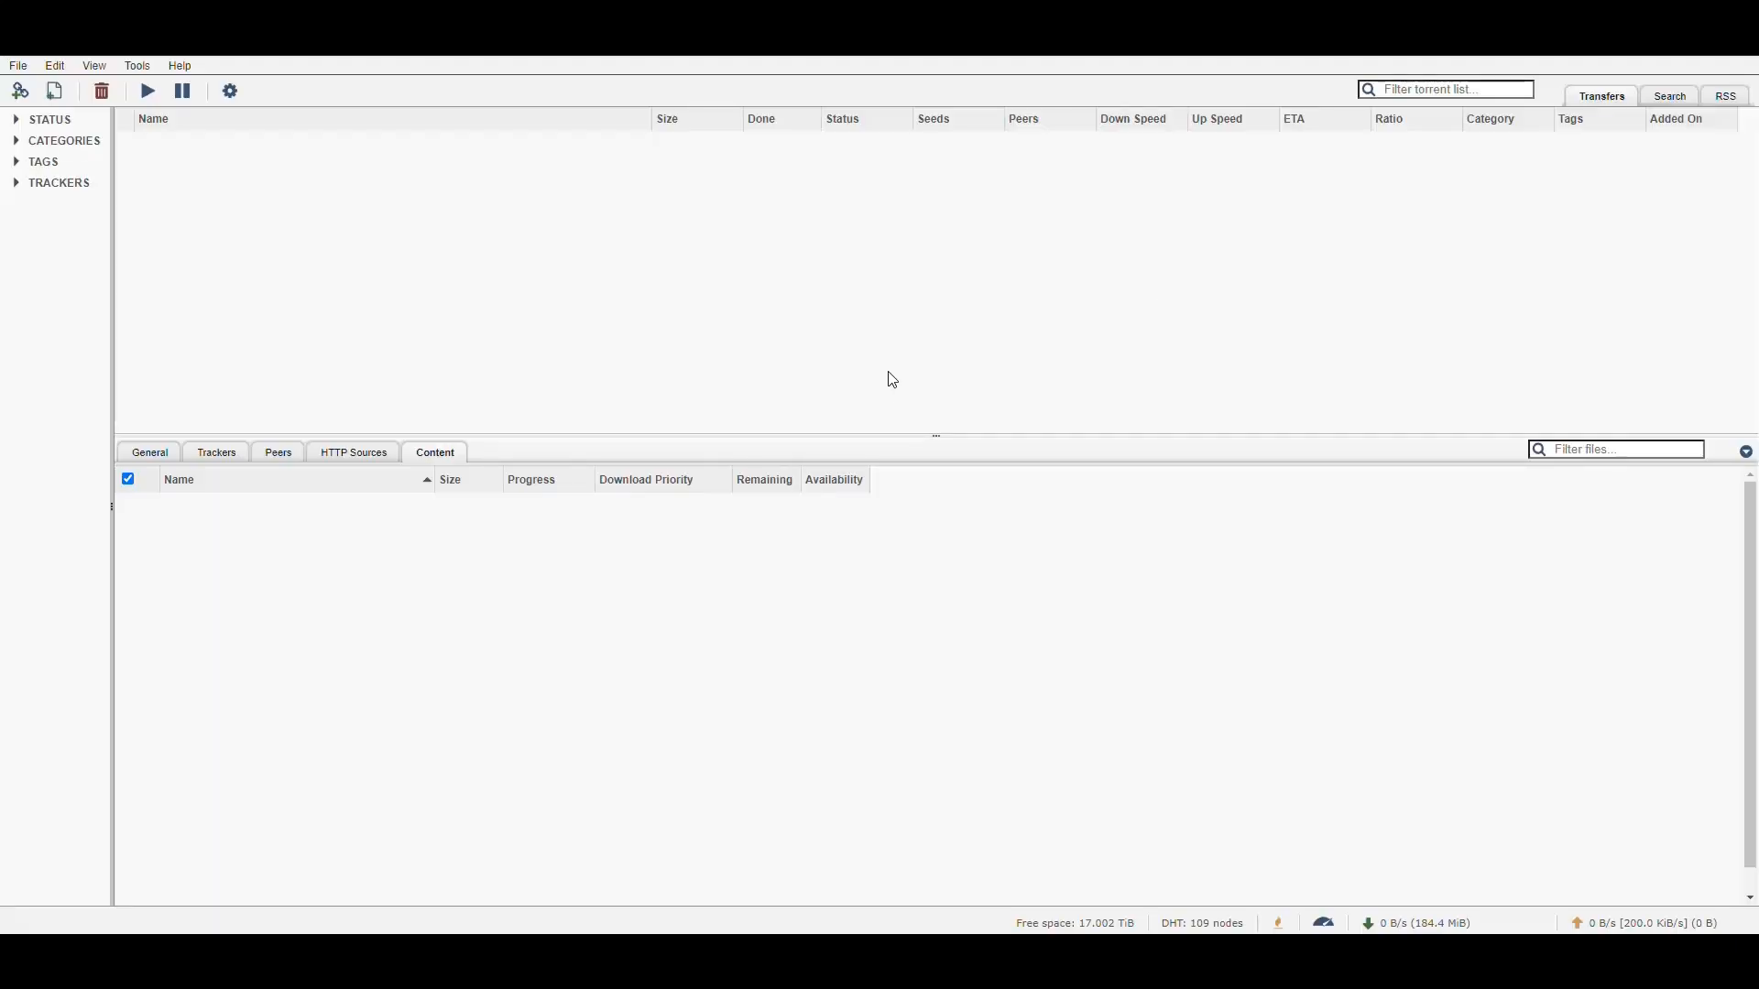
mouse_move(861, 335)
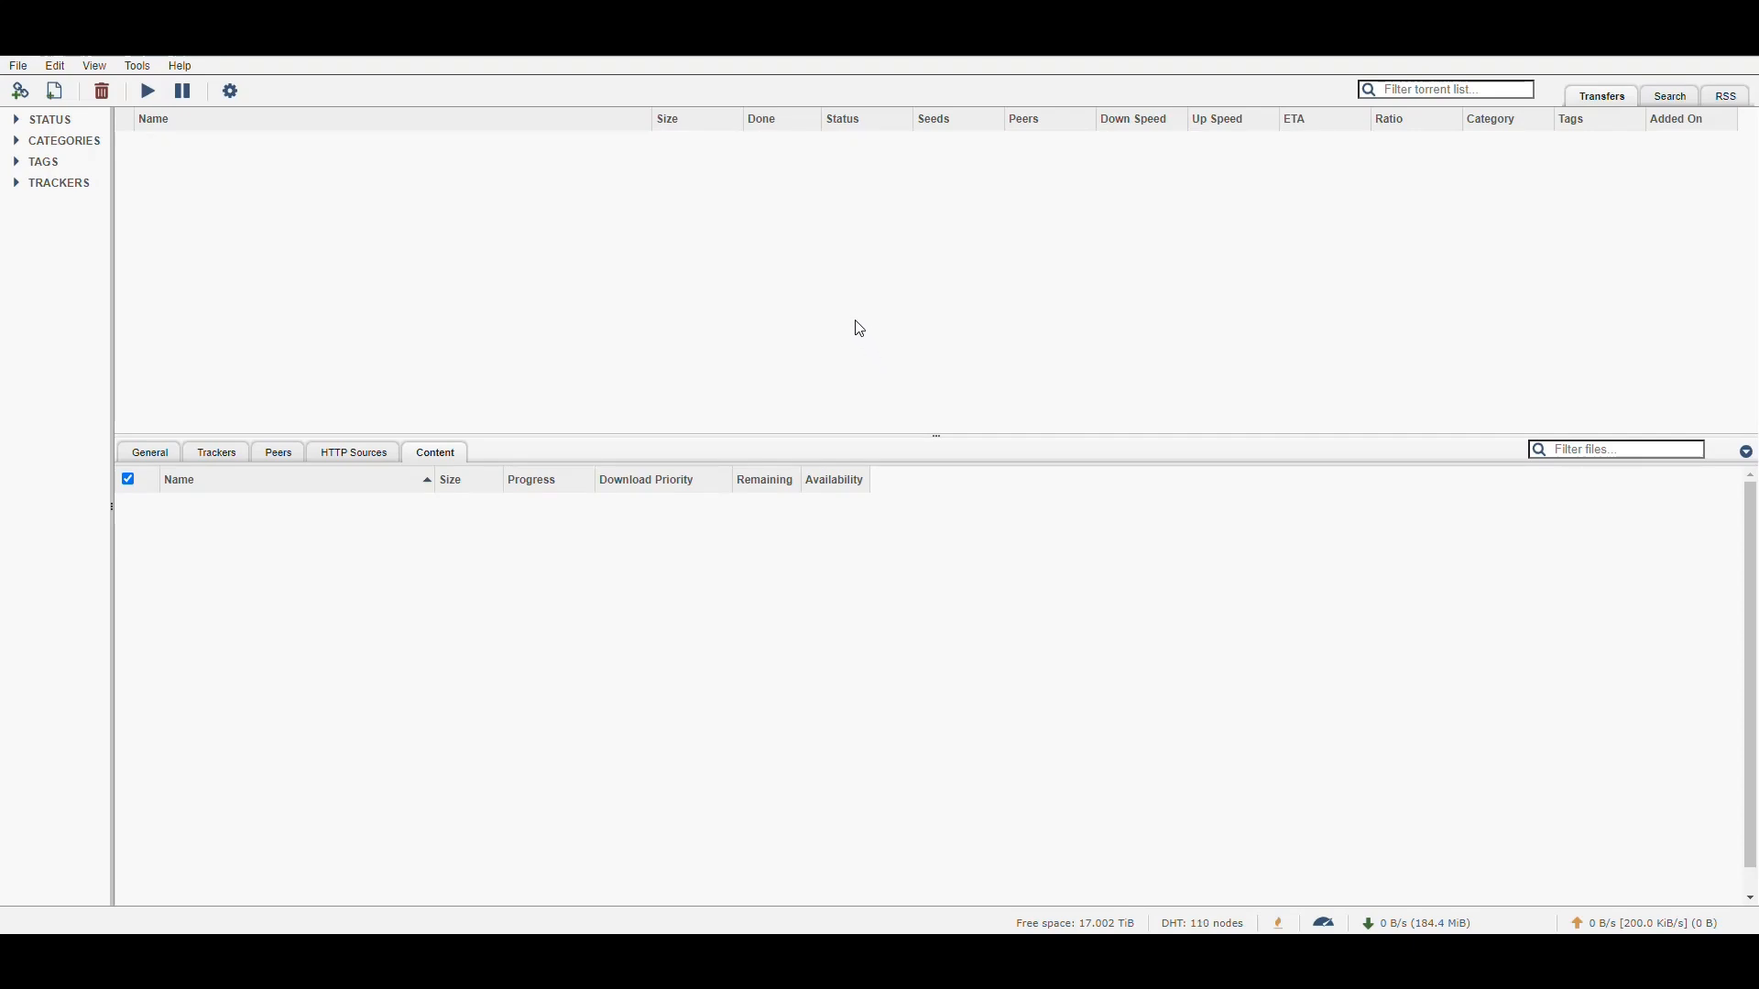
mouse_move(868, 319)
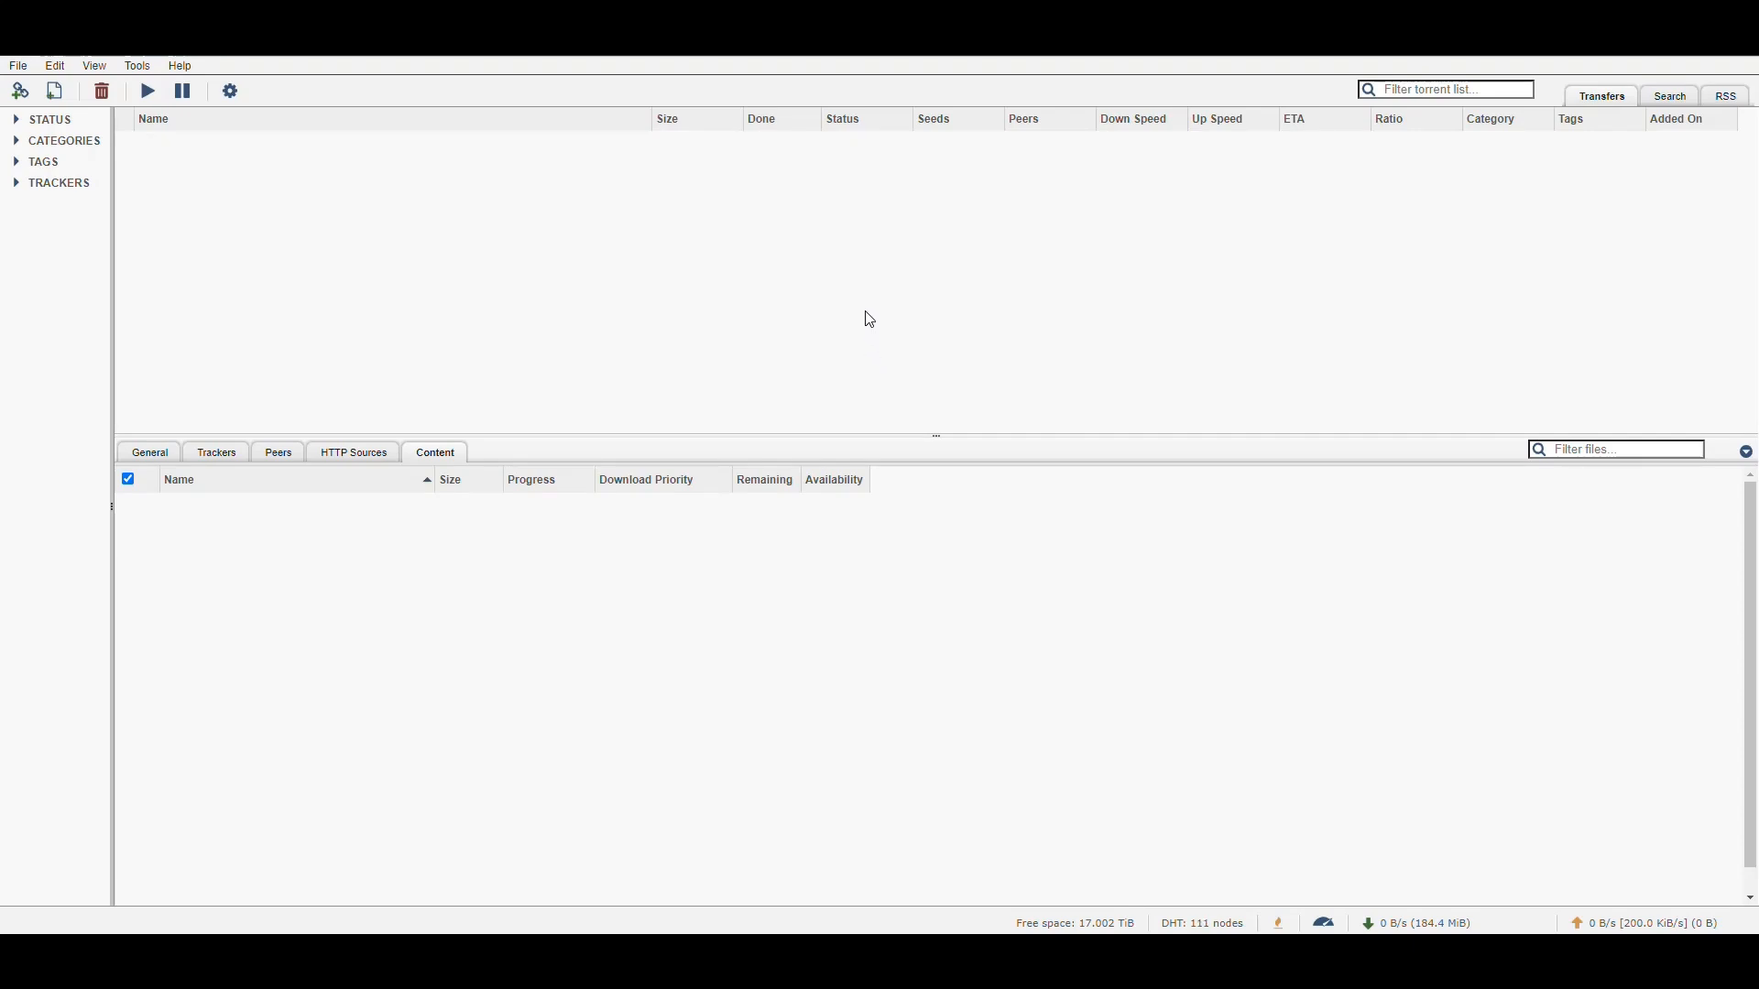
mouse_move(898, 760)
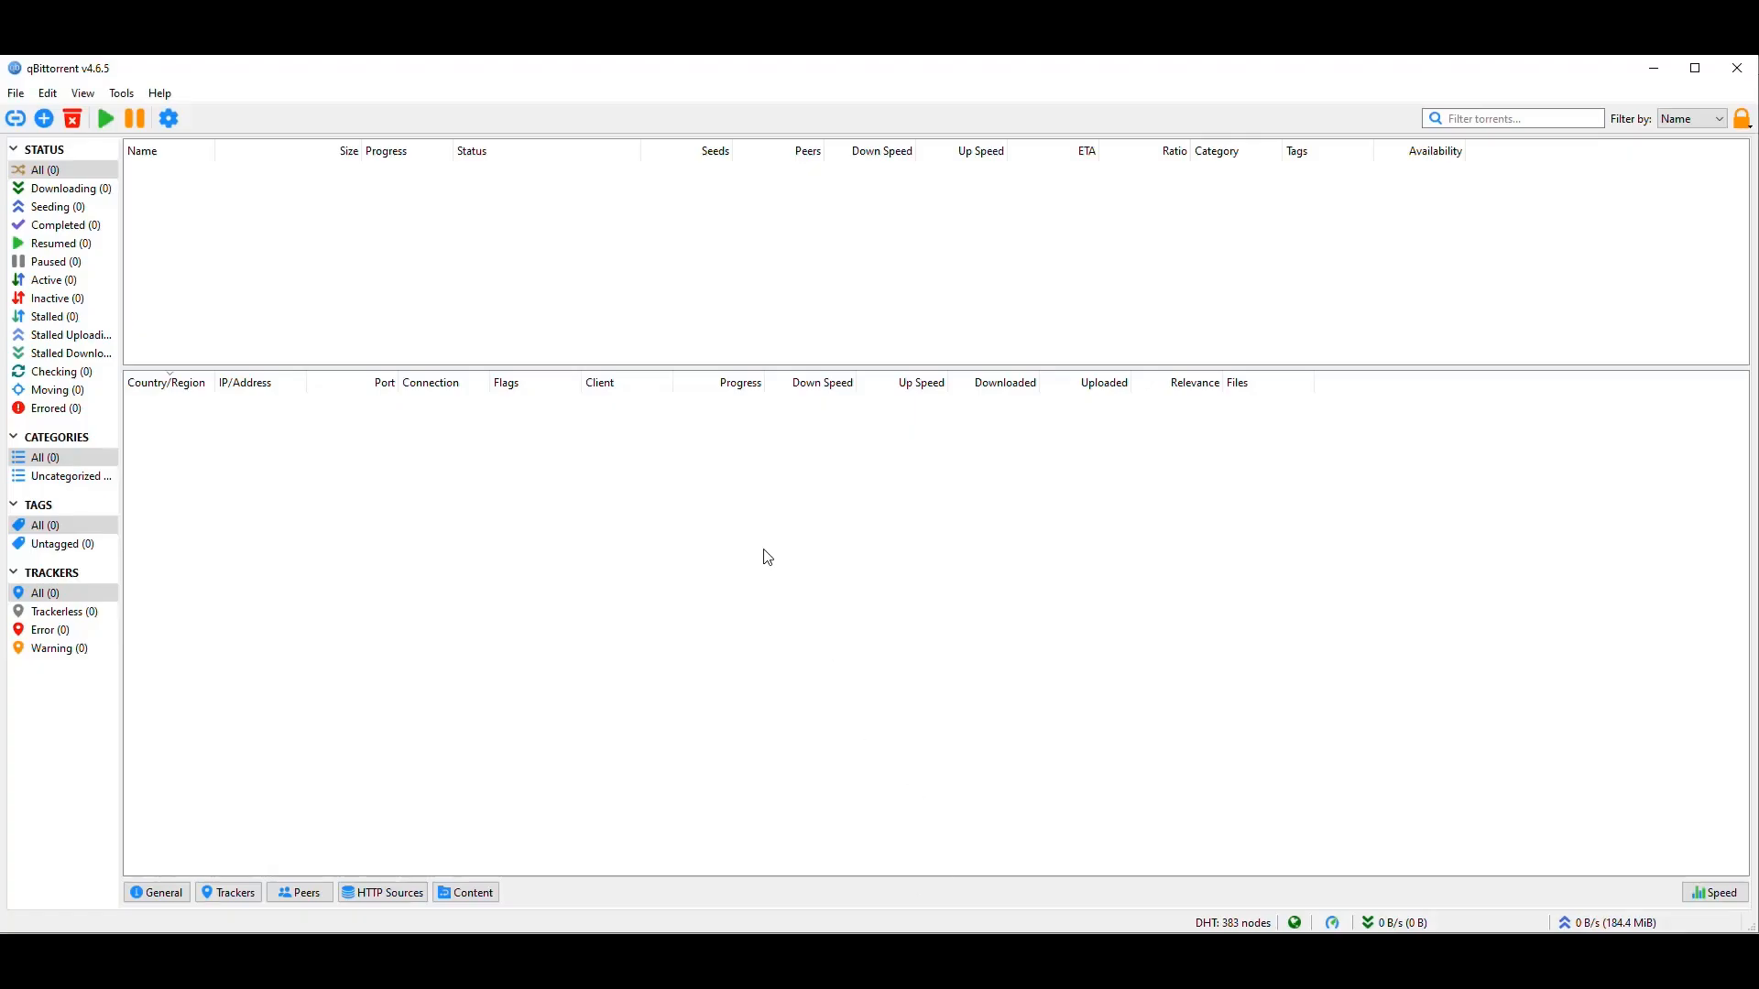
mouse_move(714, 648)
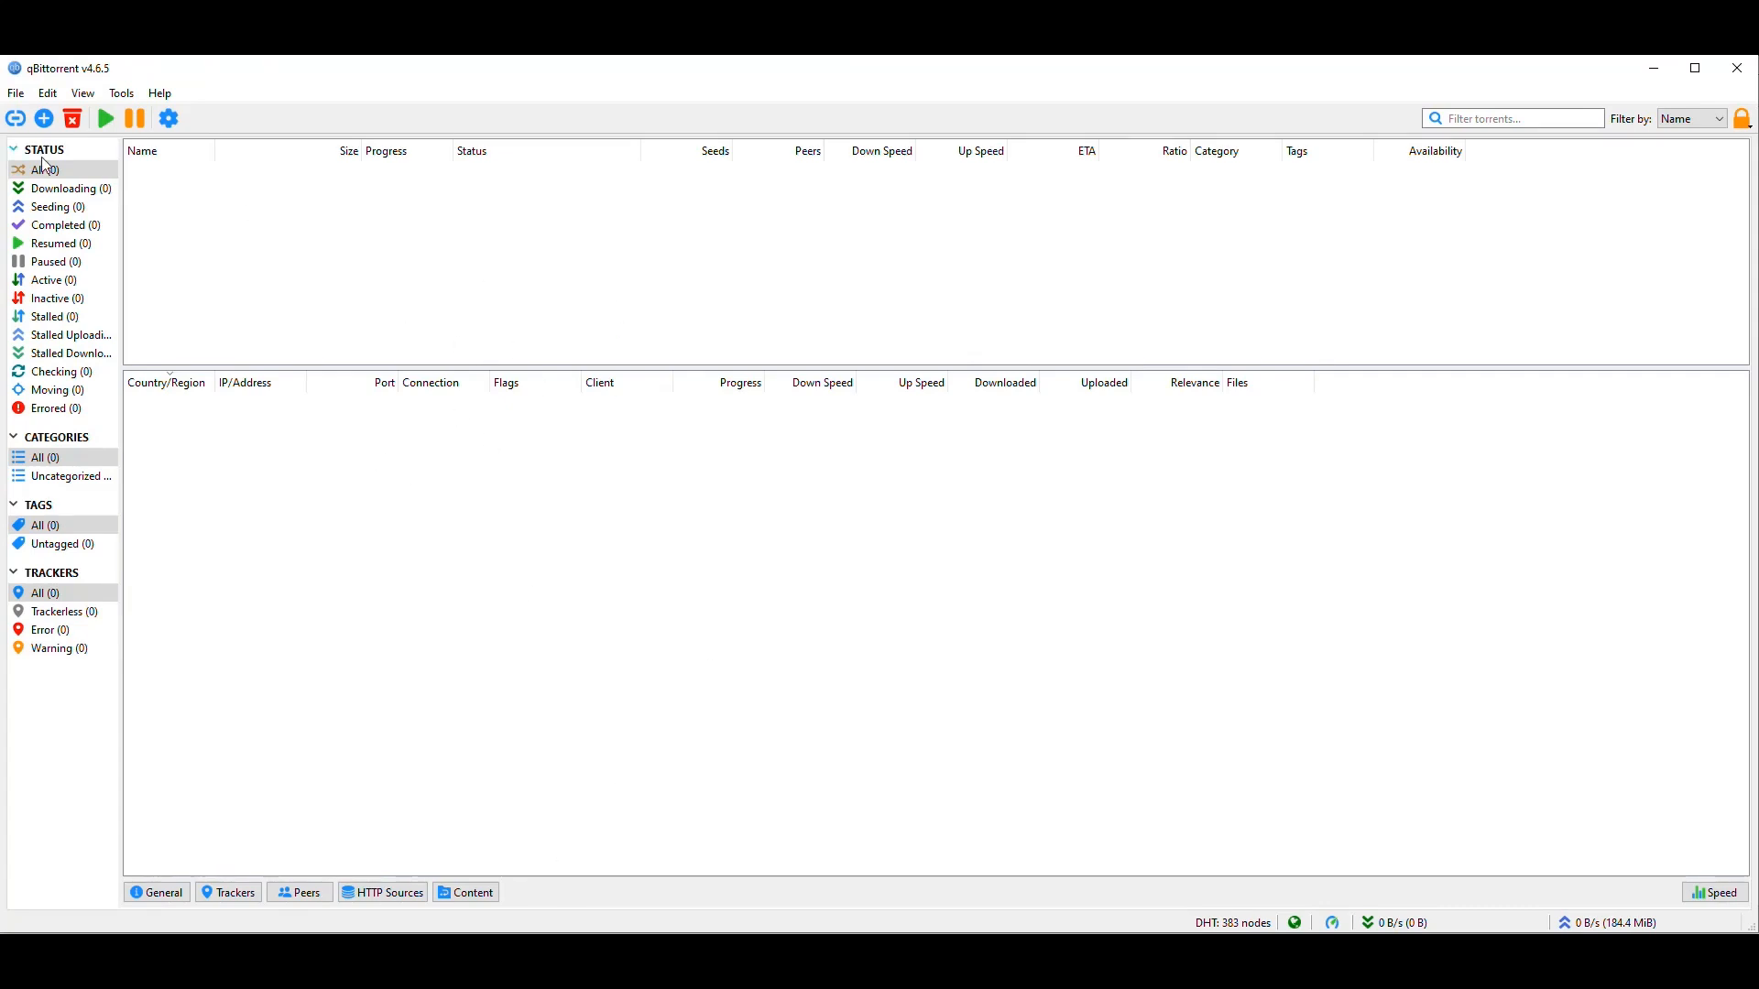
Collapse the Status and Tags filter groups in the desktop qBittorrent sidebar.
click(12, 150)
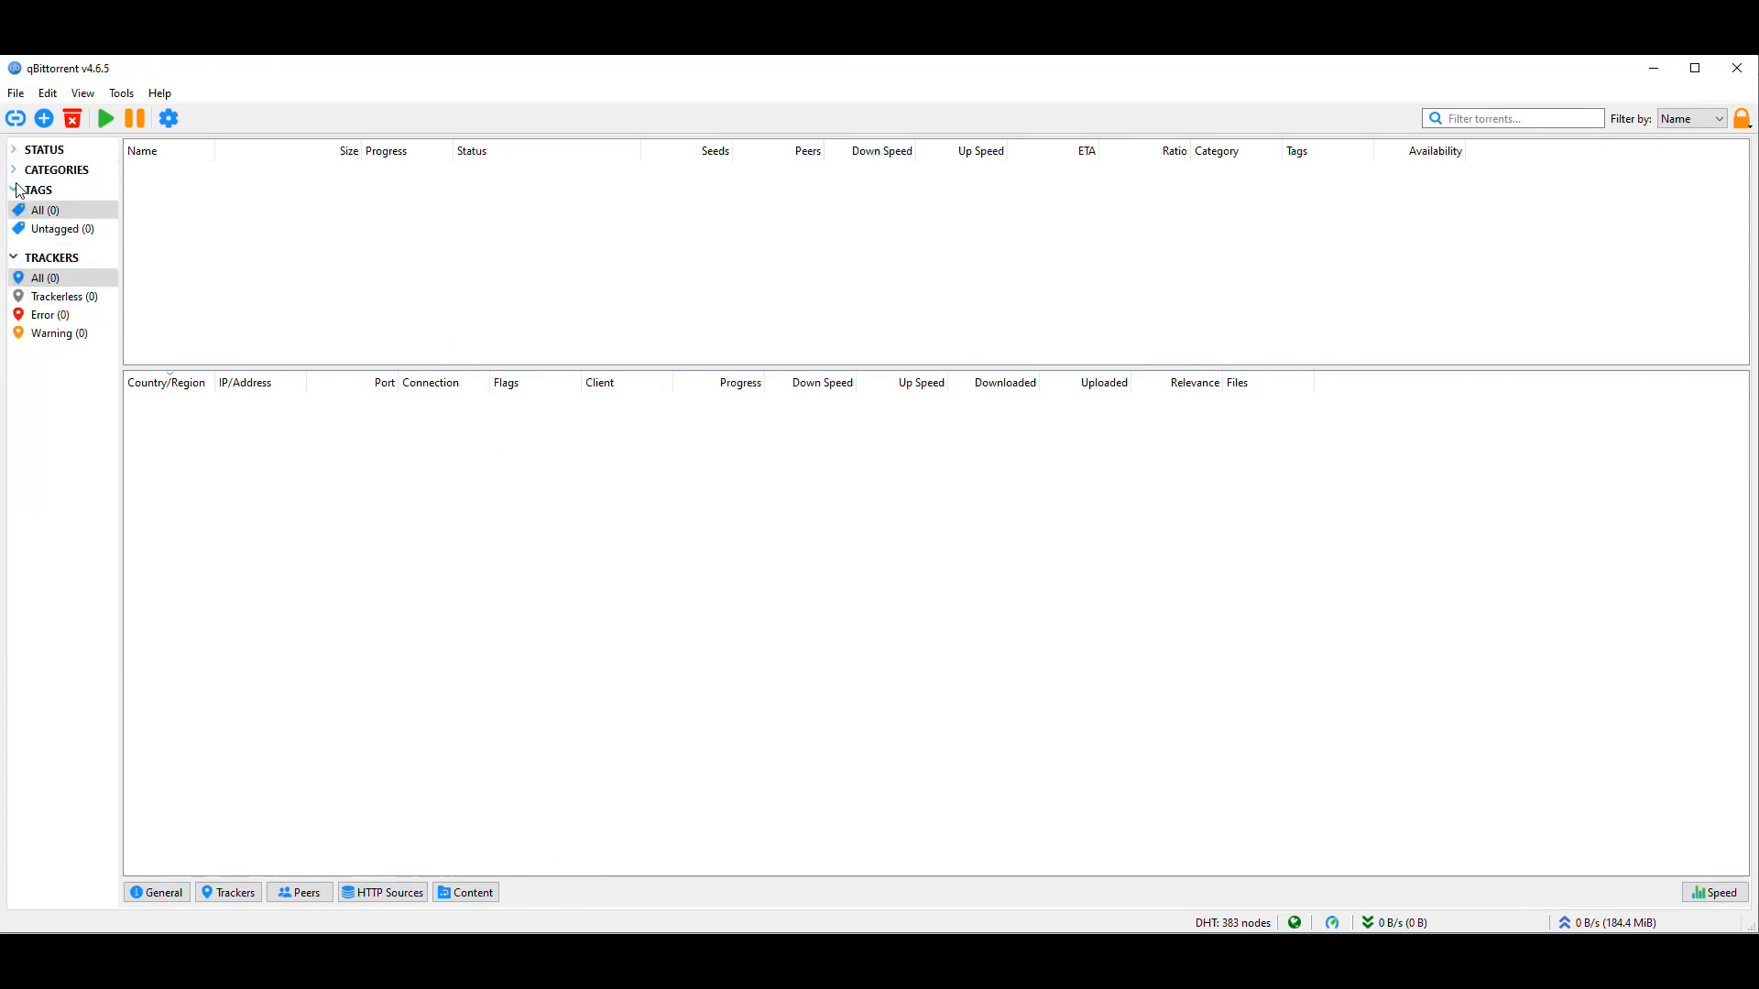
click(120, 94)
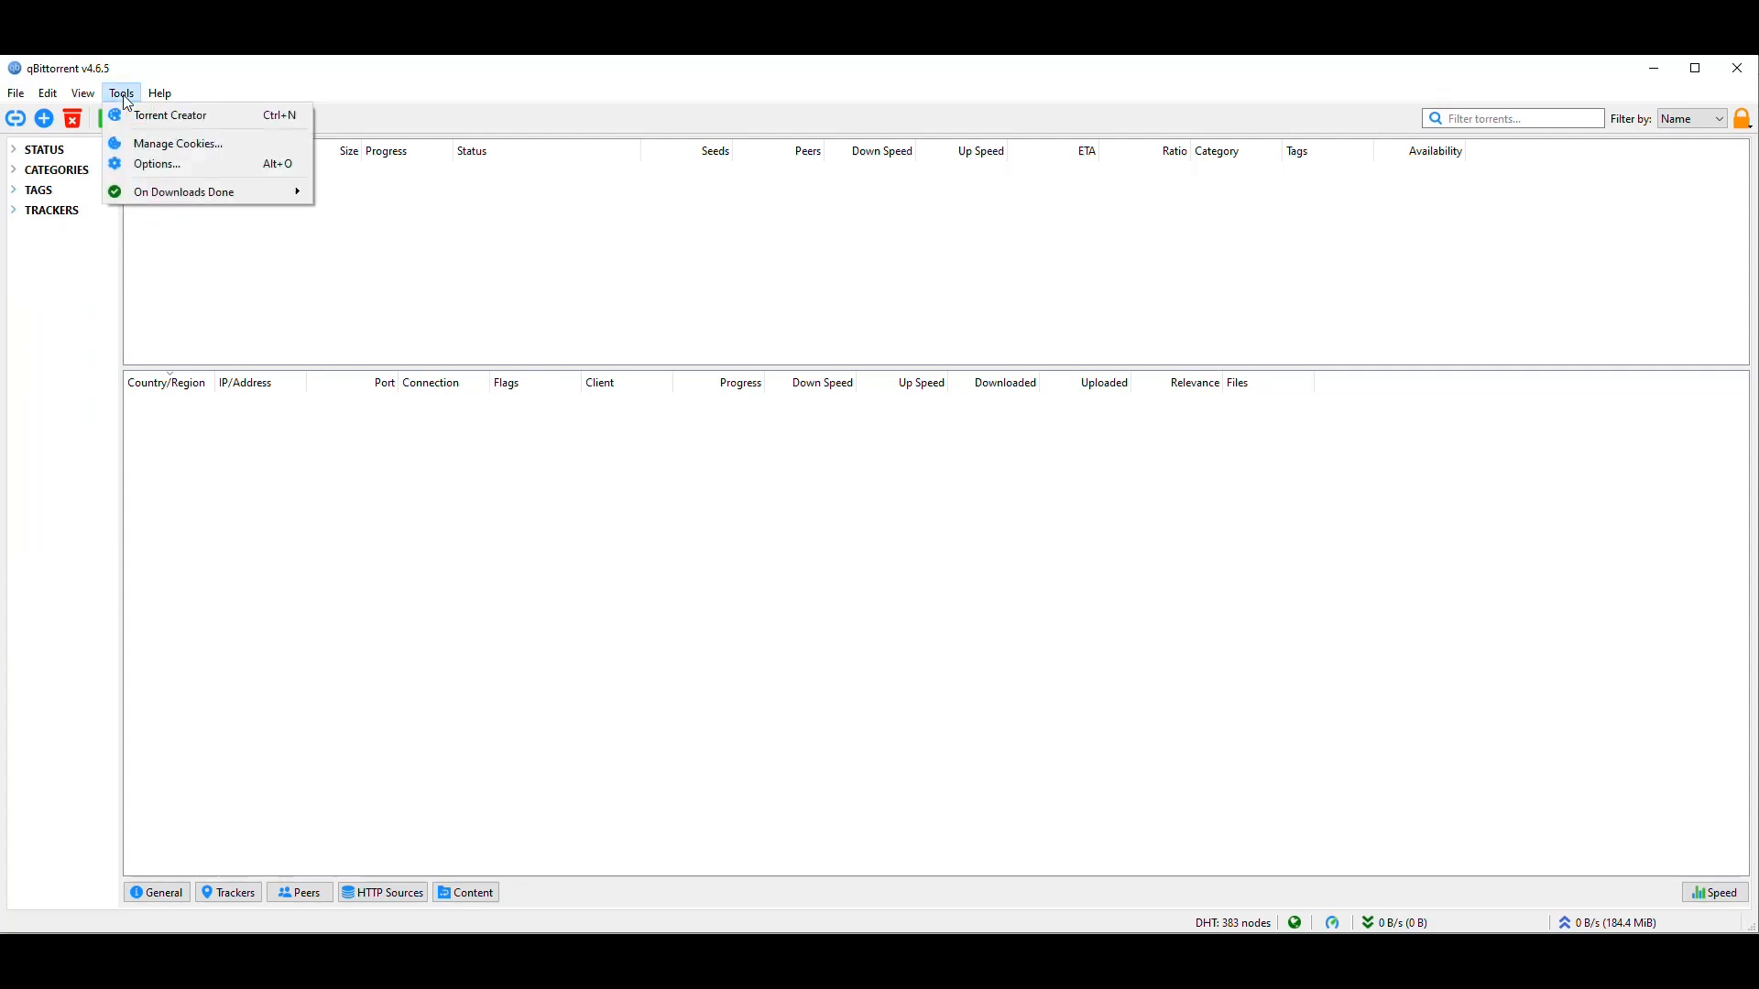
mouse_move(208, 115)
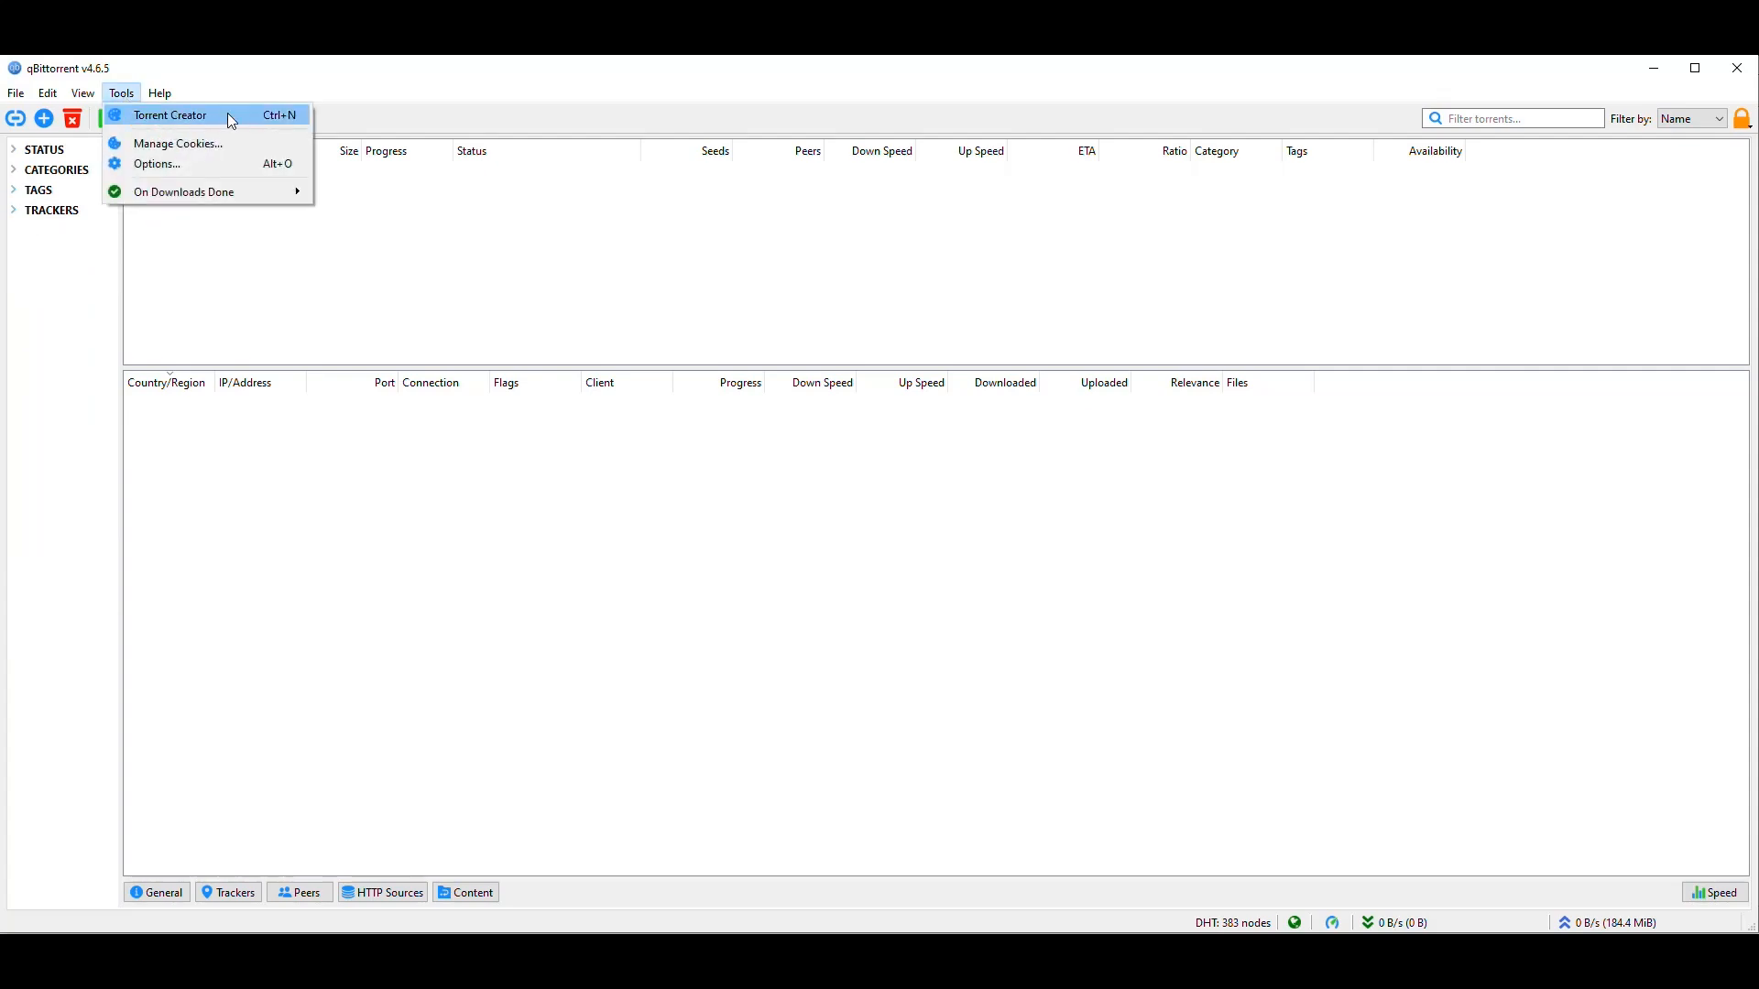
mouse_move(609, 263)
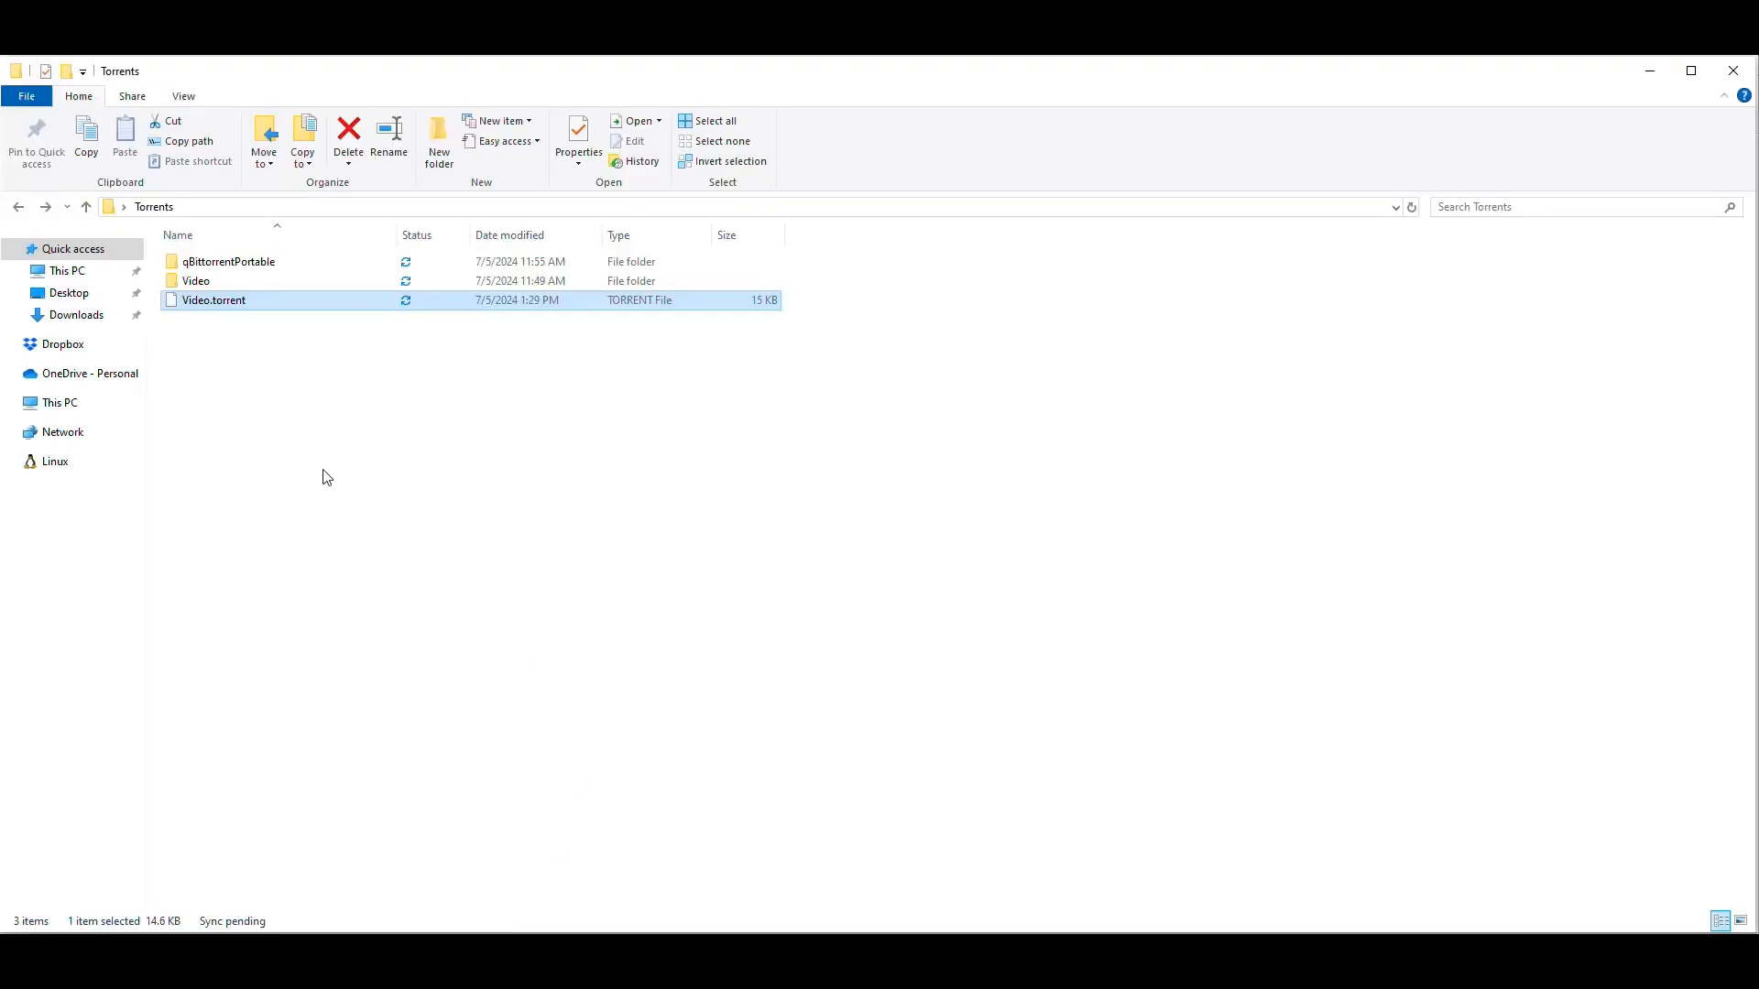
double_click(196, 280)
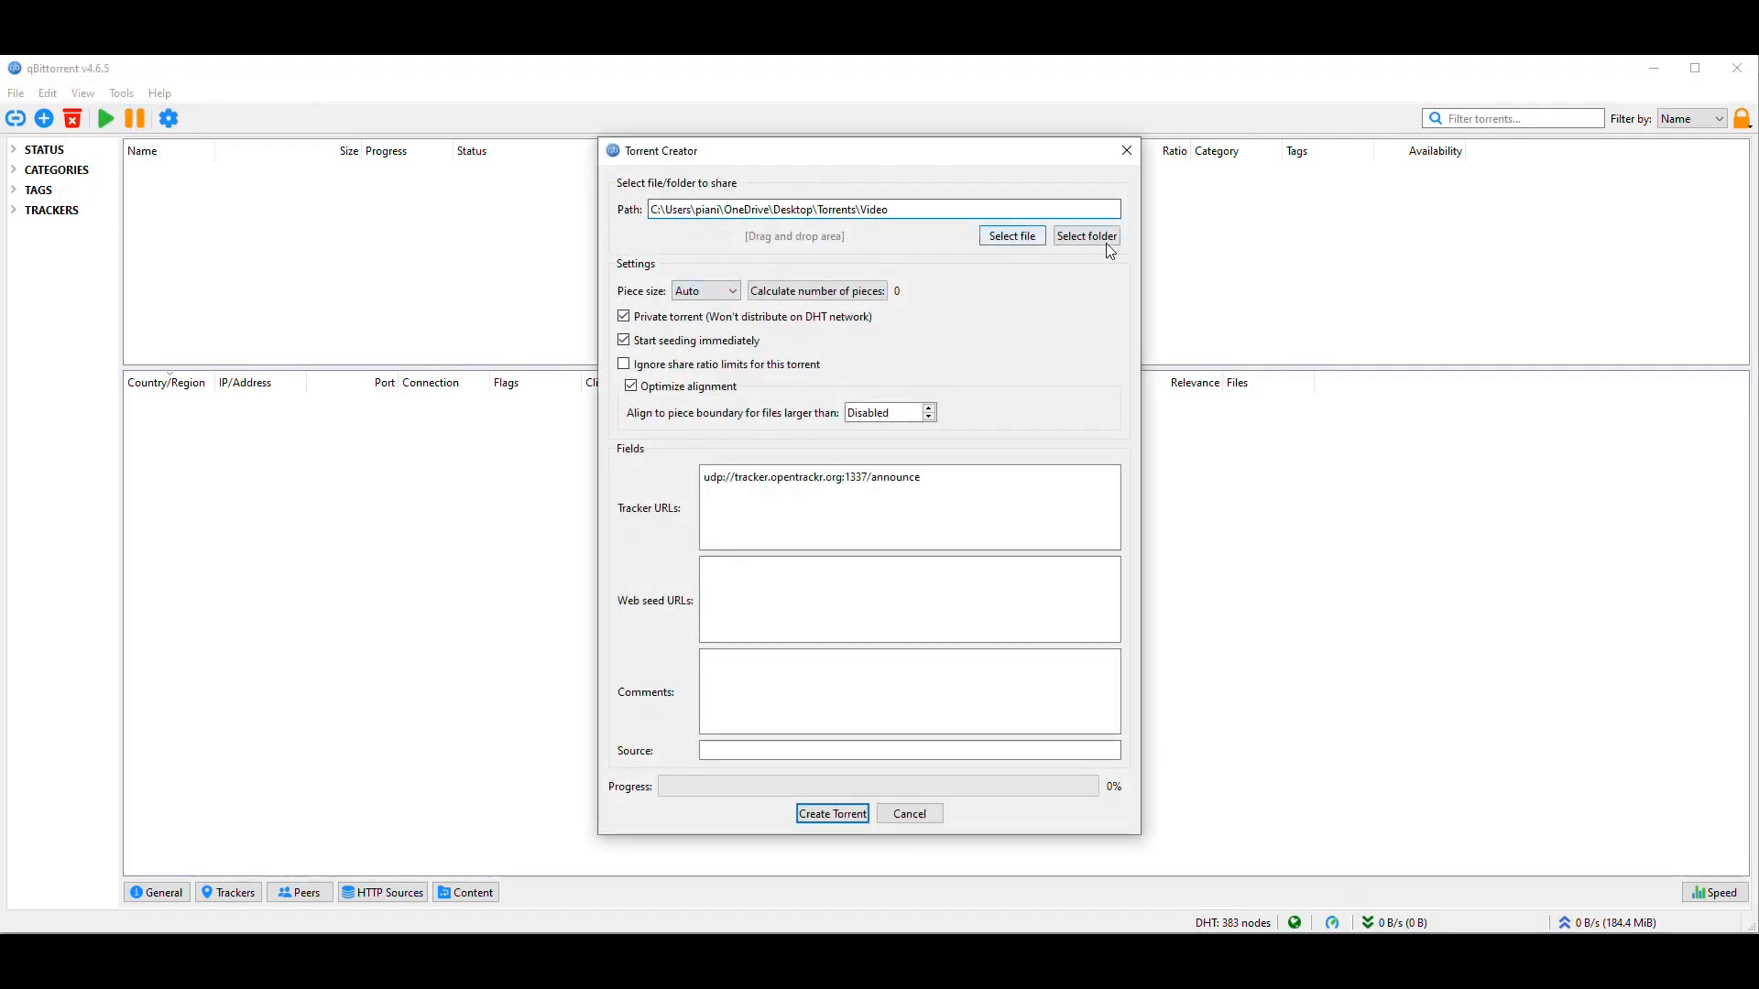
Re-pick Desktop\Torrents\Video as the content folder for the torrent.
click(1084, 236)
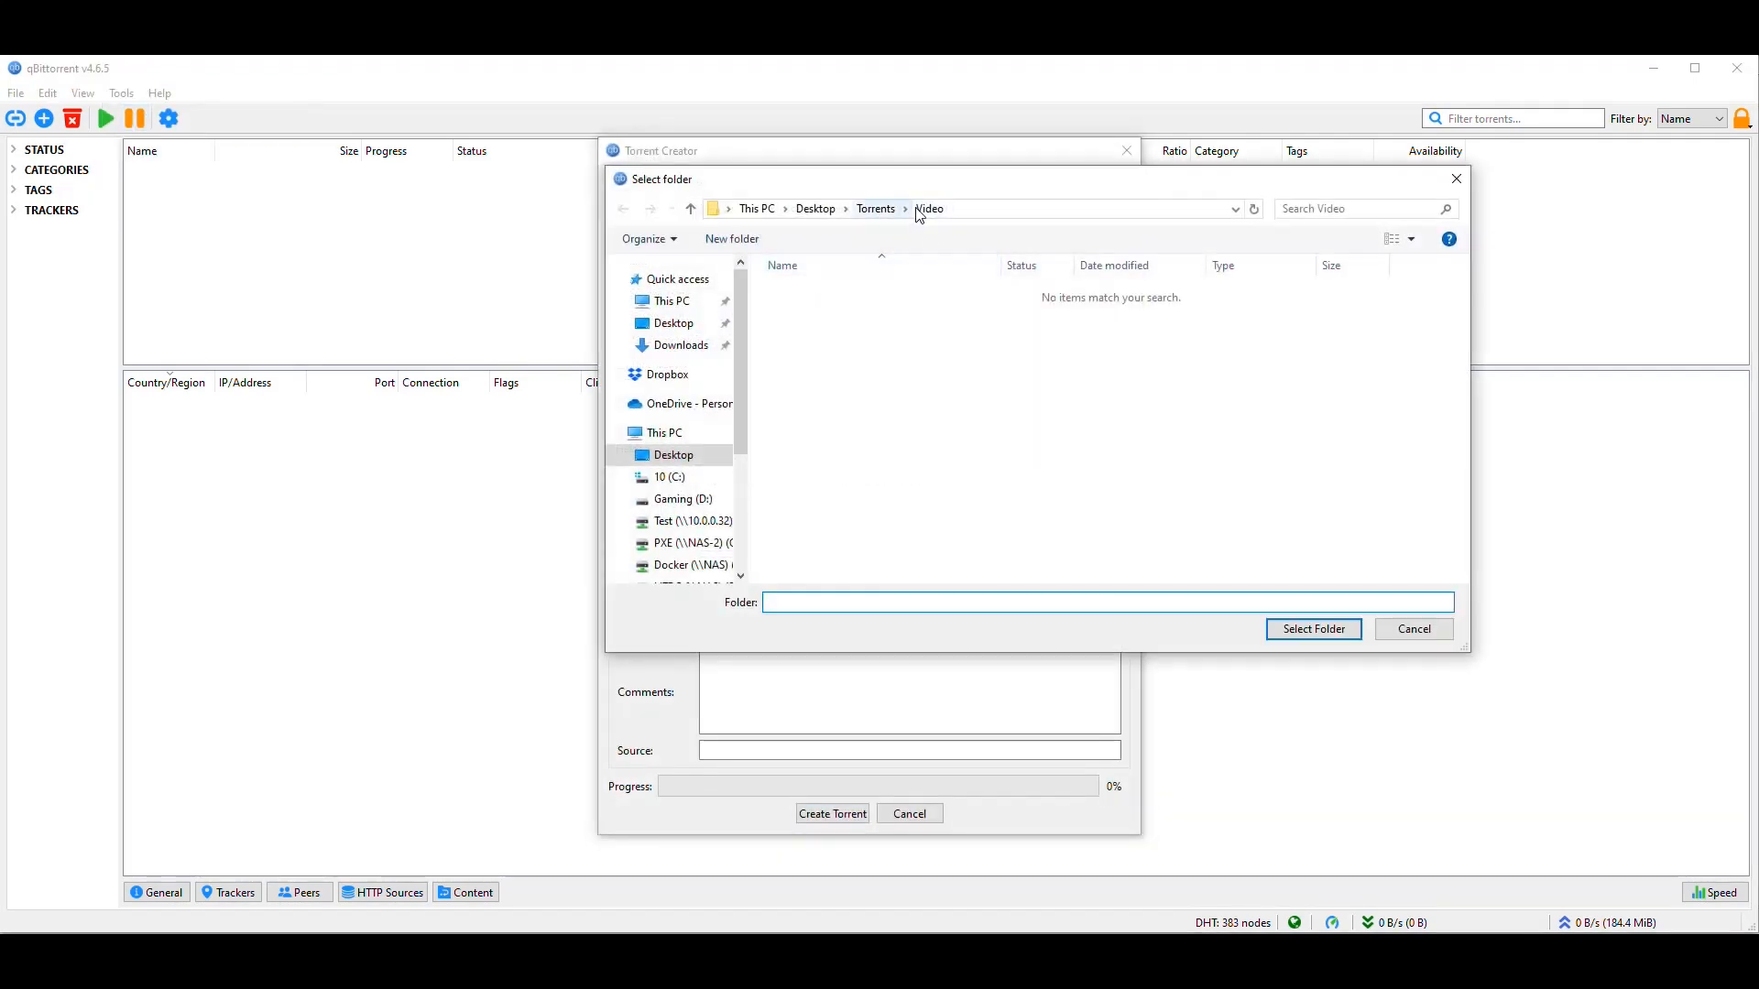
click(930, 209)
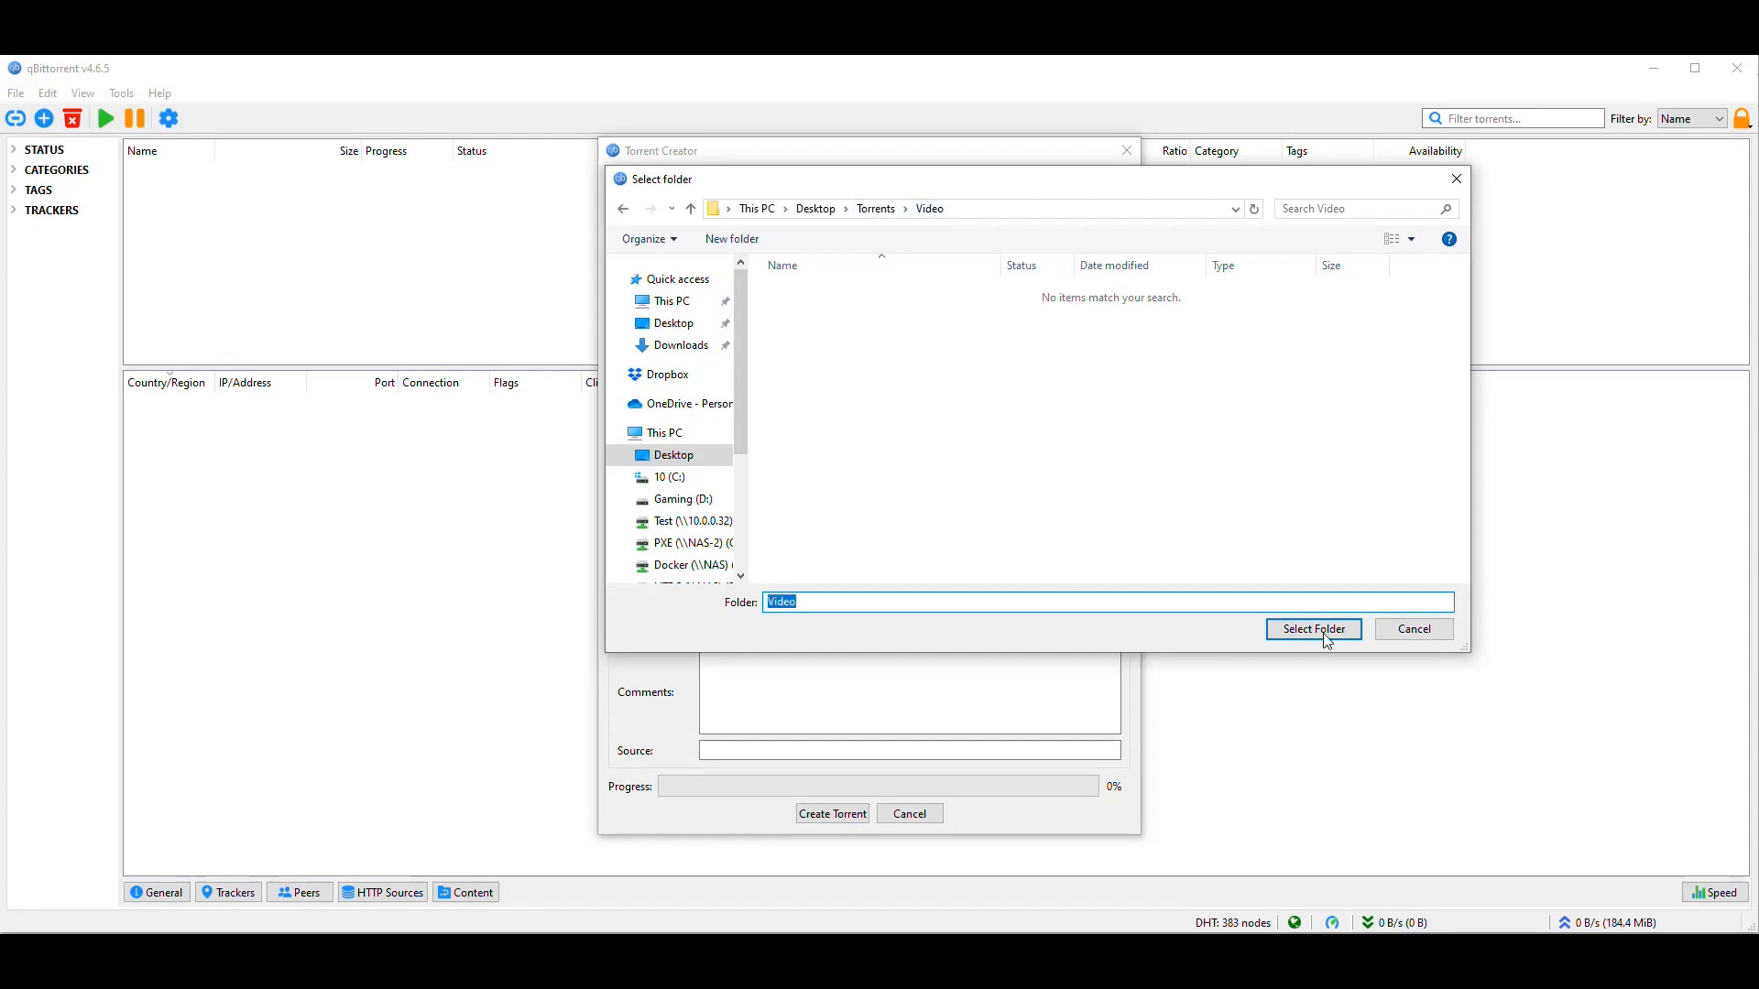
click(1313, 629)
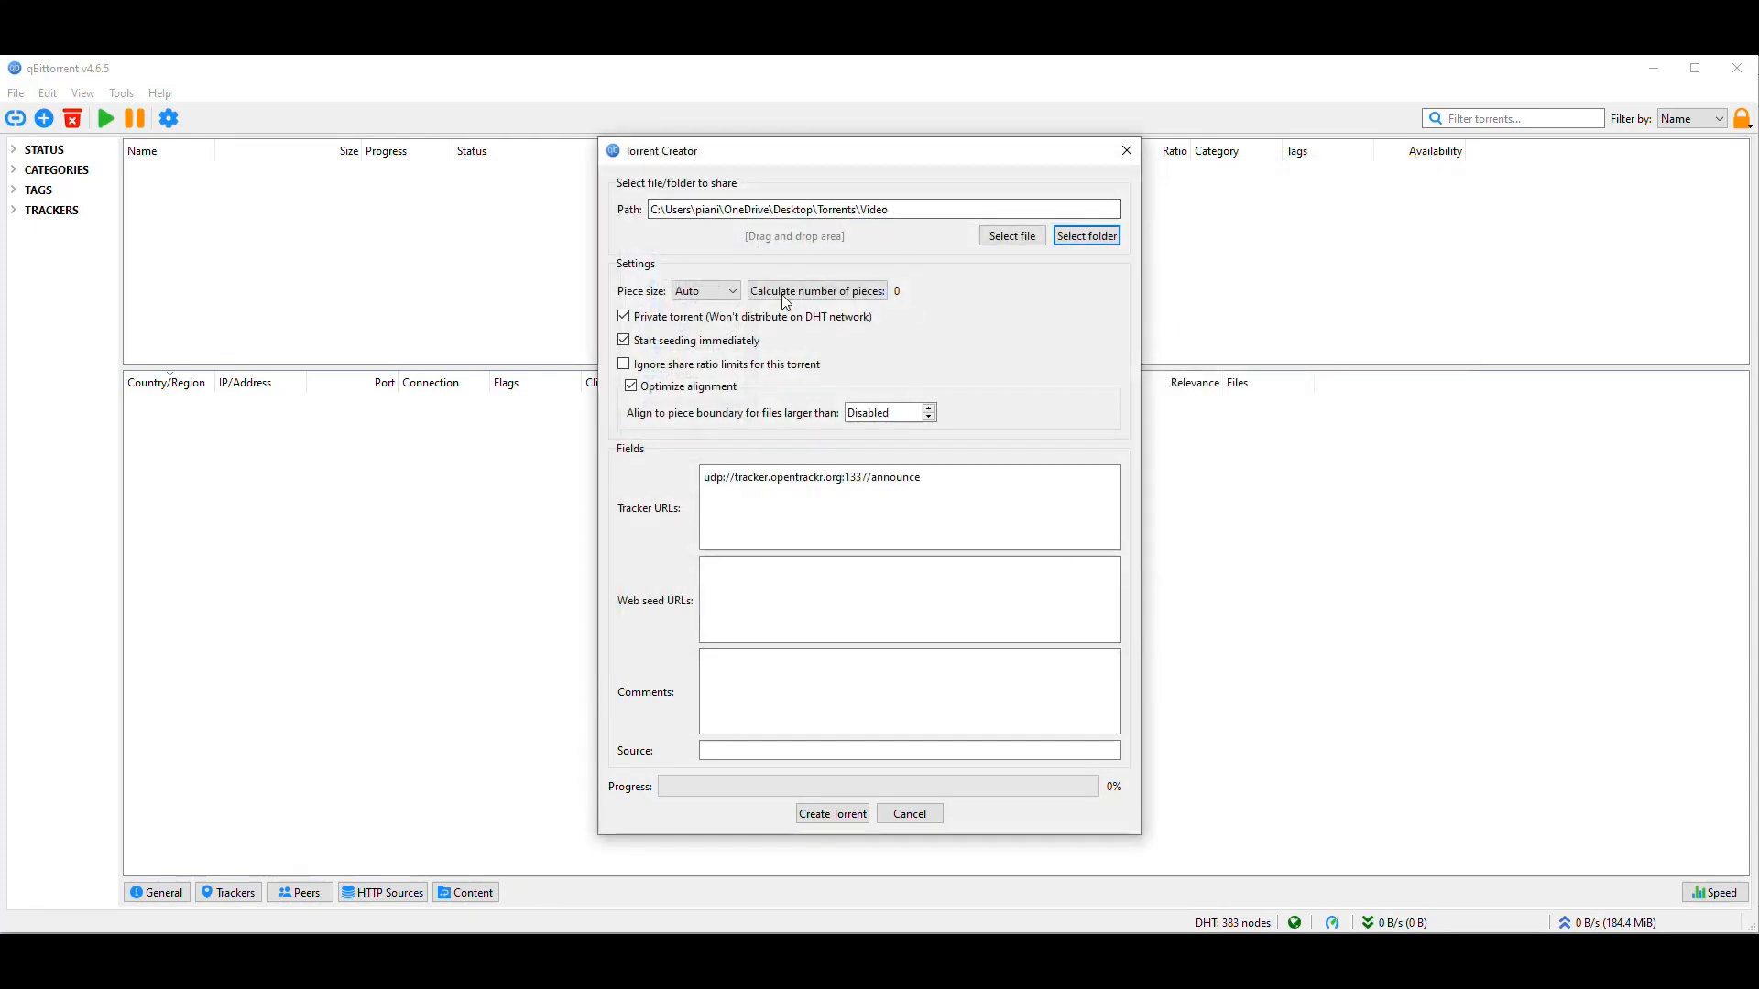
mouse_move(804, 396)
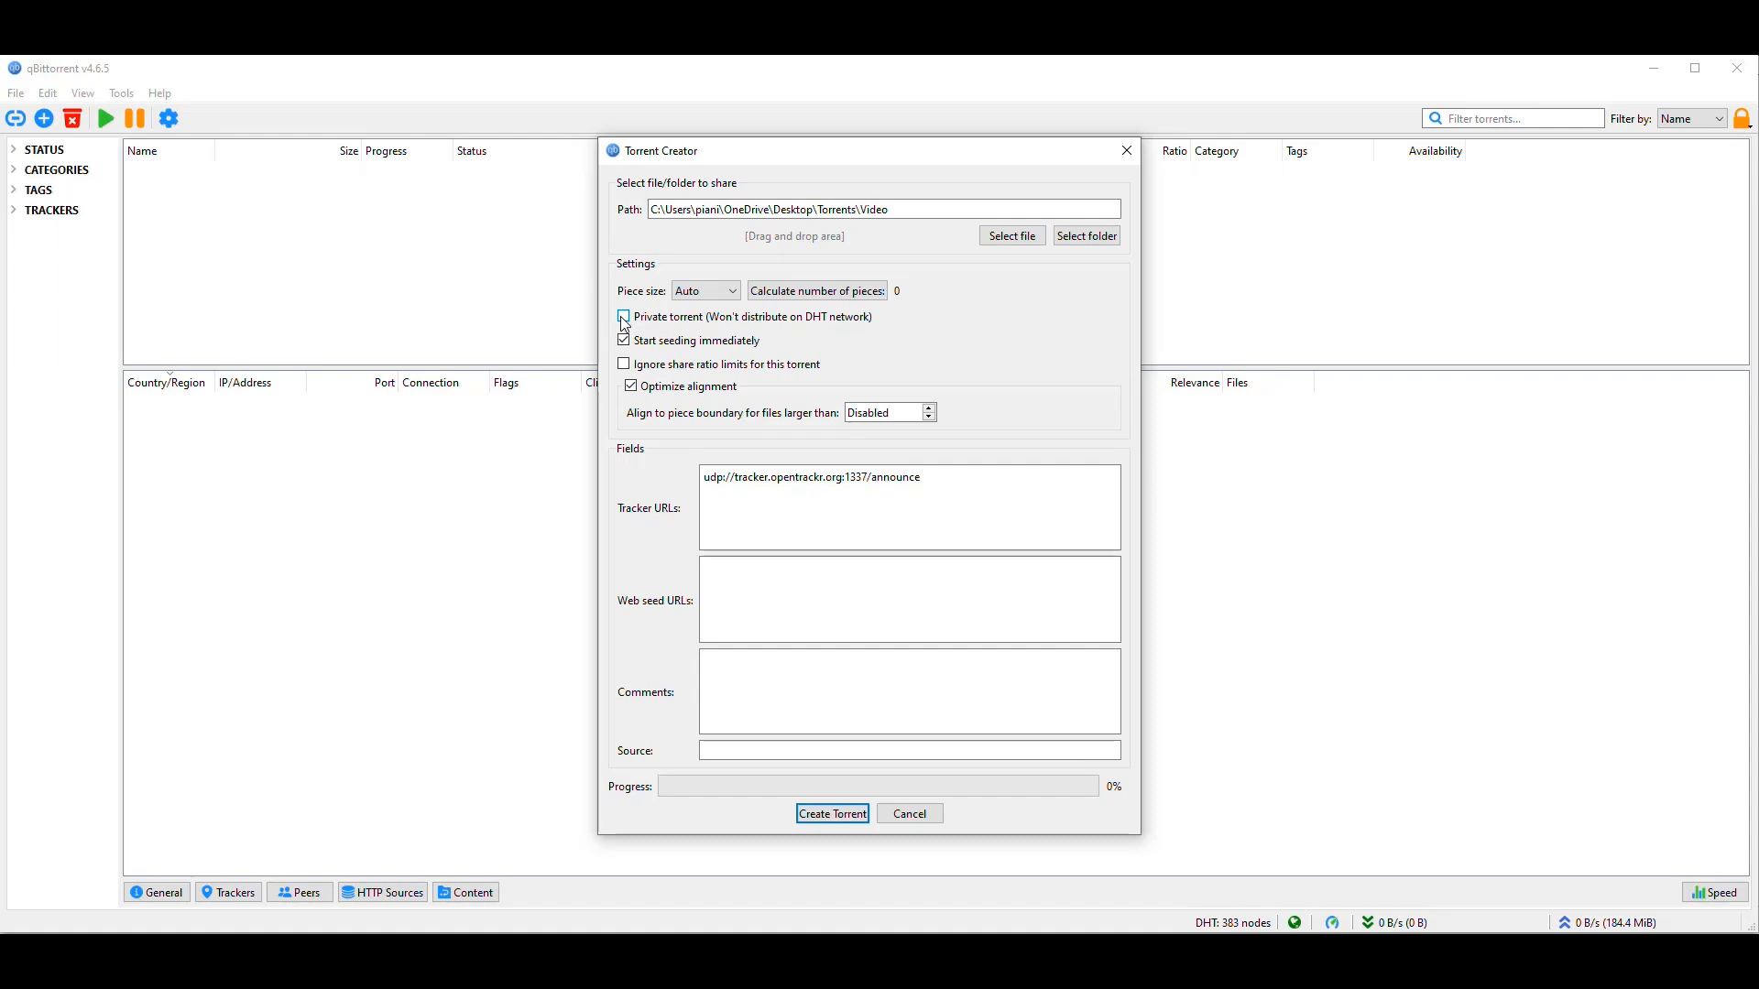
Untick Private torrent and select the existing opentrackr tracker address.
click(623, 316)
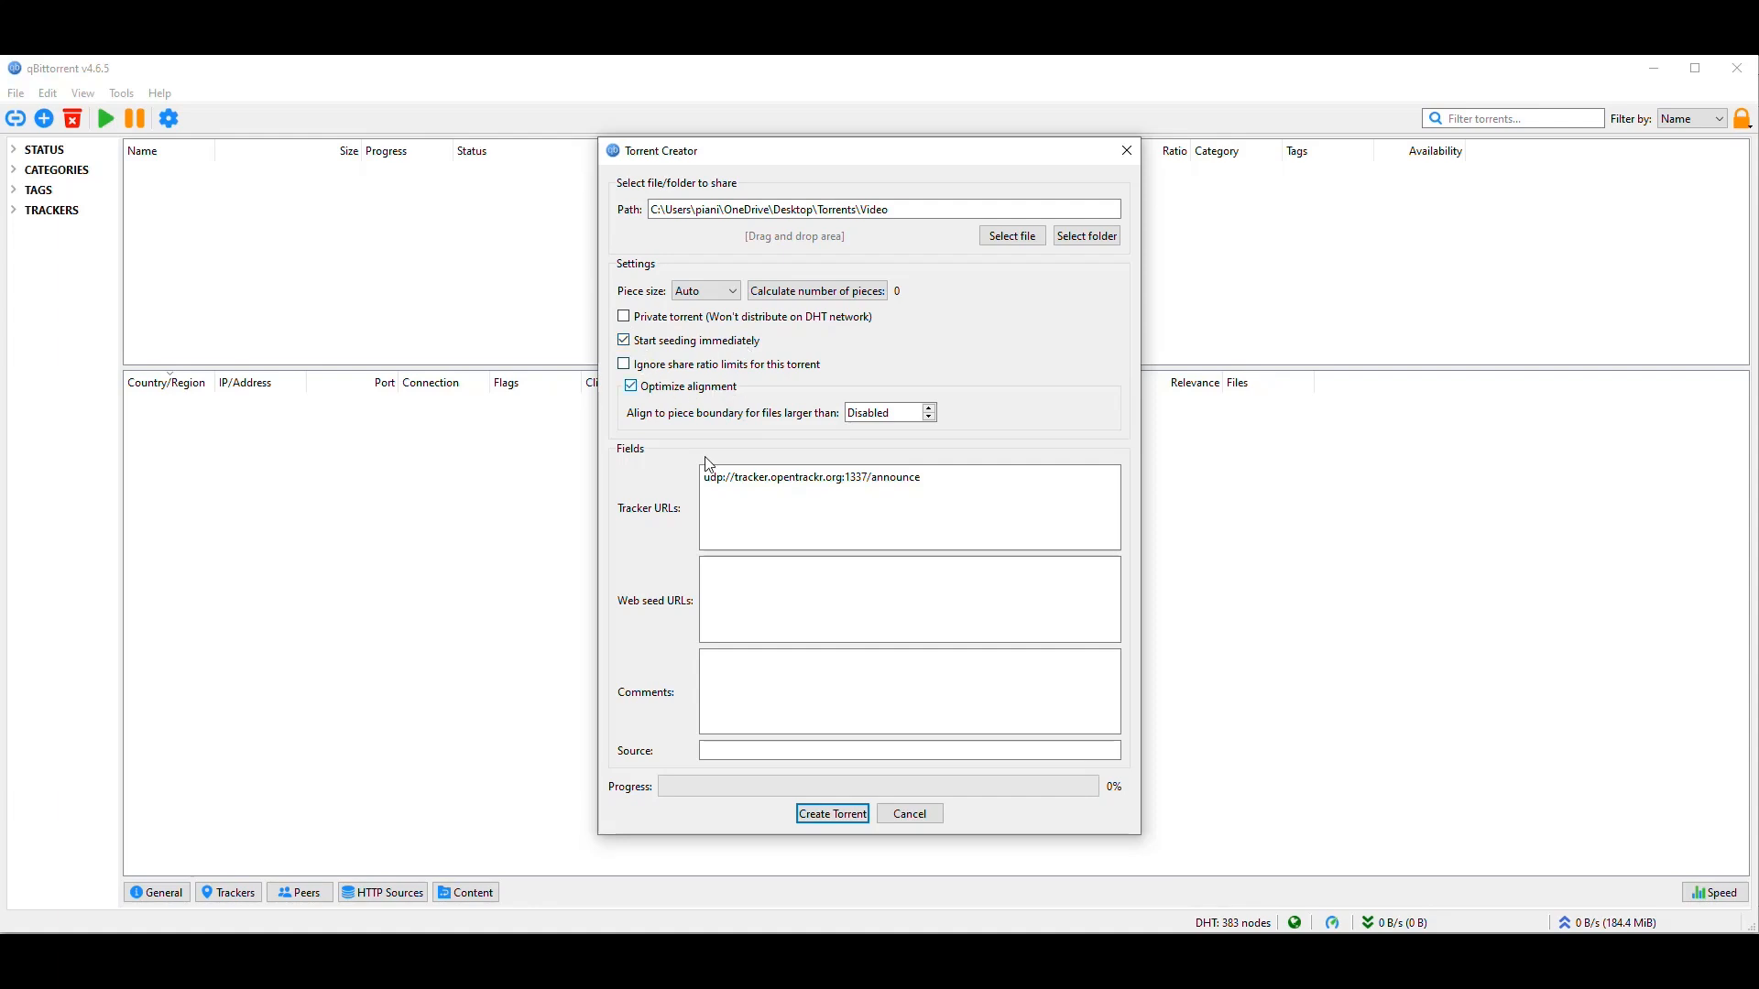
triple_click(810, 476)
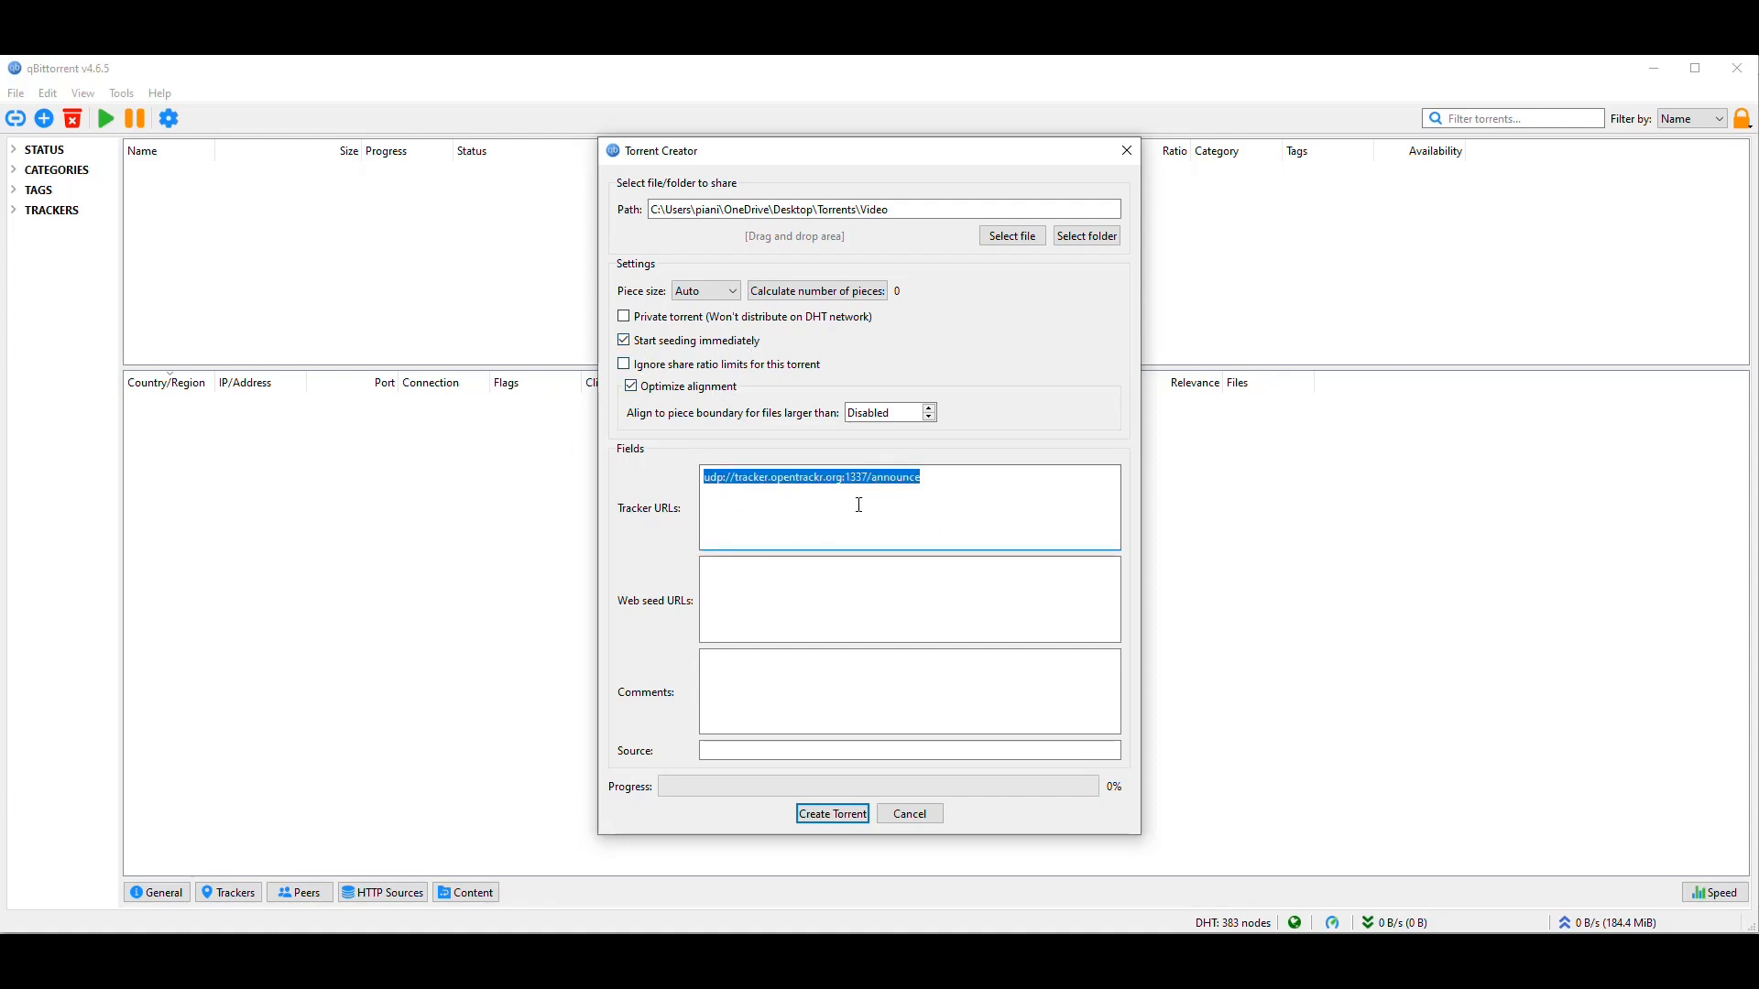
click(845, 485)
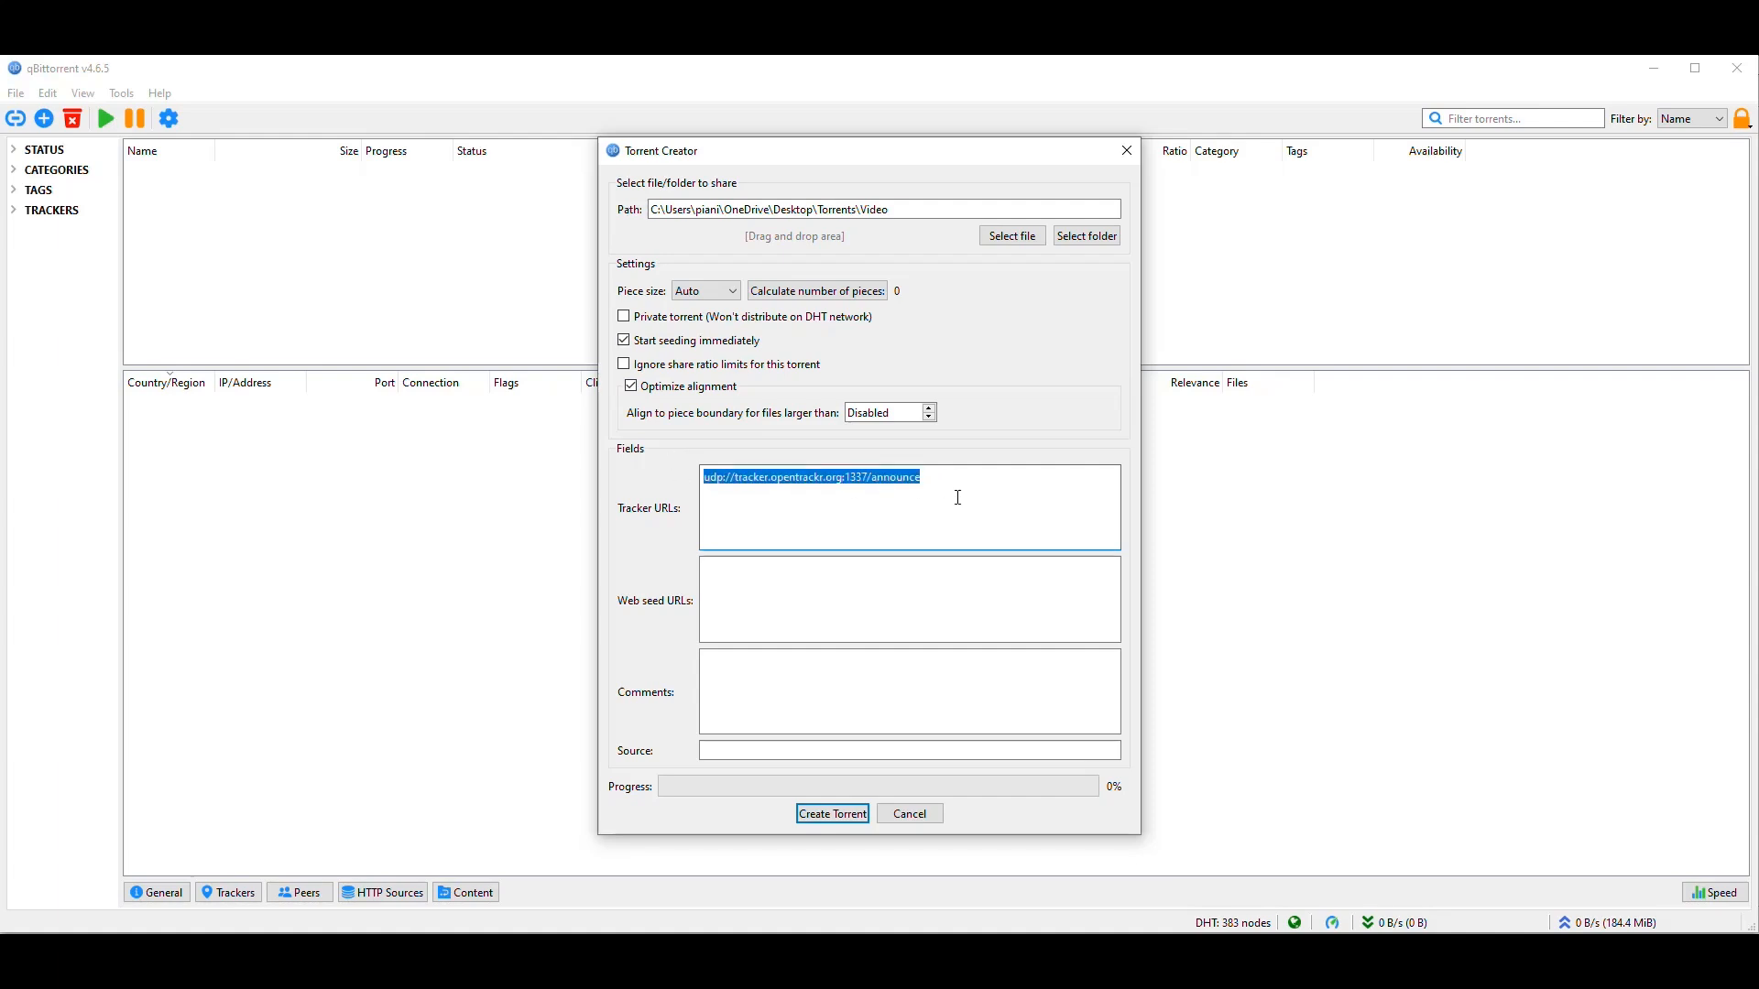
mouse_move(956, 496)
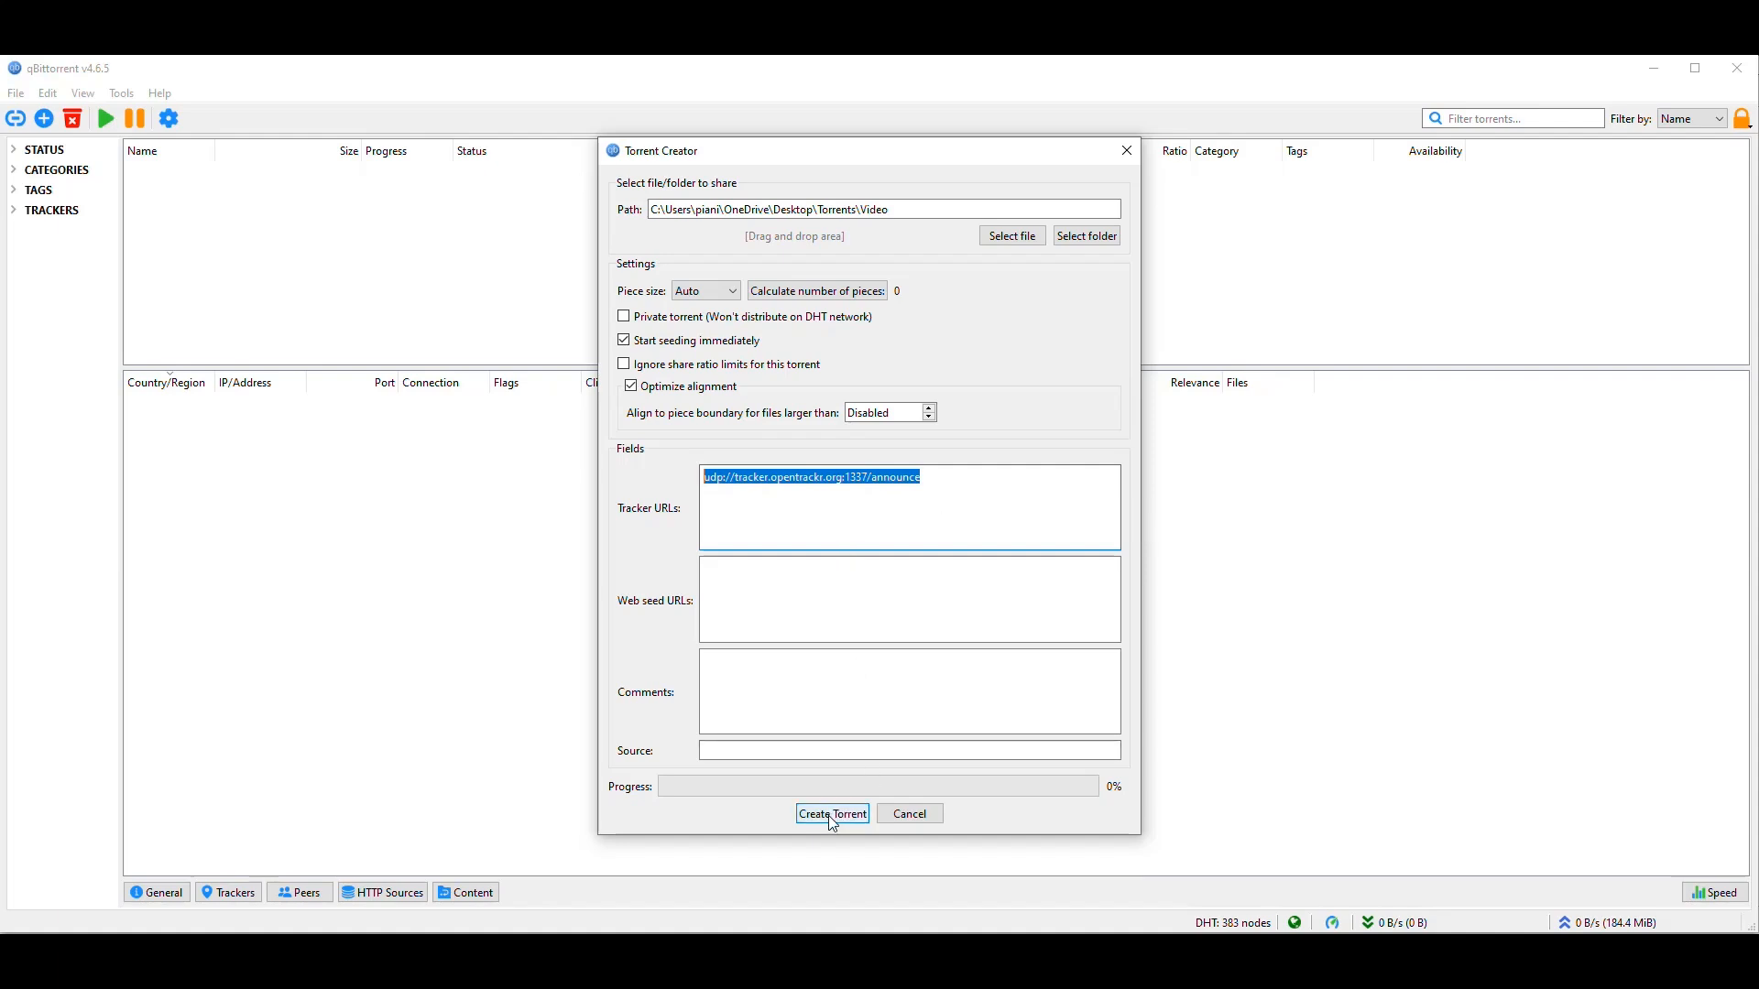
Create the torrent, saving it as Video.torrent over the existing file.
click(831, 814)
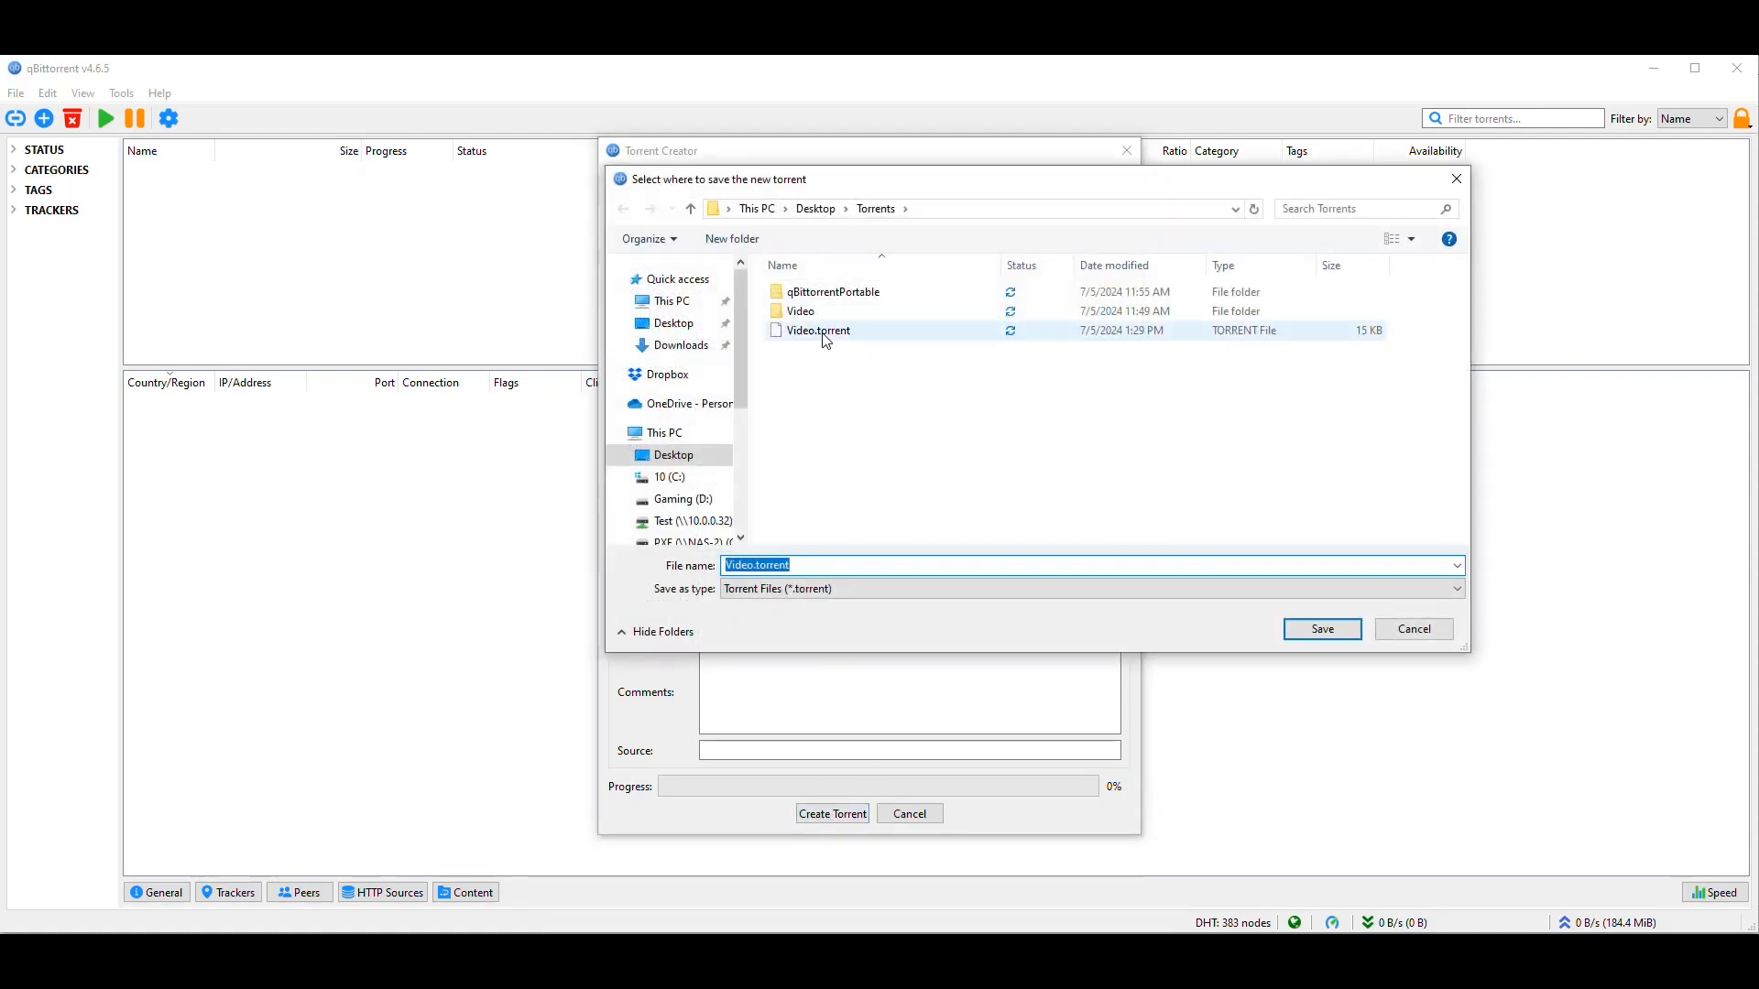
click(1322, 628)
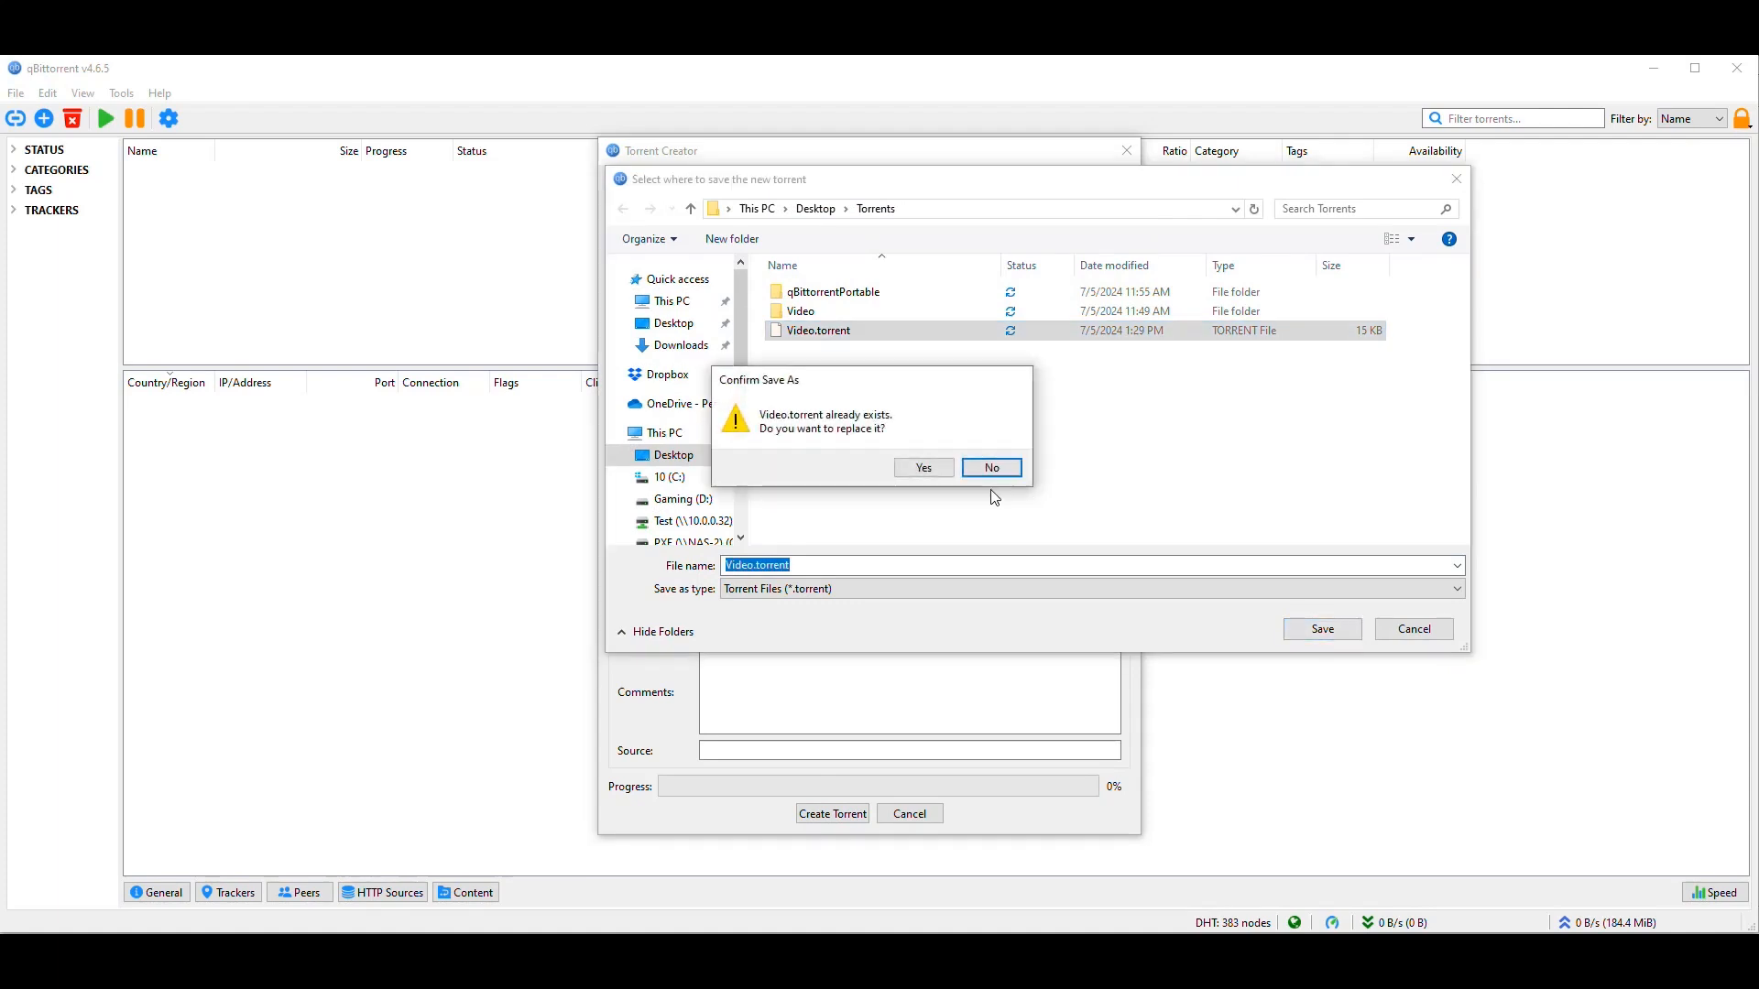
click(921, 466)
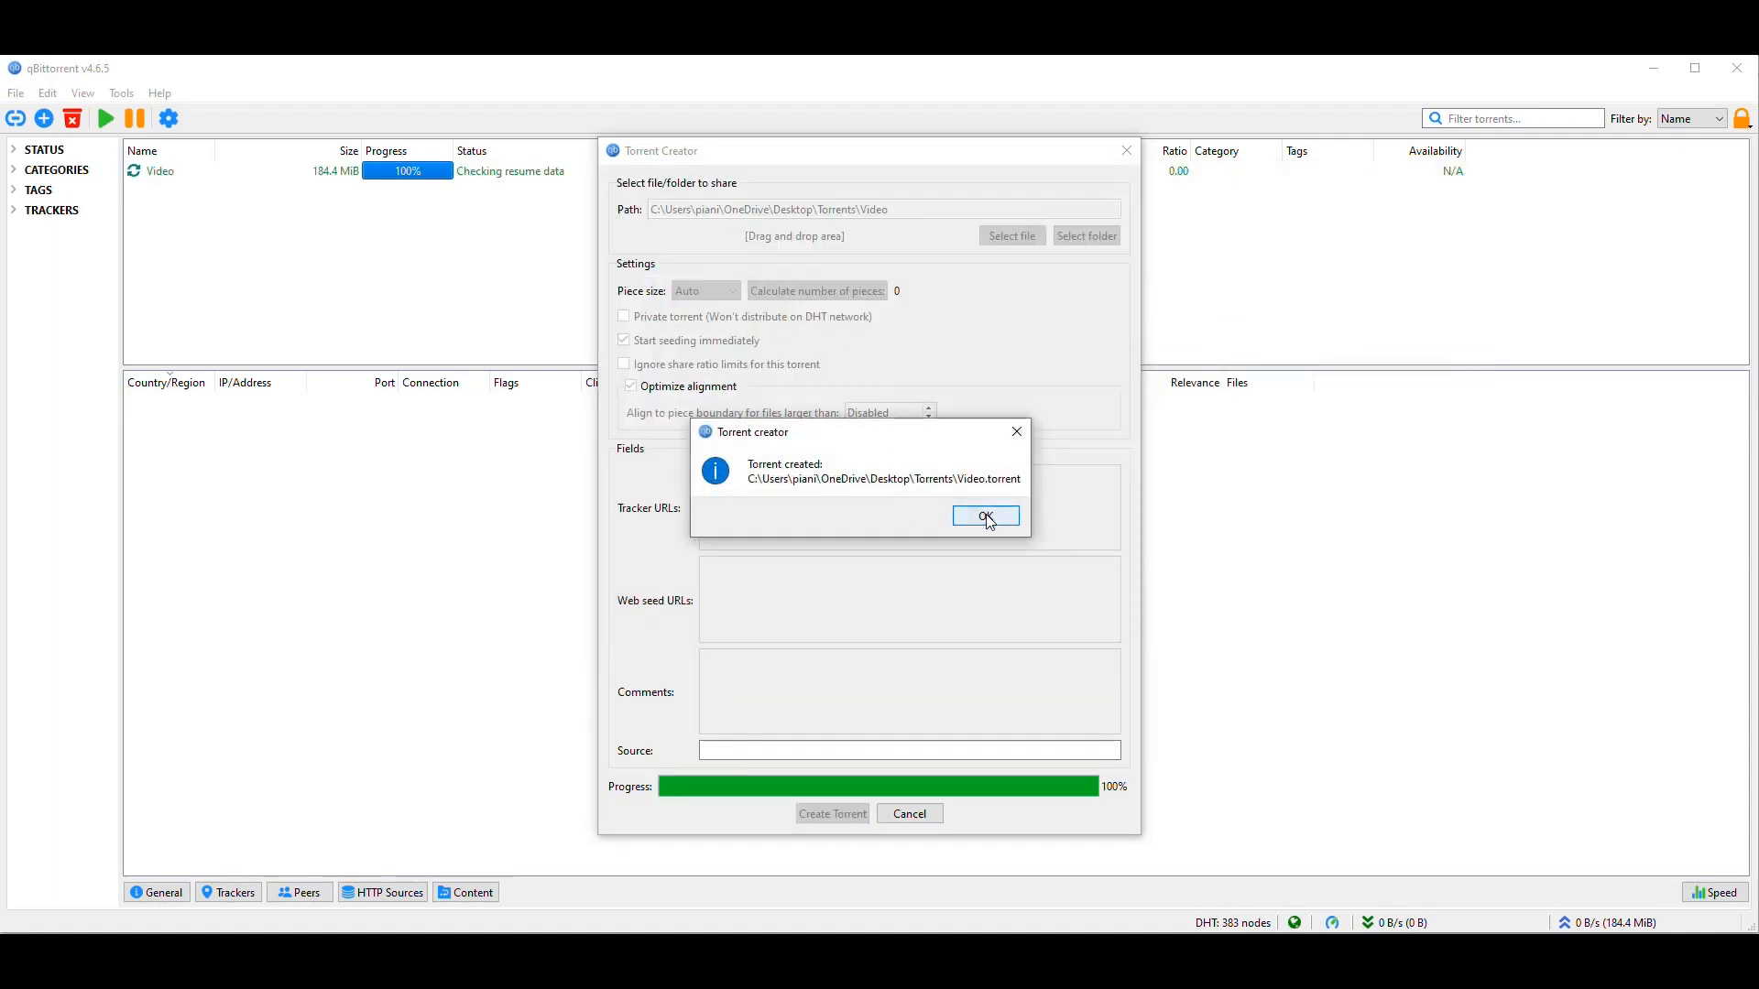
Dismiss the Torrent created notice and close the Torrent Creator.
click(985, 516)
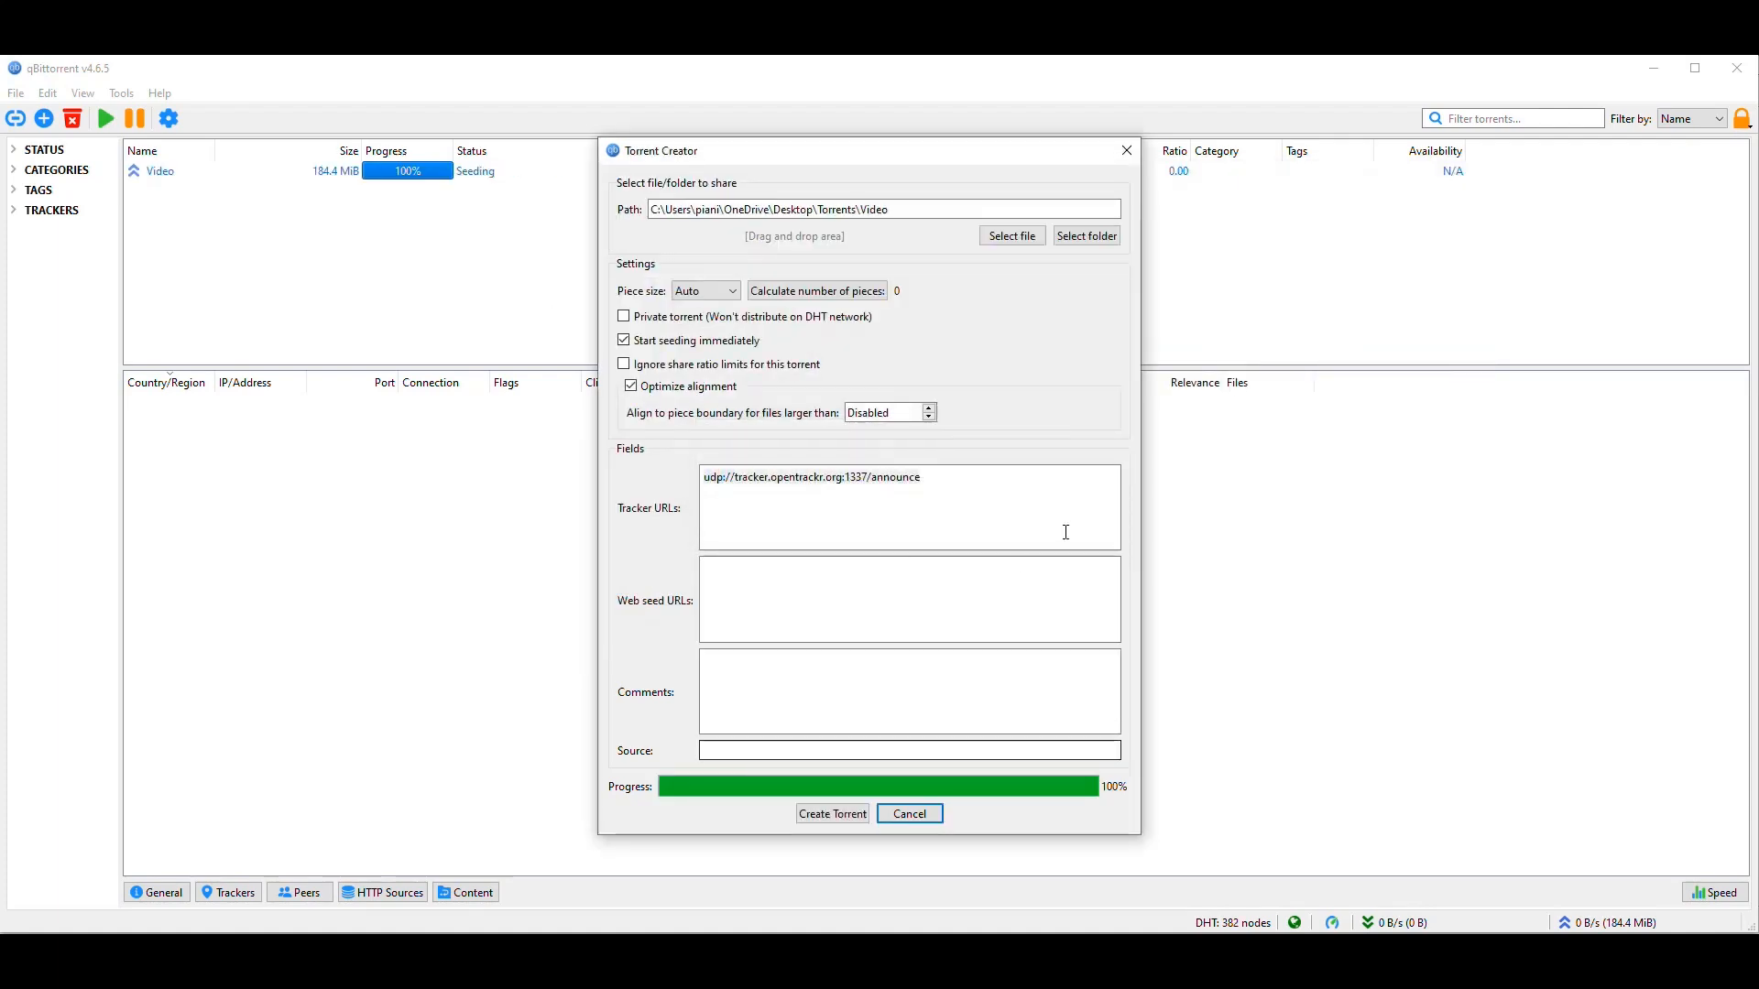
click(909, 813)
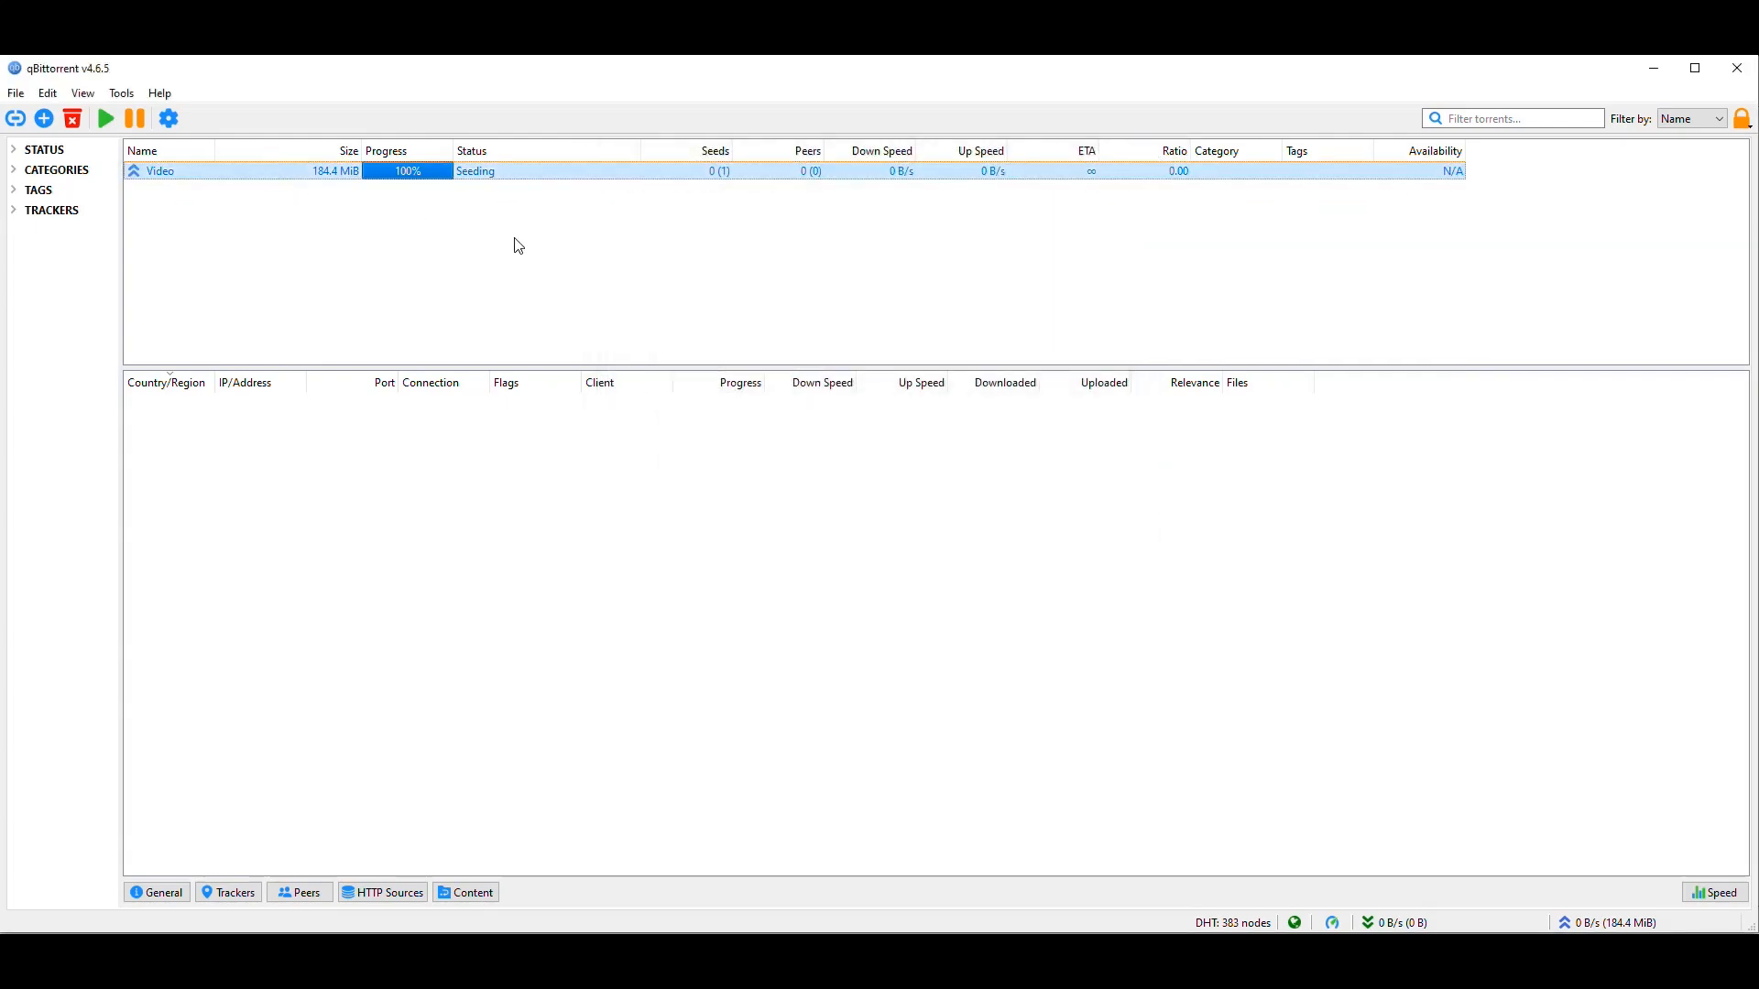
mouse_move(286, 182)
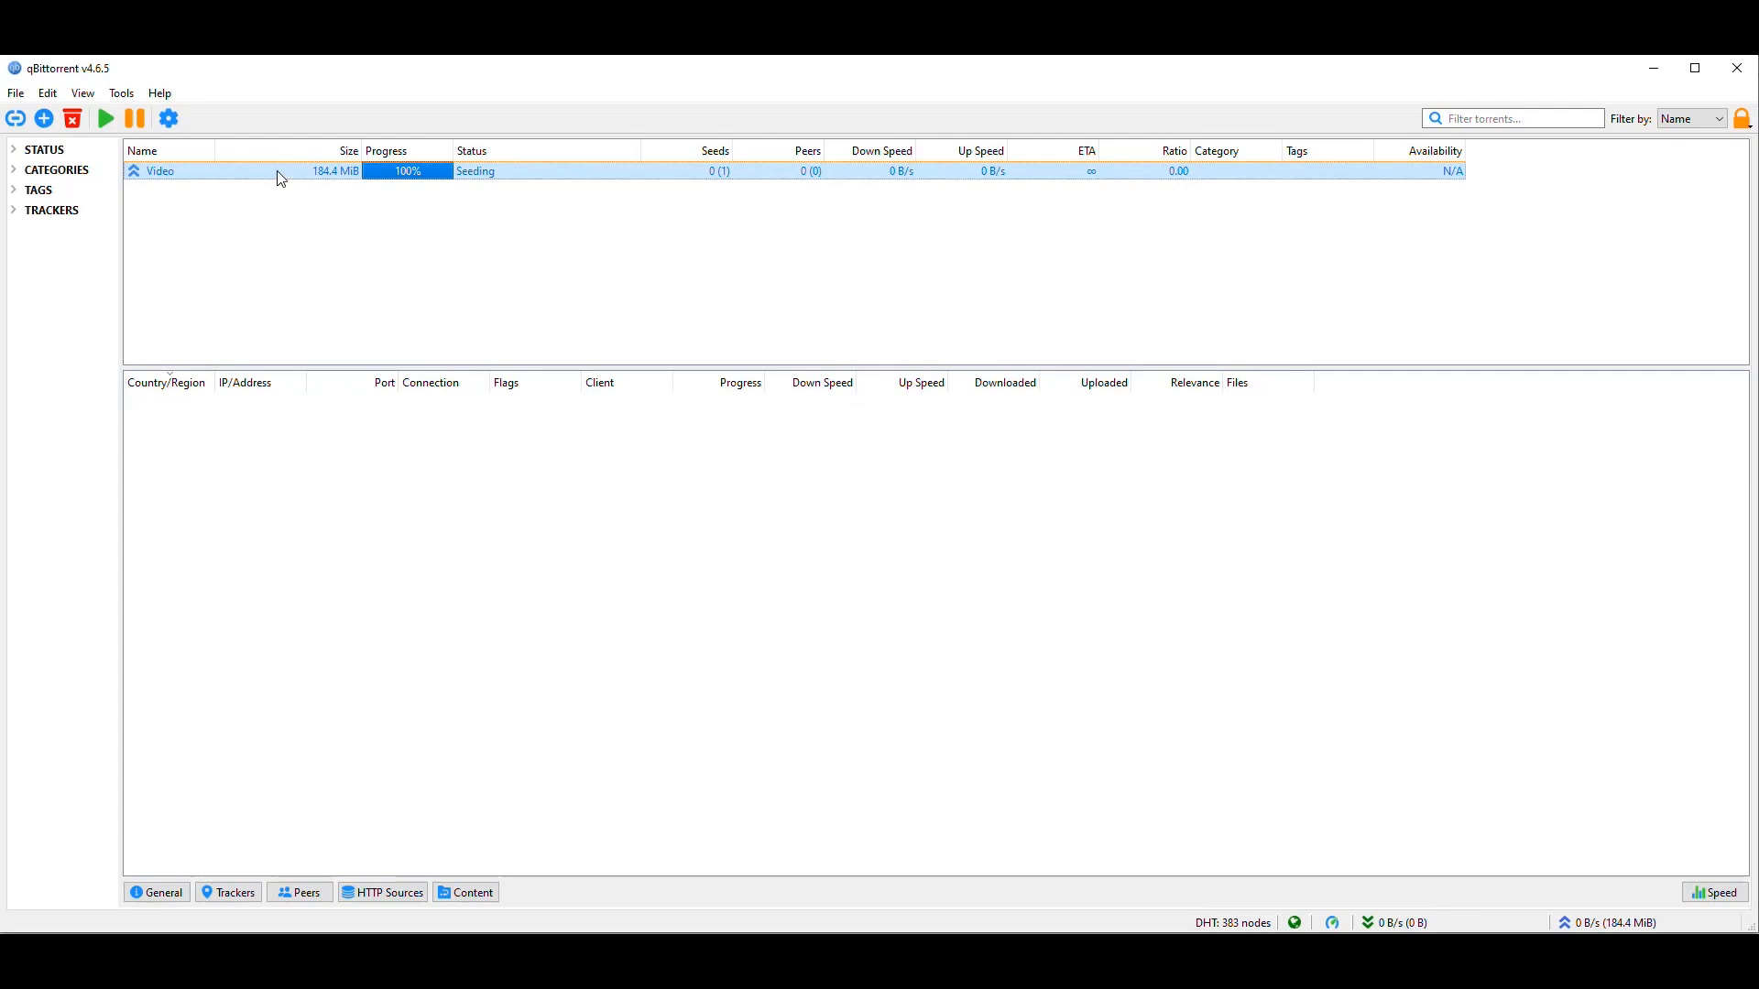
mouse_move(671, 235)
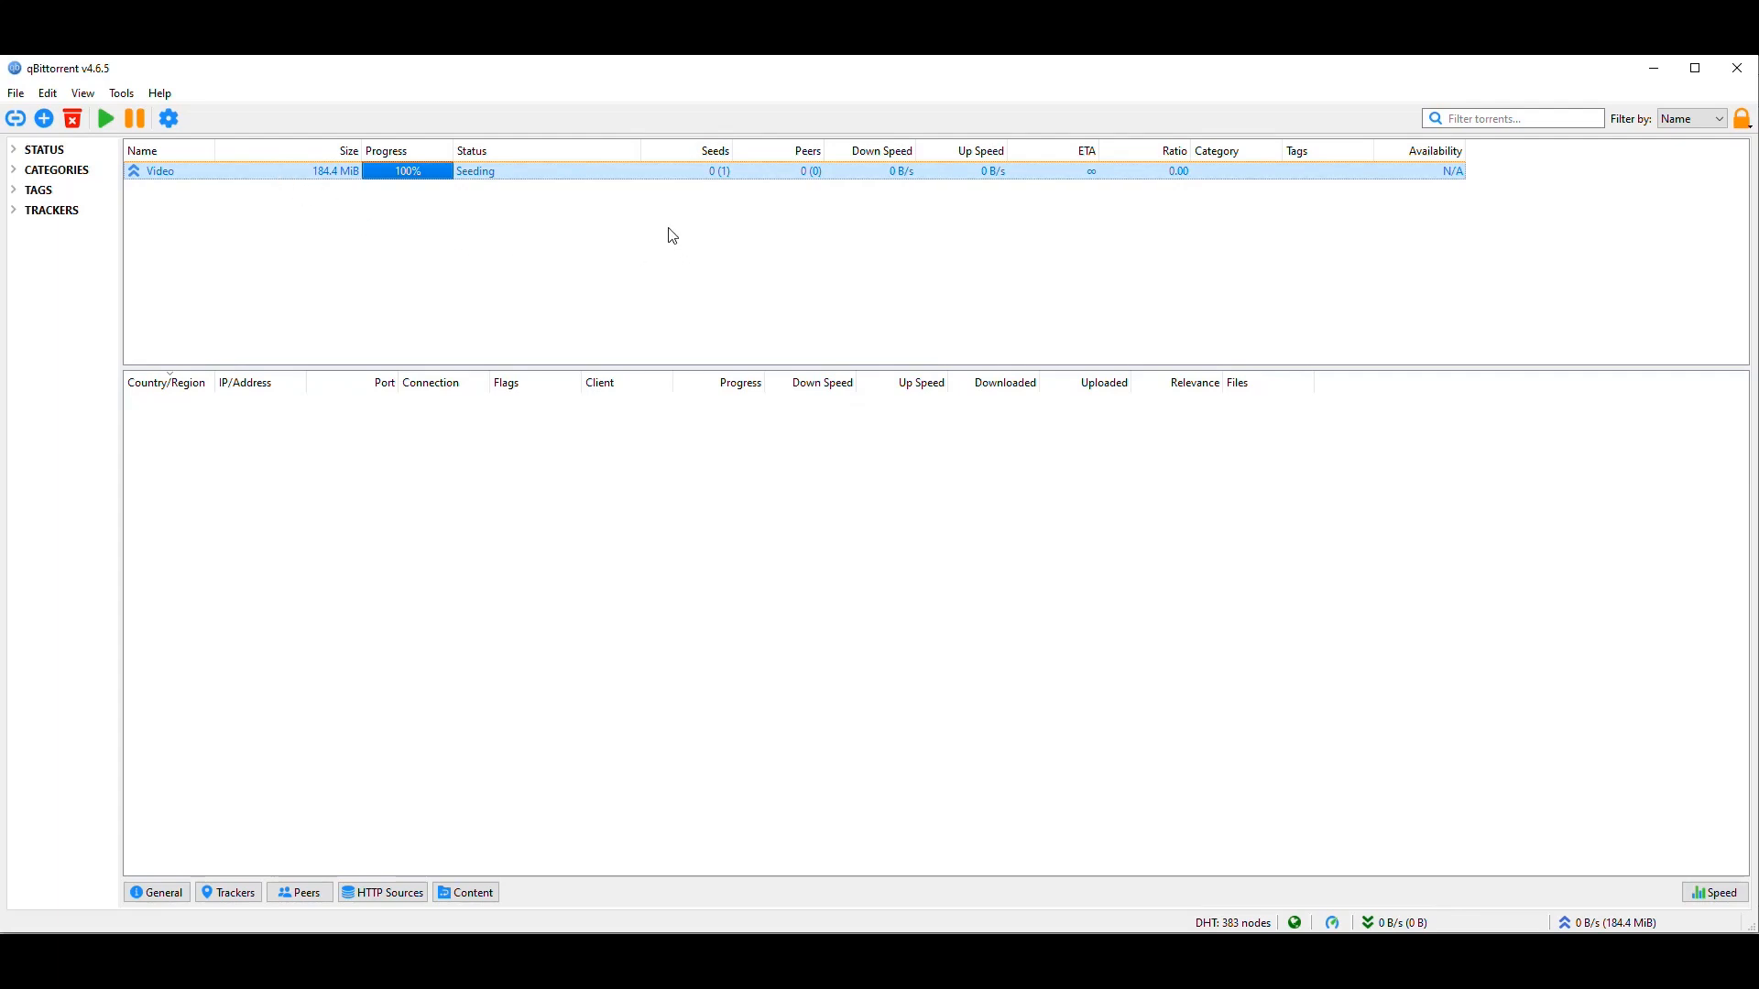
mouse_move(587, 228)
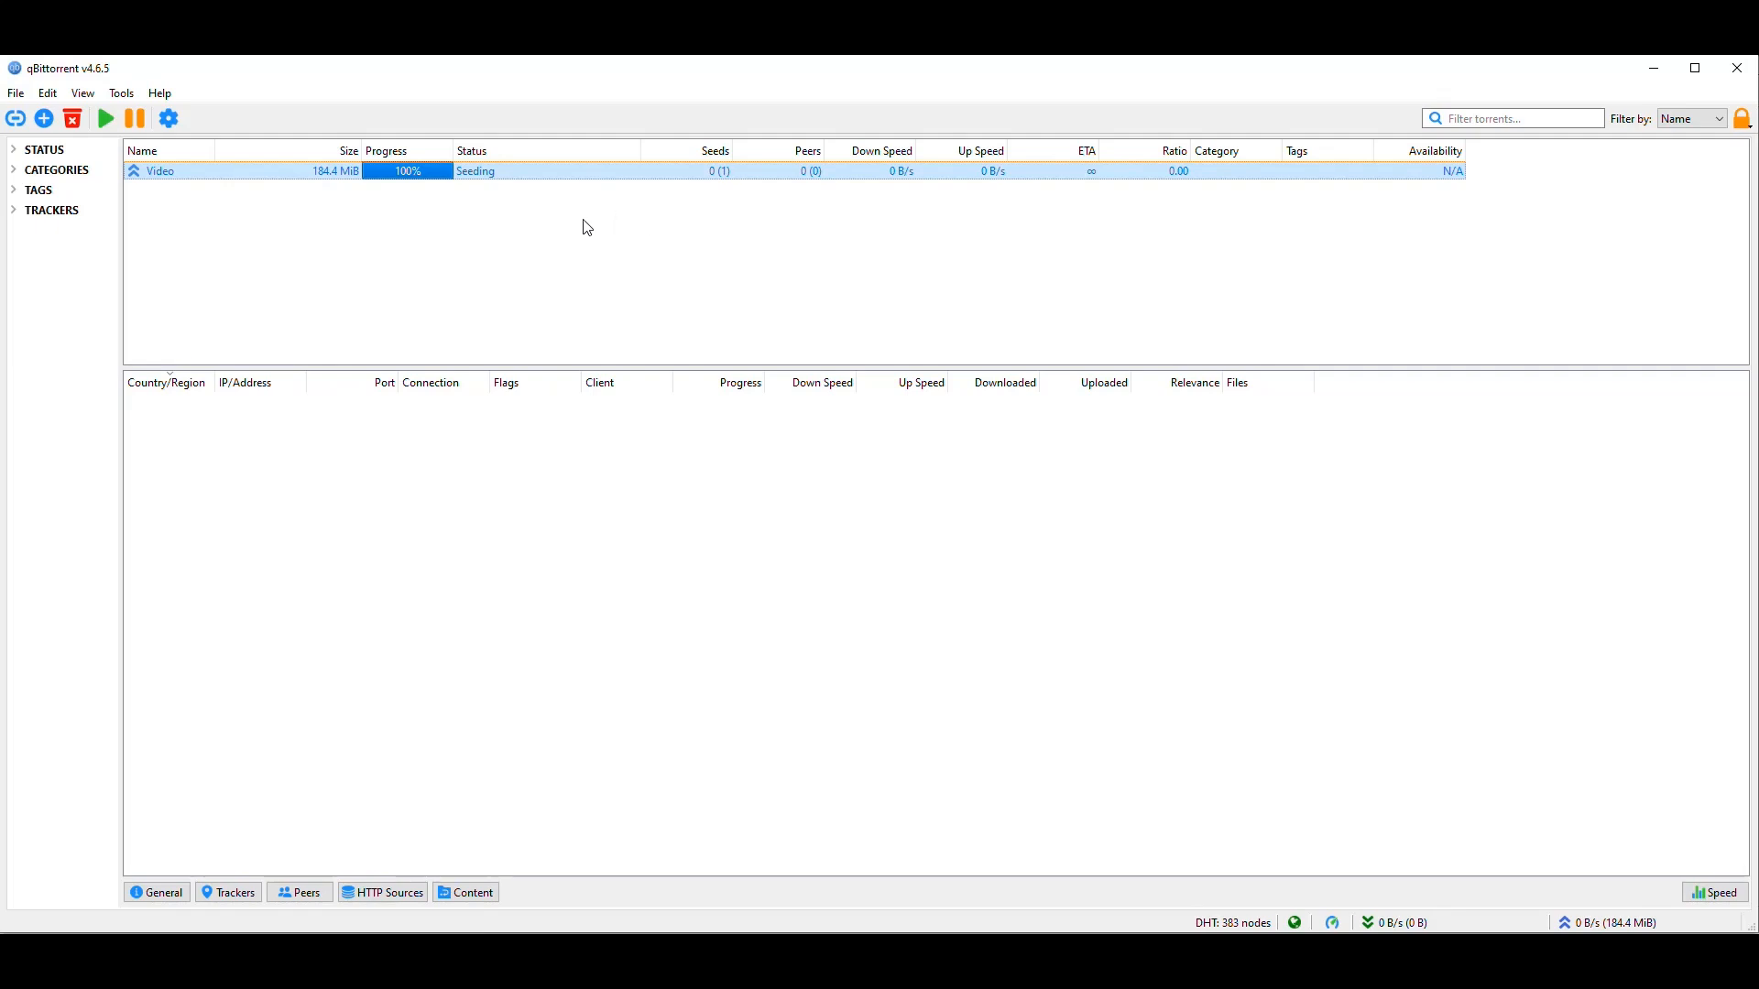
mouse_move(544, 259)
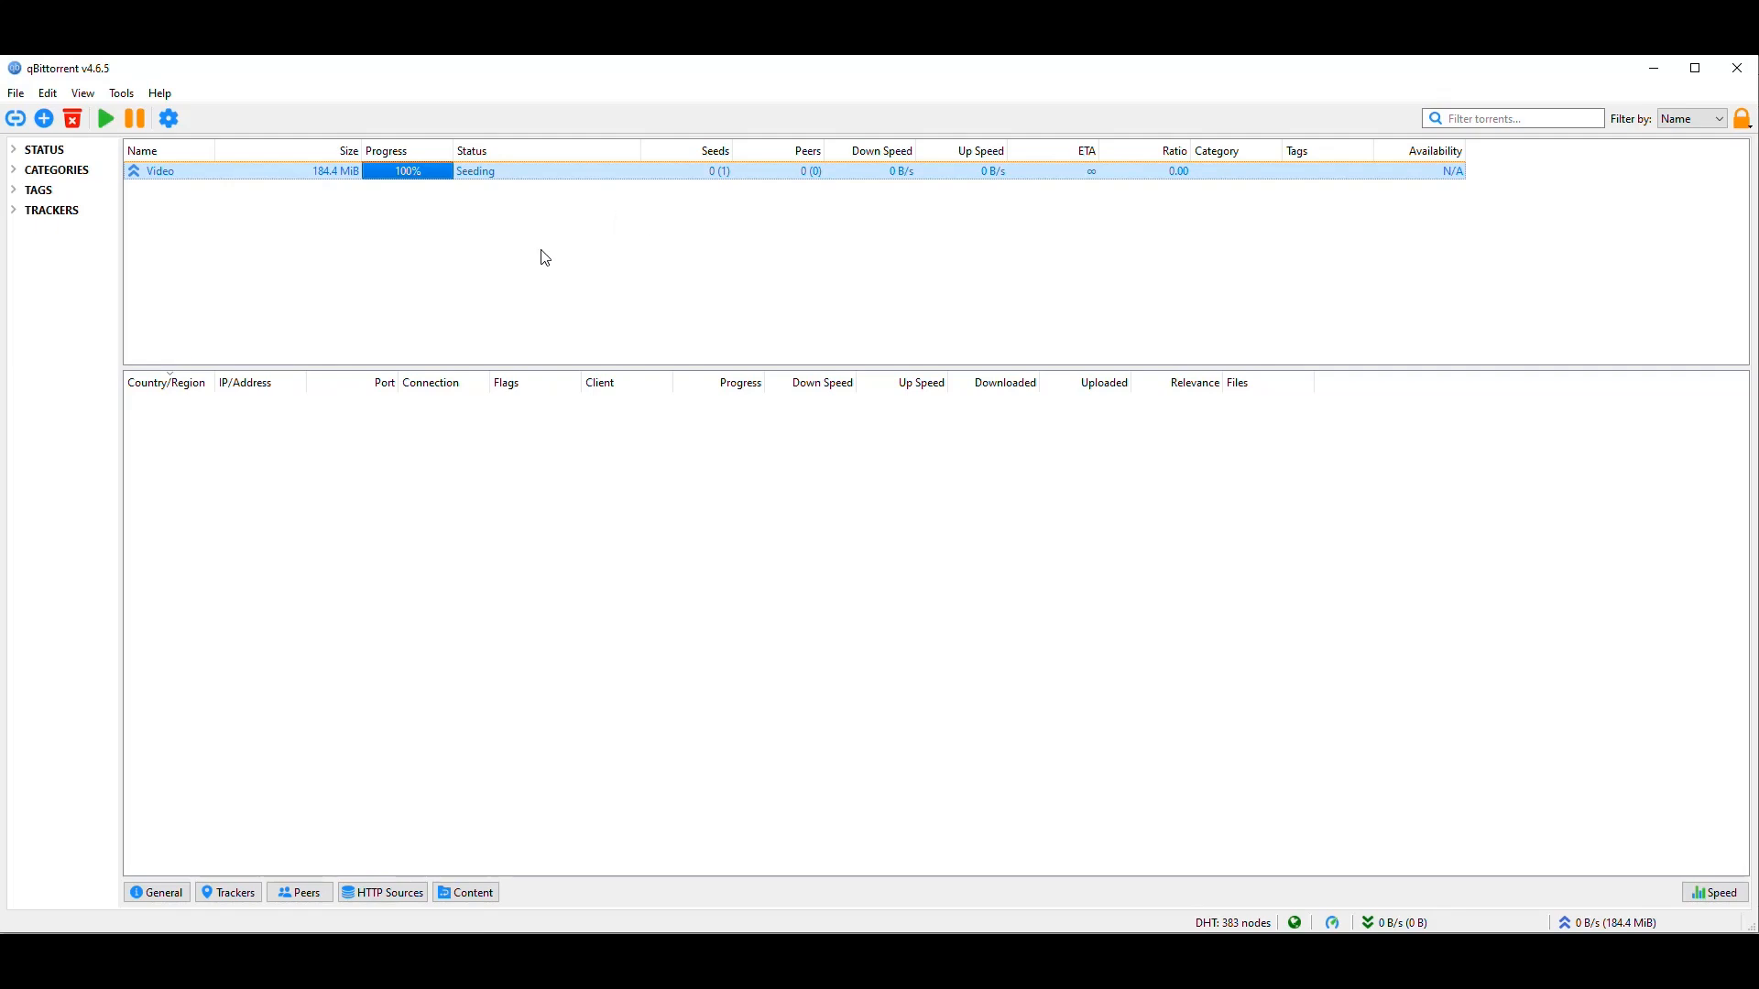
mouse_move(253, 183)
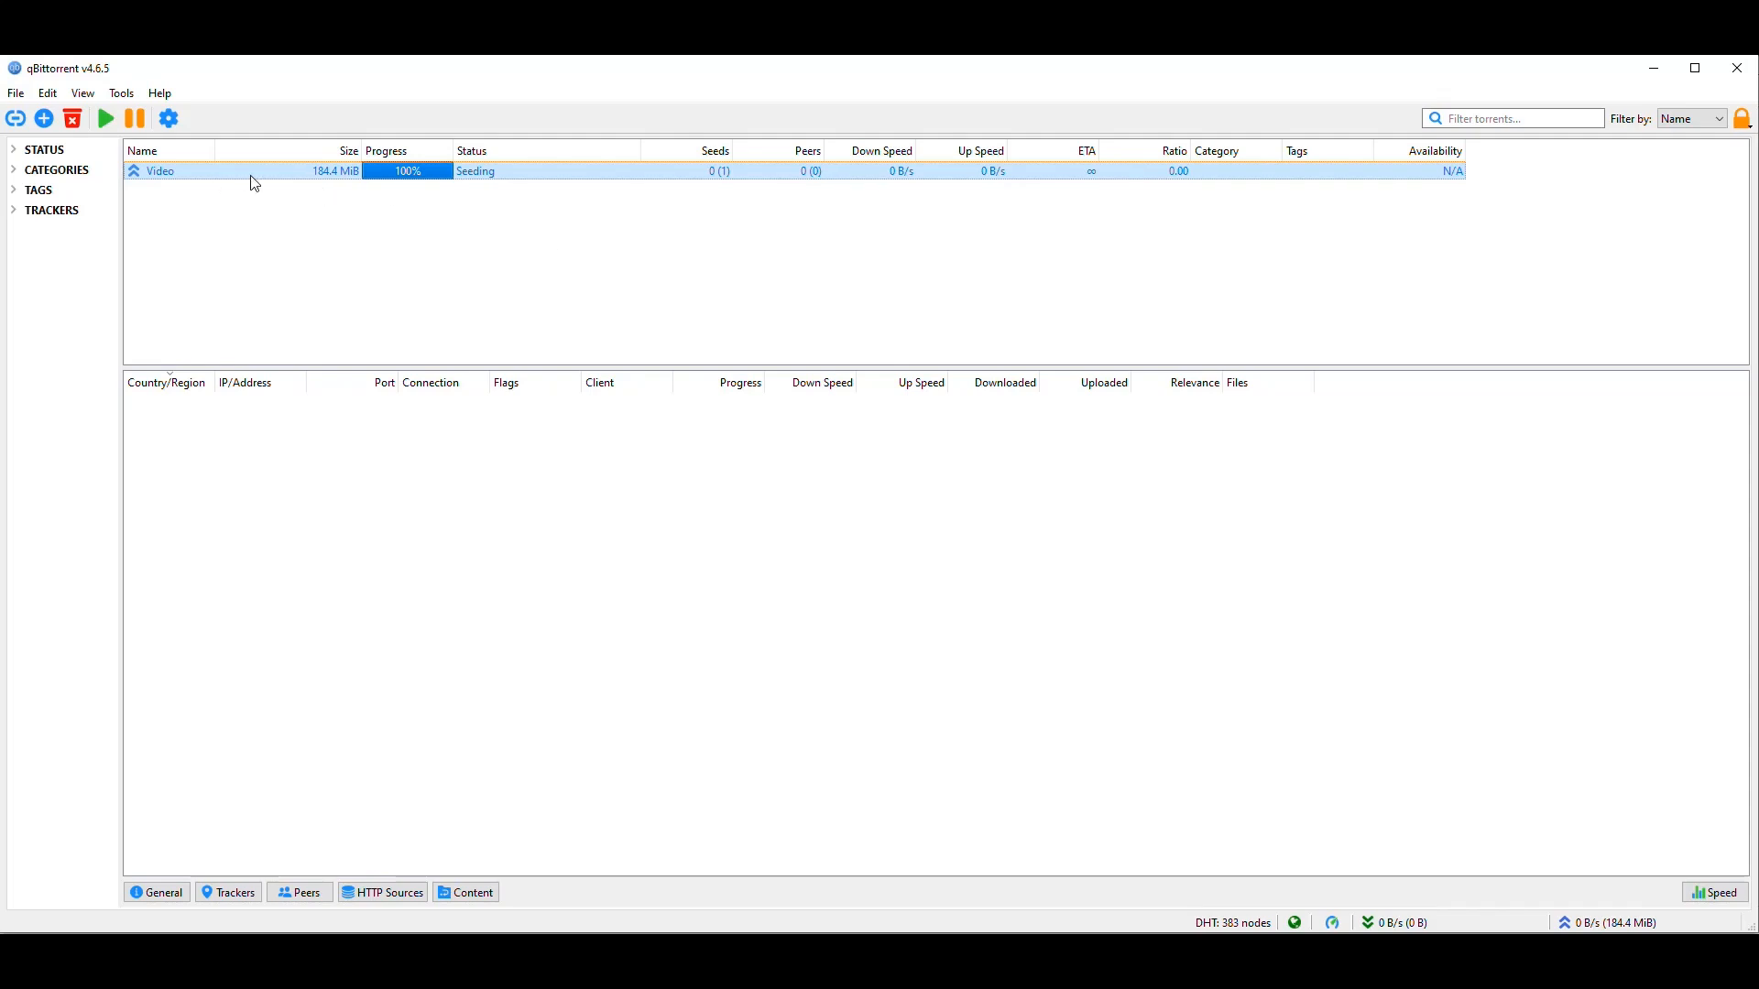
mouse_move(263, 180)
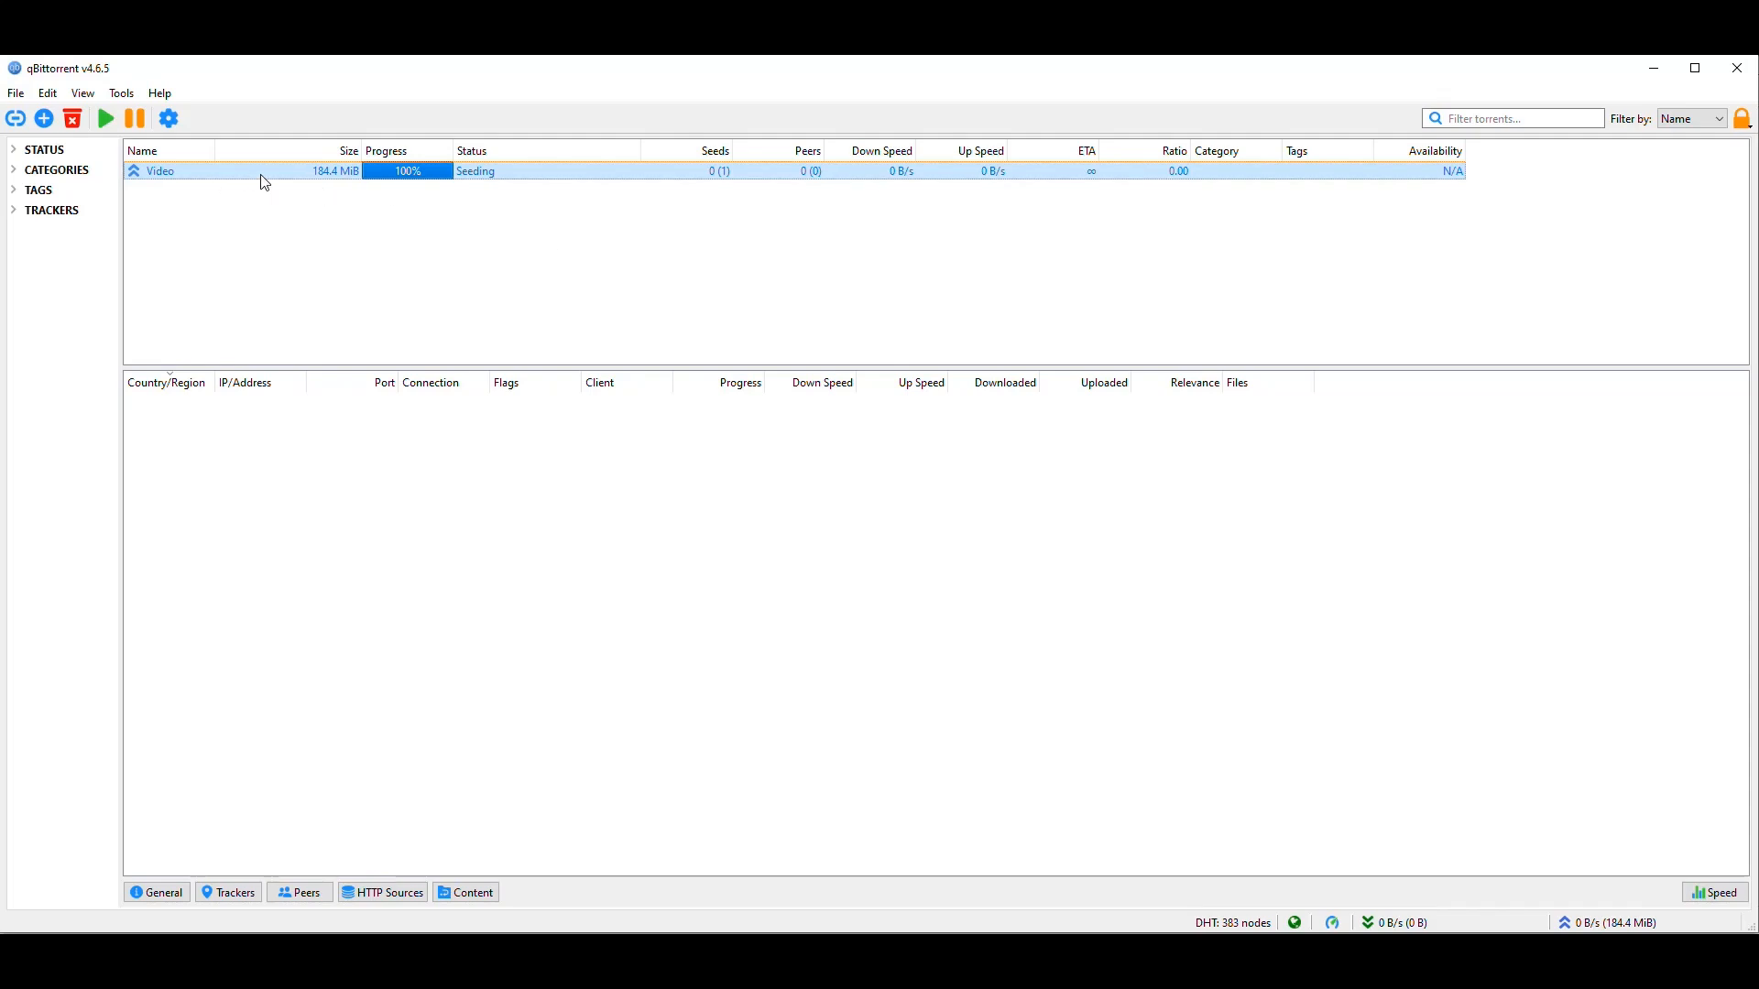
mouse_move(448, 279)
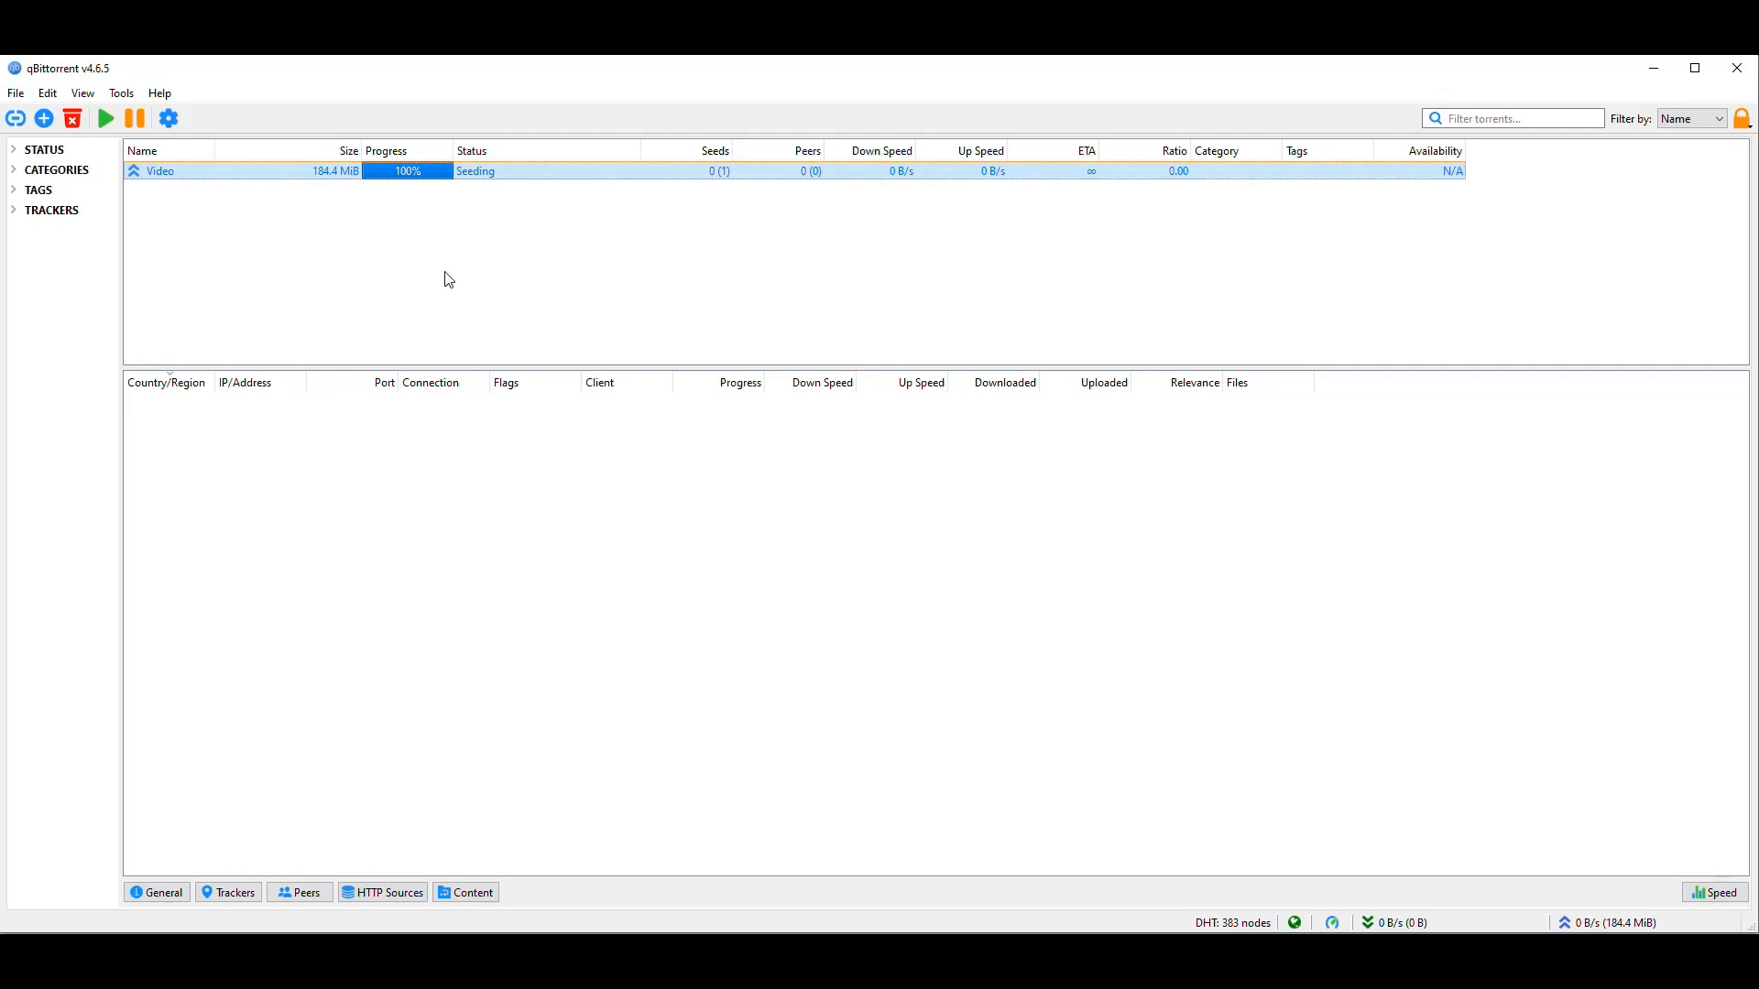
mouse_move(441, 275)
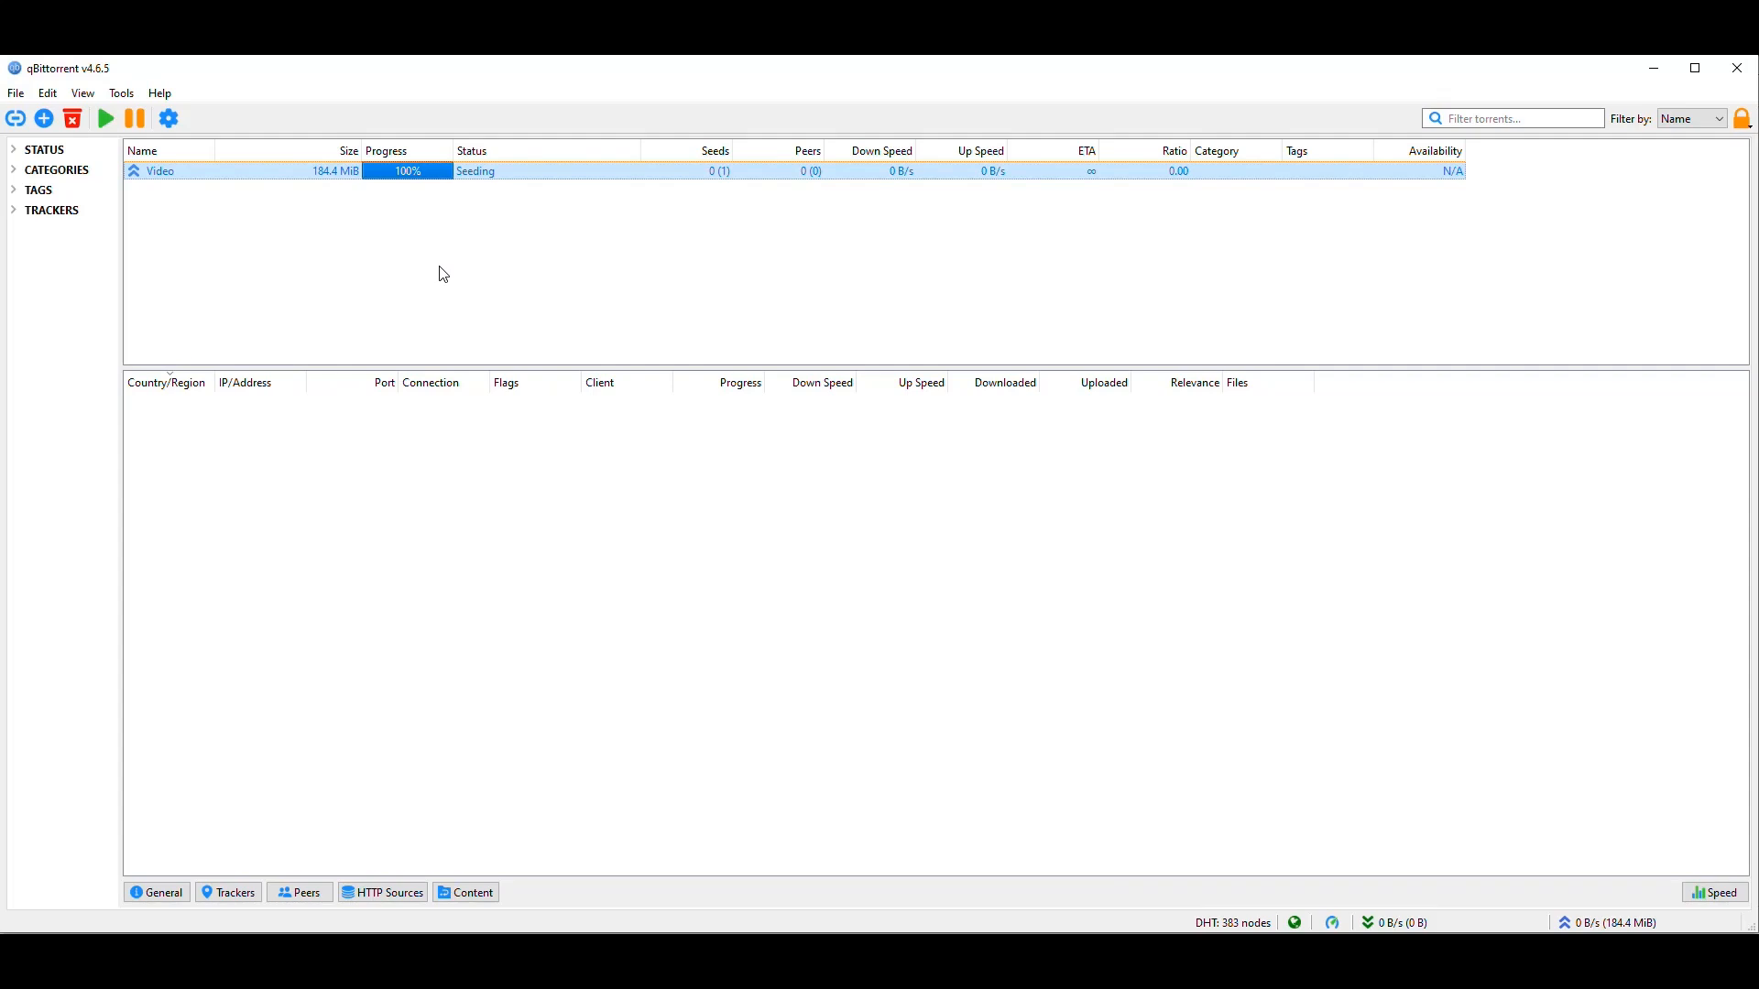
mouse_move(1123, 251)
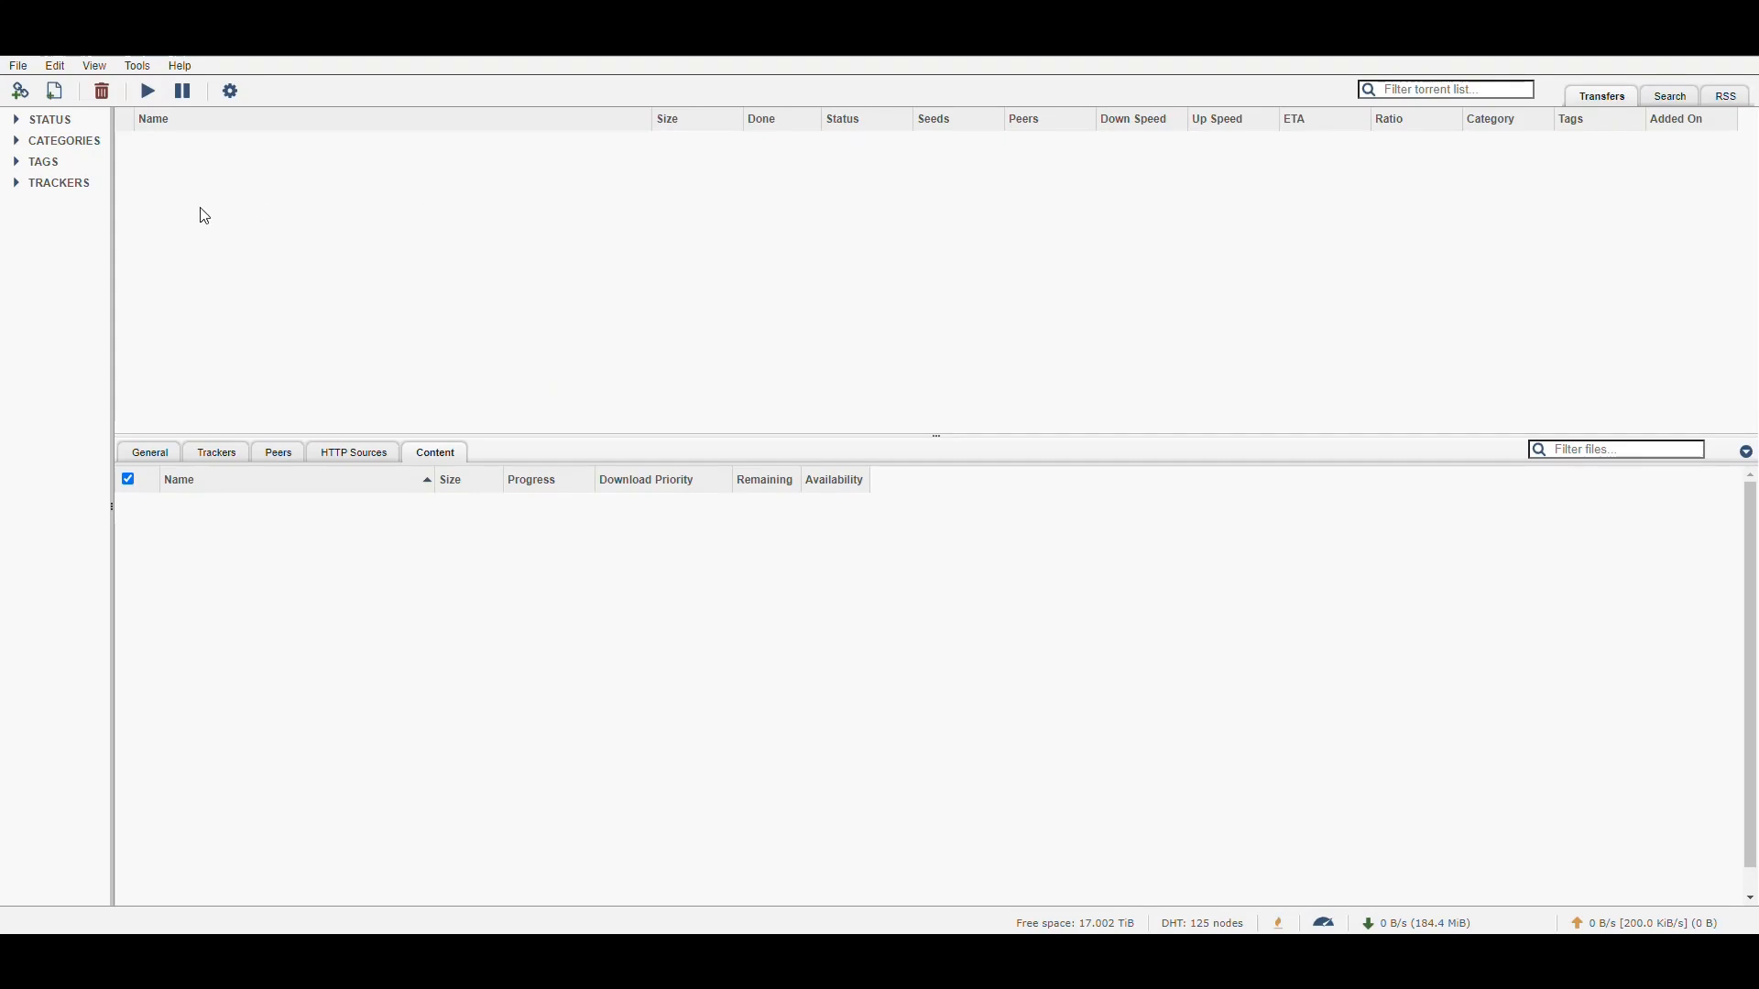
Upload Video.torrent from the Desktop to the NAS in the learnarr category.
click(54, 90)
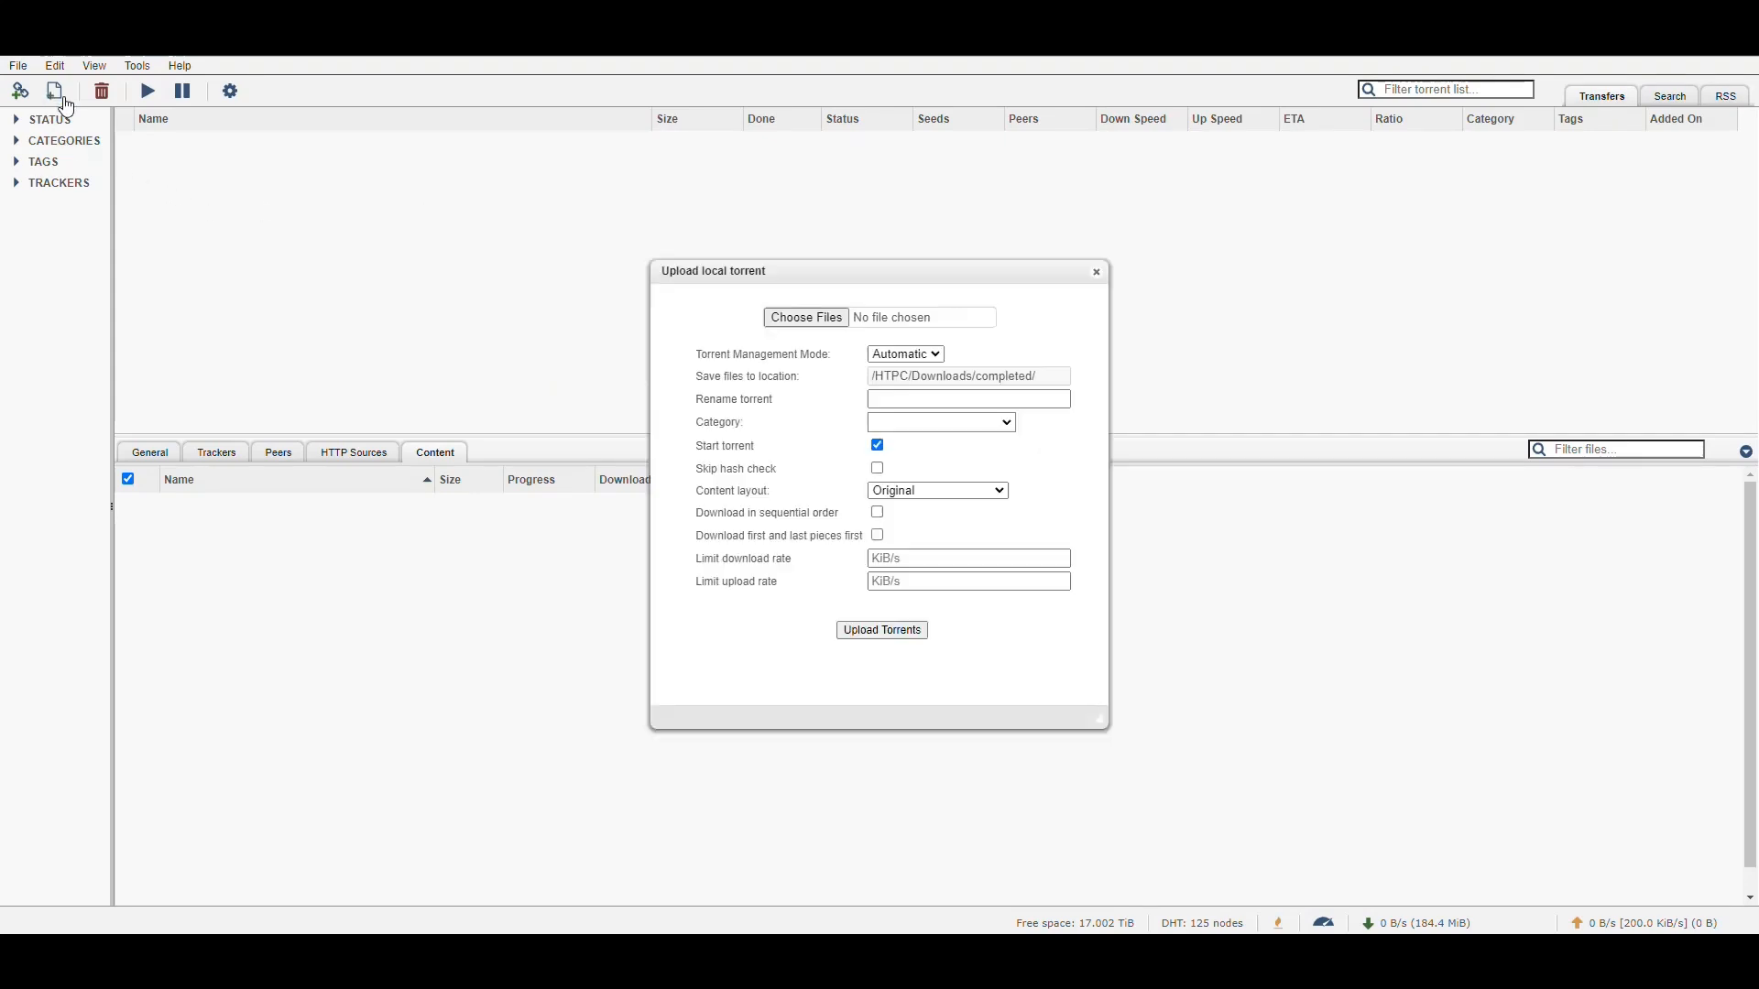
click(805, 318)
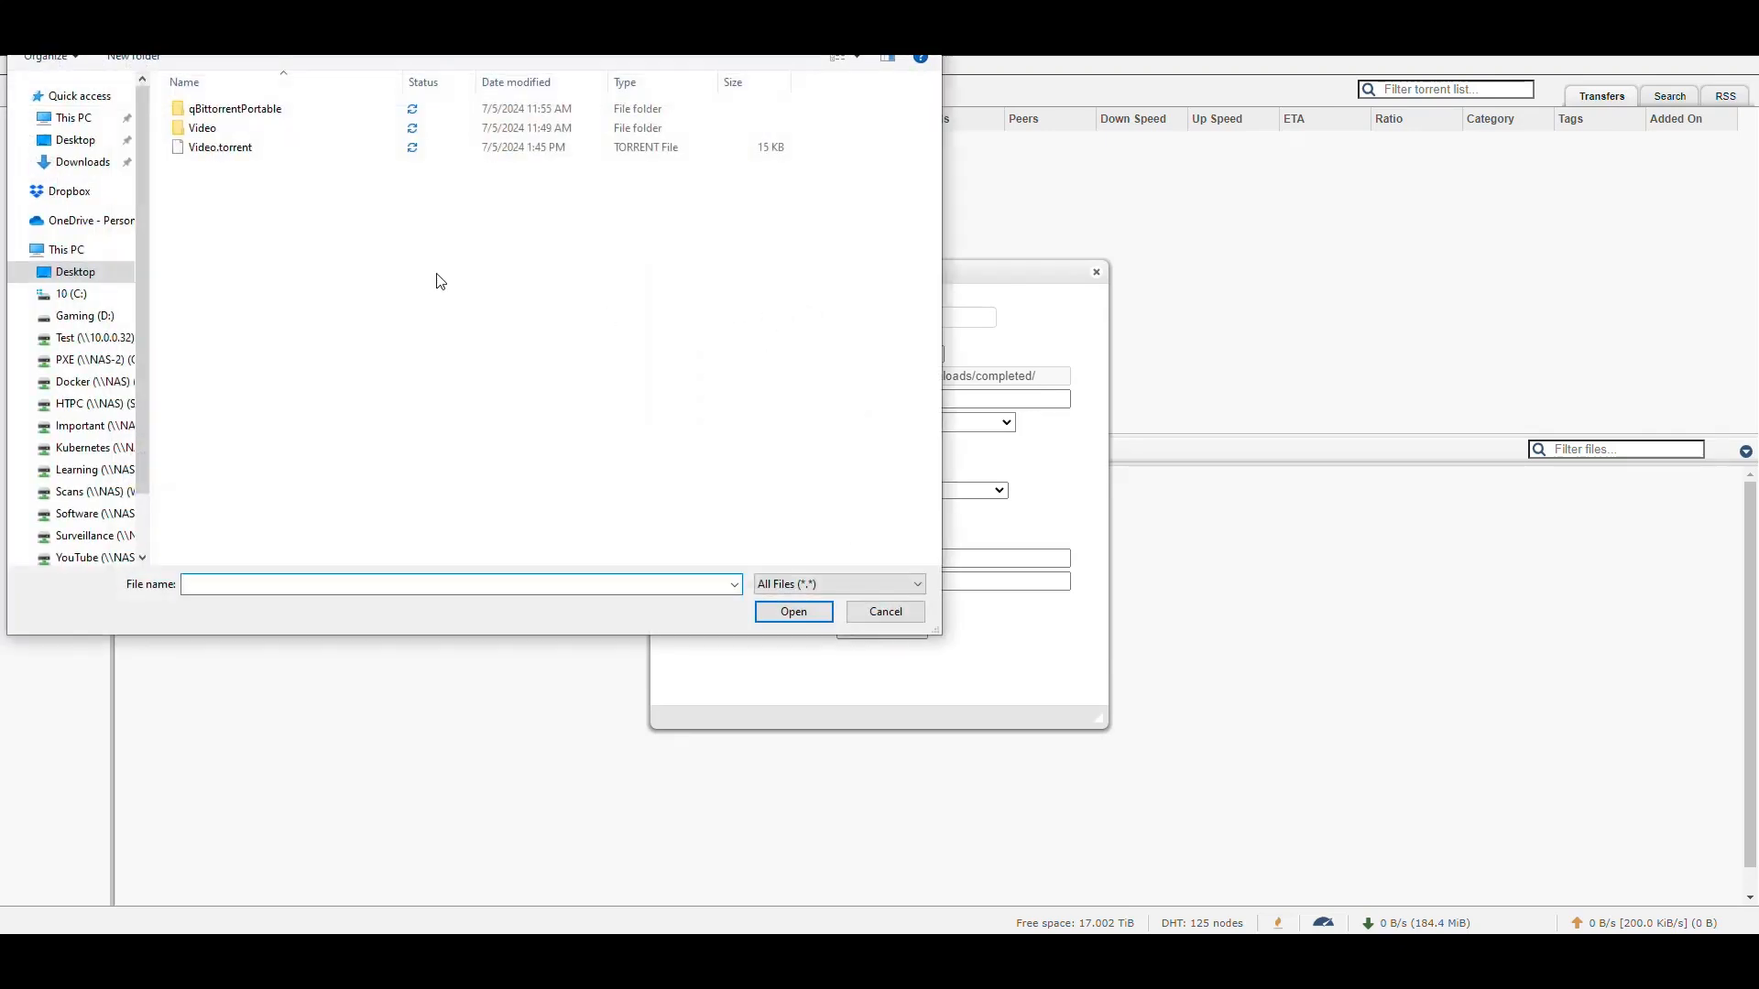
click(221, 146)
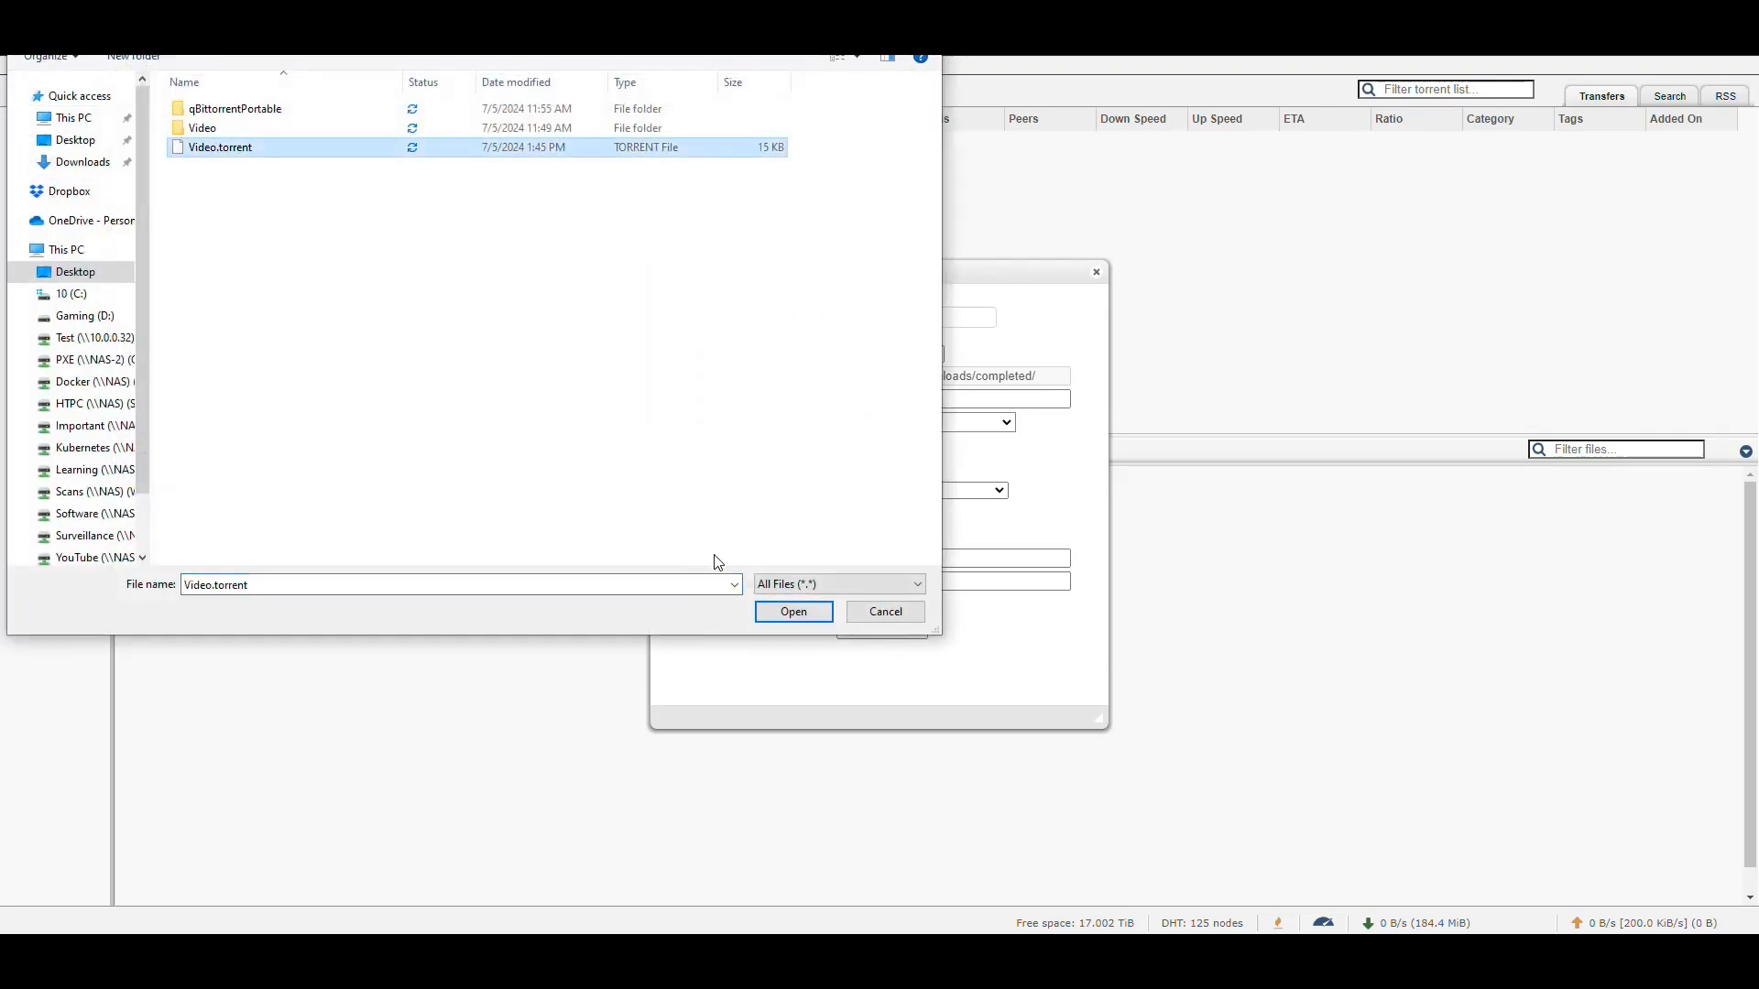
click(792, 612)
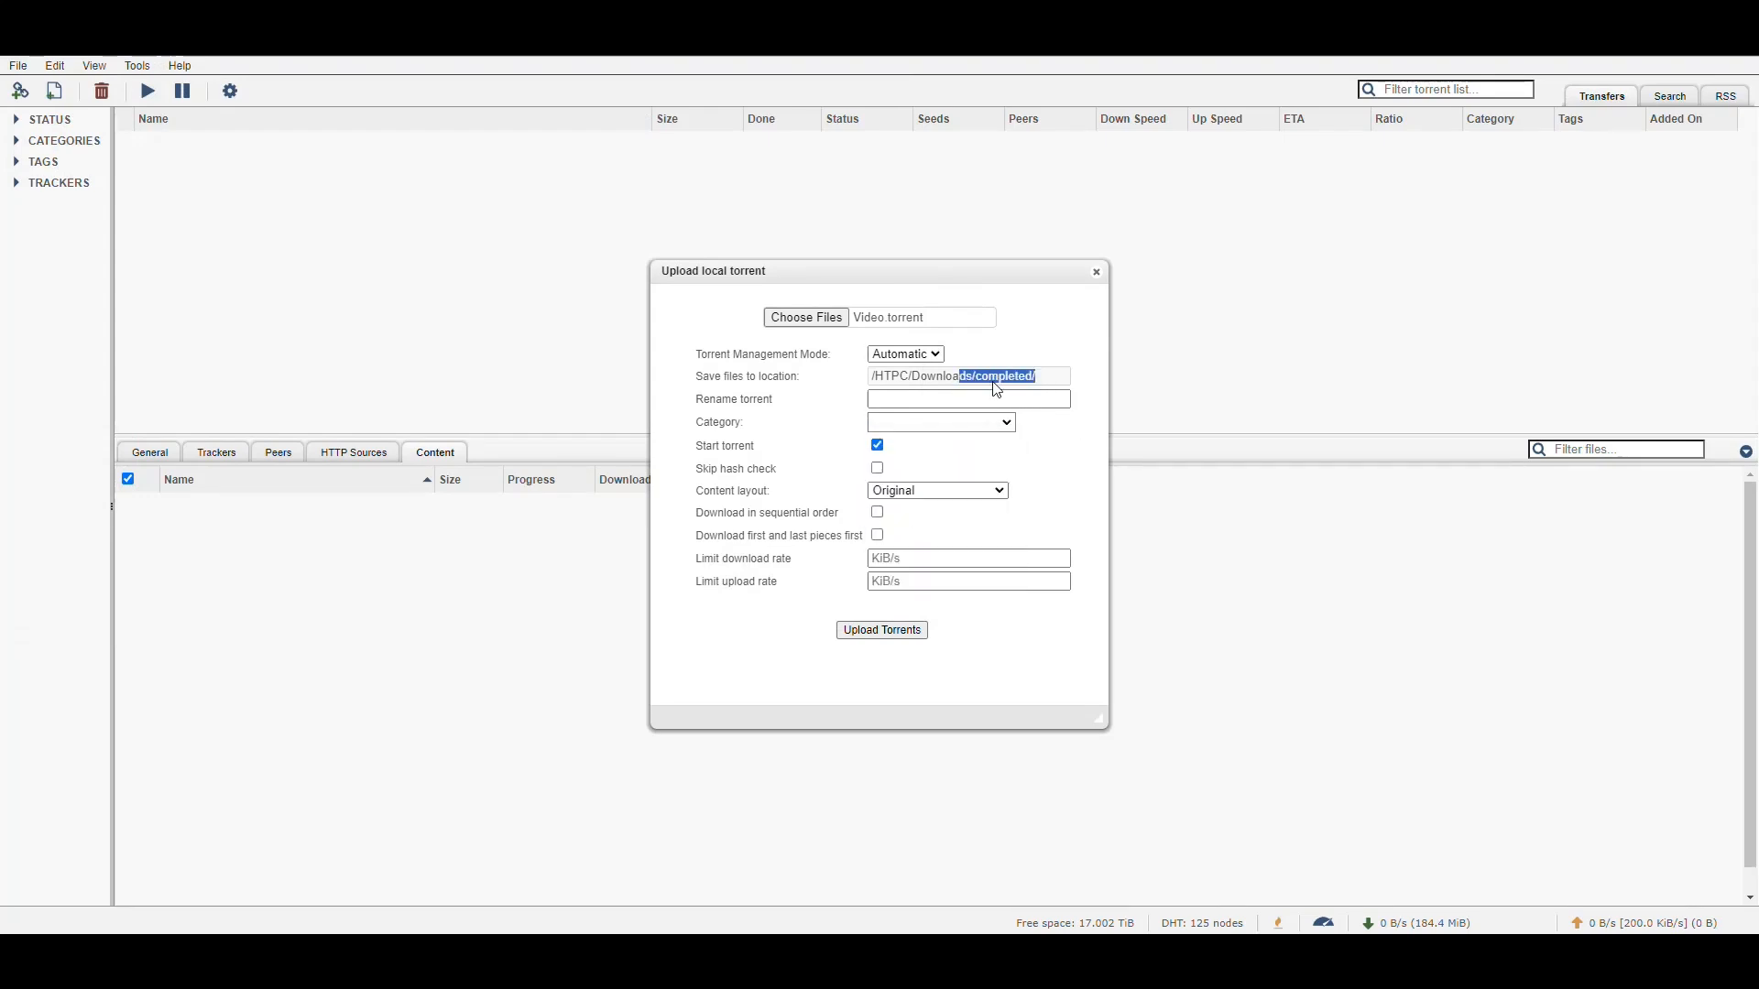
click(940, 421)
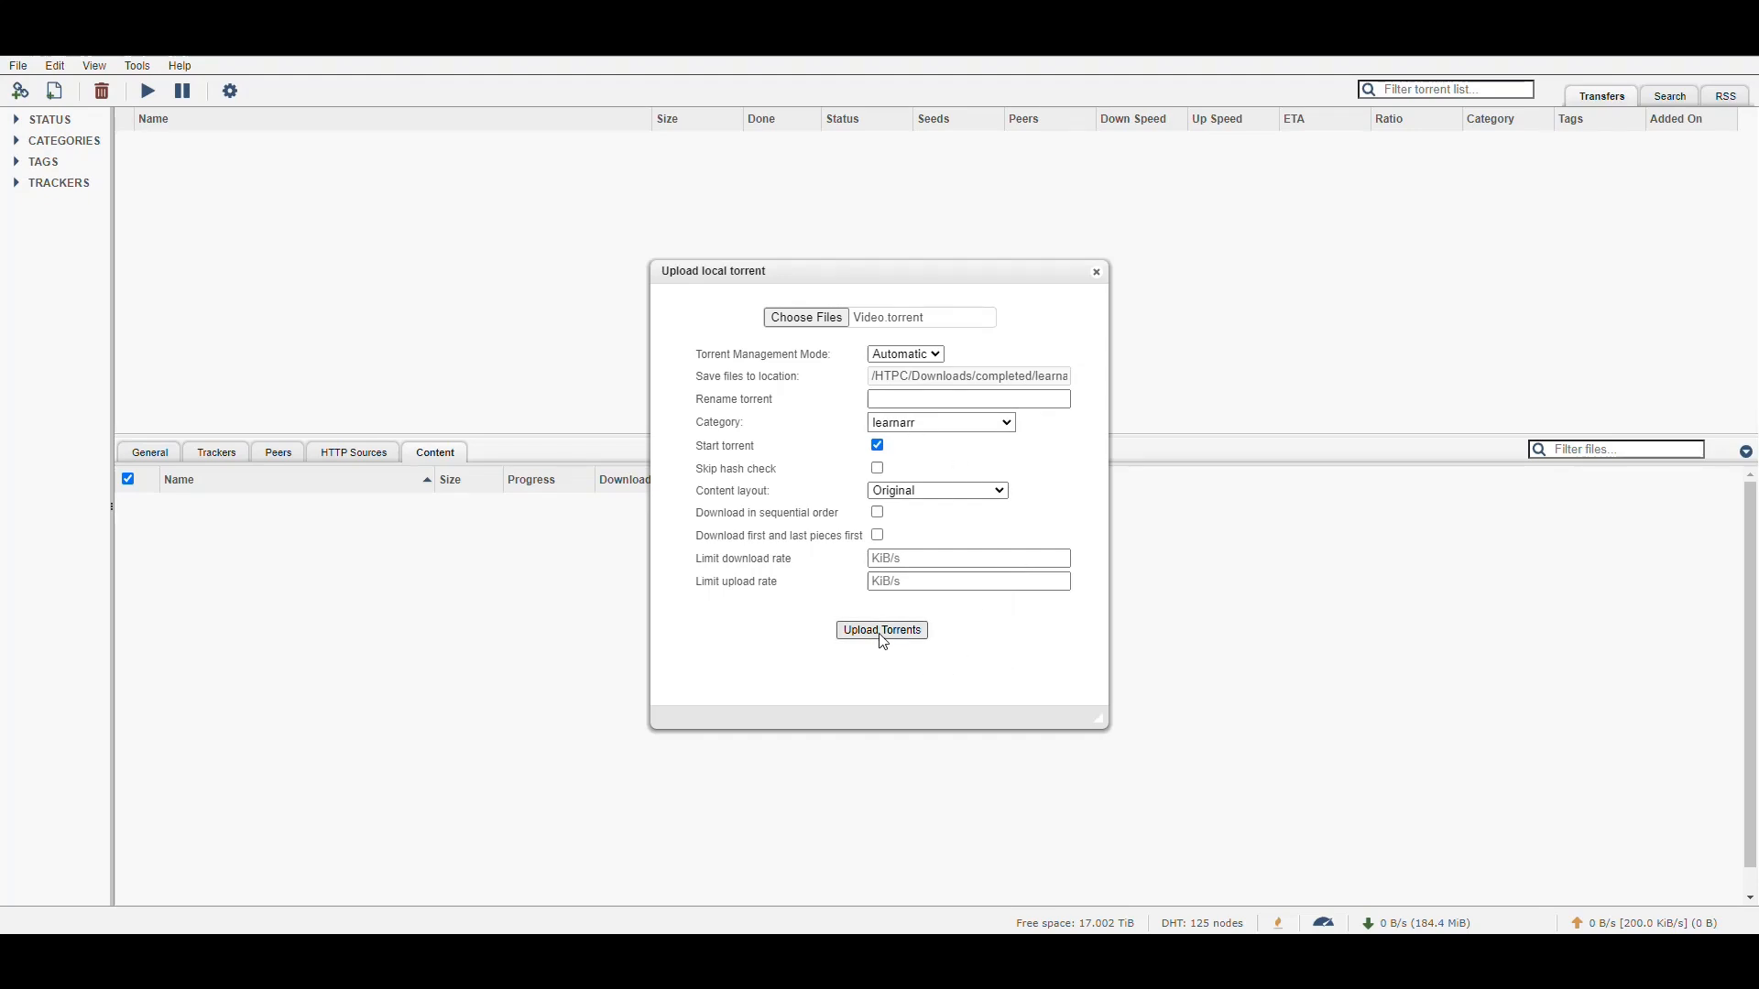
click(882, 630)
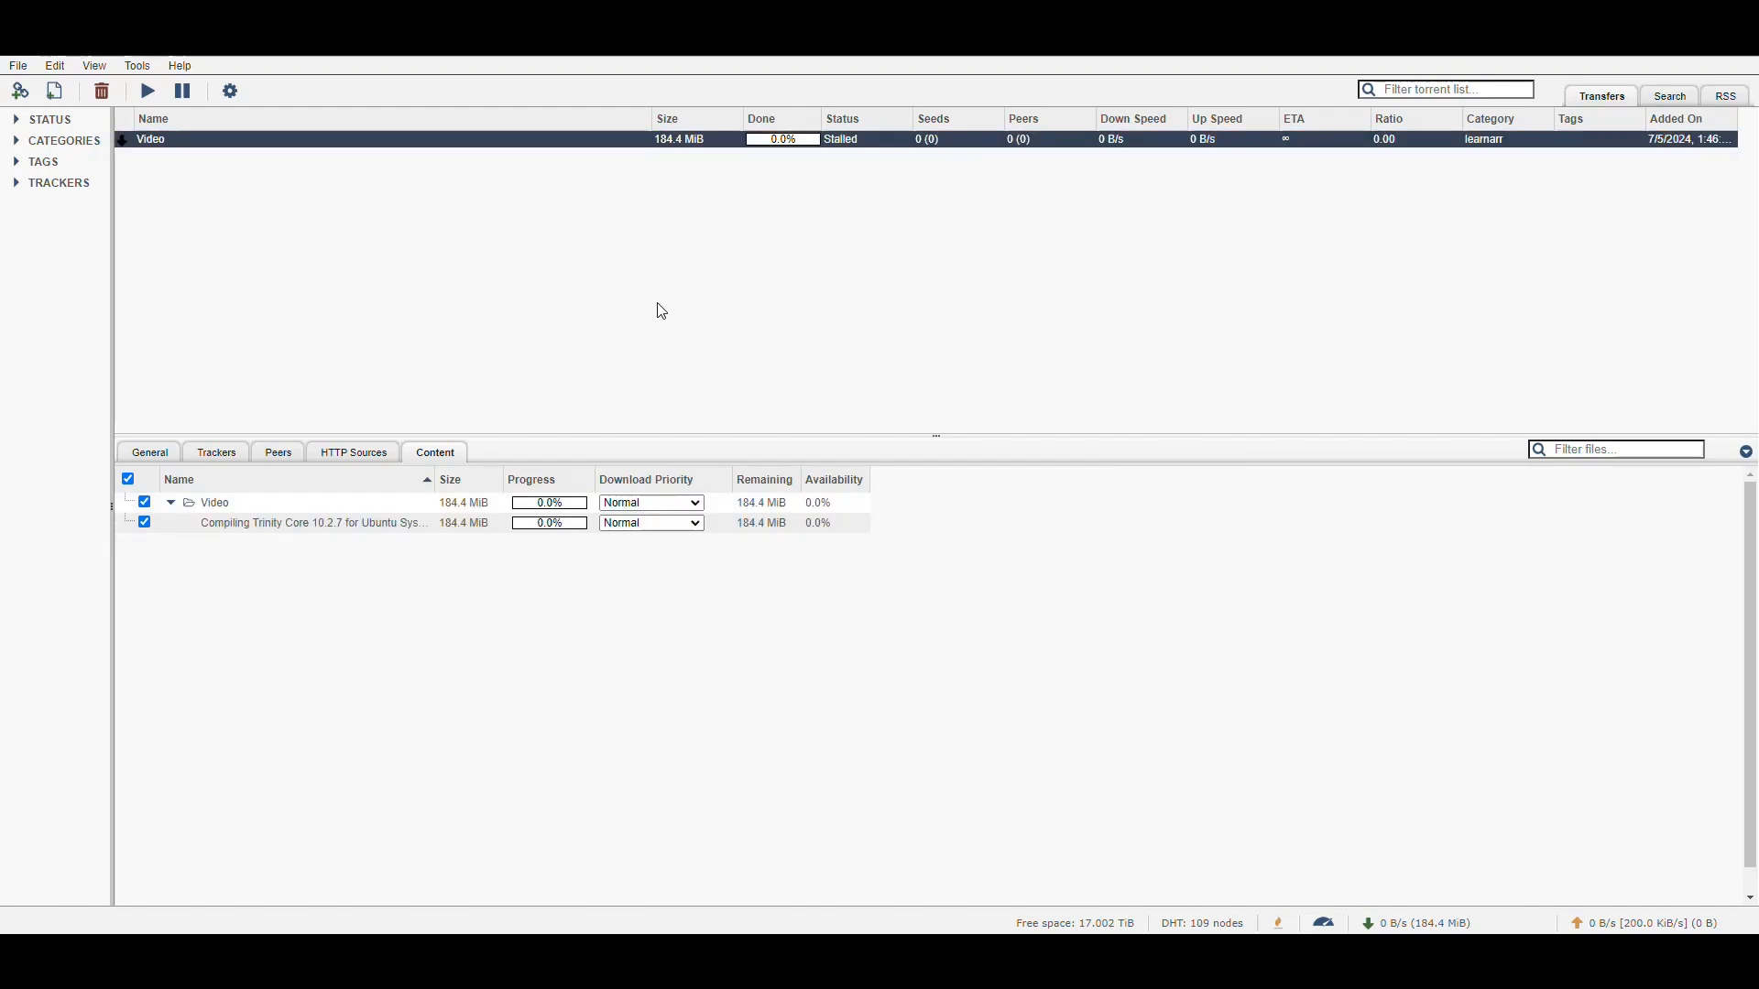
Set the Video folder's download priority to Maximum and check its peers.
click(648, 503)
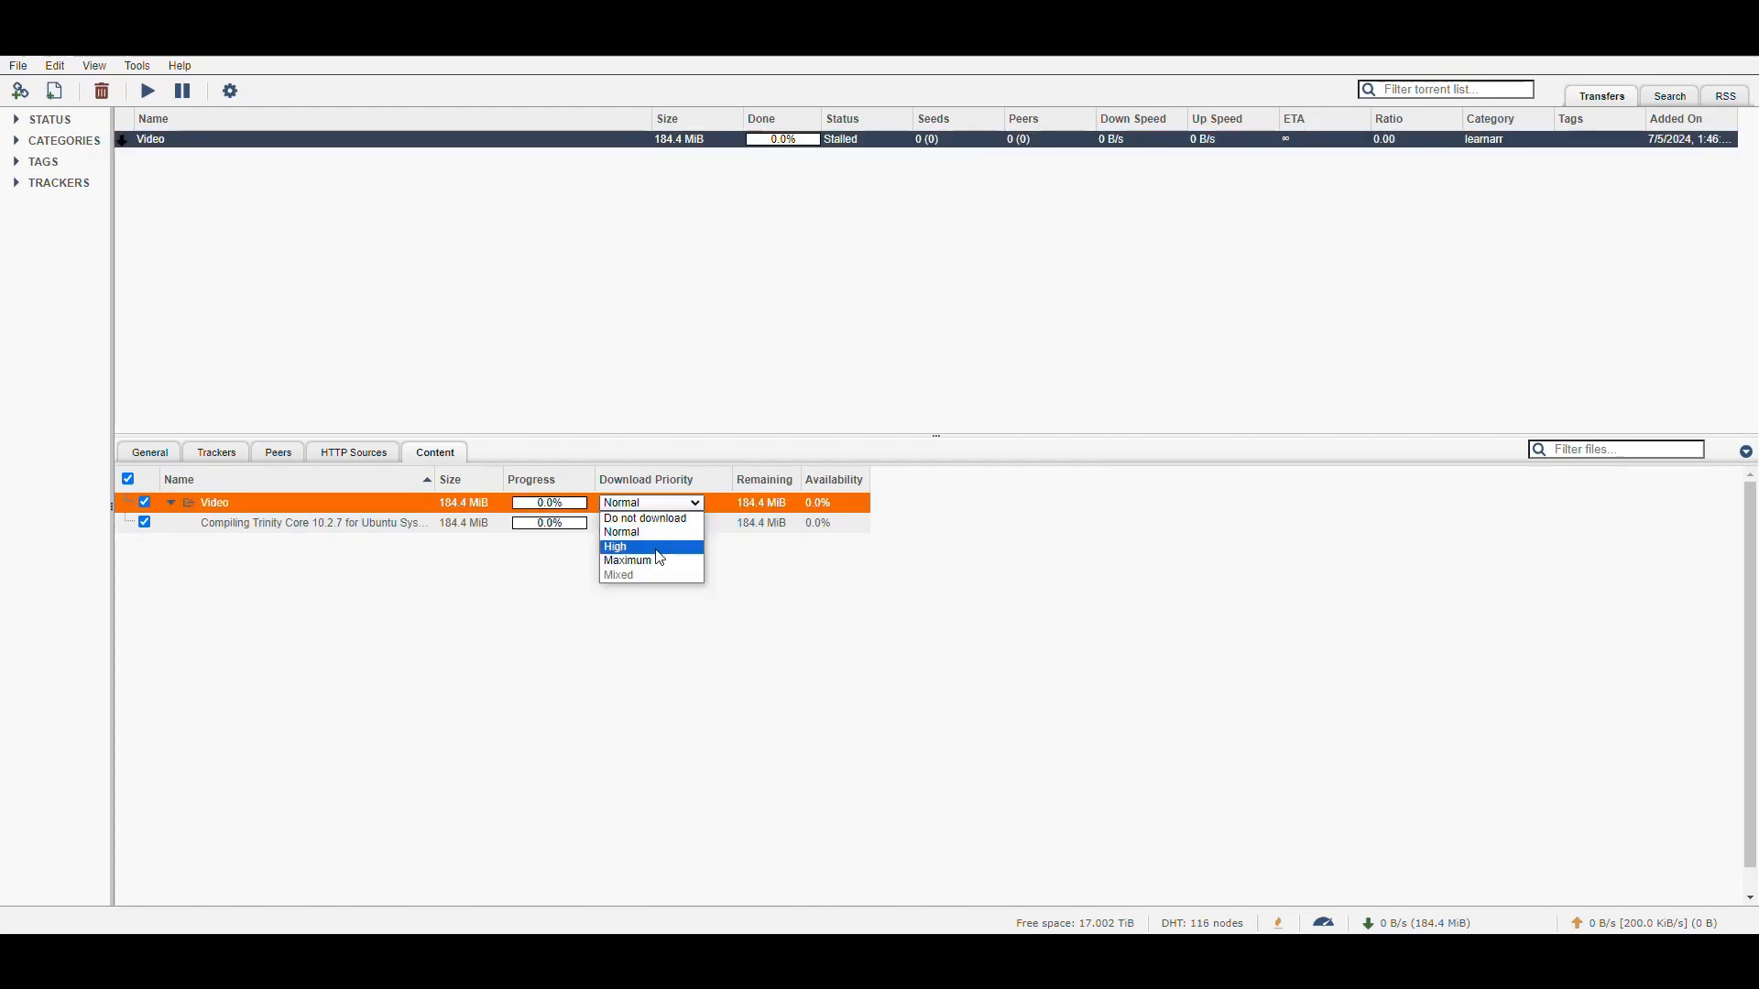
click(634, 560)
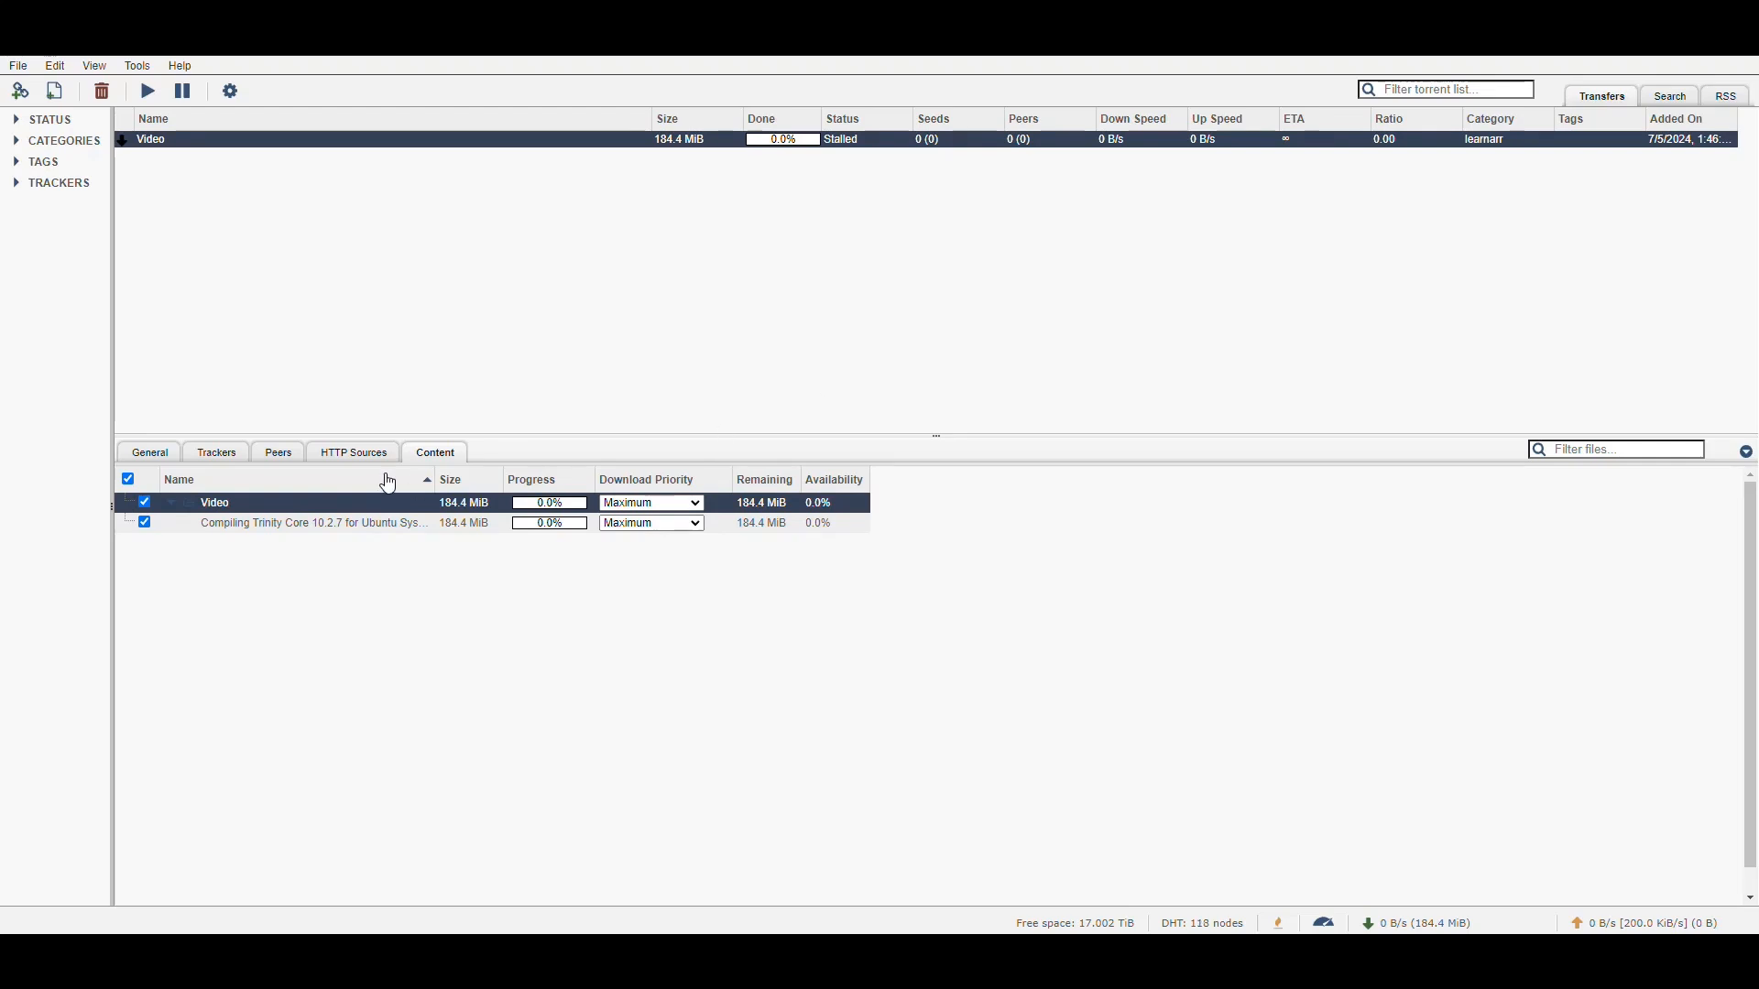
click(277, 452)
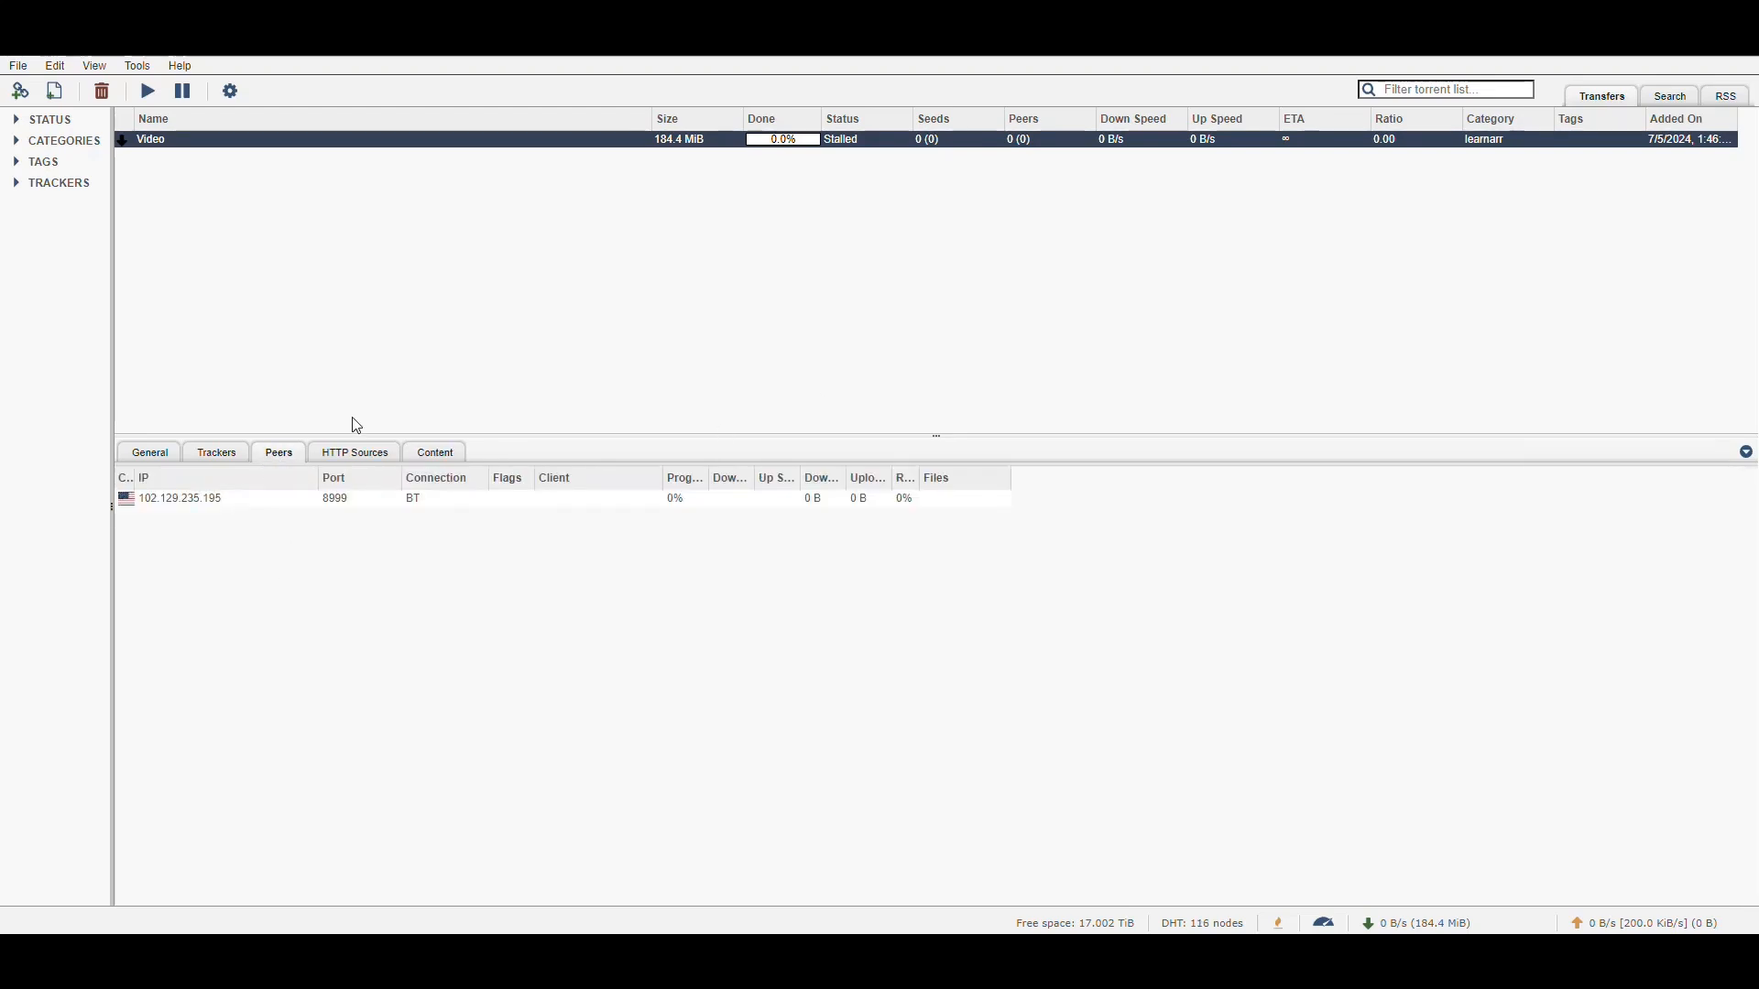
click(434, 452)
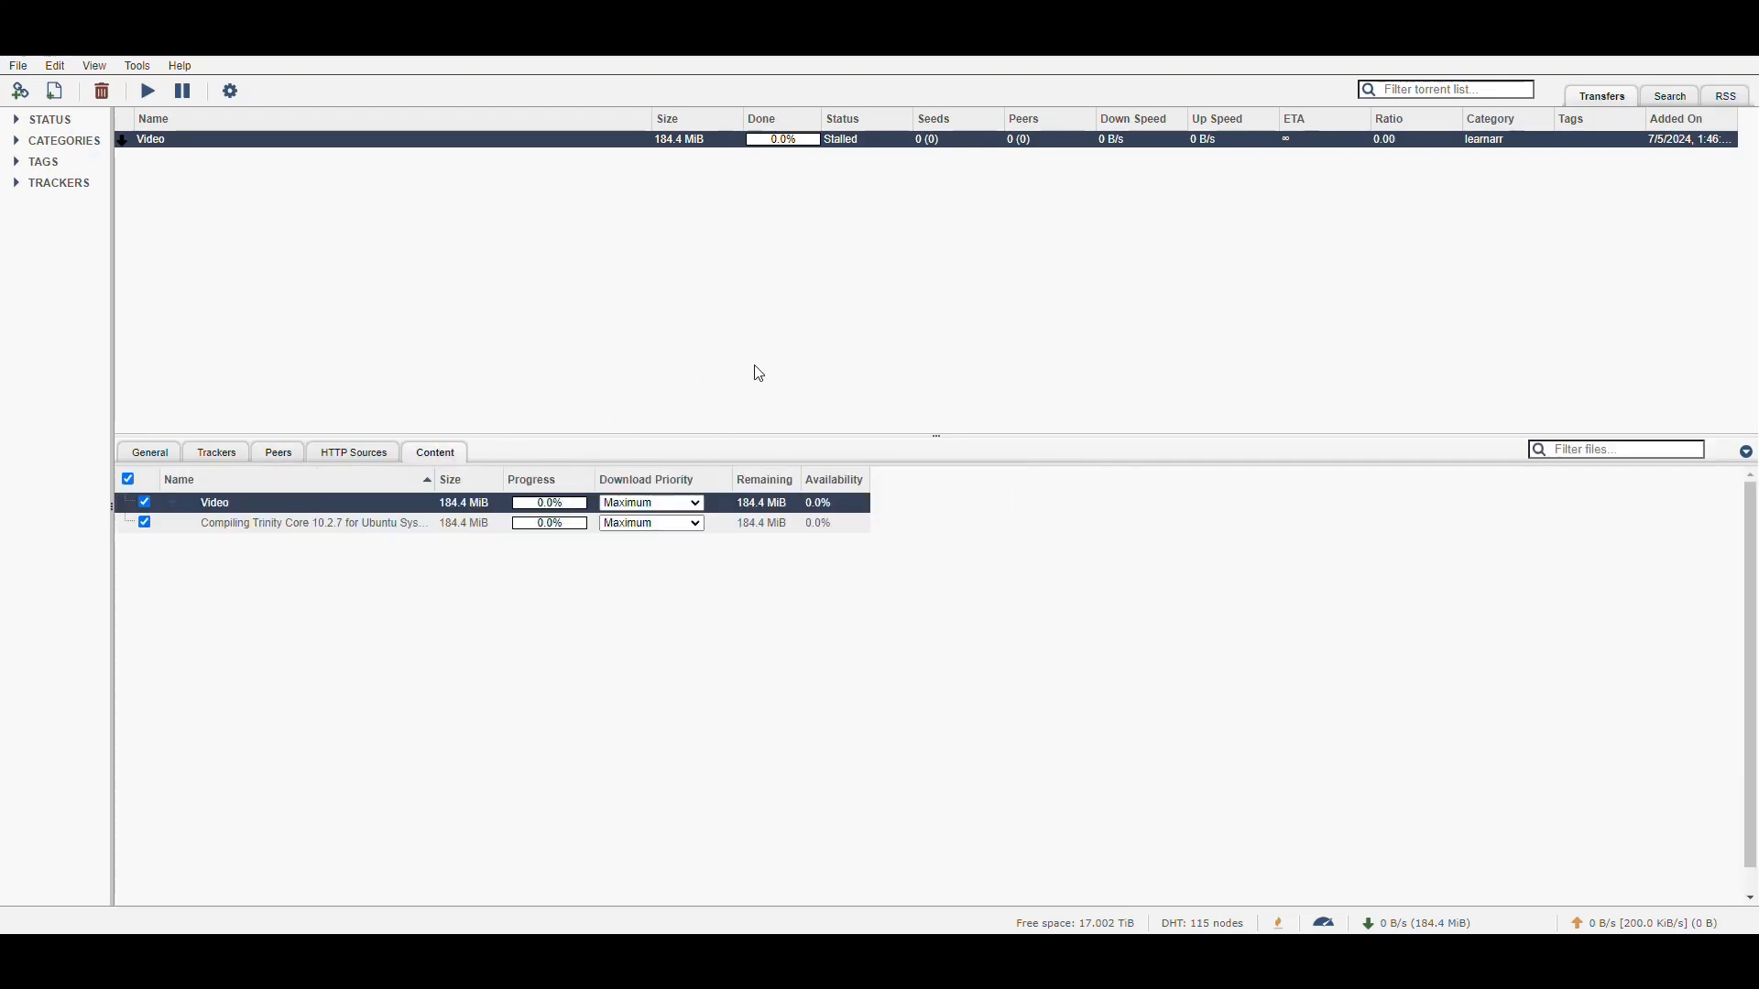
mouse_move(769, 356)
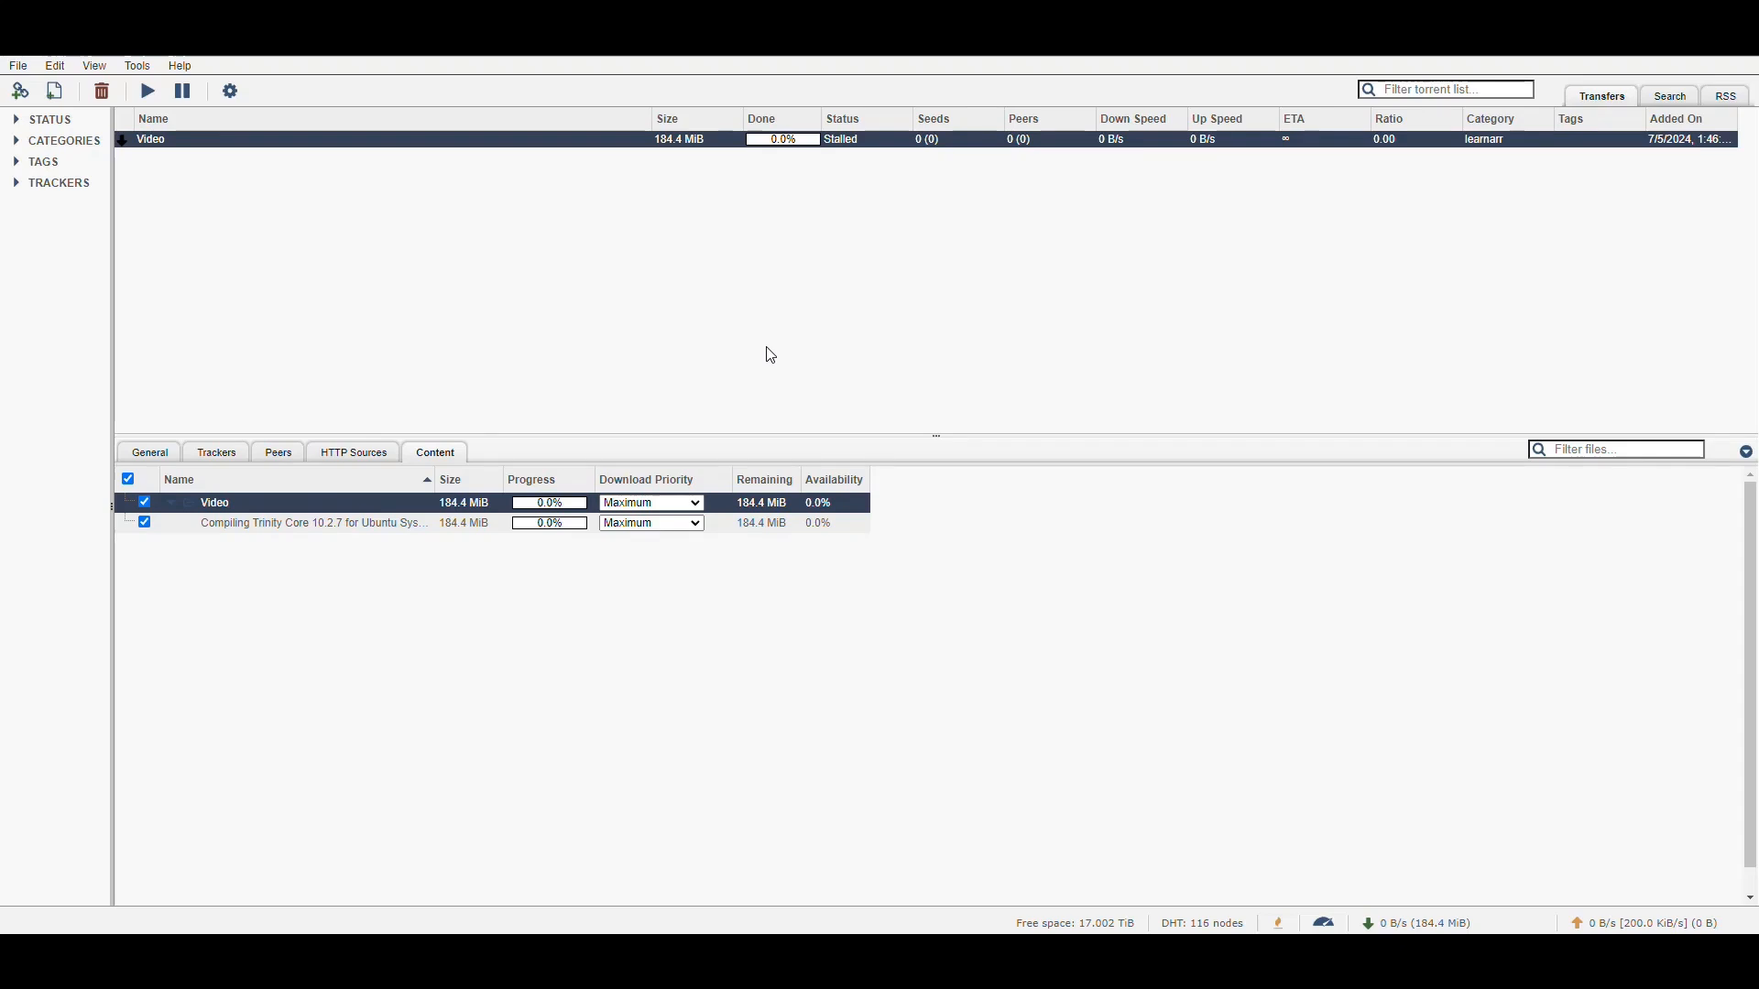
mouse_move(694, 320)
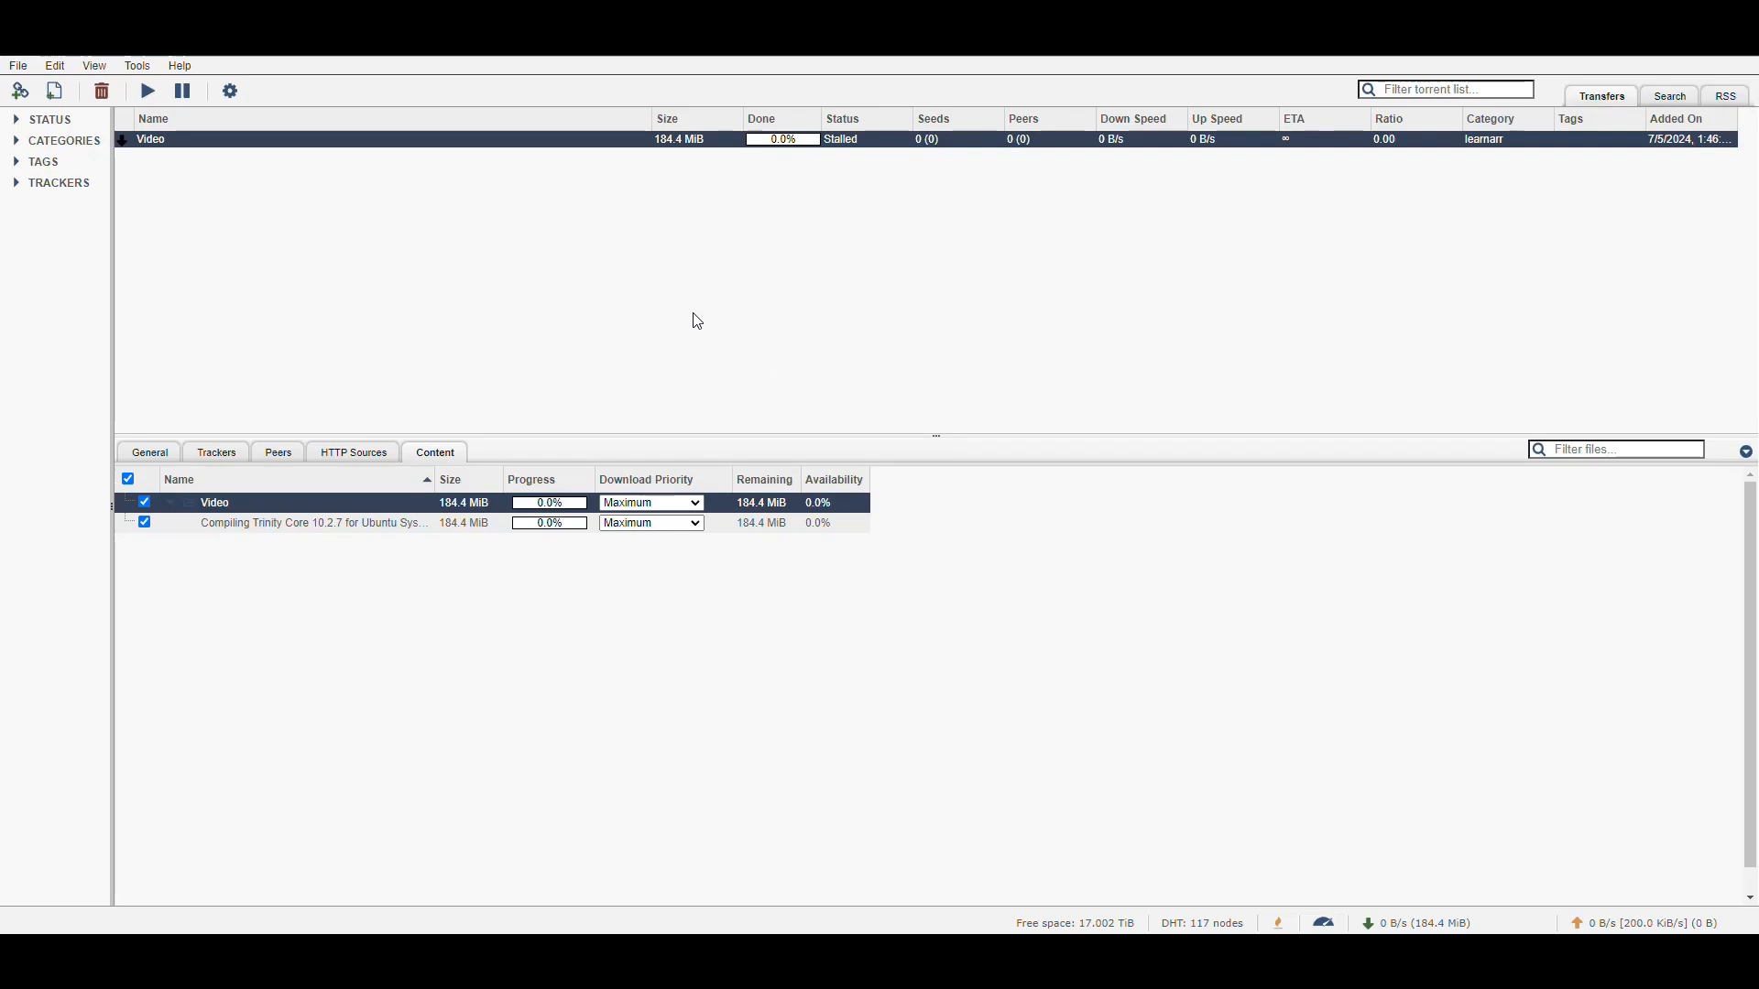
Force resume the Video torrent and check the Peers tab.
click(403, 139)
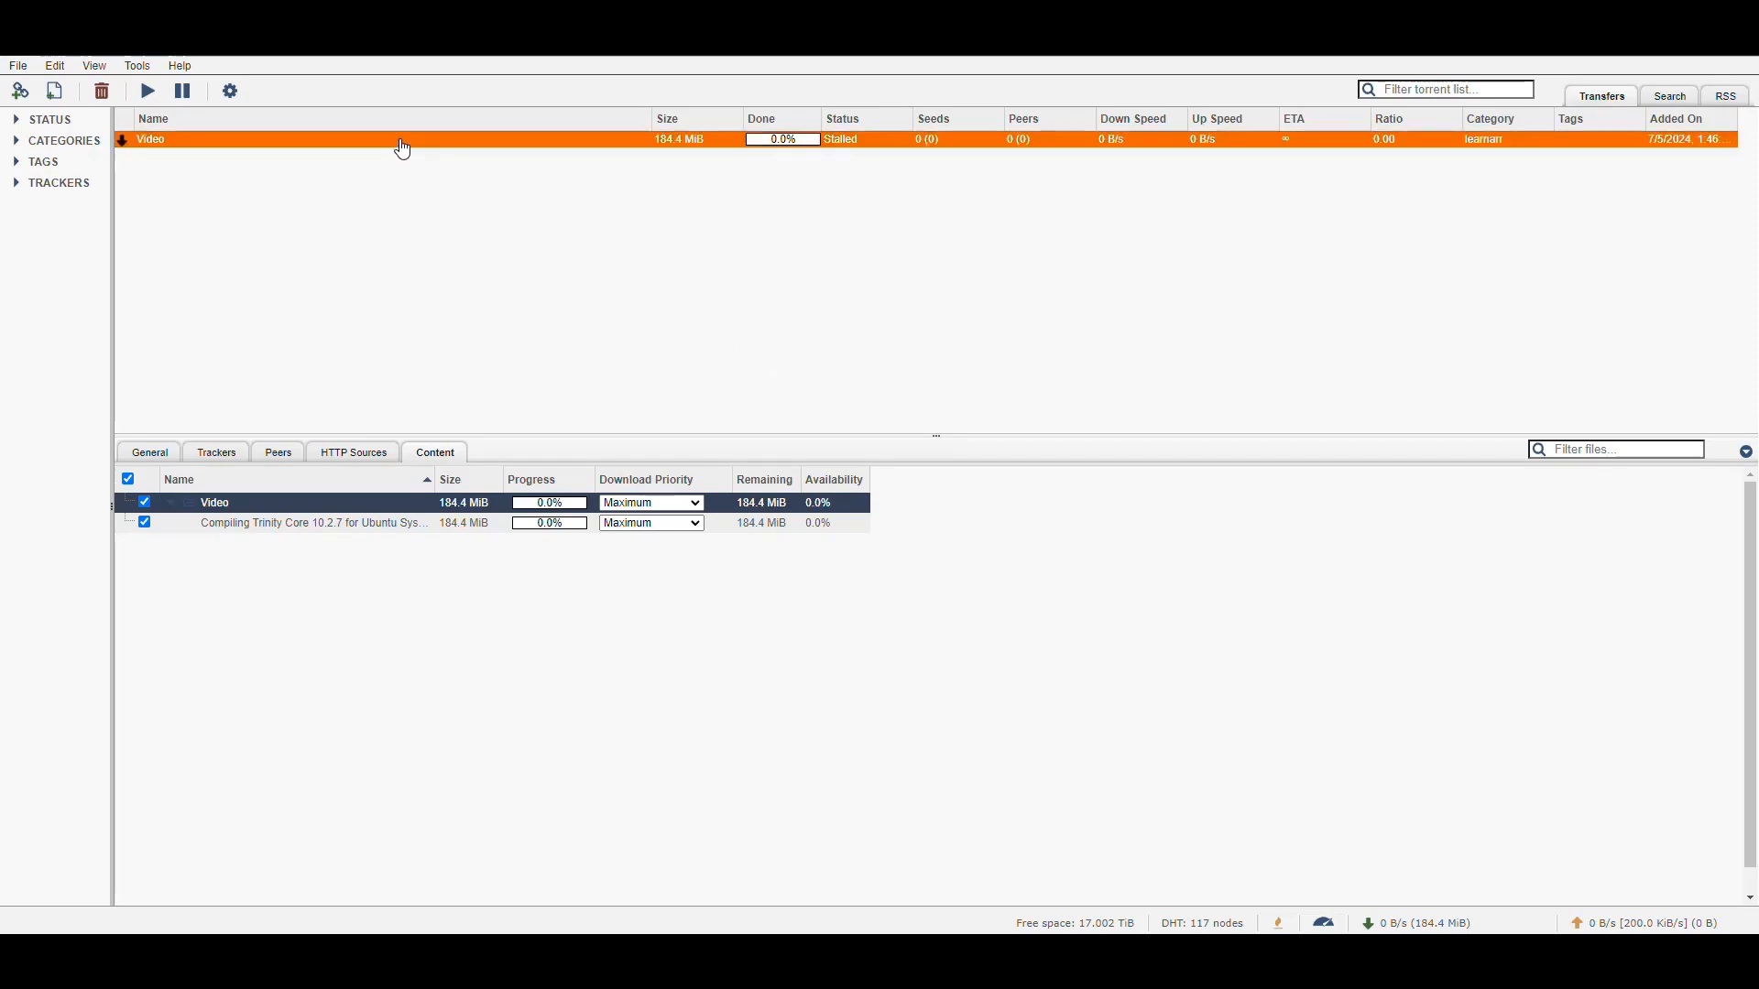
click(146, 90)
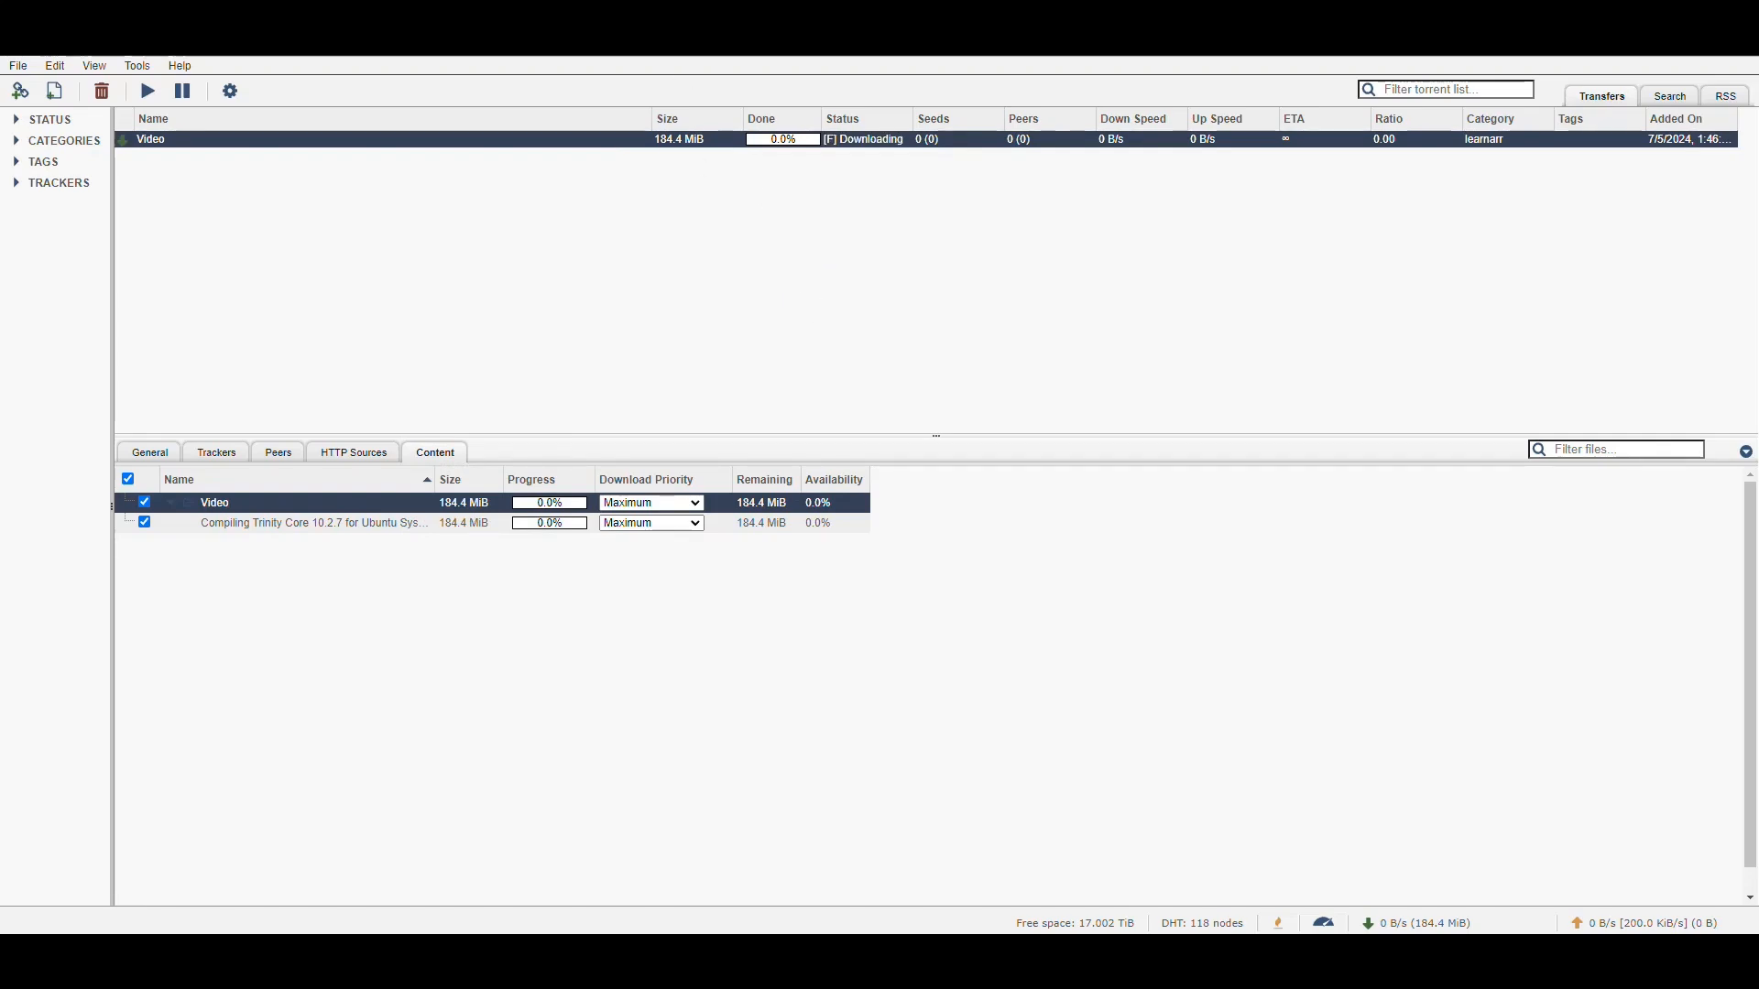
click(276, 452)
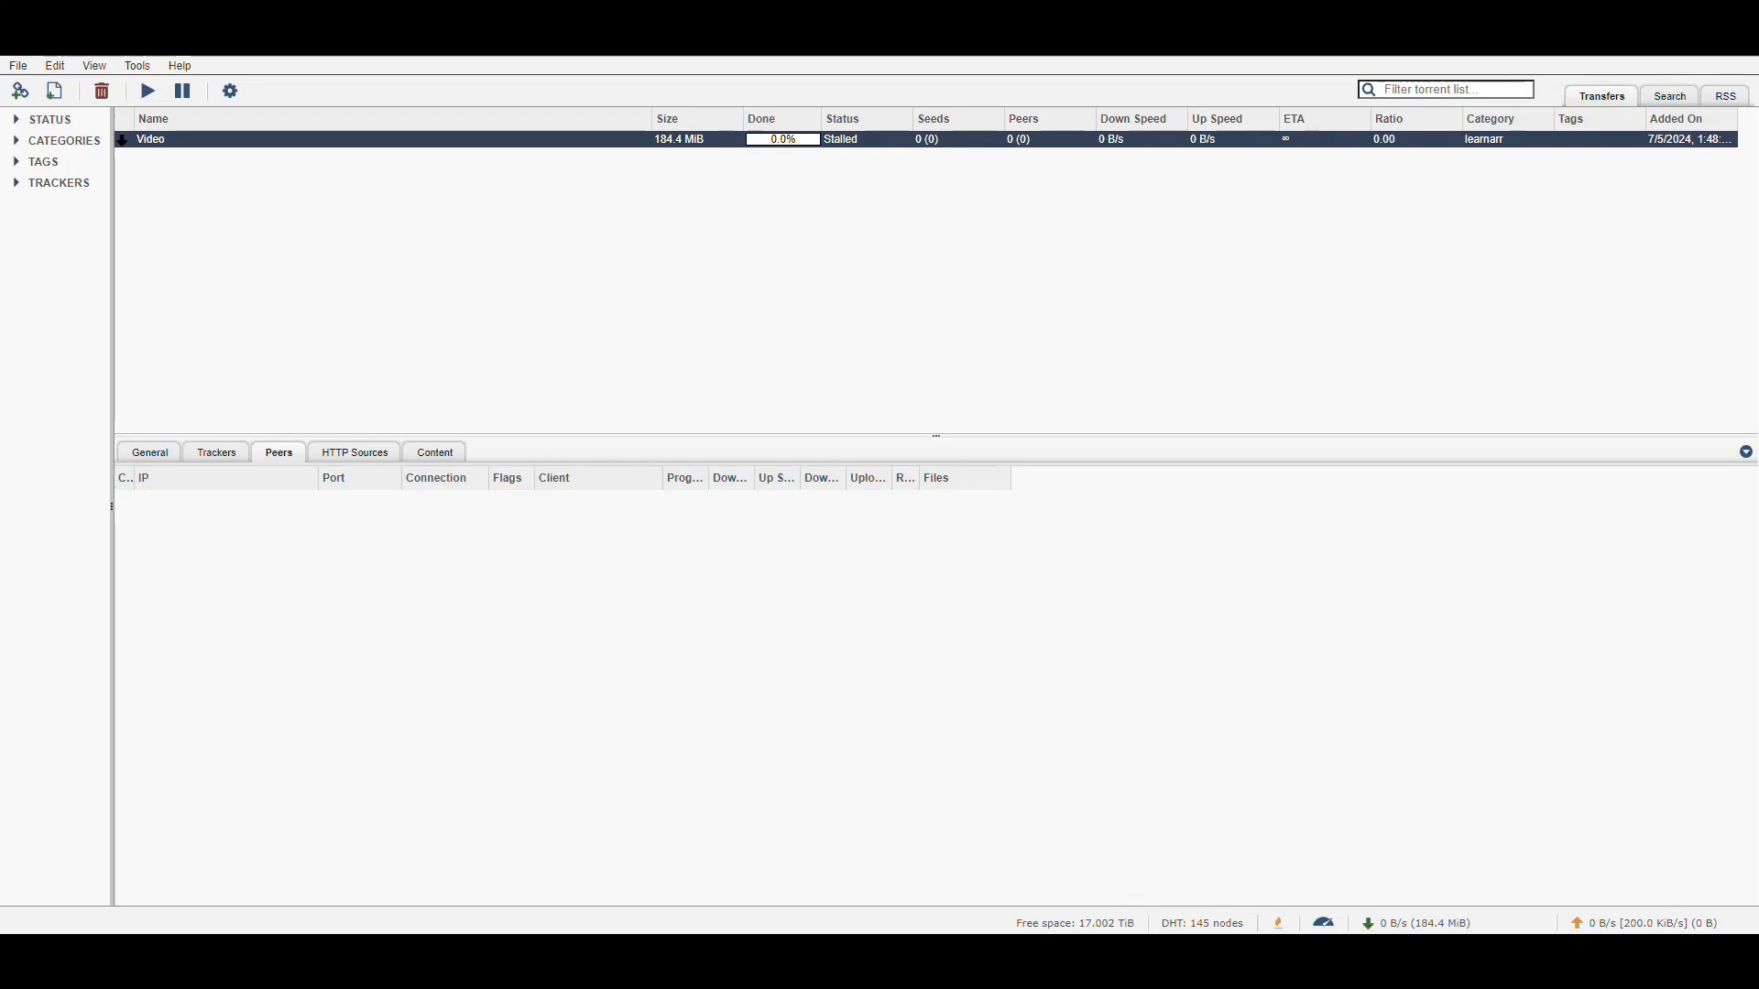
mouse_move(831, 315)
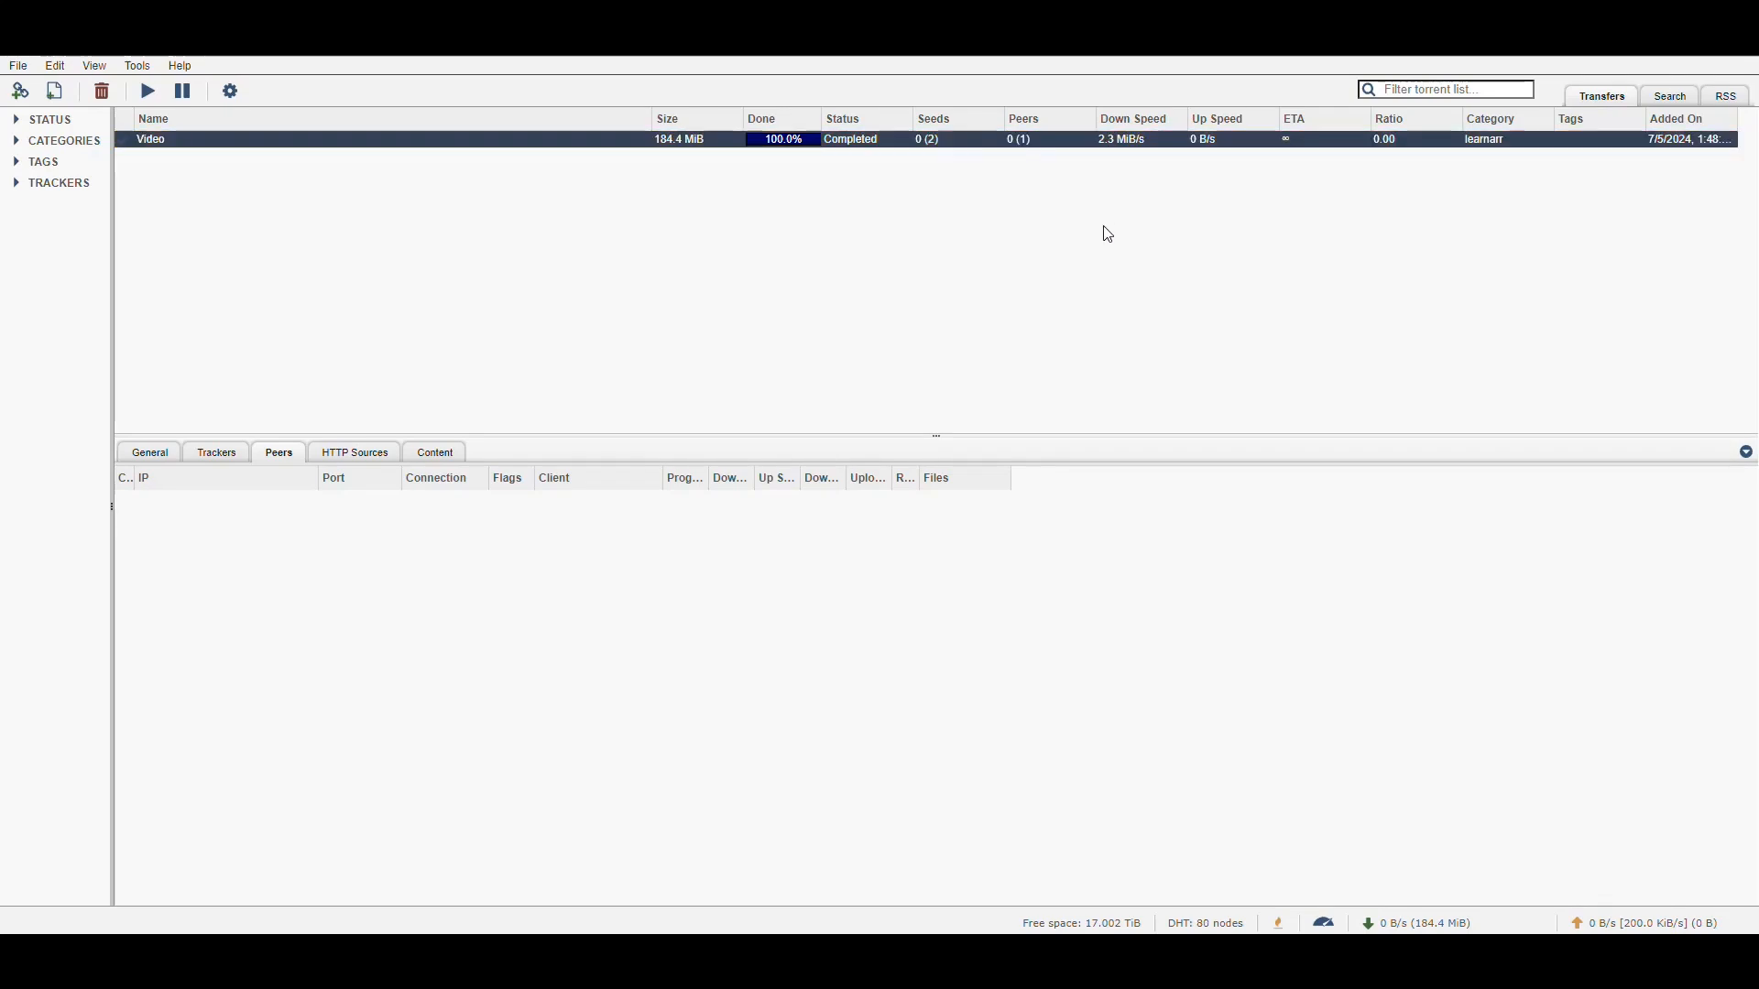
mouse_move(947, 840)
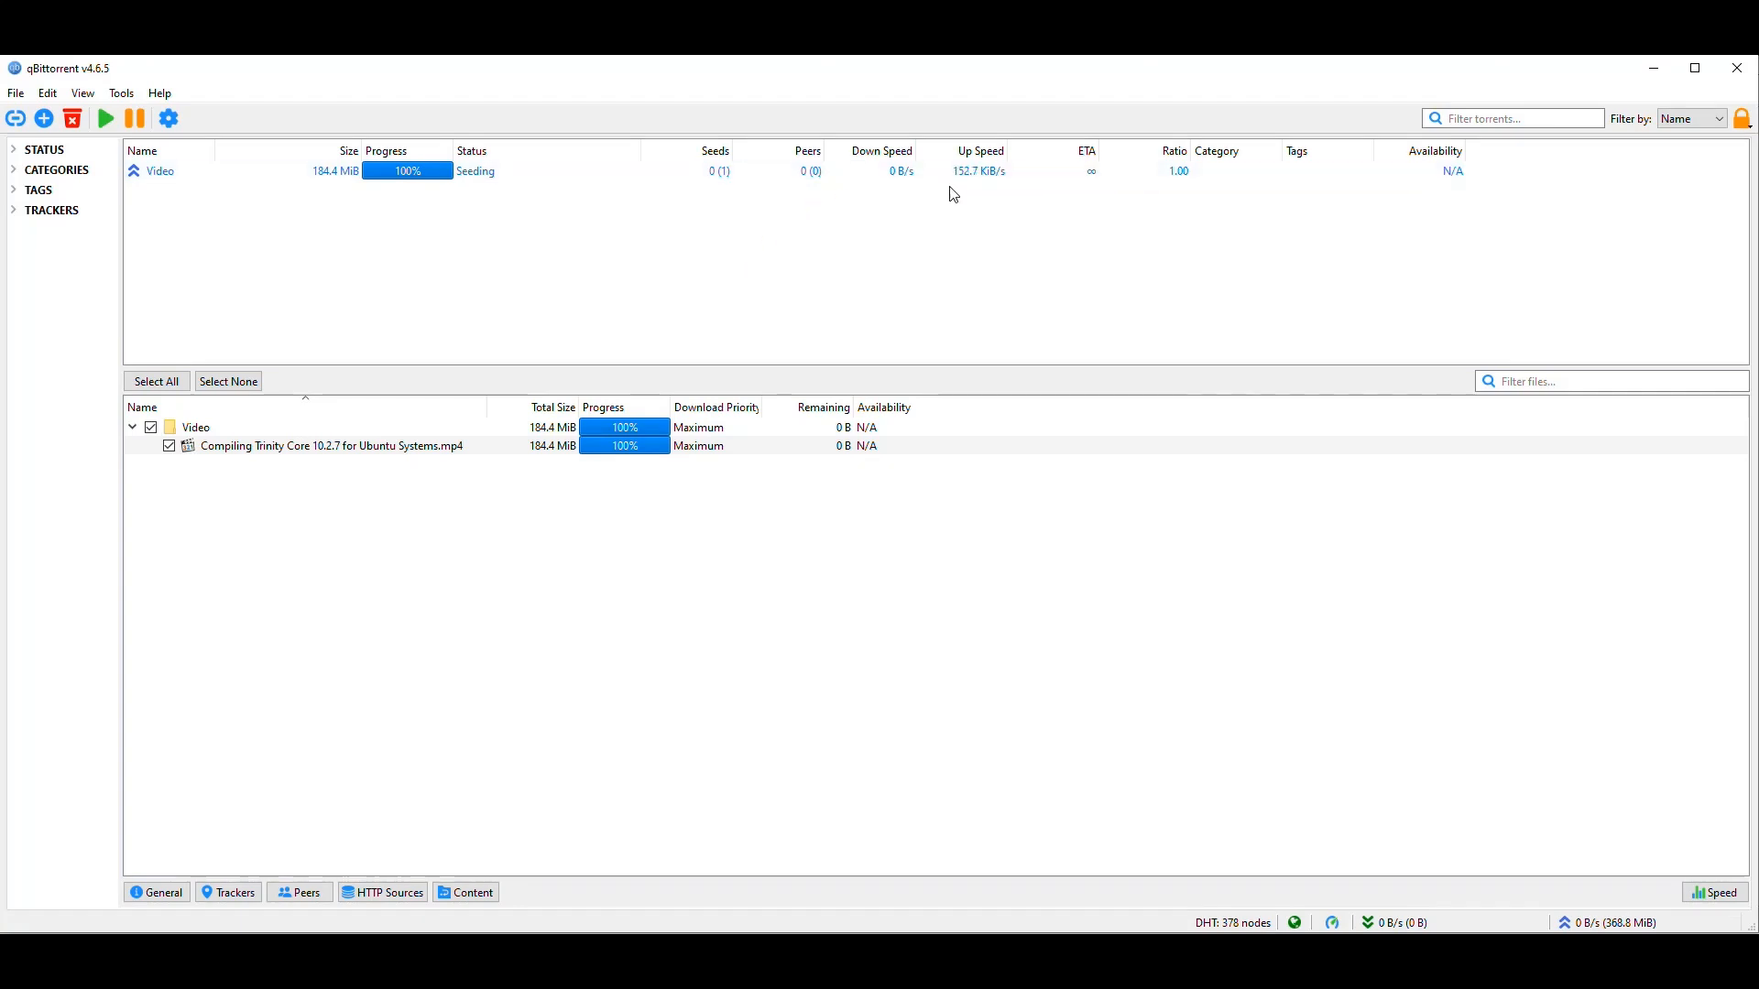
mouse_move(1142, 168)
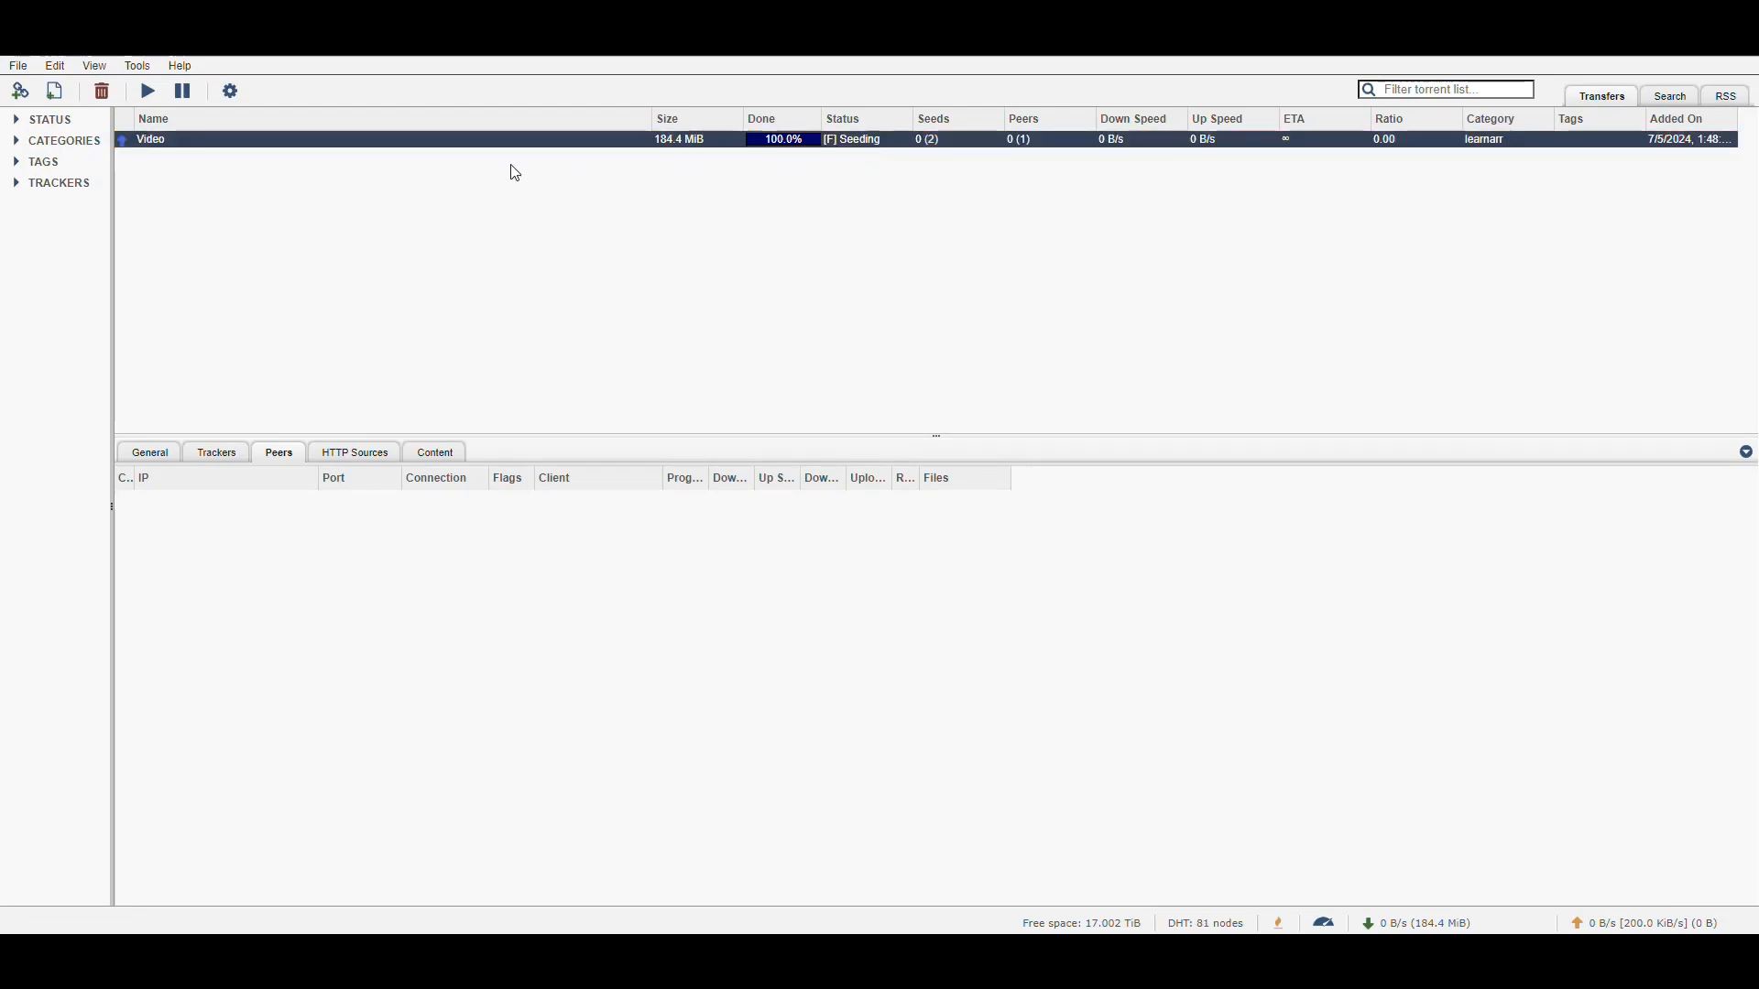
mouse_move(845, 159)
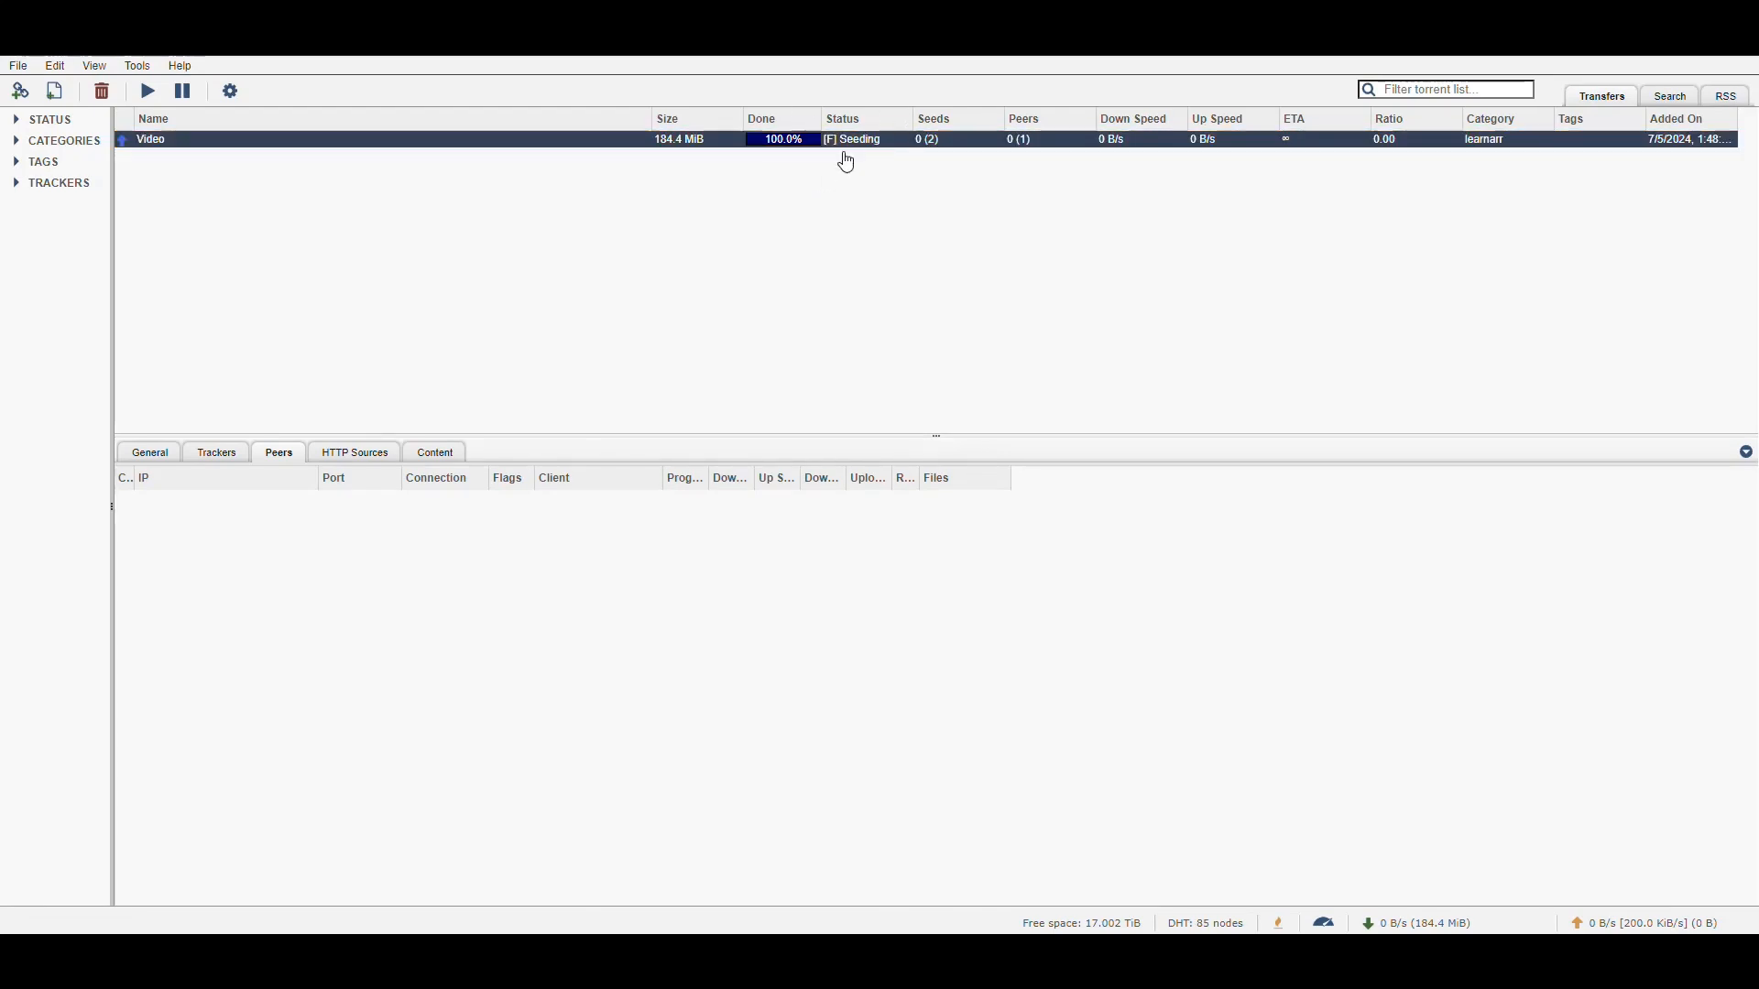
mouse_move(714, 189)
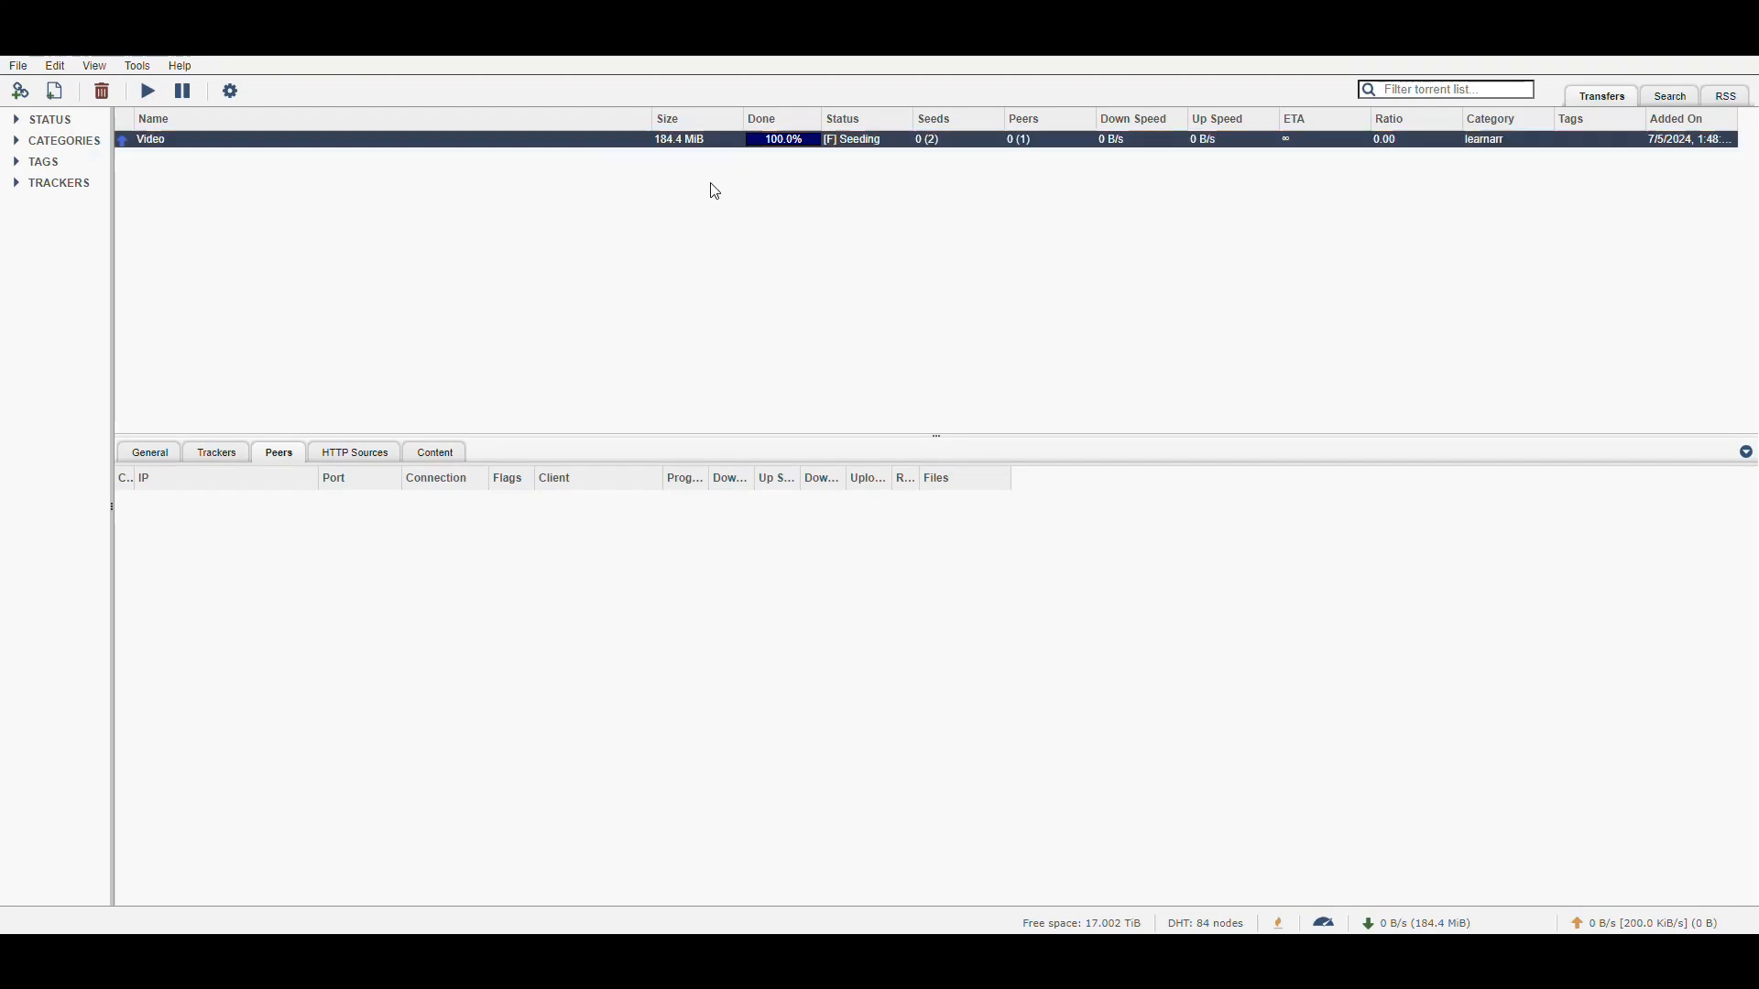
Remove Video from desktop qBittorrent with Also permanently delete the files ticked.
click(864, 139)
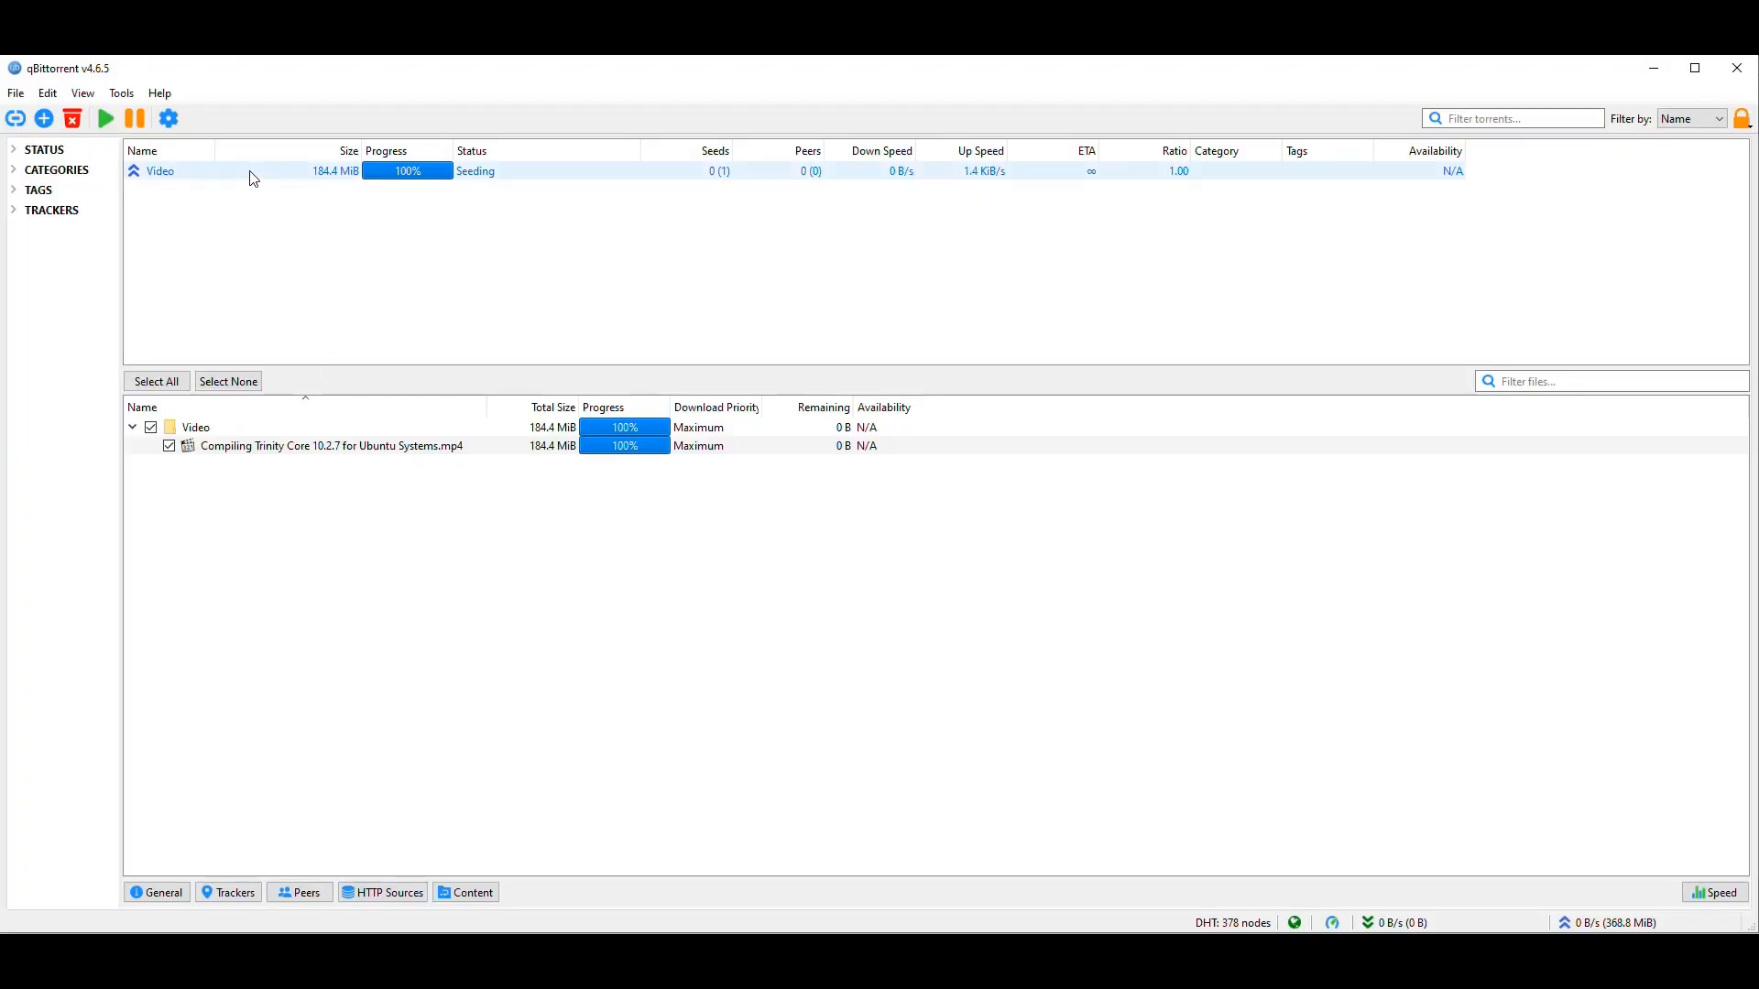
click(71, 118)
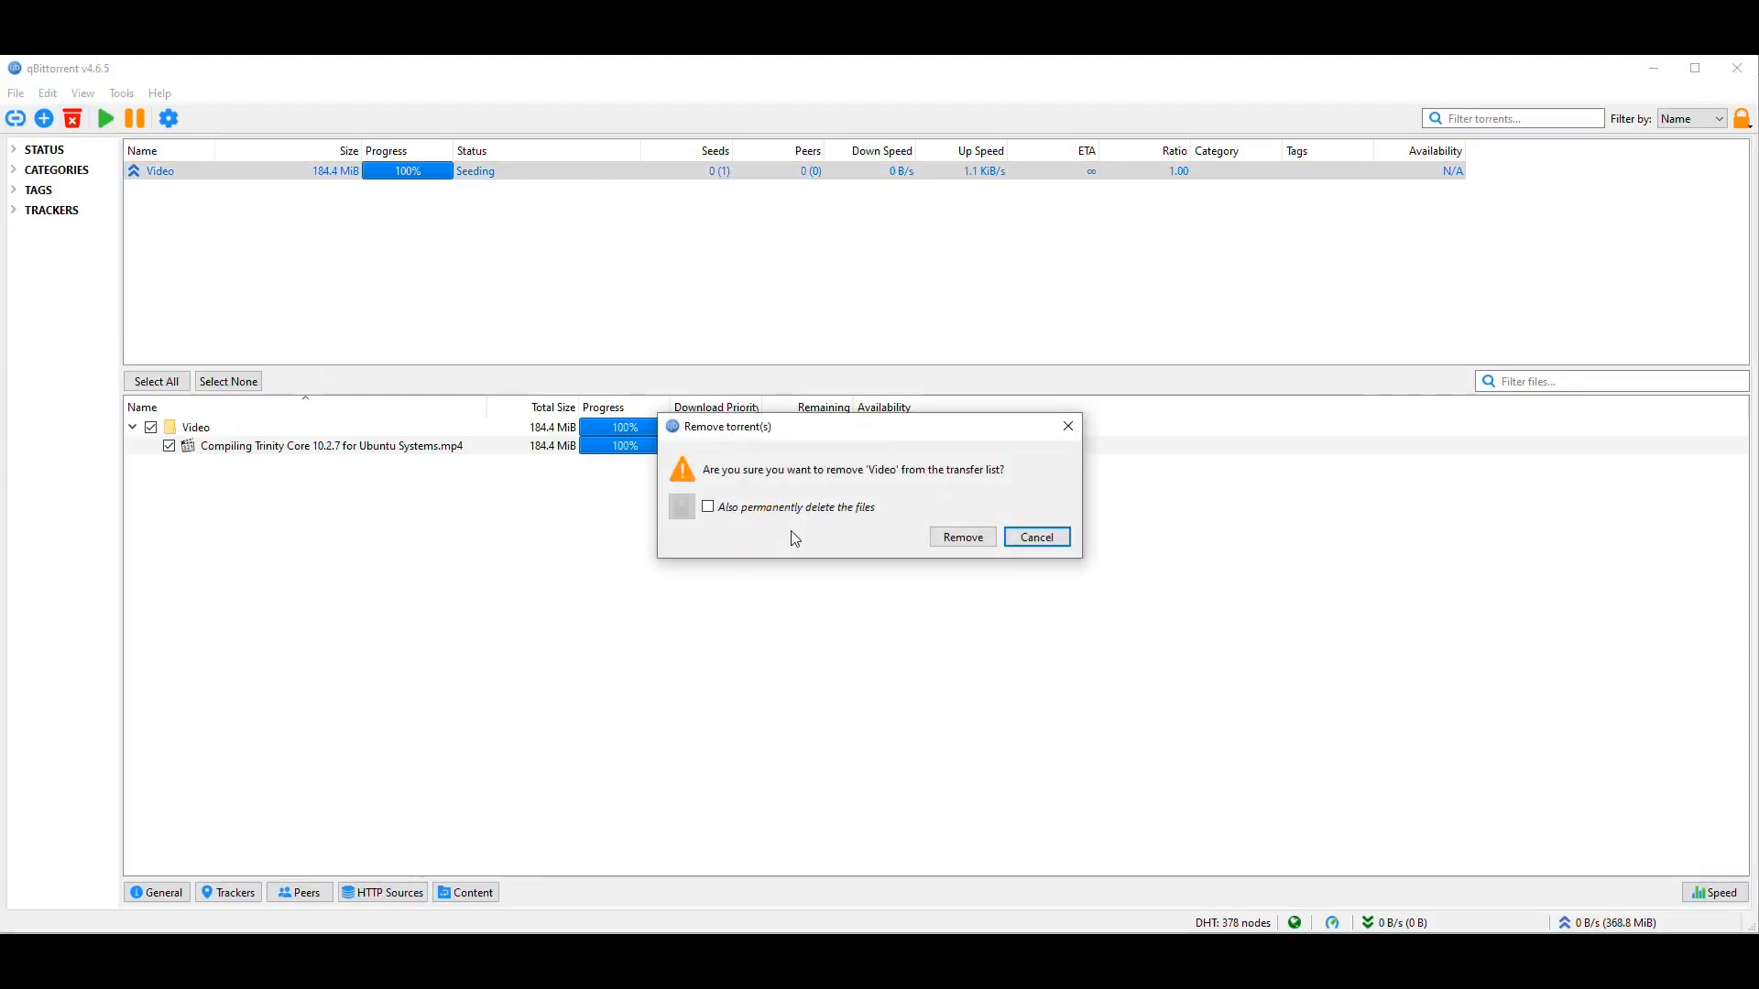
click(709, 507)
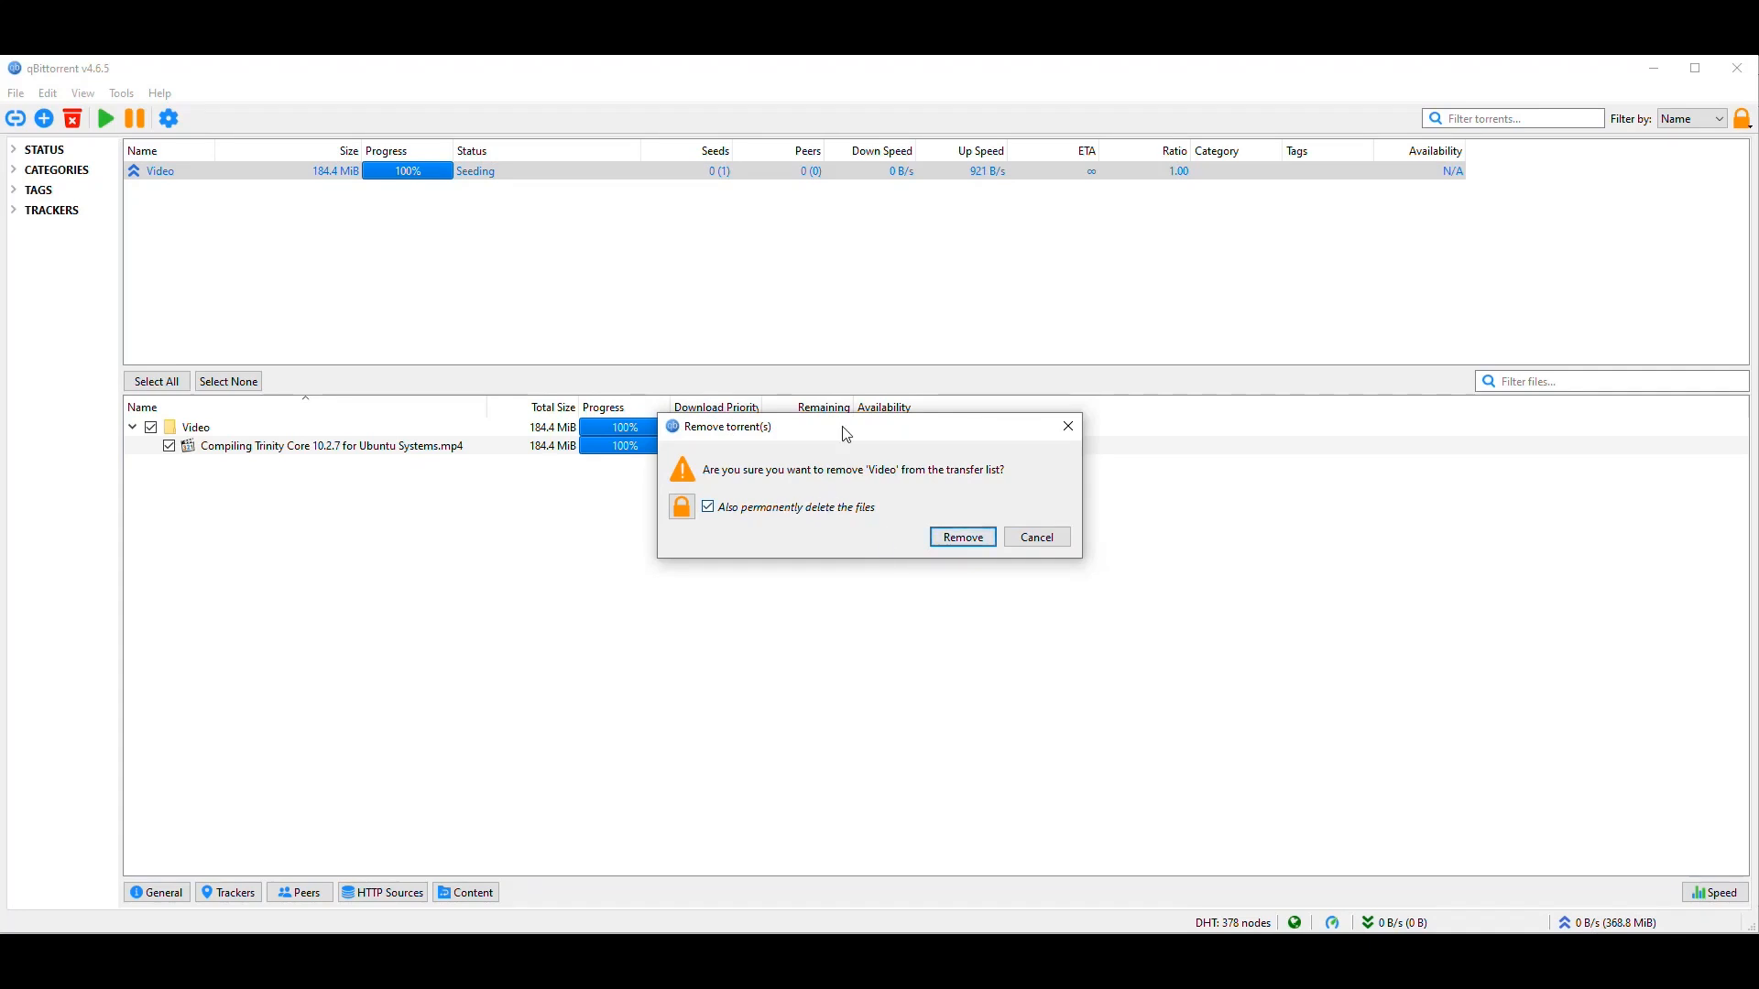
click(961, 538)
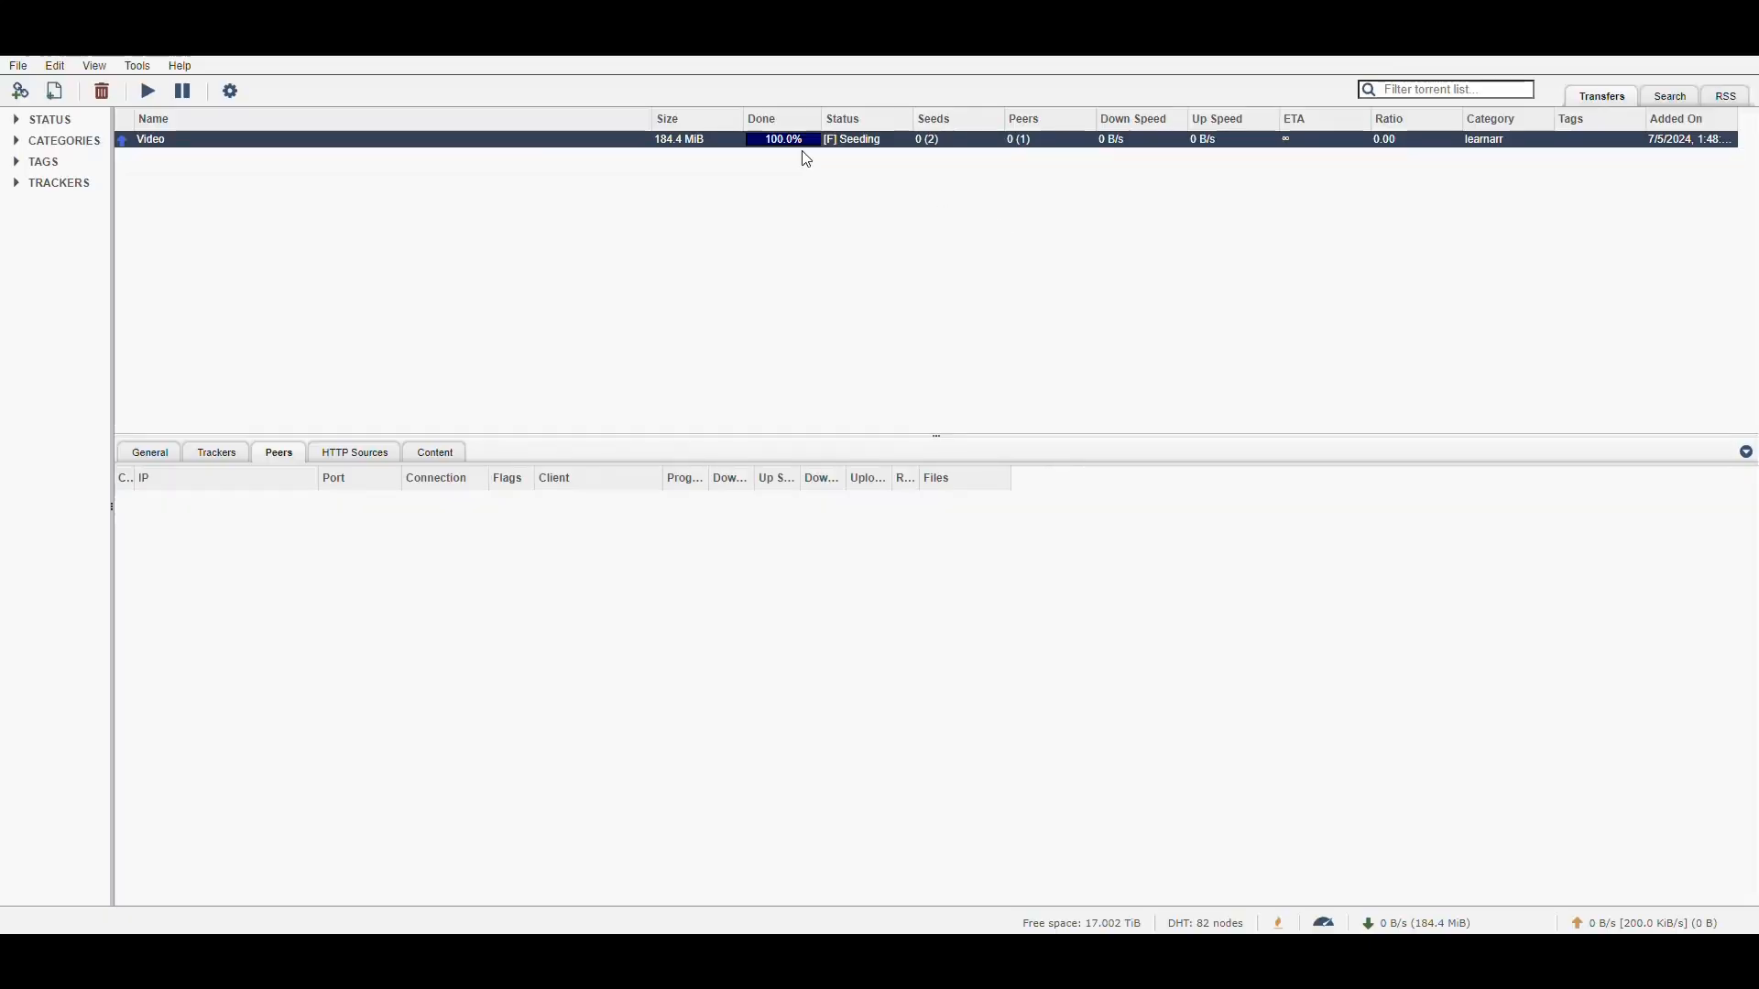
mouse_move(932, 248)
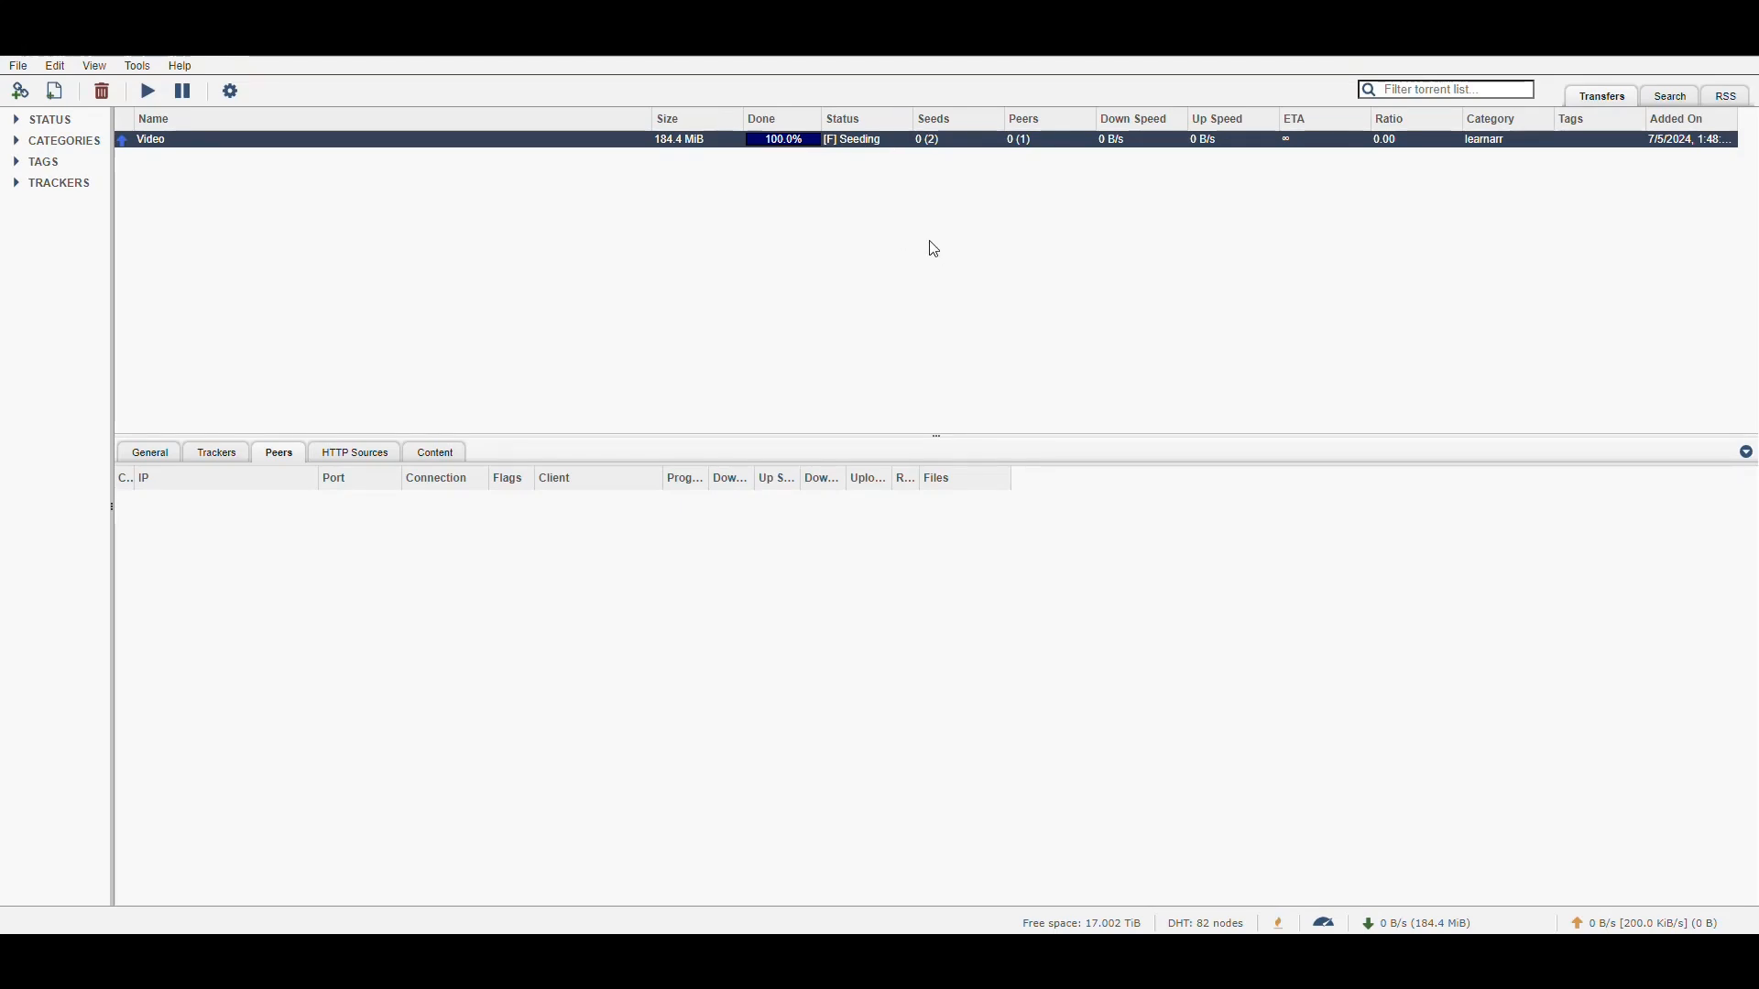
mouse_move(894, 254)
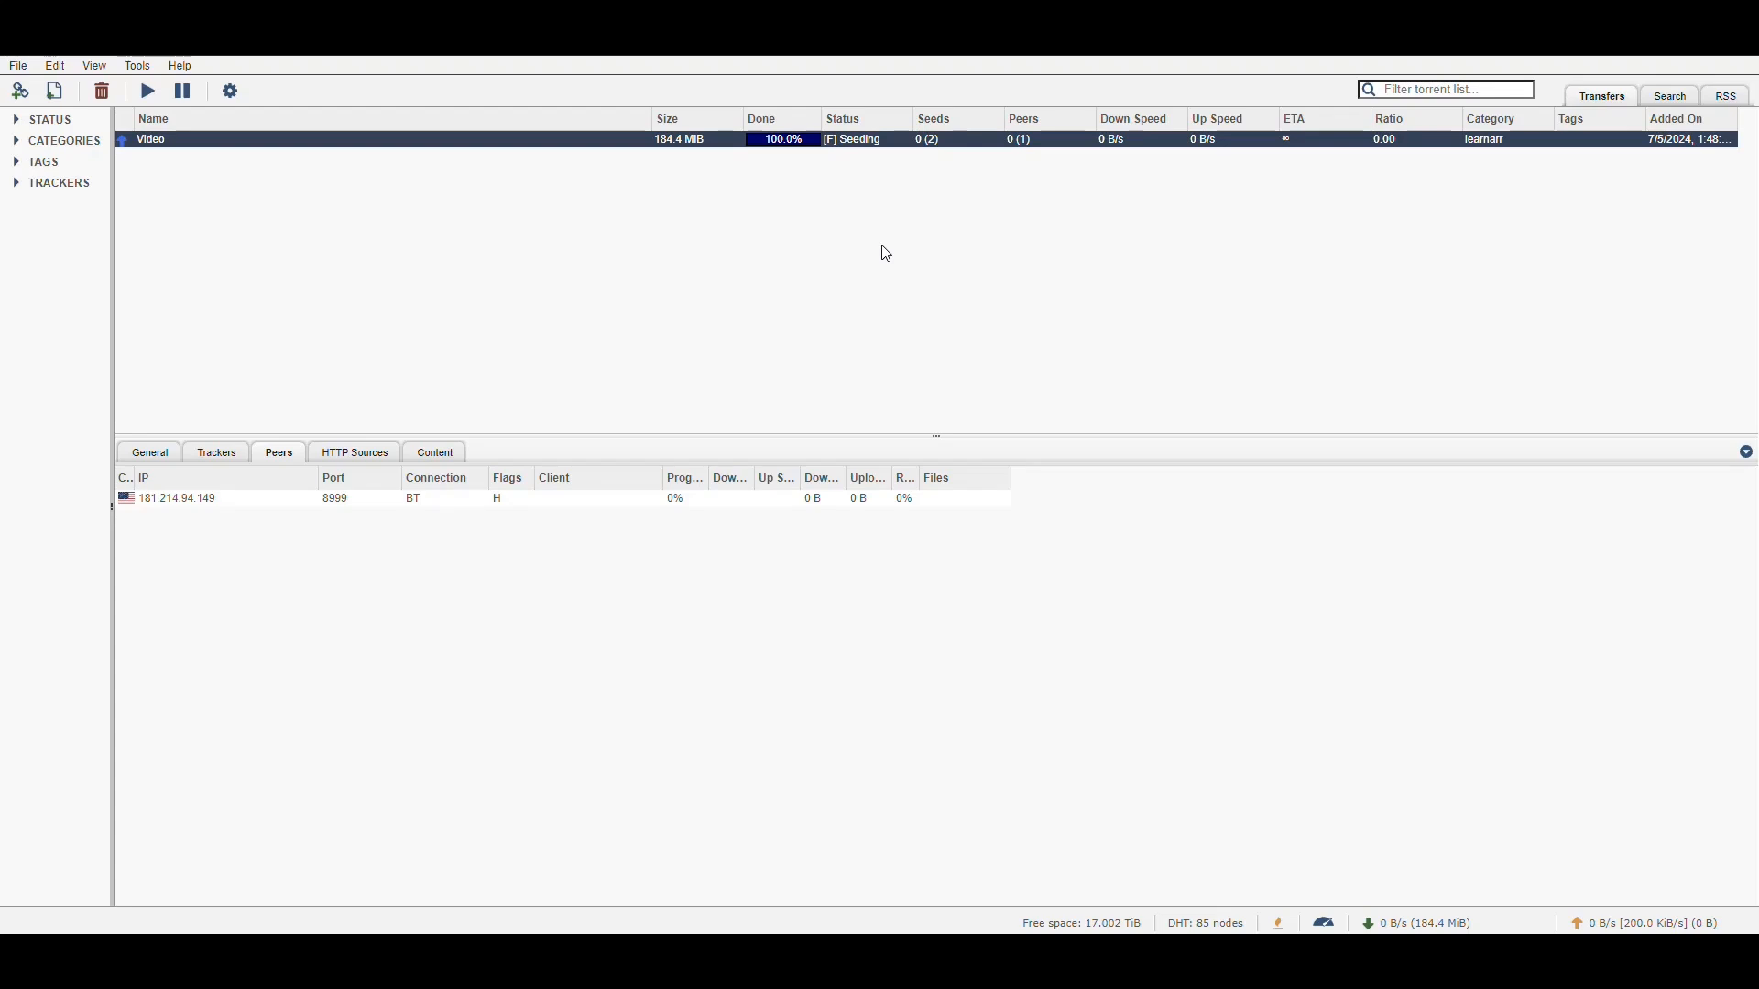
mouse_move(869, 238)
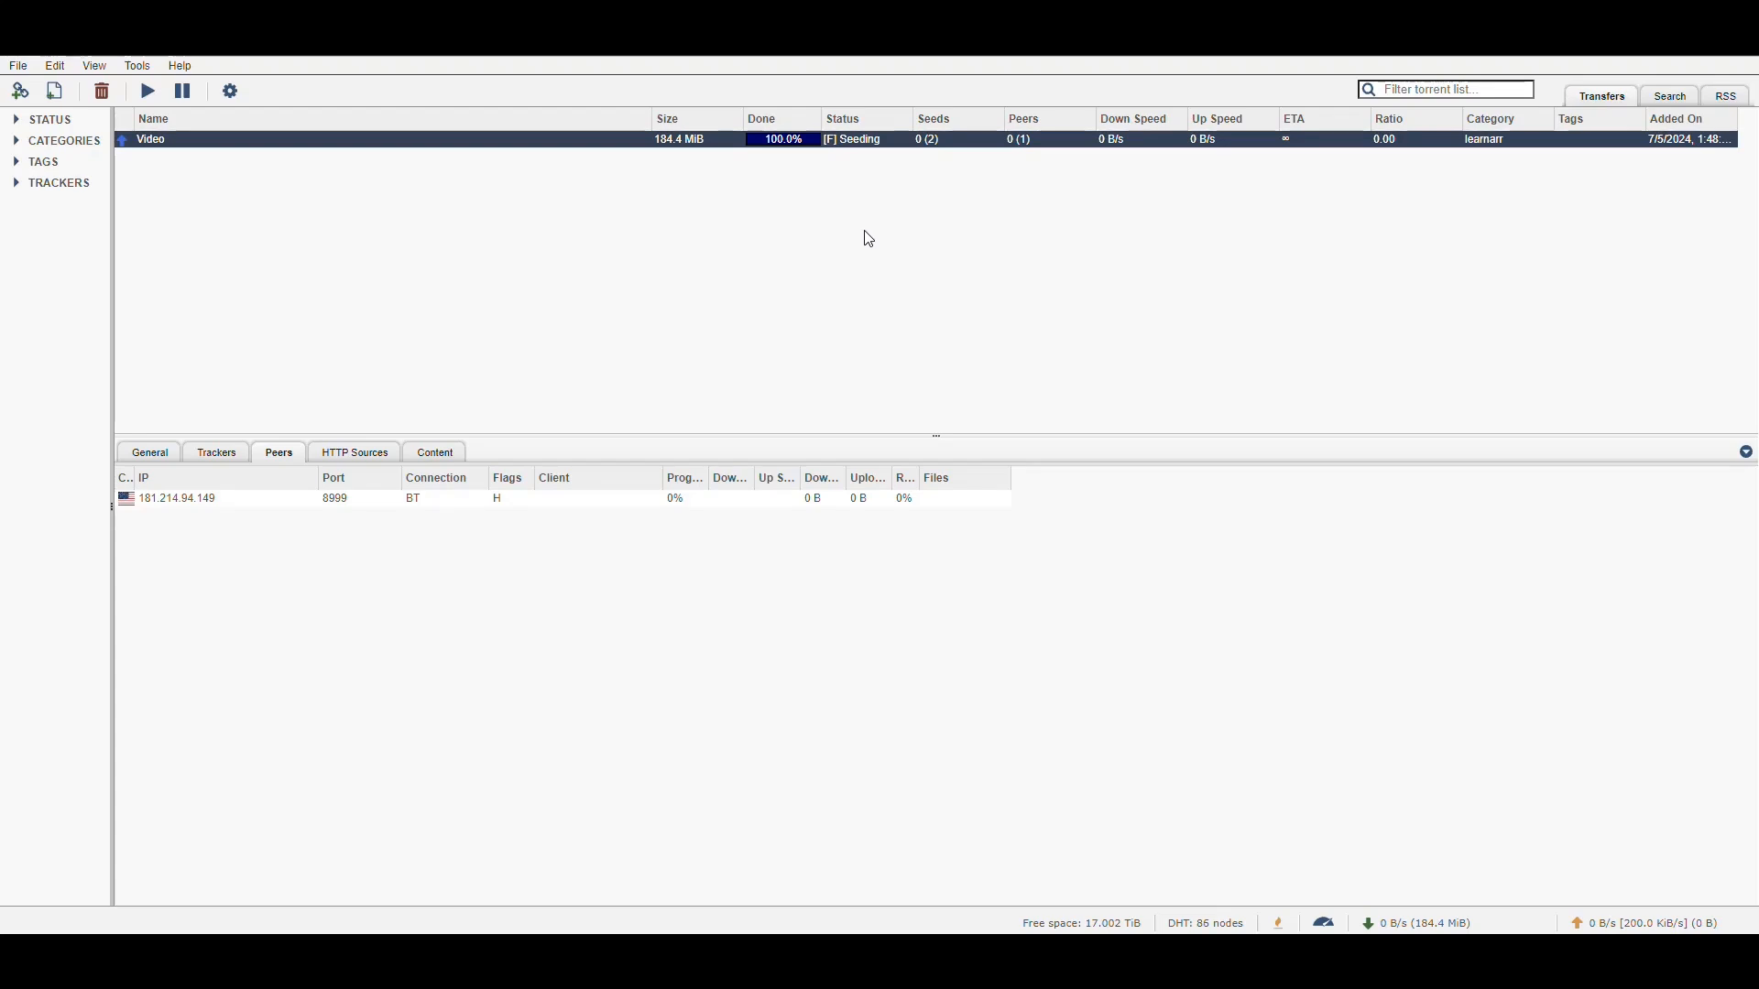
mouse_move(859, 200)
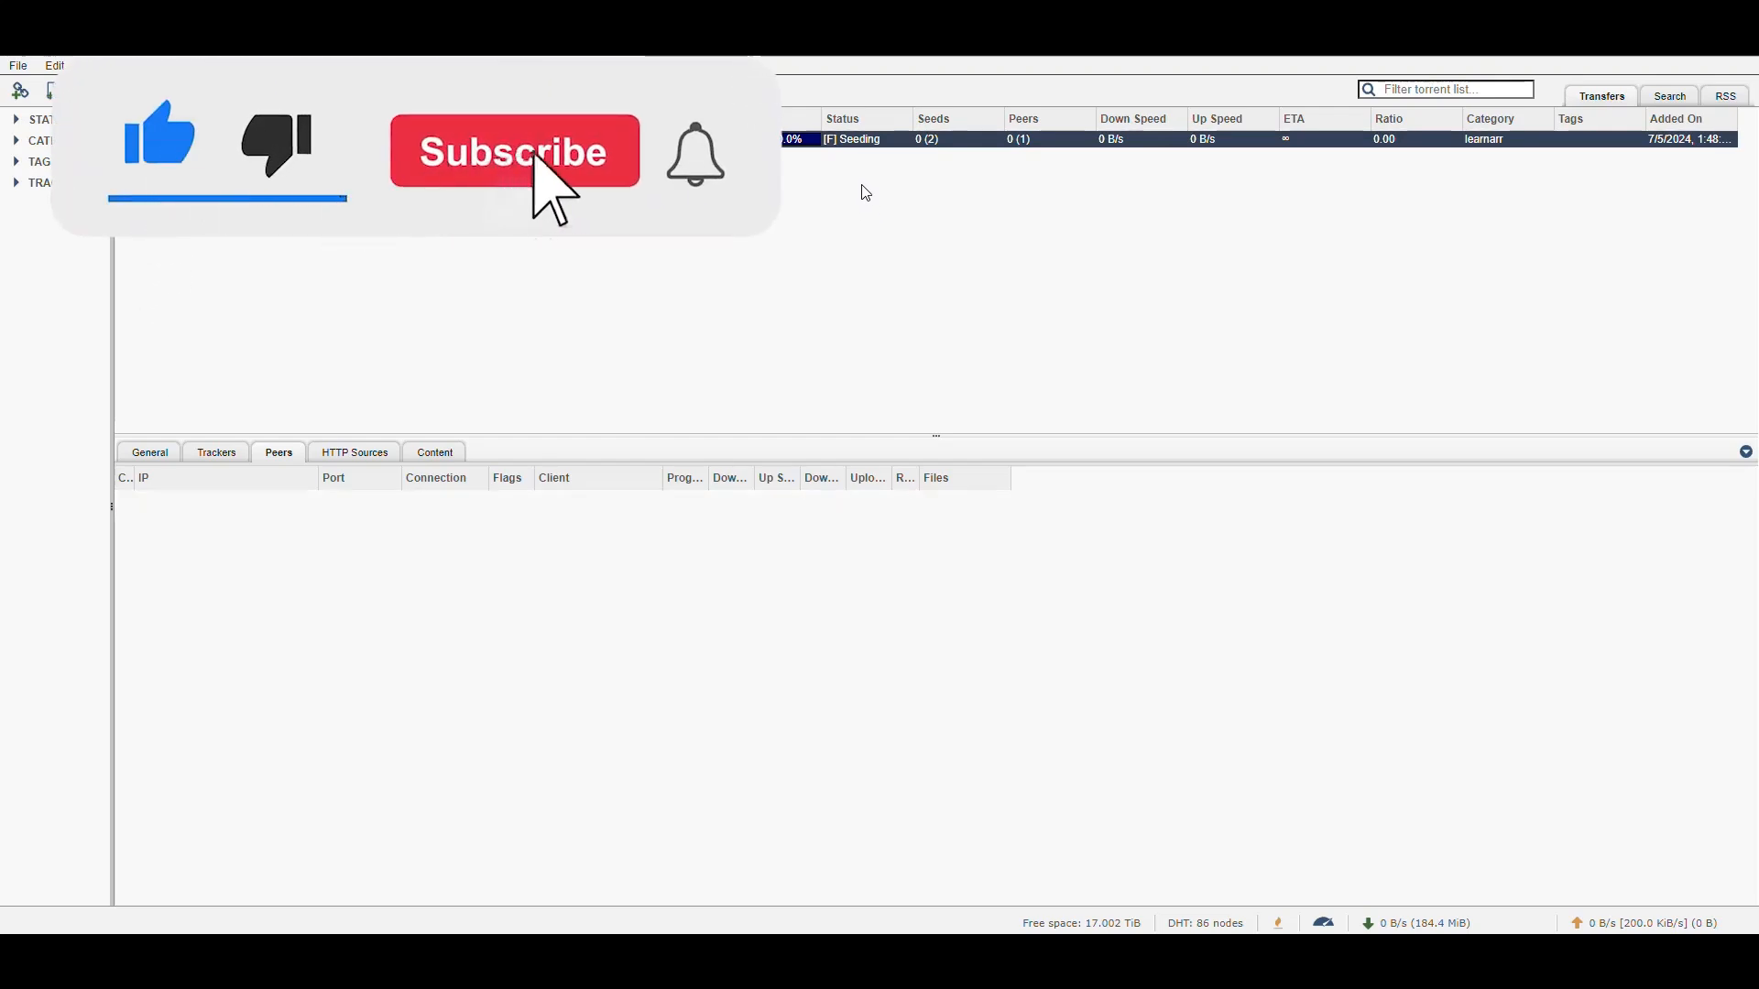
click(514, 151)
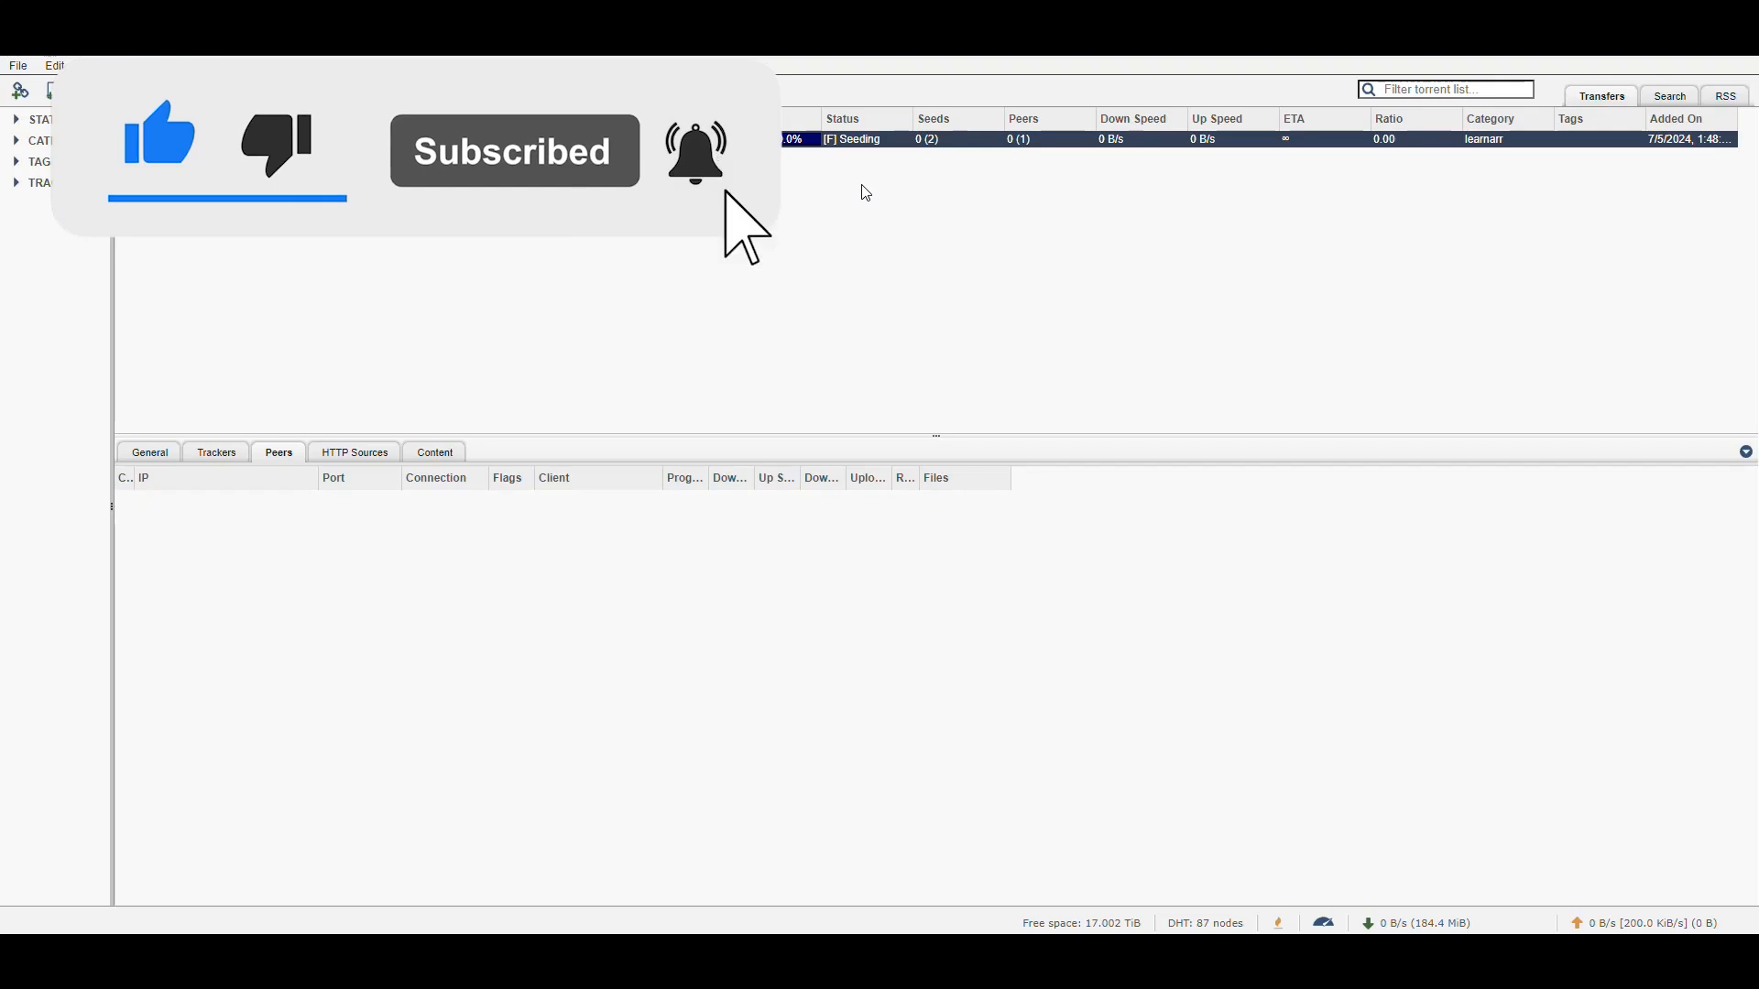